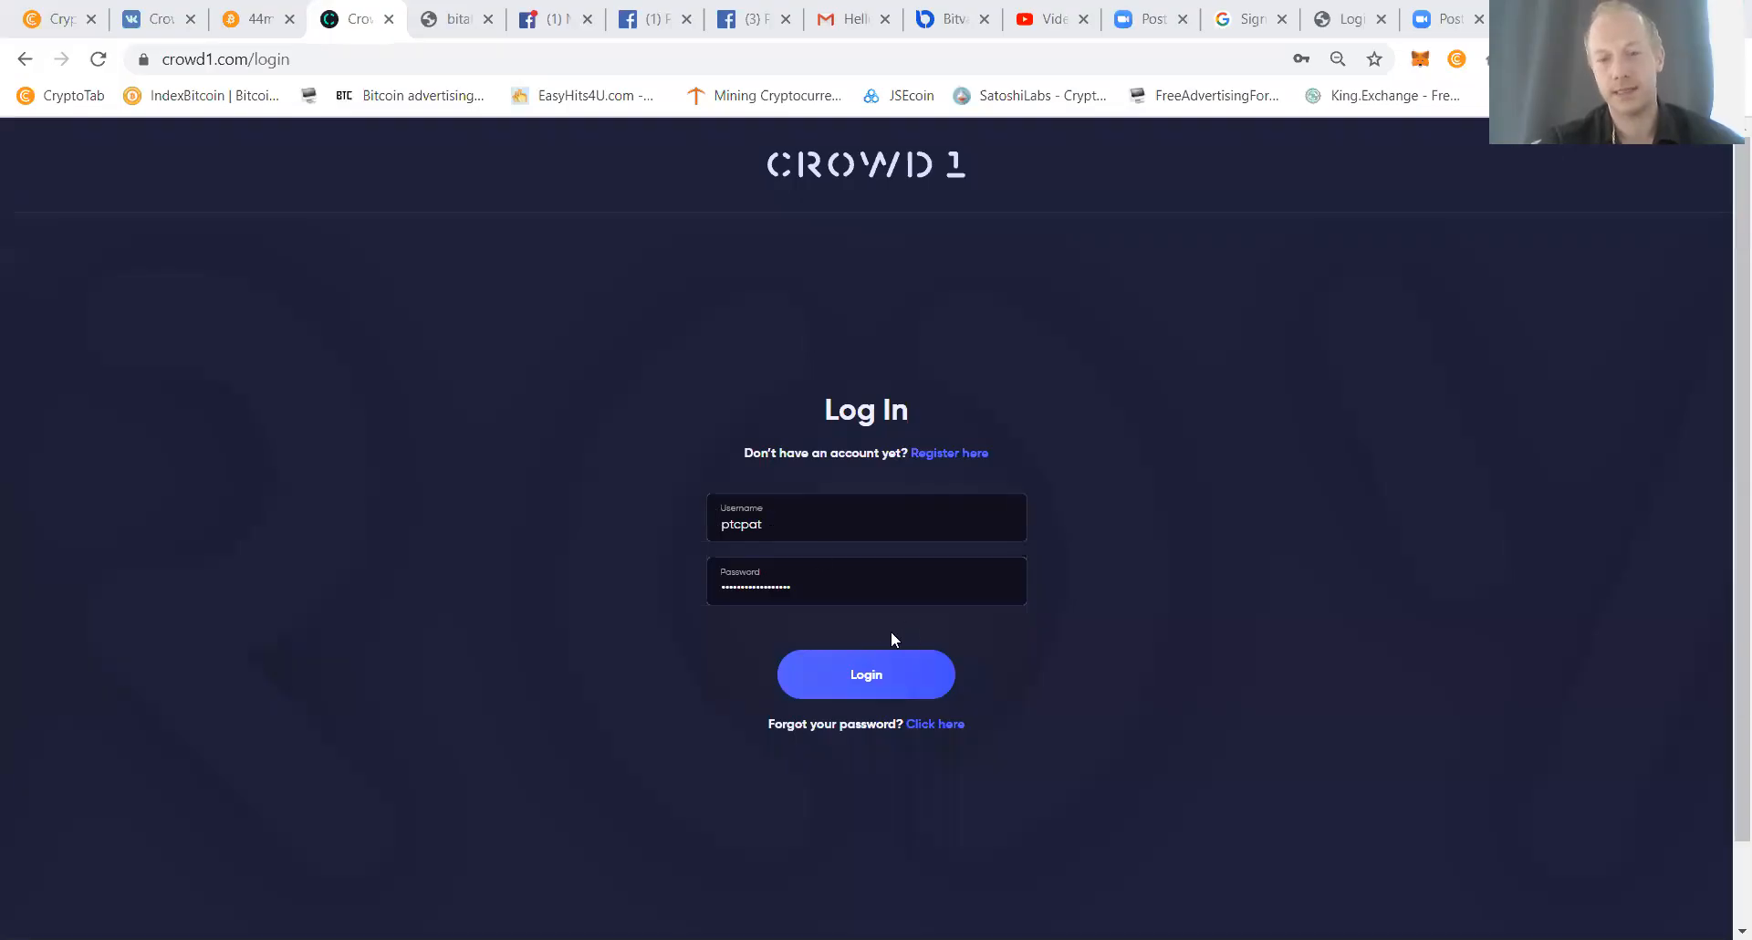
Log in and scroll through the dashboard's balances, potential bonus and event calendar.
click(866, 674)
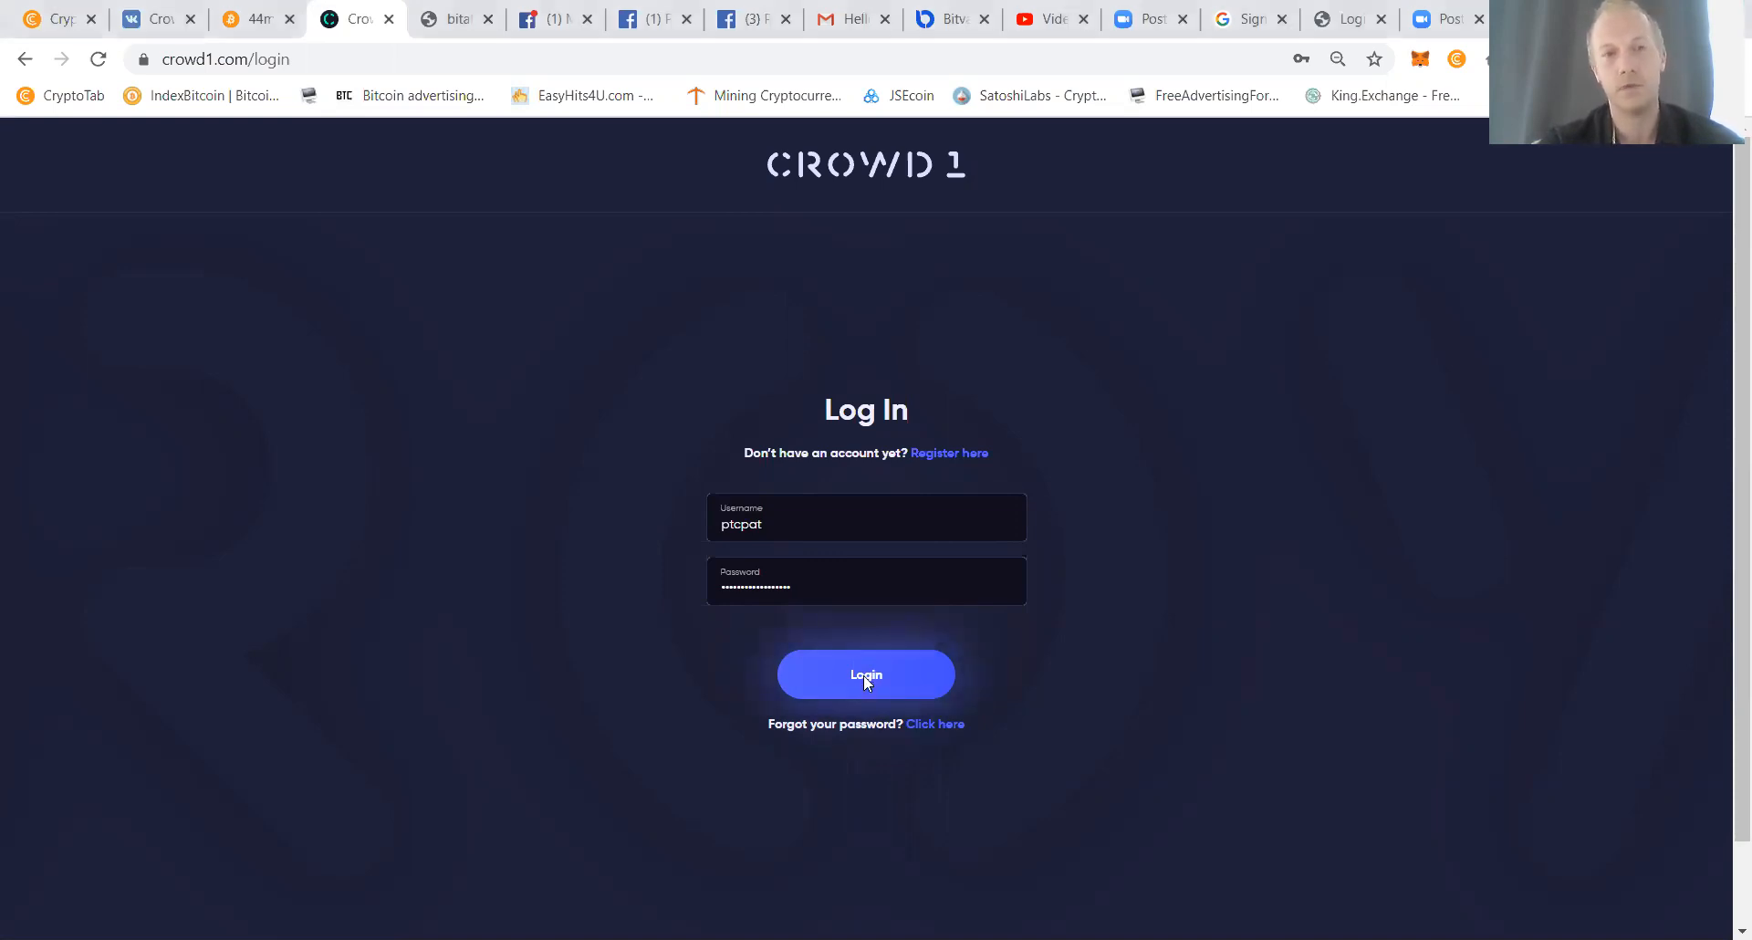
click(866, 674)
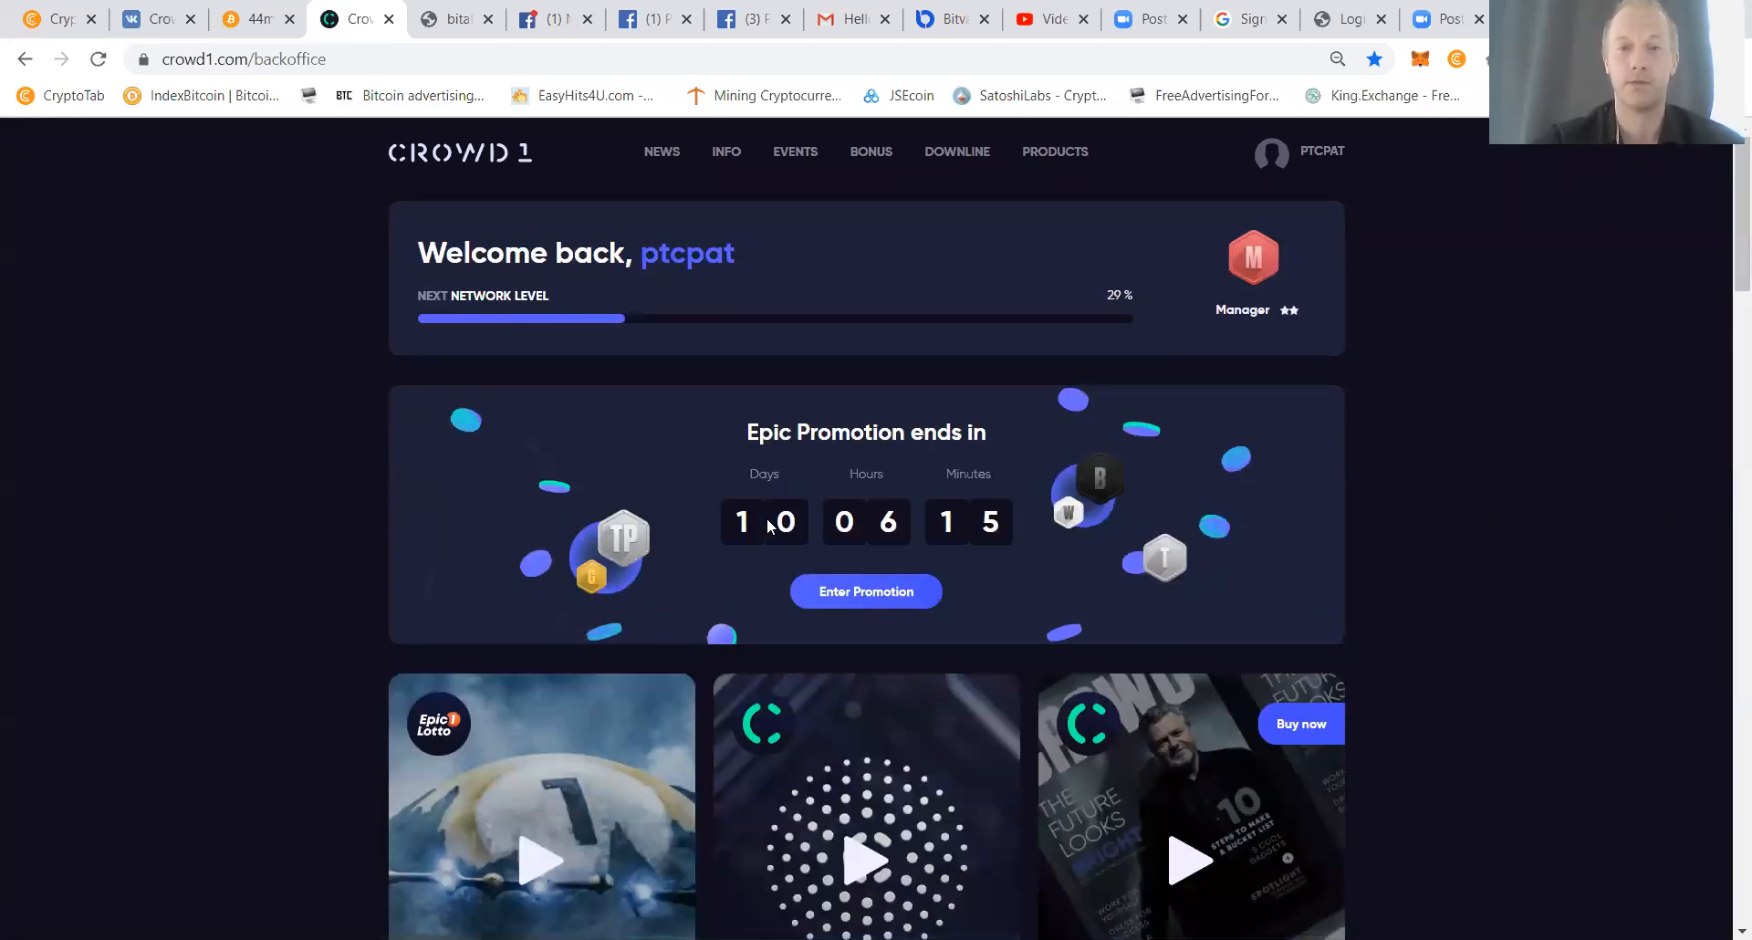
mouse_move(1280, 331)
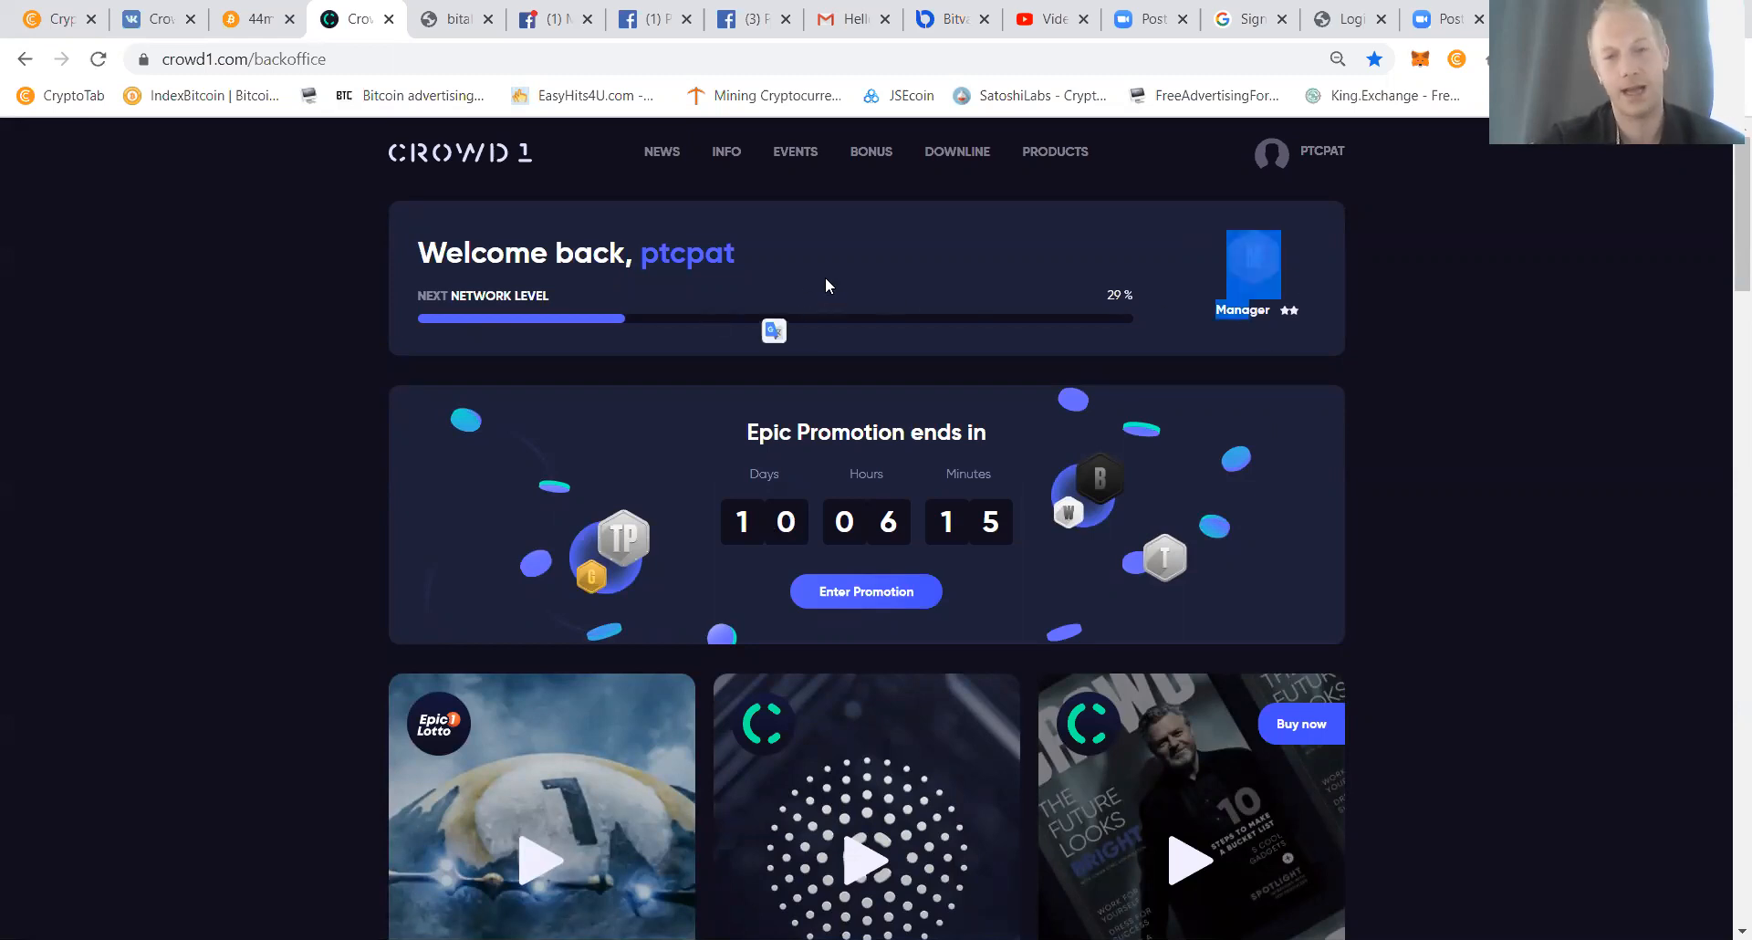
scroll(down, 3)
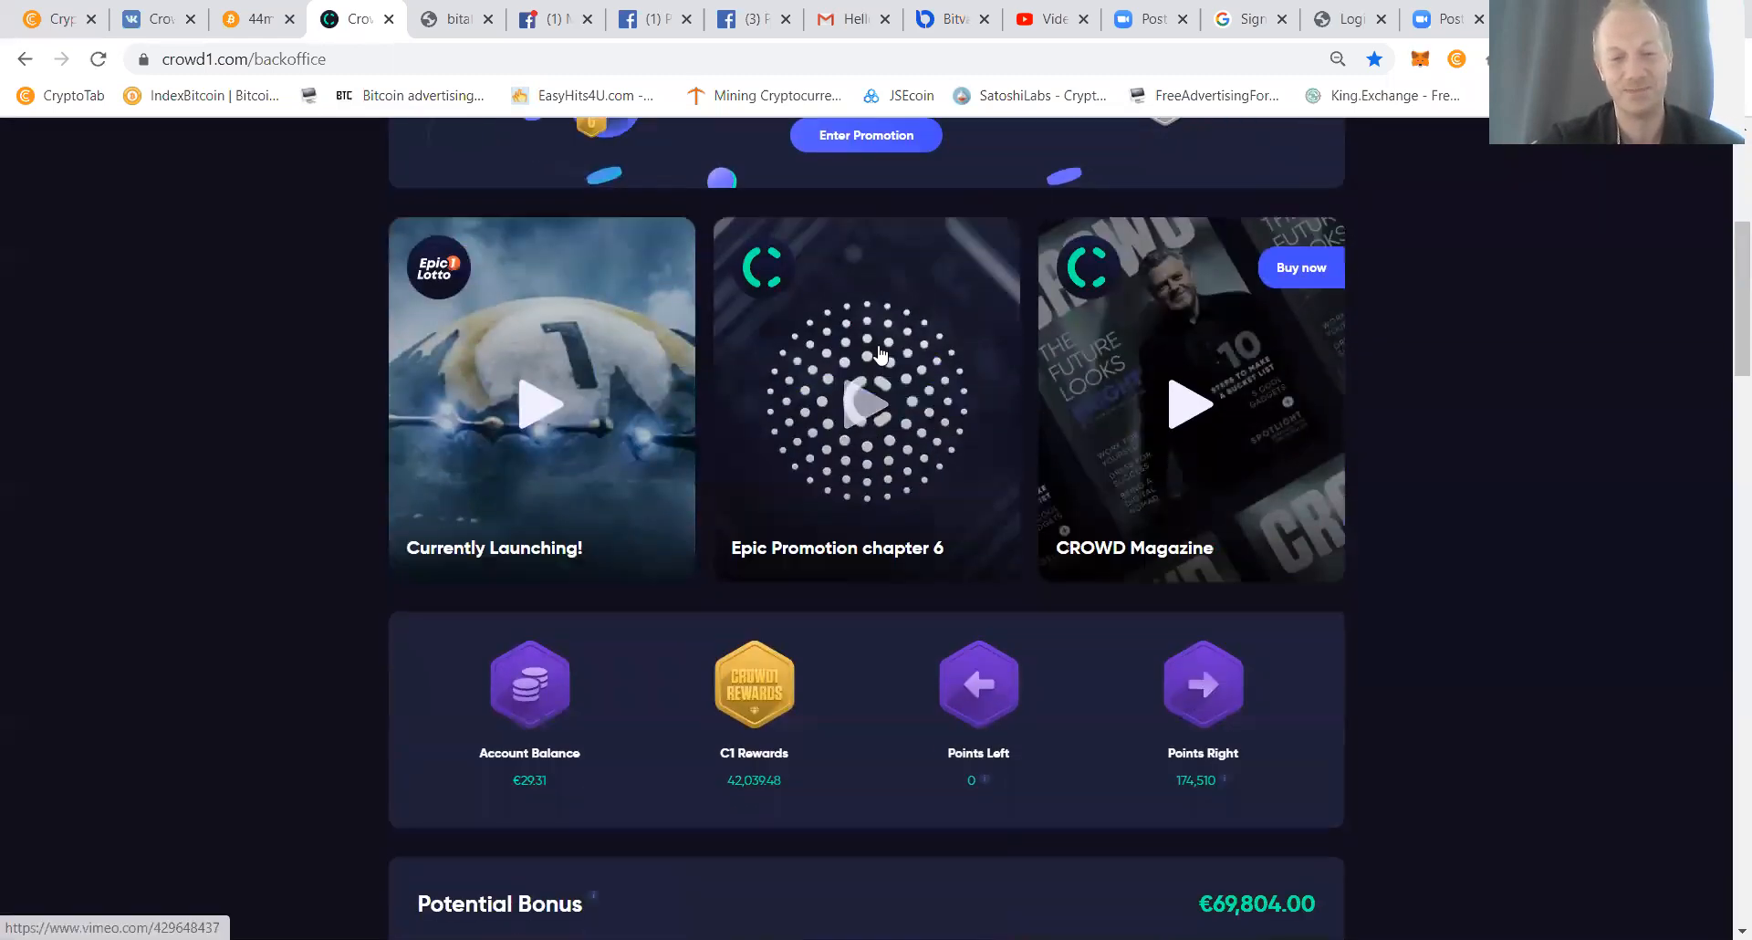
scroll(down, 3)
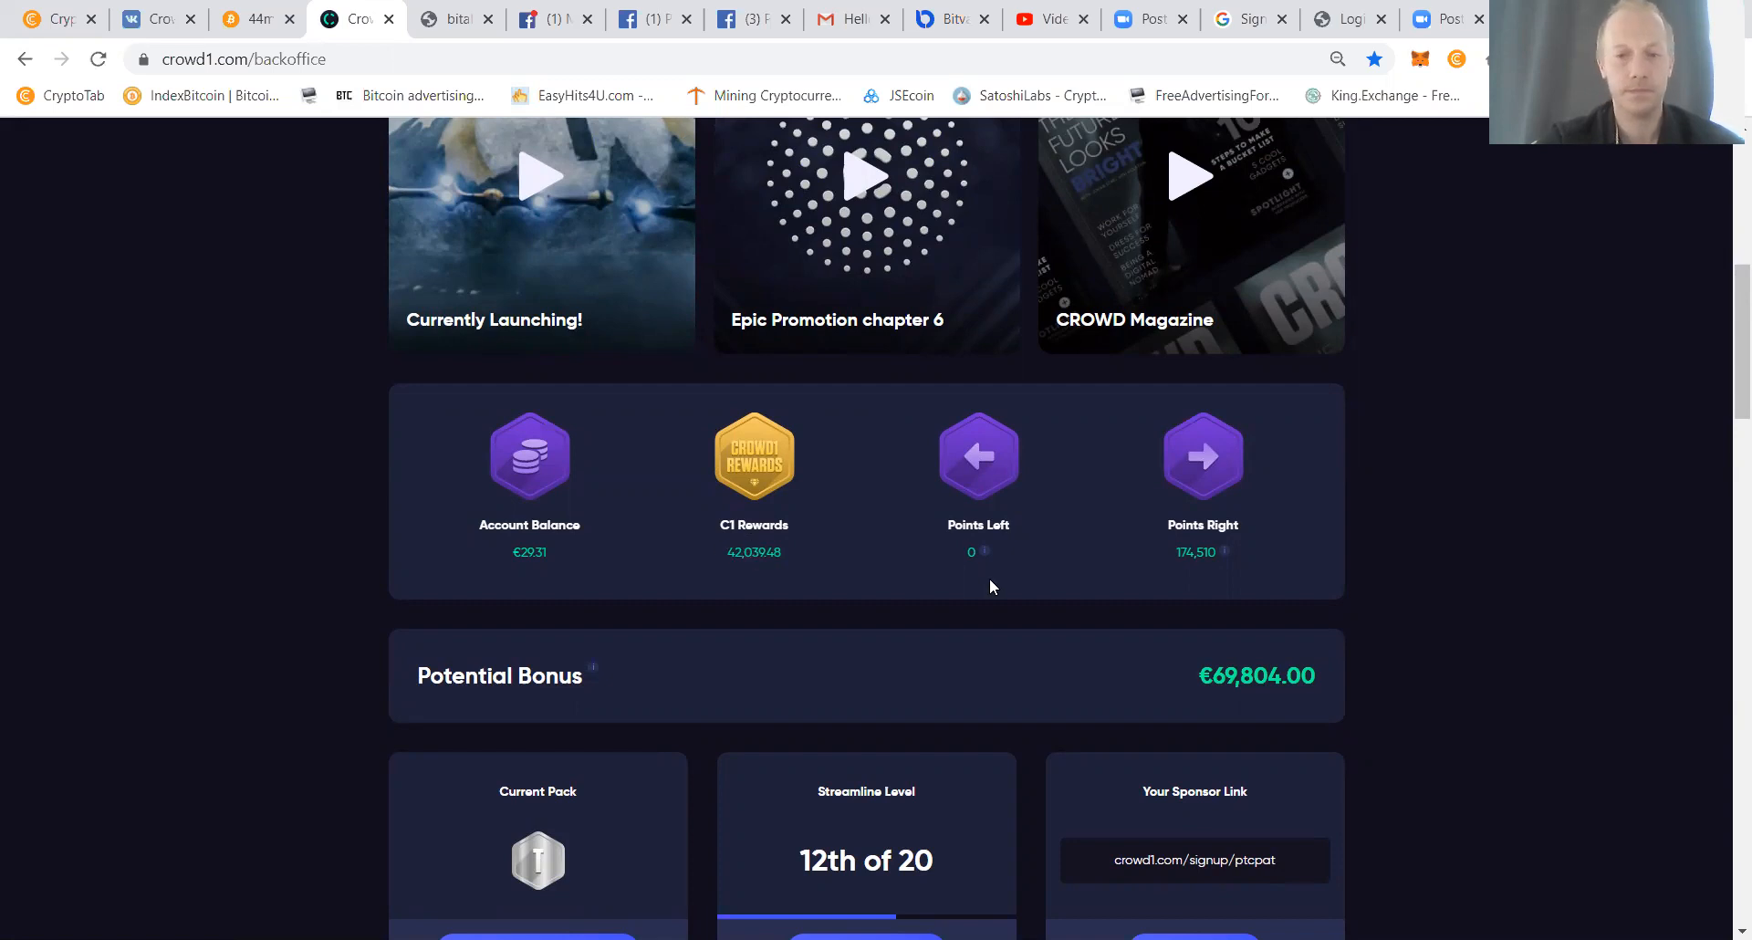
mouse_move(1257, 704)
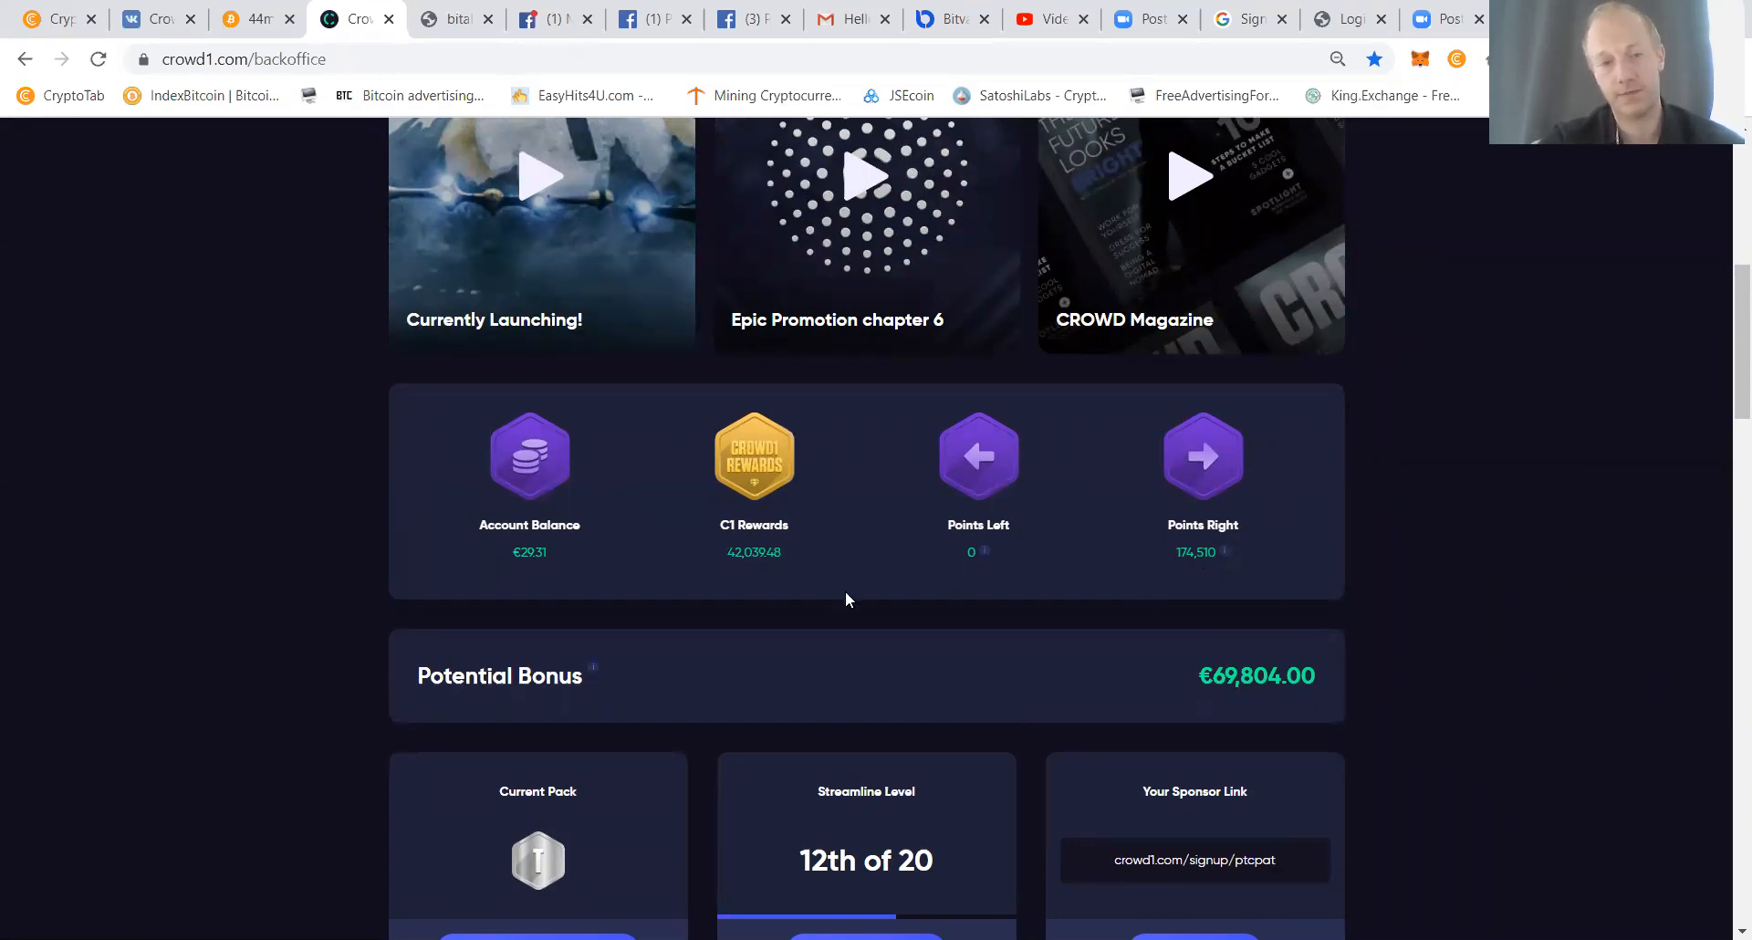
scroll(down, 3)
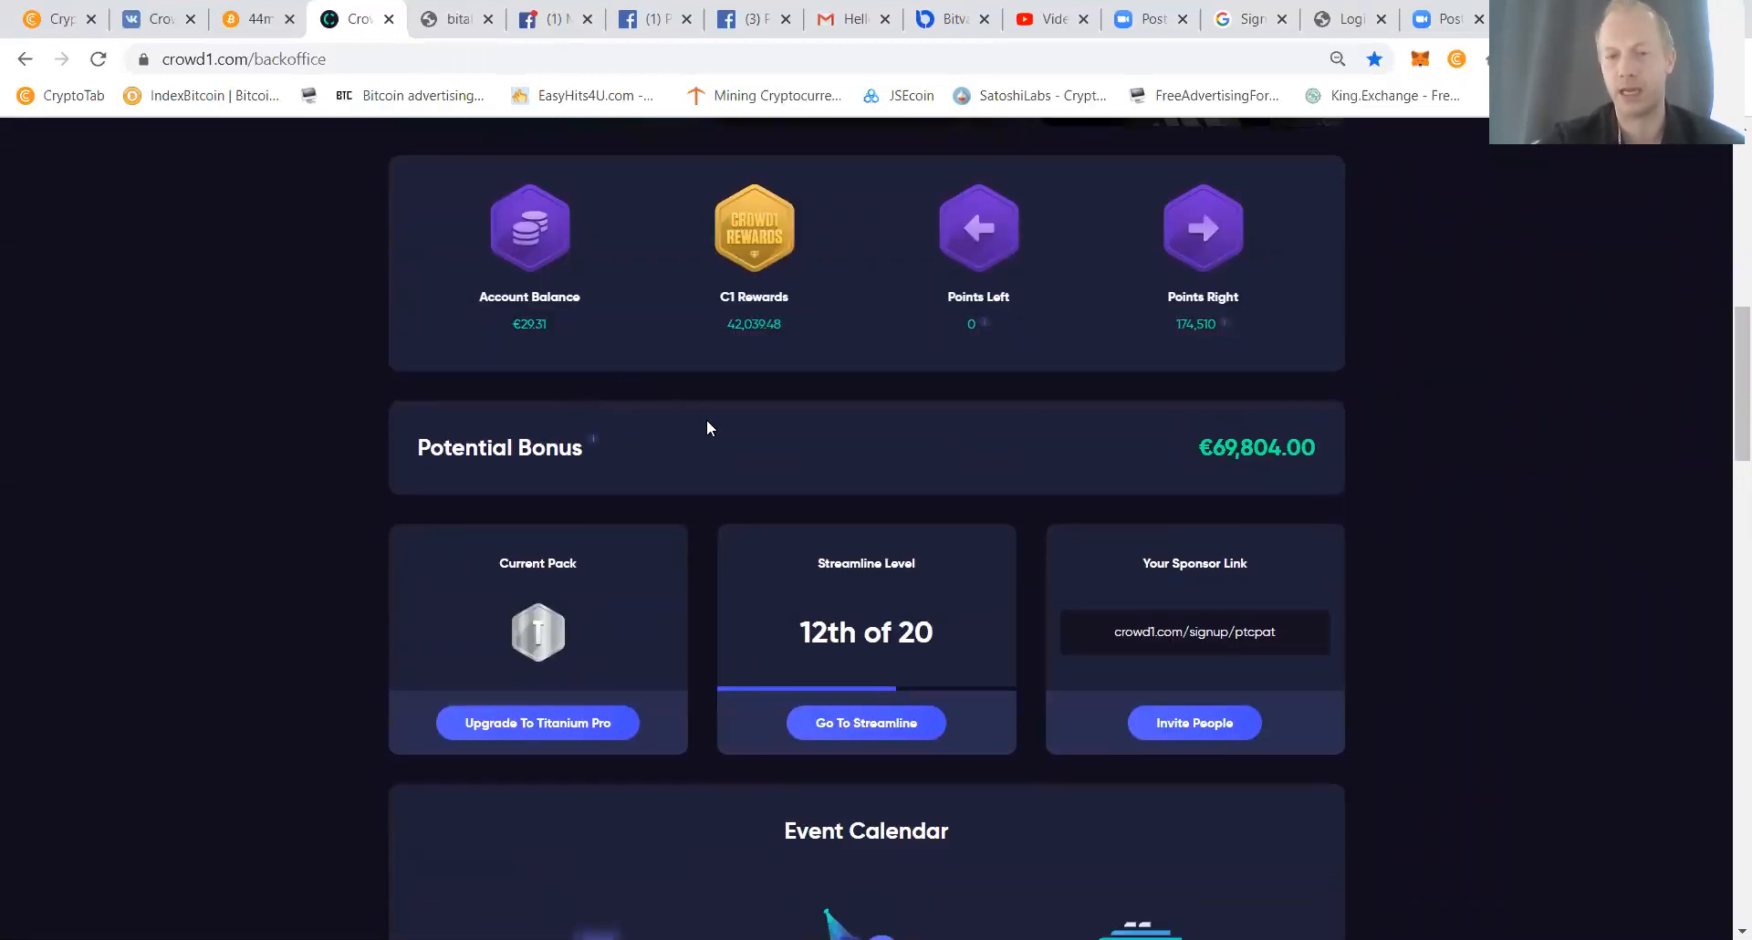
scroll(down, 3)
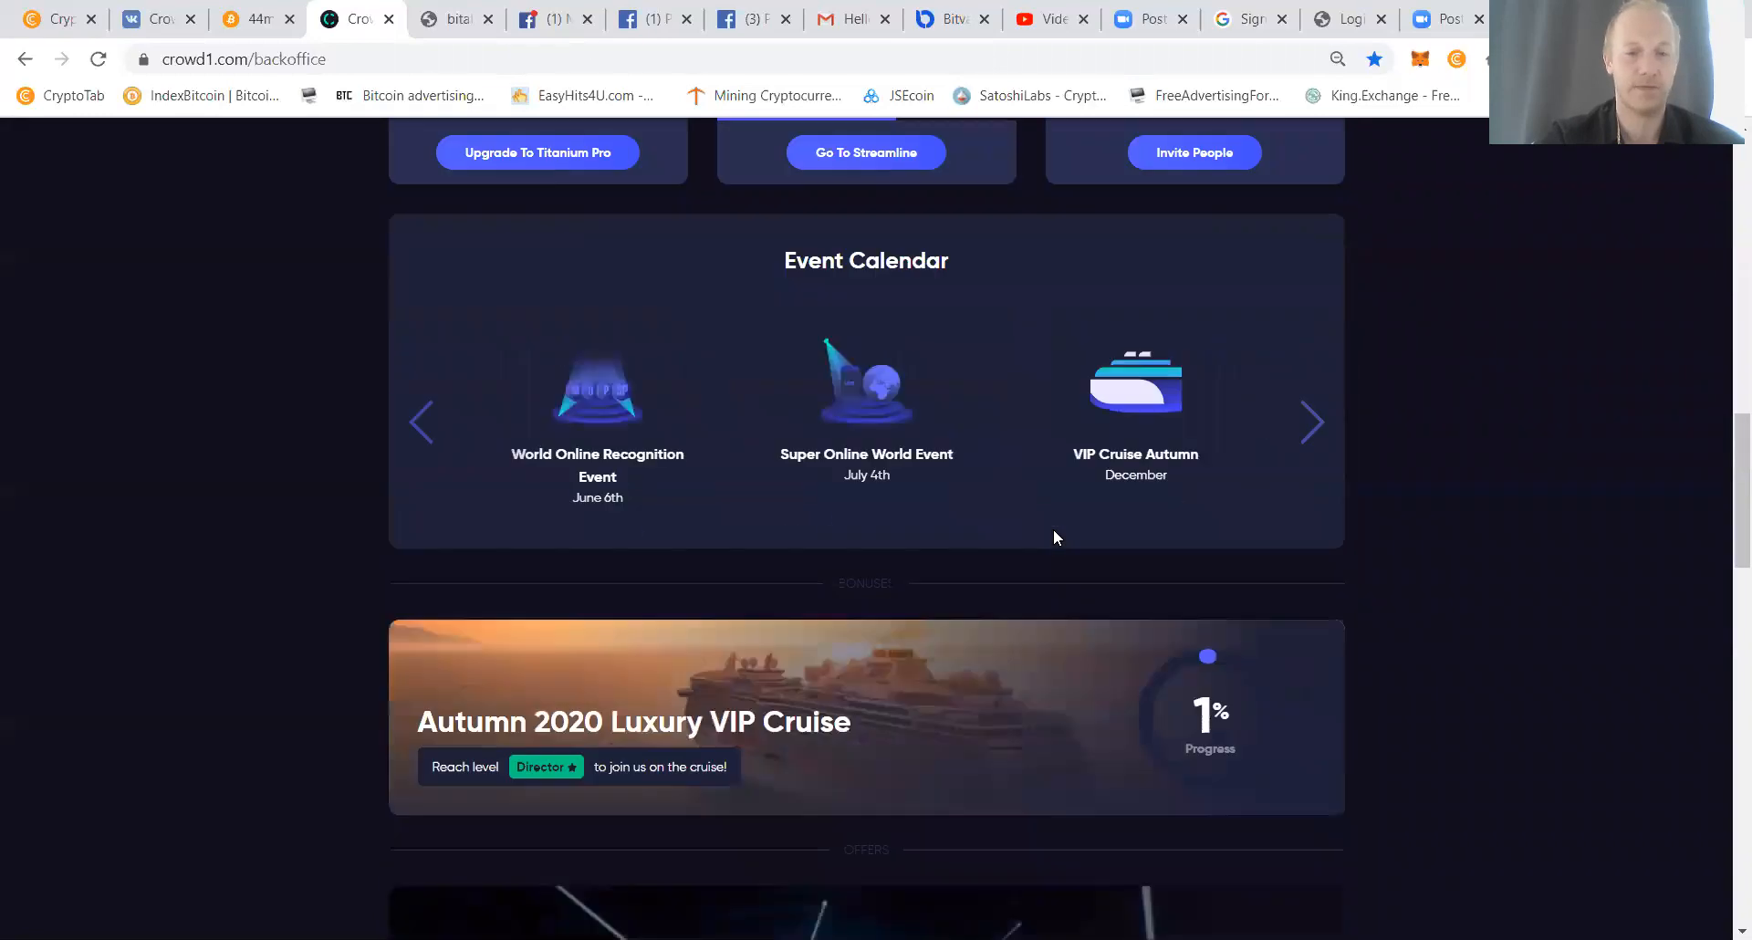
scroll(down, 3)
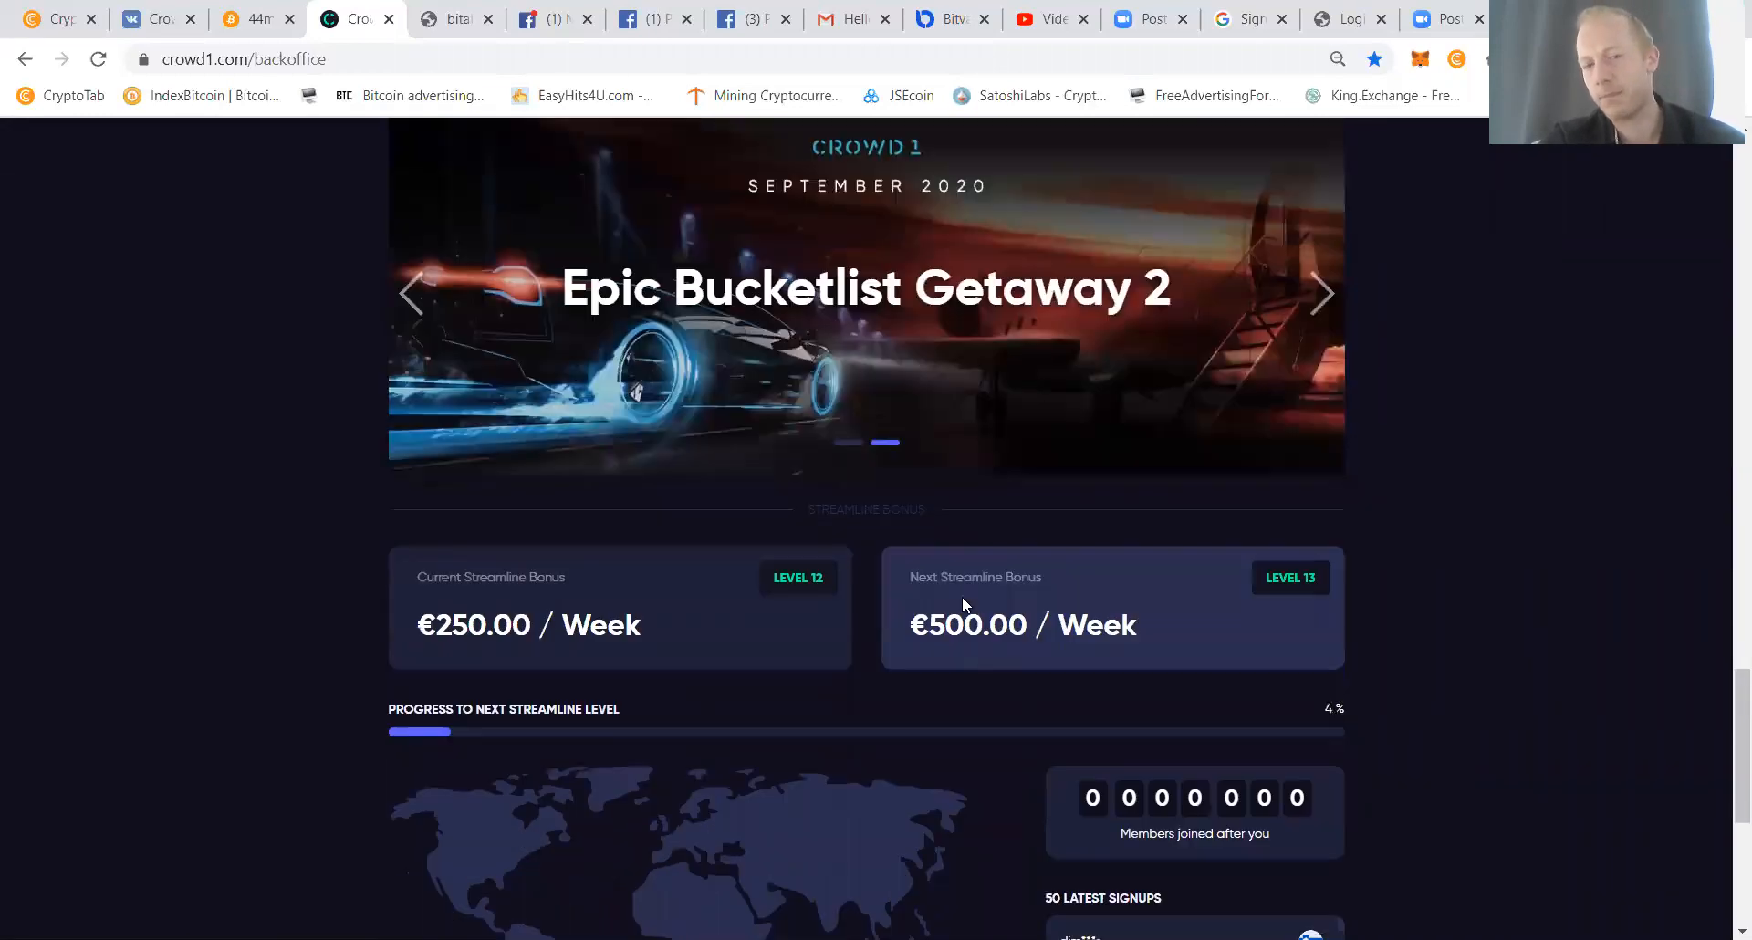
scroll(down, 3)
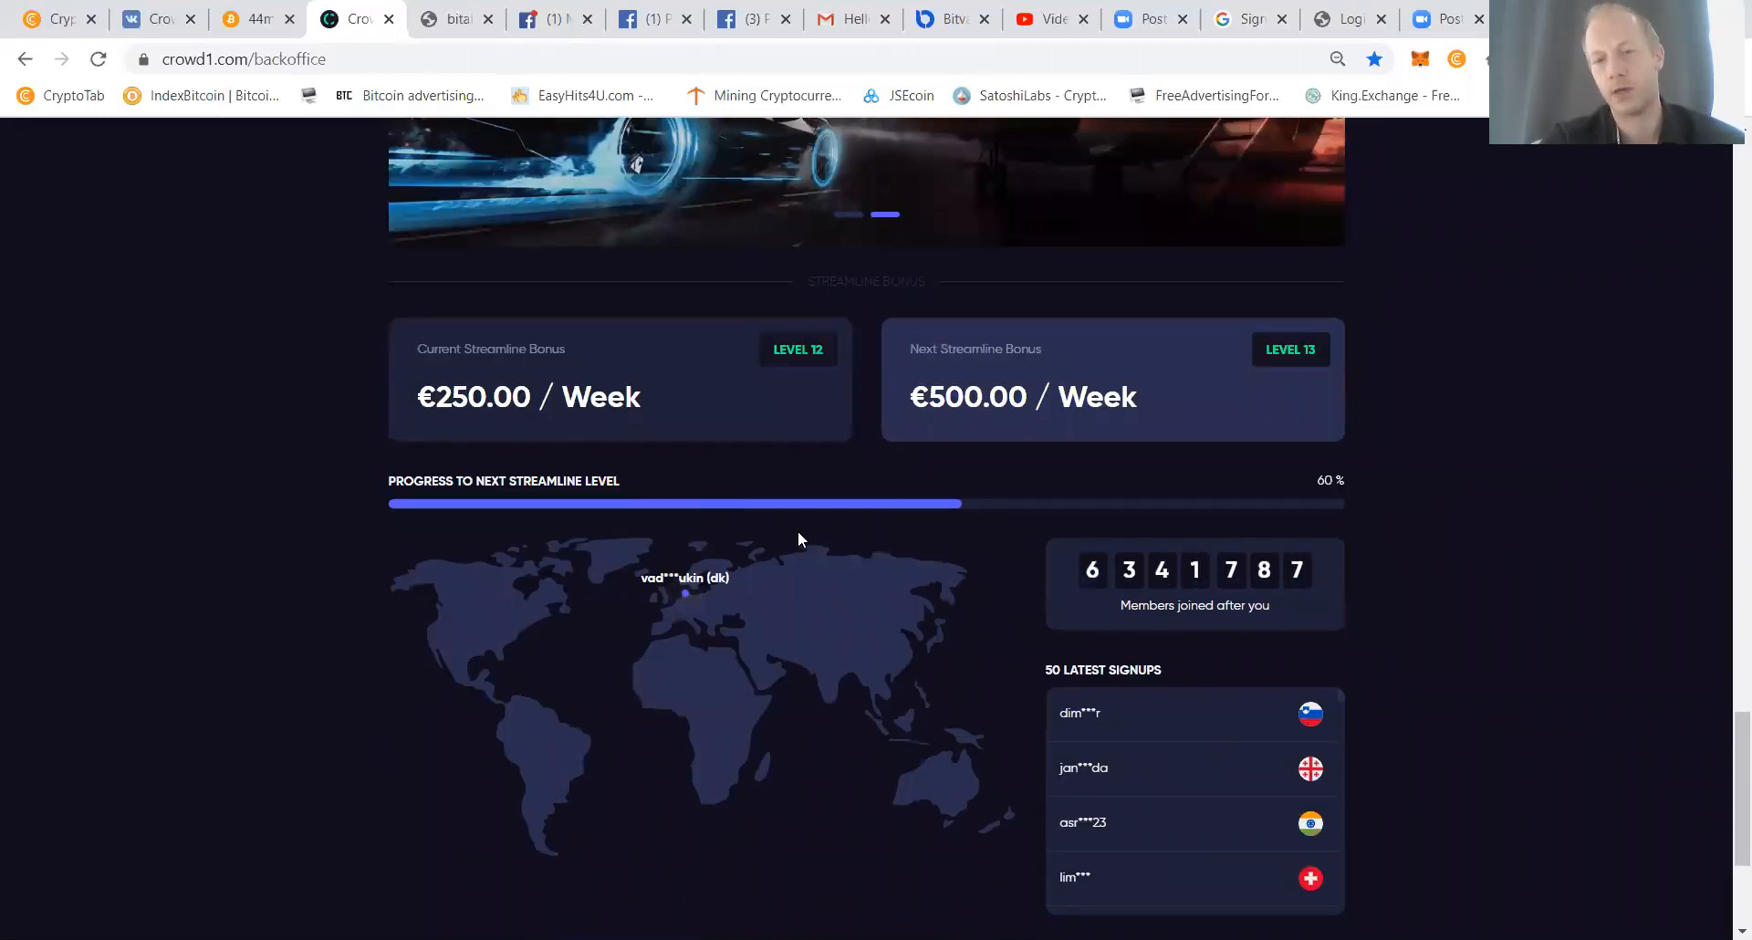
scroll(down, 3)
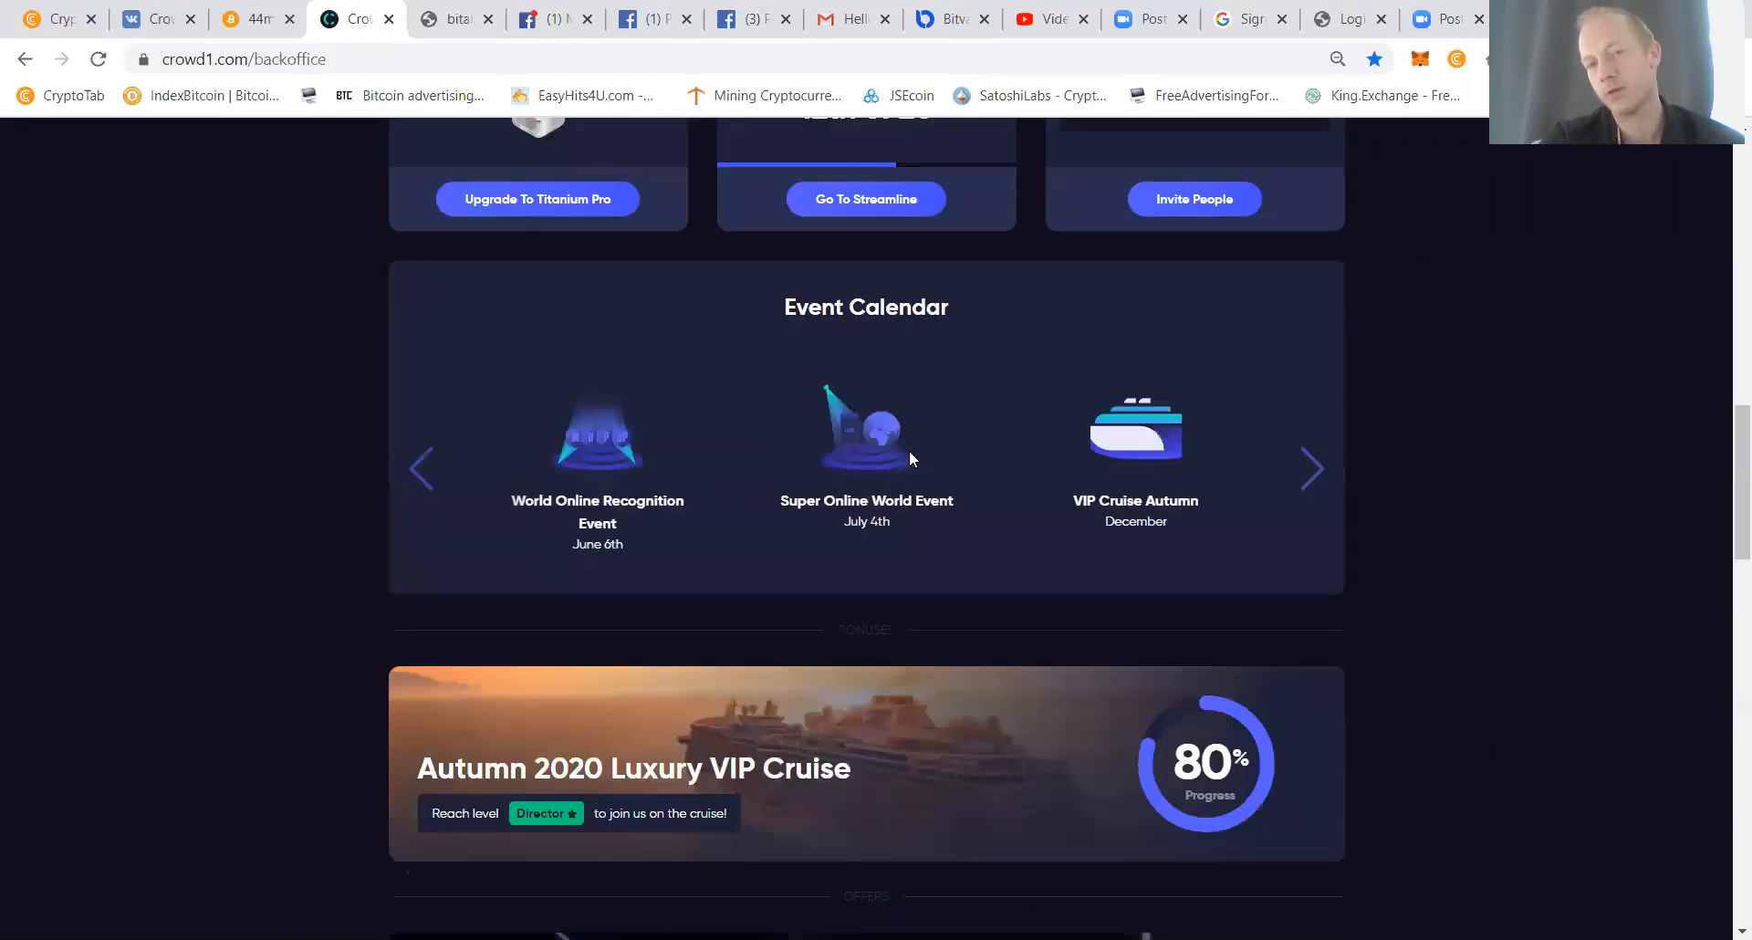
scroll(up, 3)
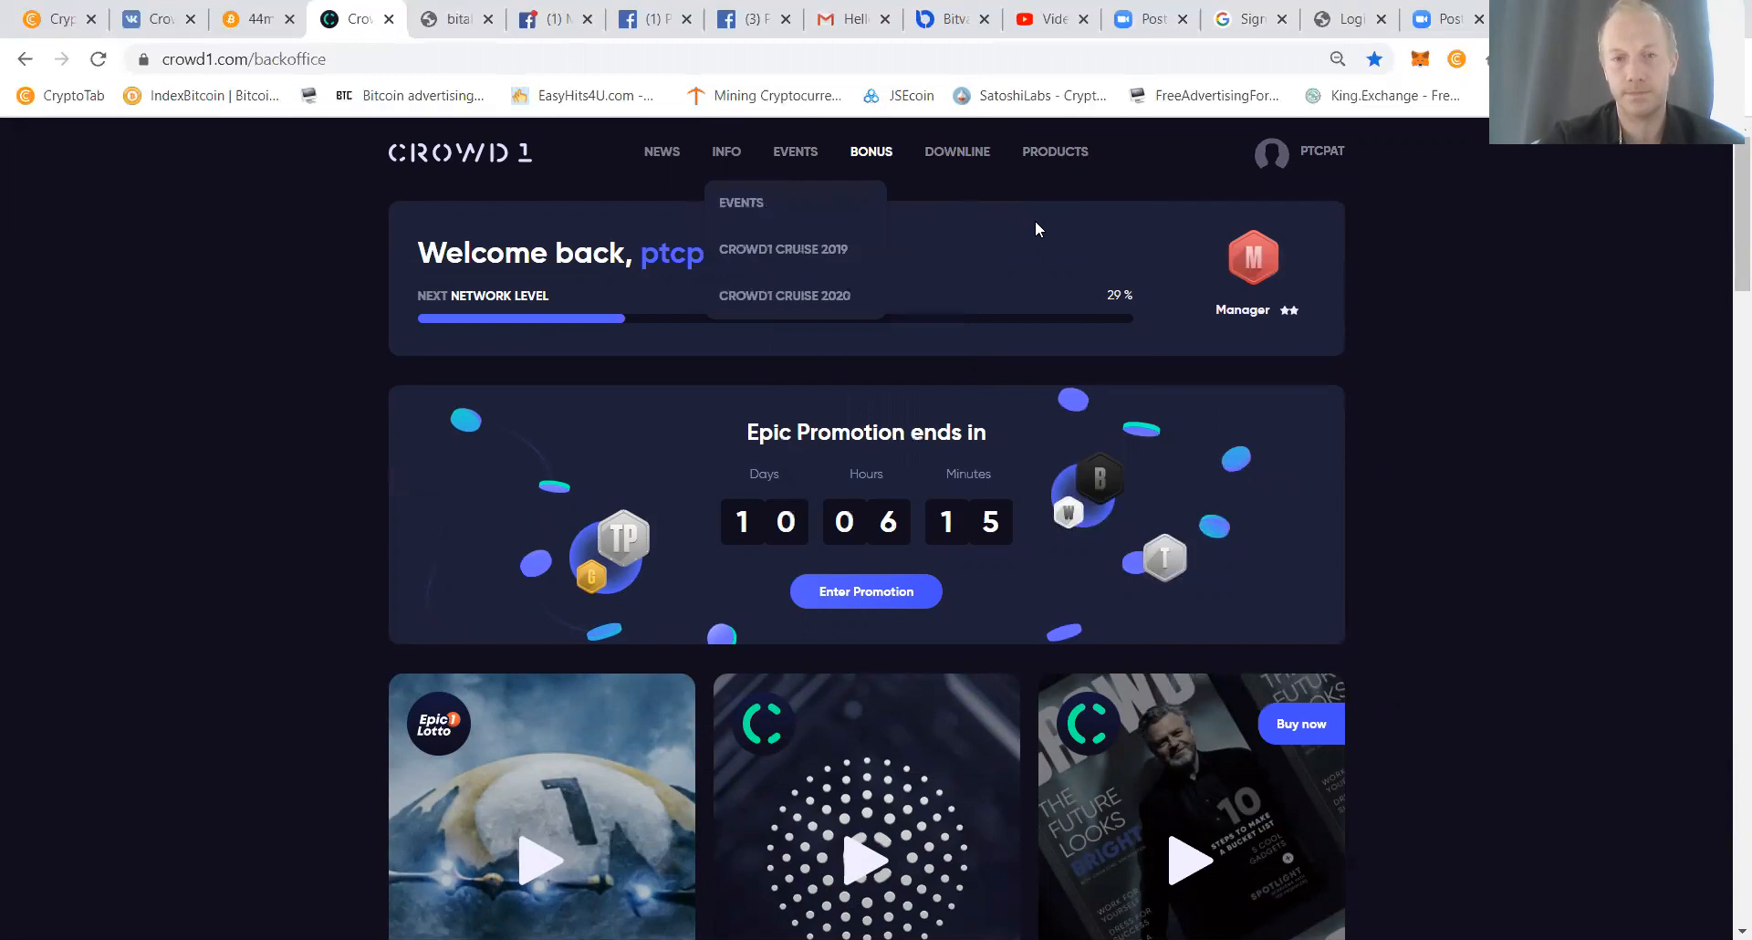
mouse_move(1038, 228)
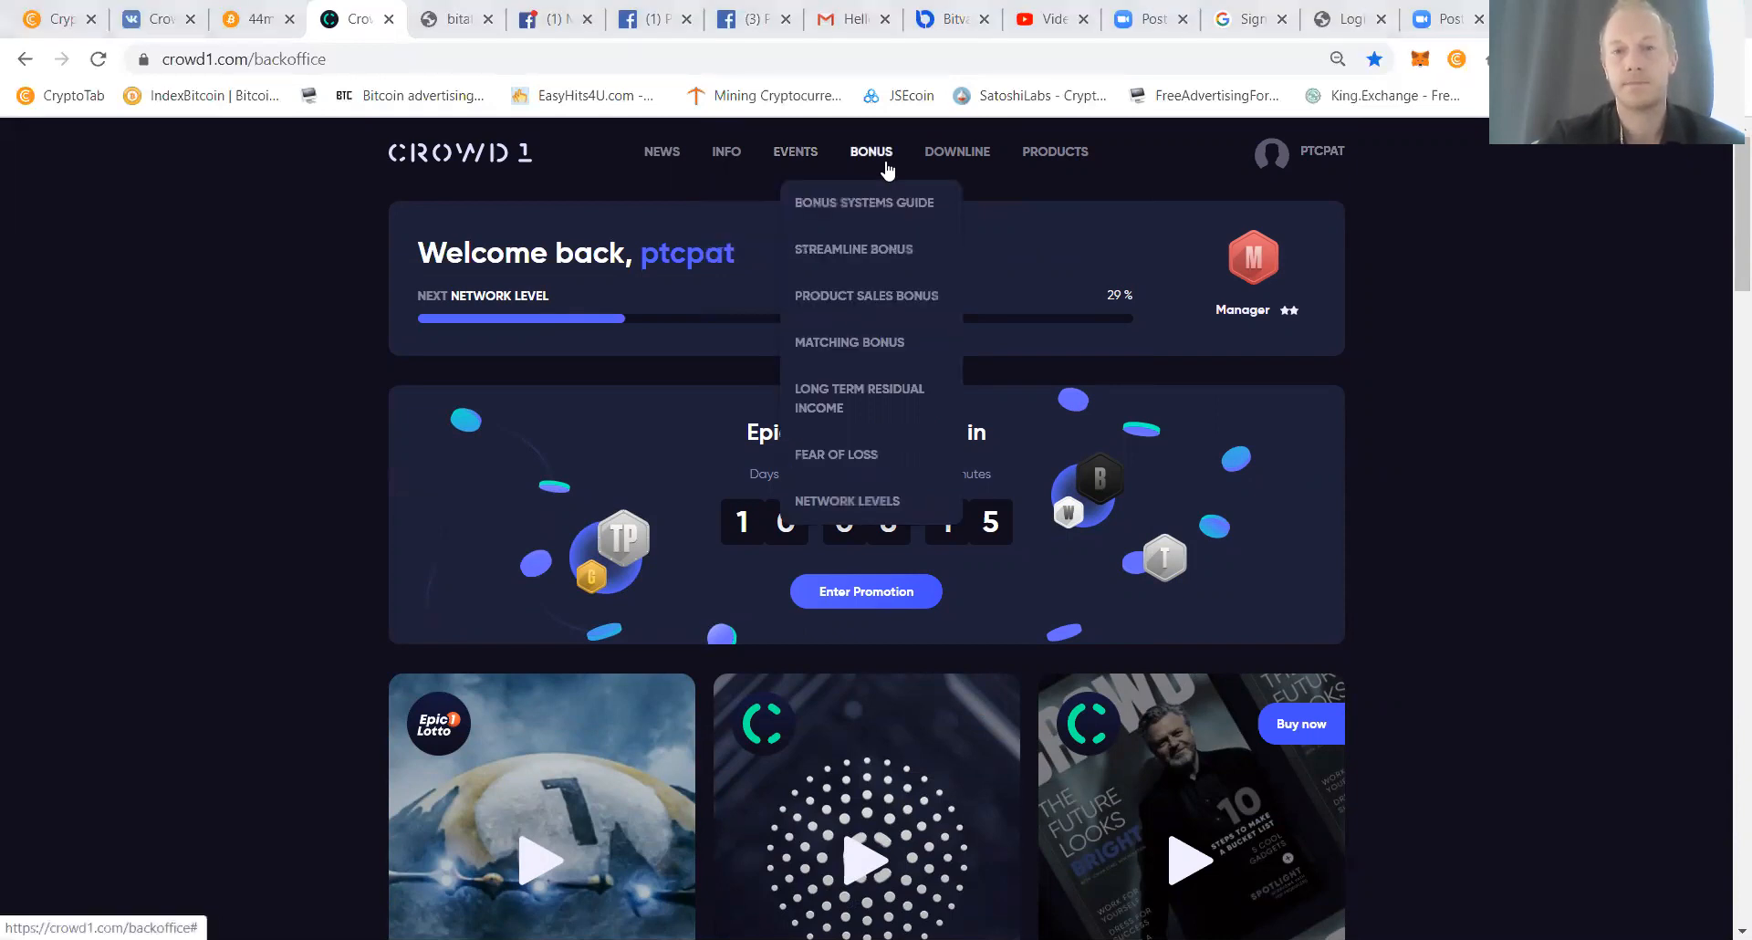
mouse_move(869, 200)
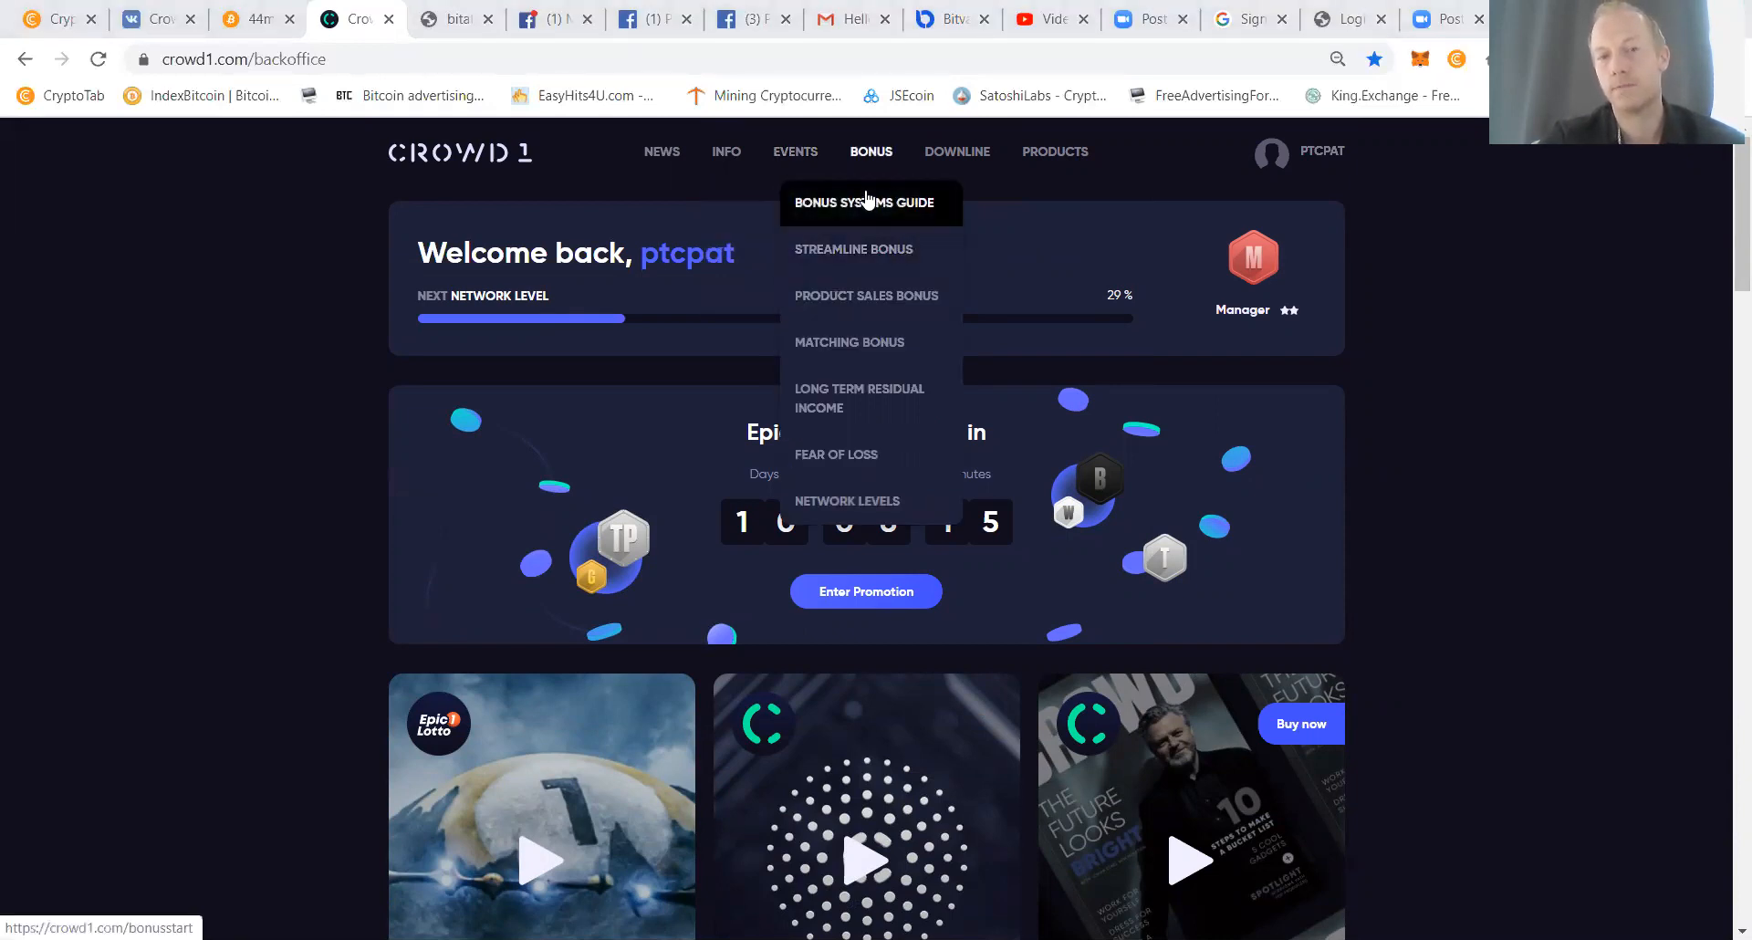
Choose Streamline Bonus from the BONUS menu.
click(853, 249)
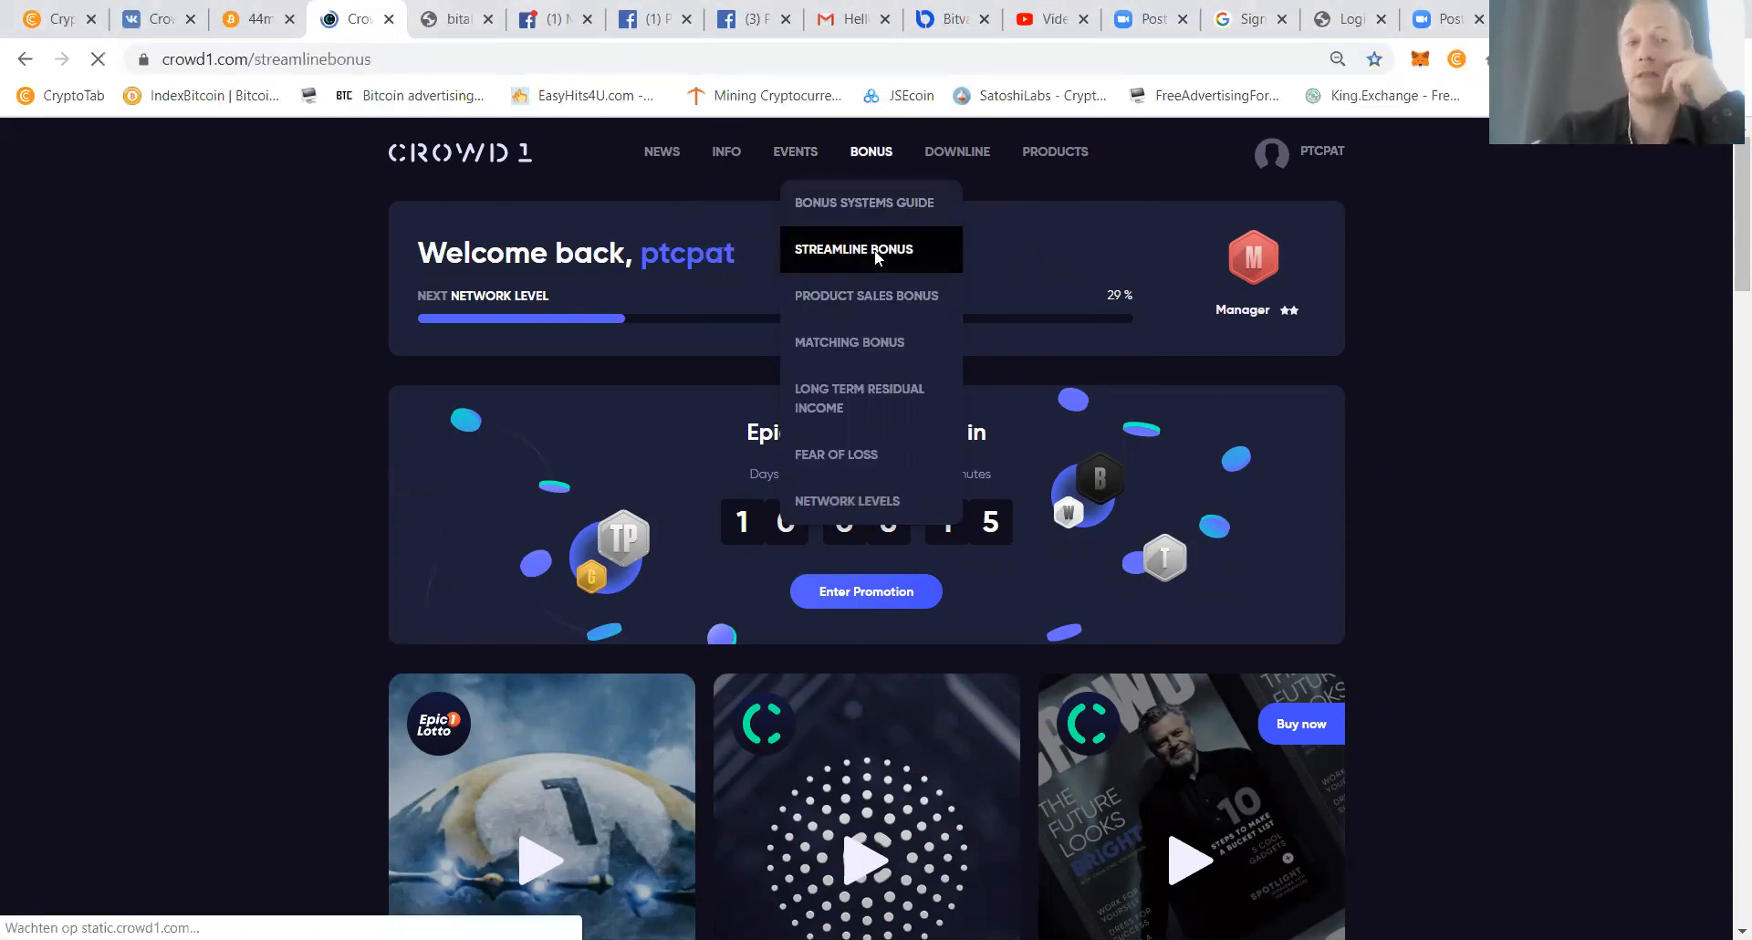
Scroll the Streamline Bonus Levels table down to level 20.
click(853, 249)
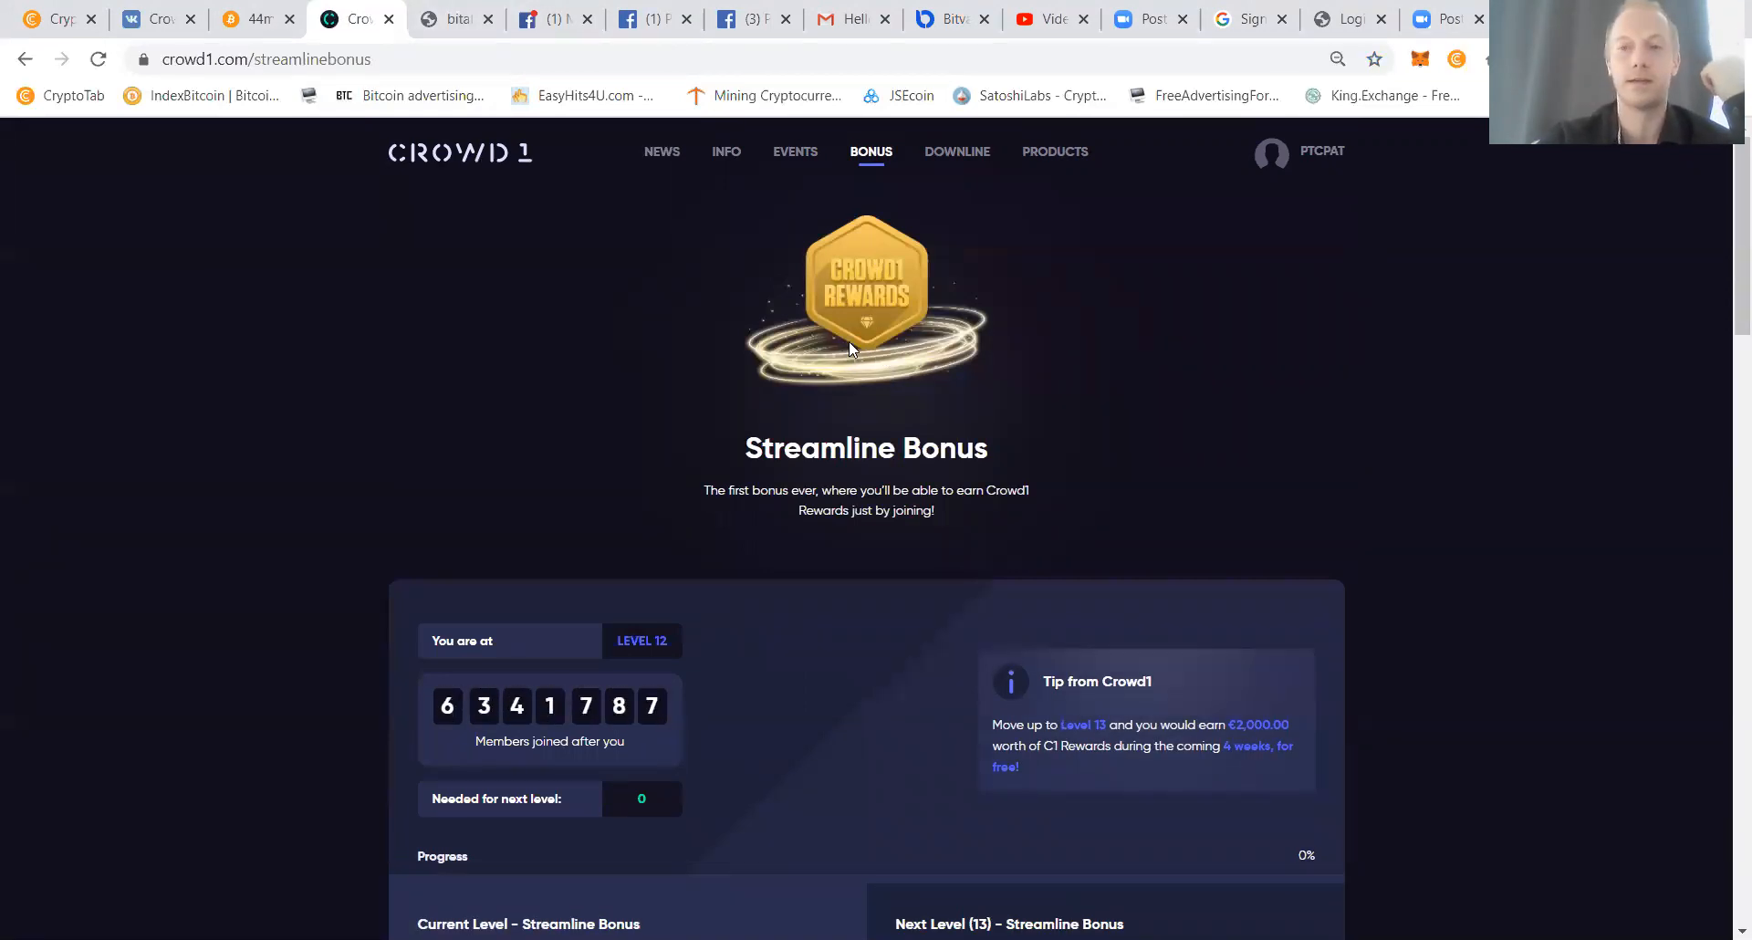
scroll(down, 3)
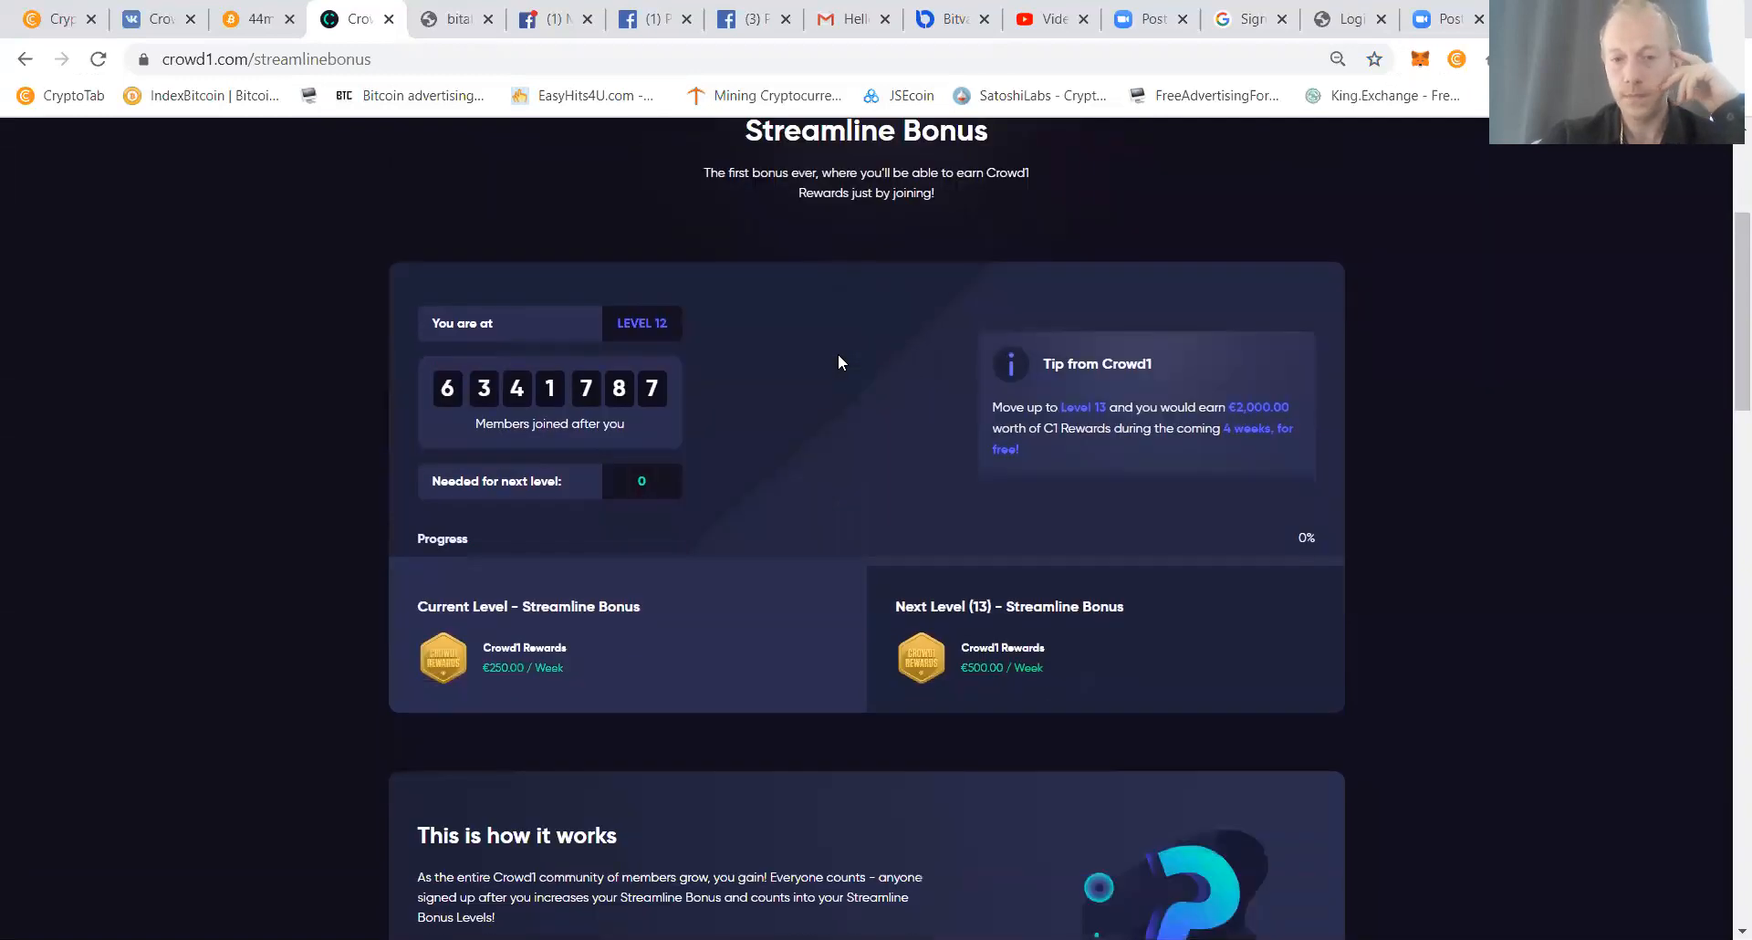
scroll(down, 3)
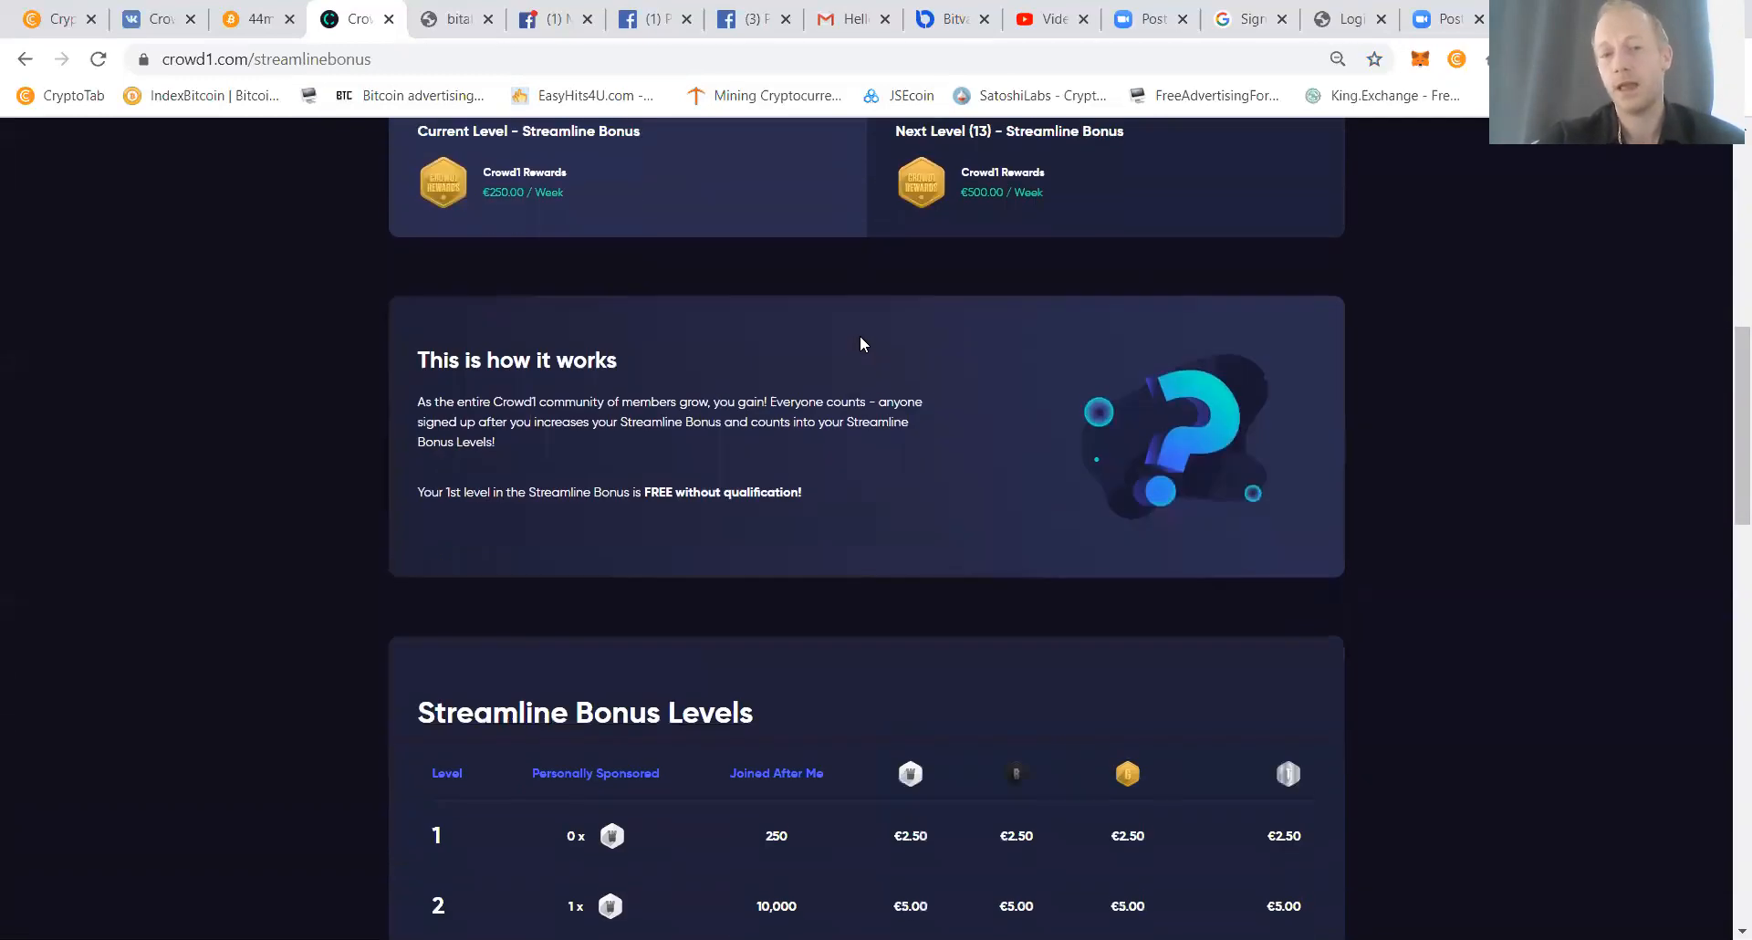
scroll(down, 3)
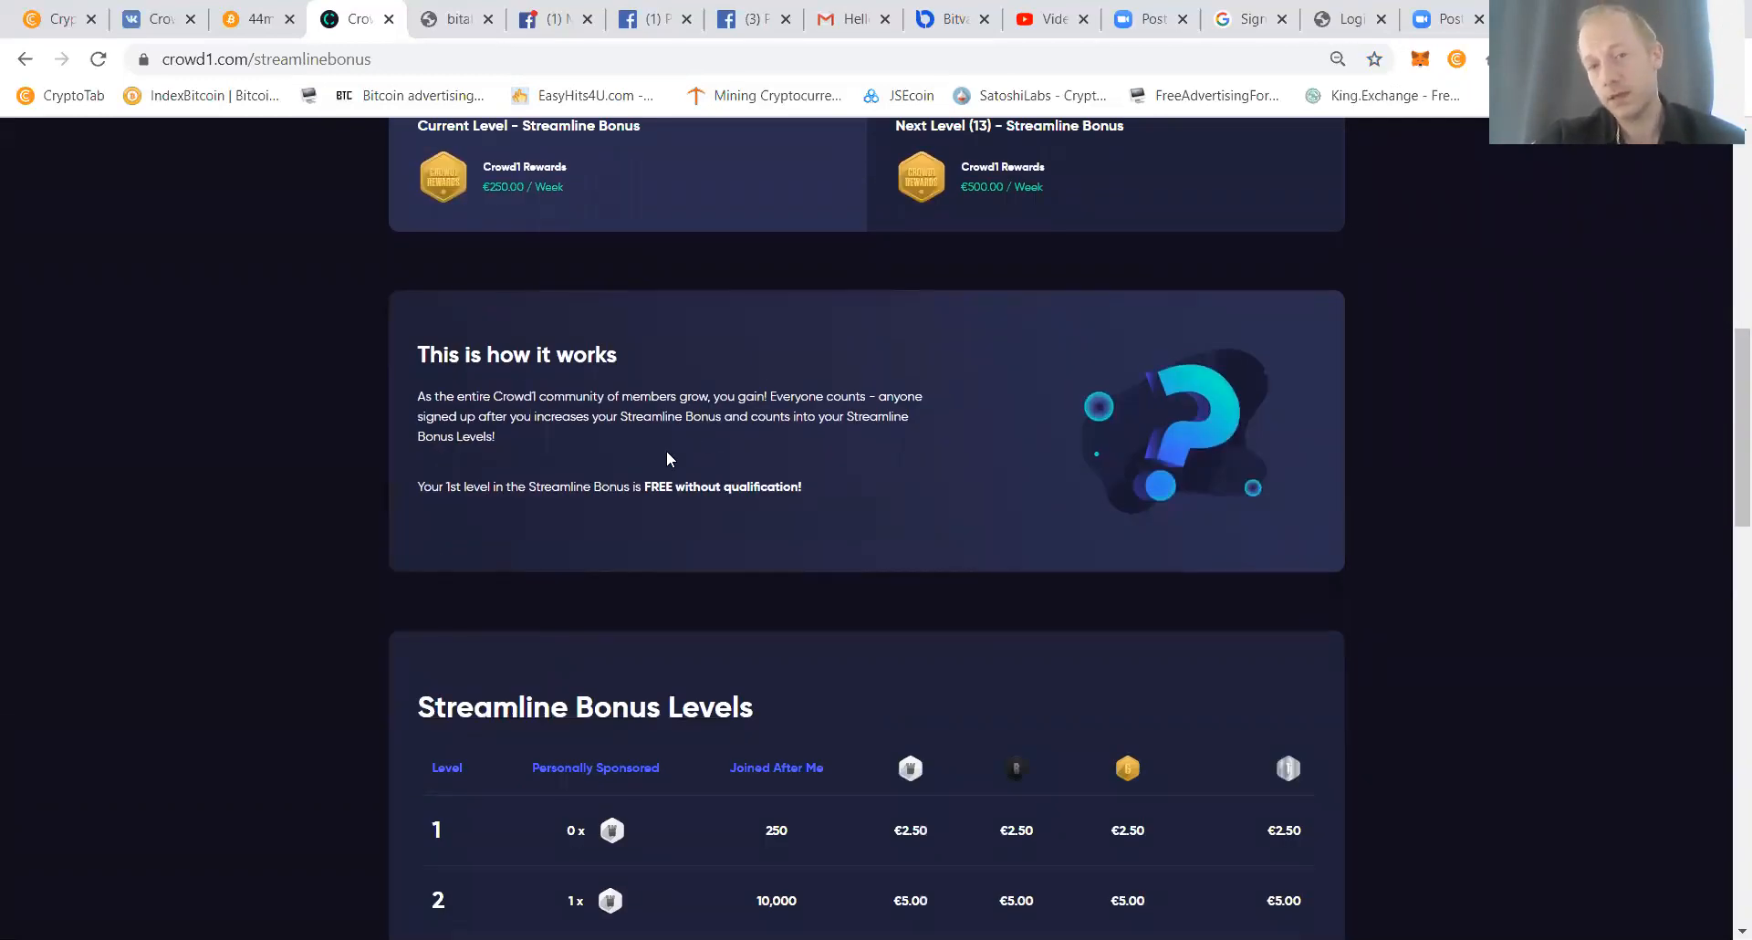
scroll(down, 3)
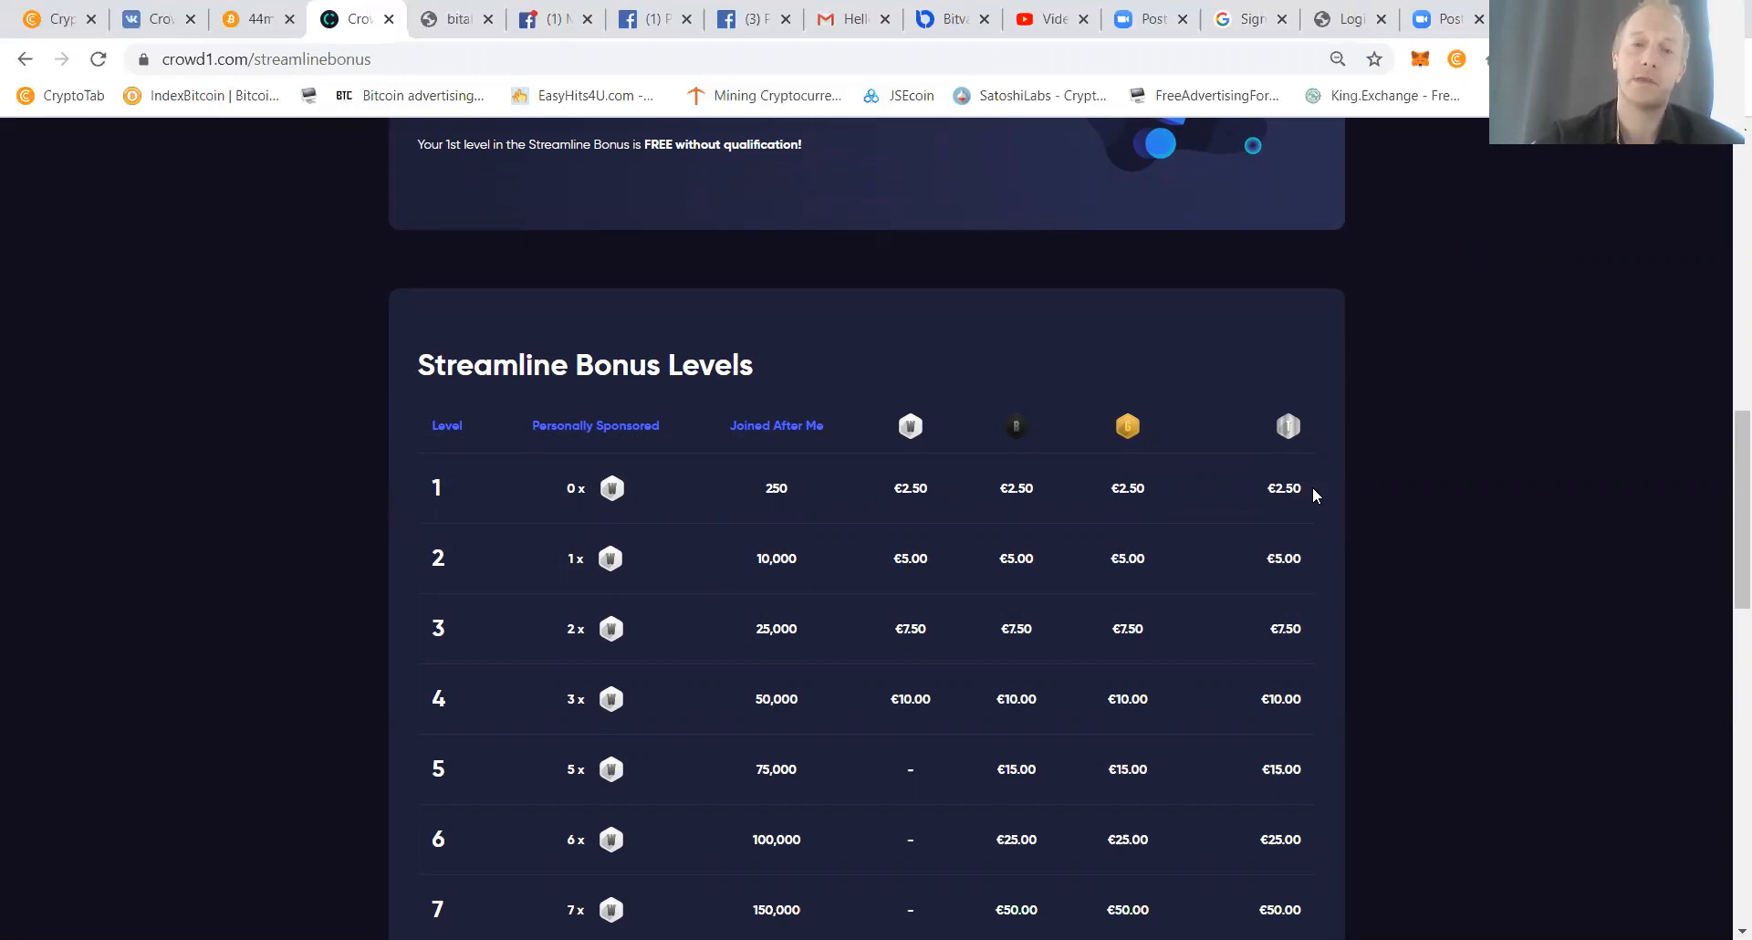
scroll(down, 3)
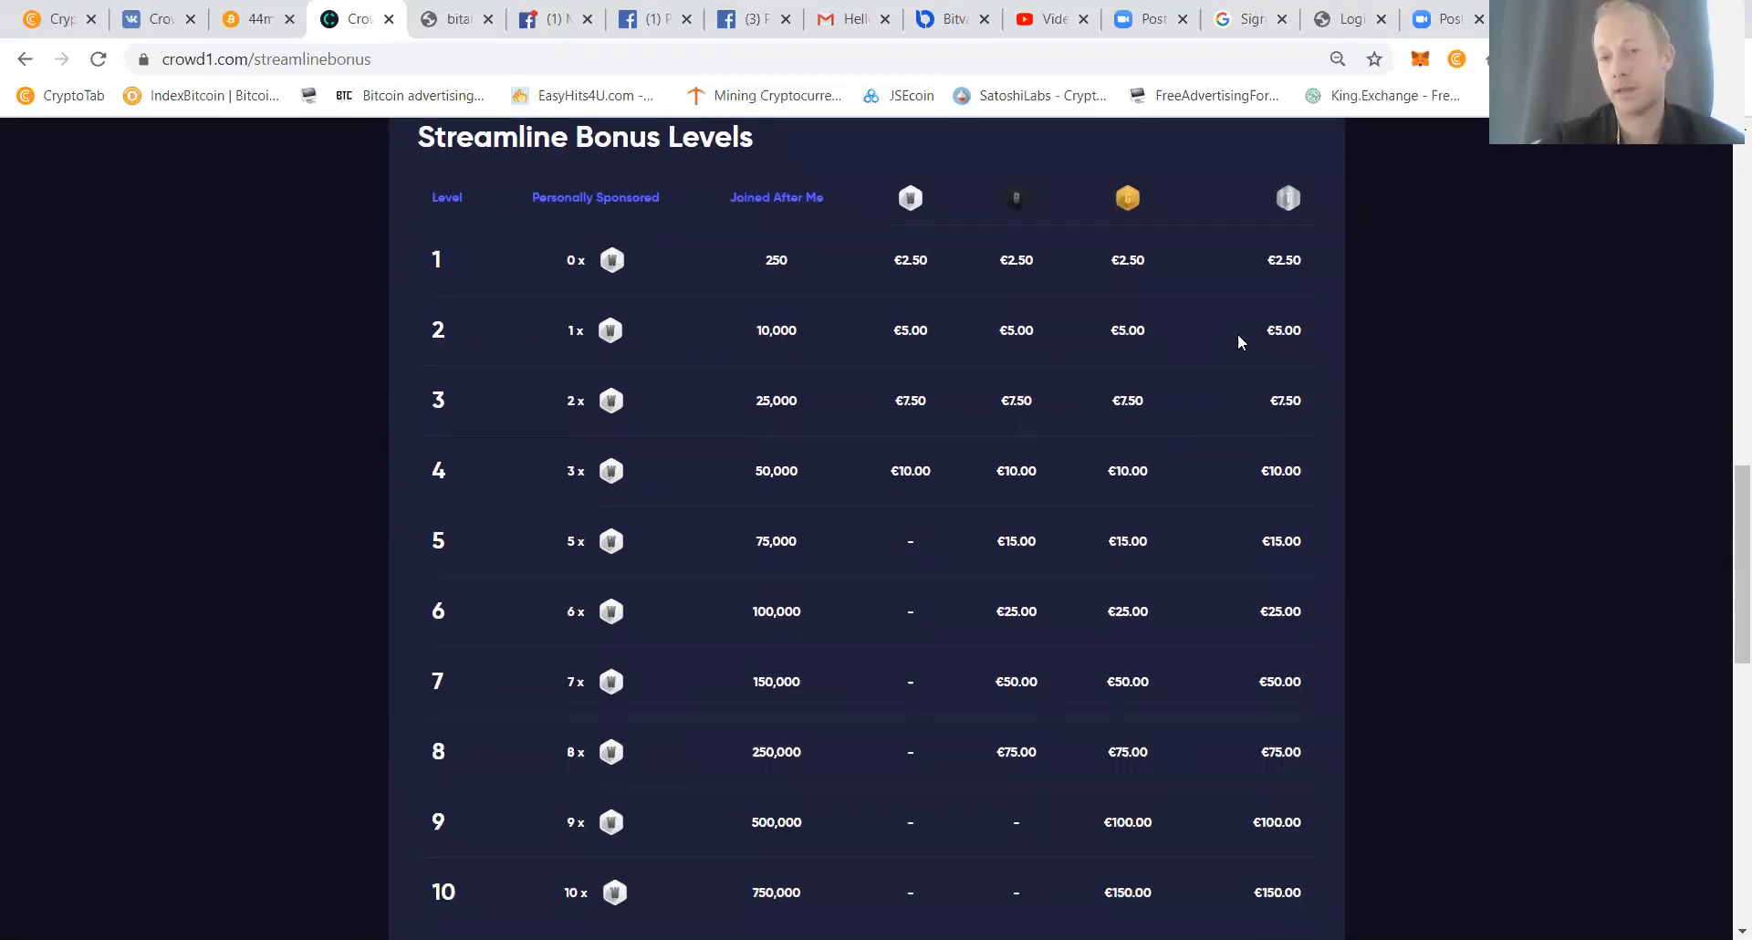
mouse_move(1101, 418)
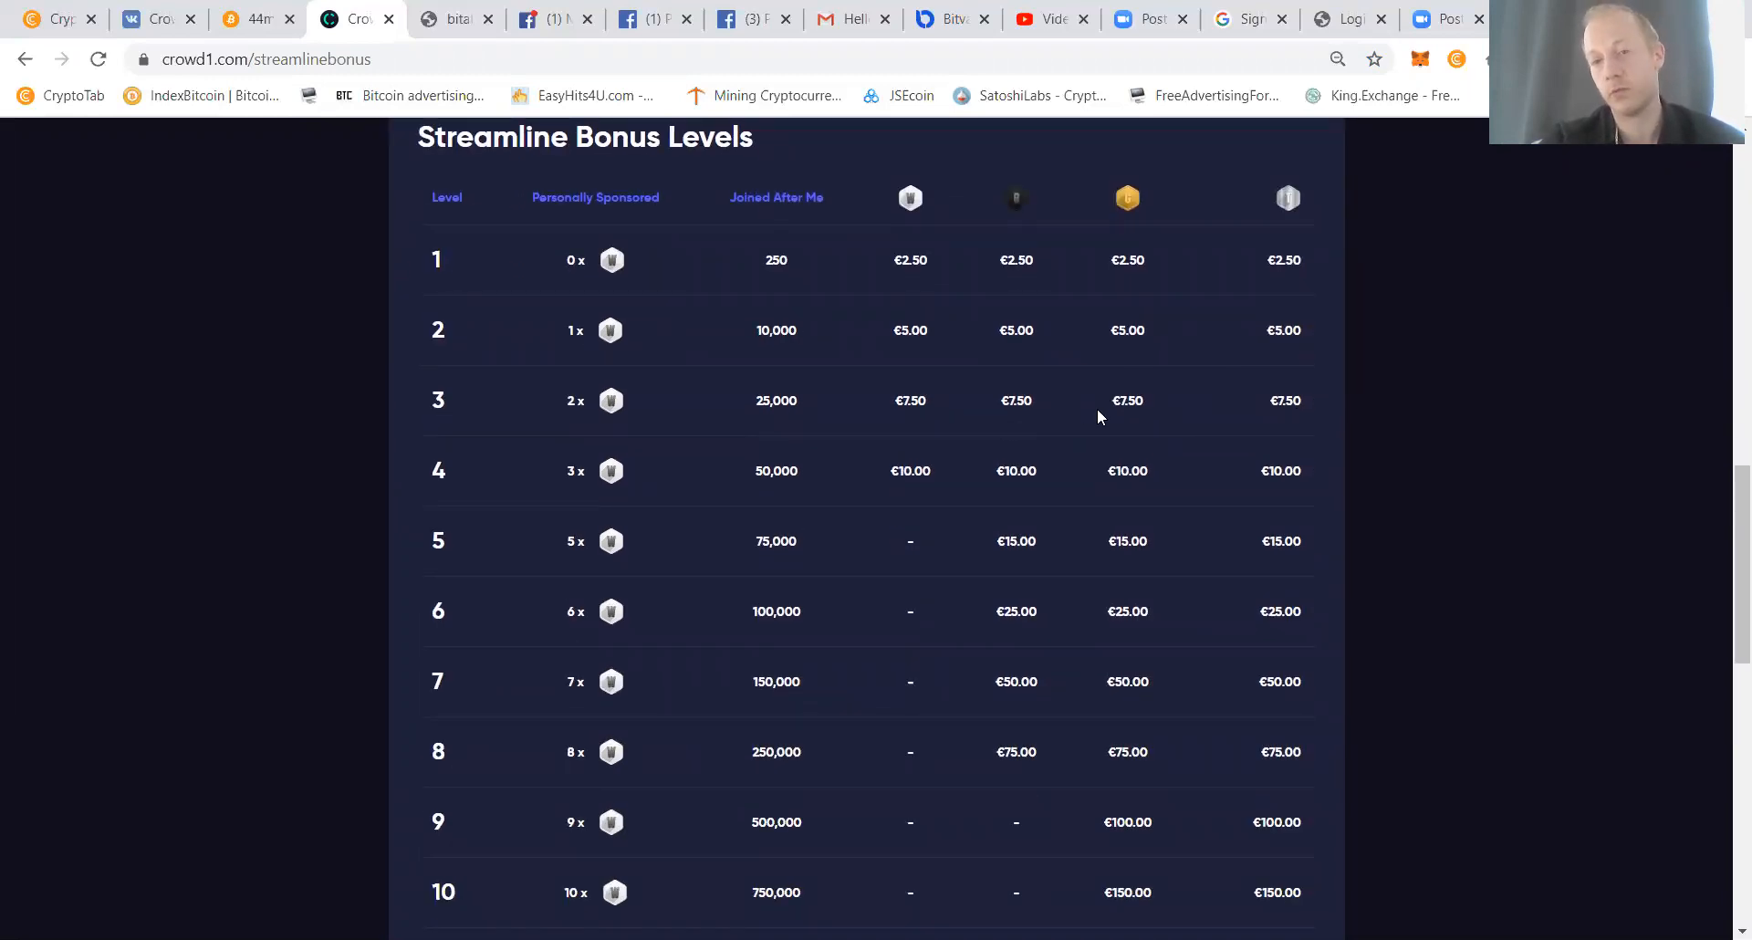
scroll(down, 3)
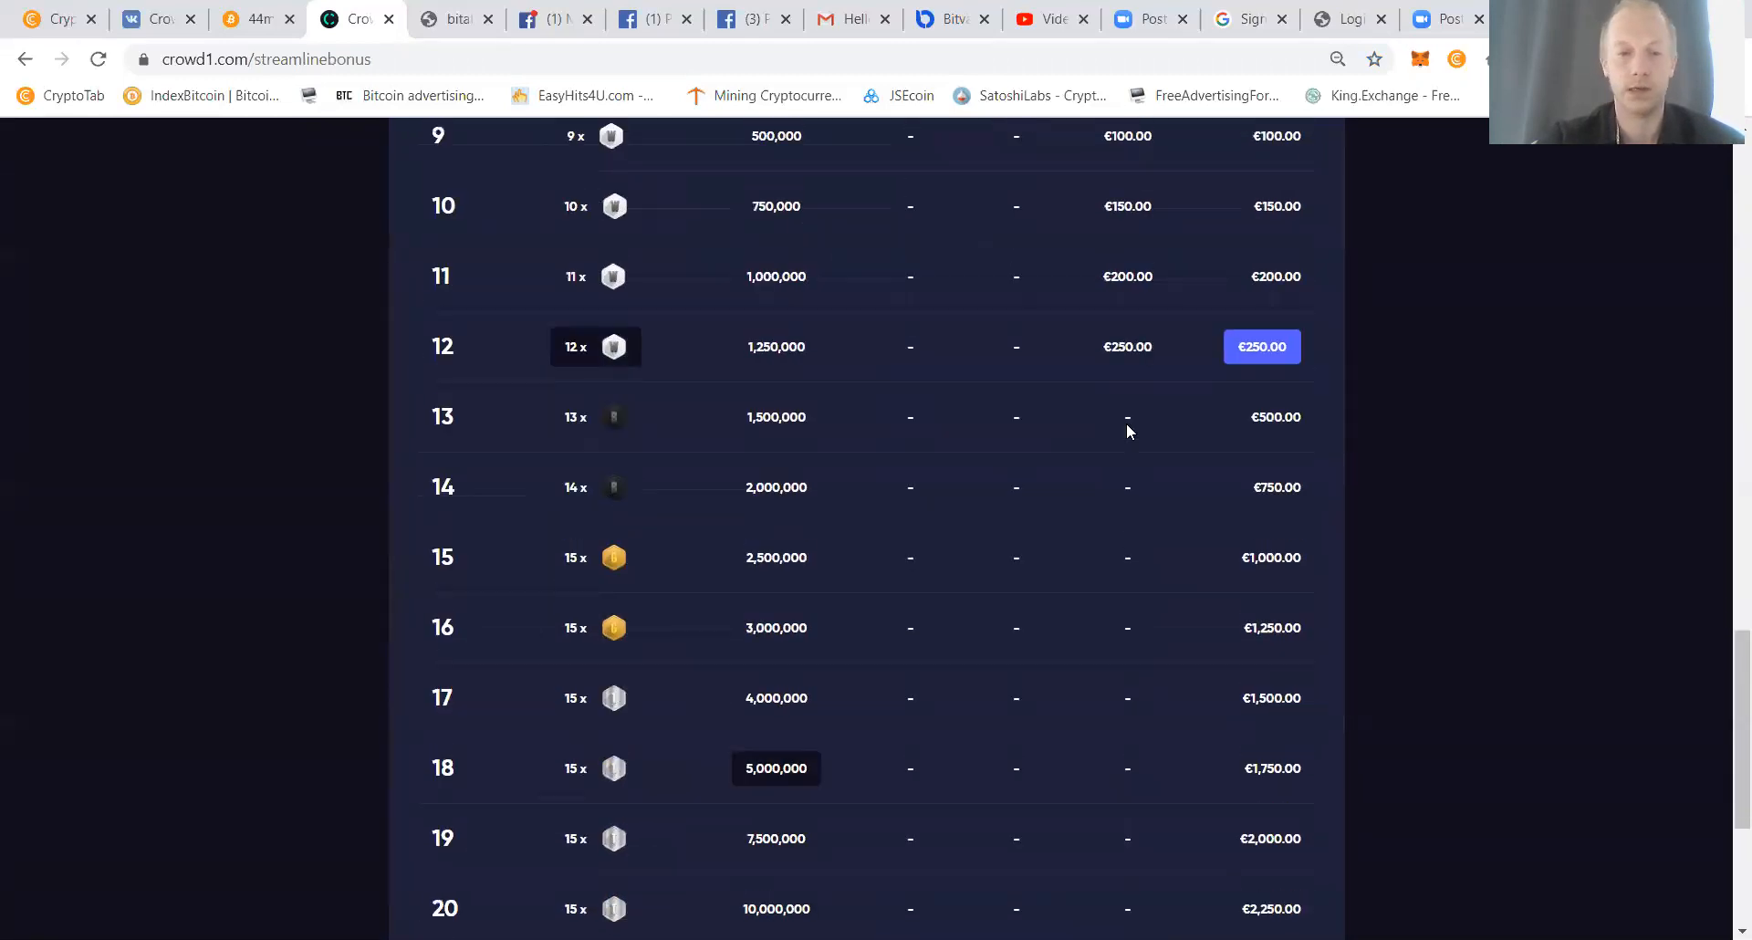
scroll(down, 3)
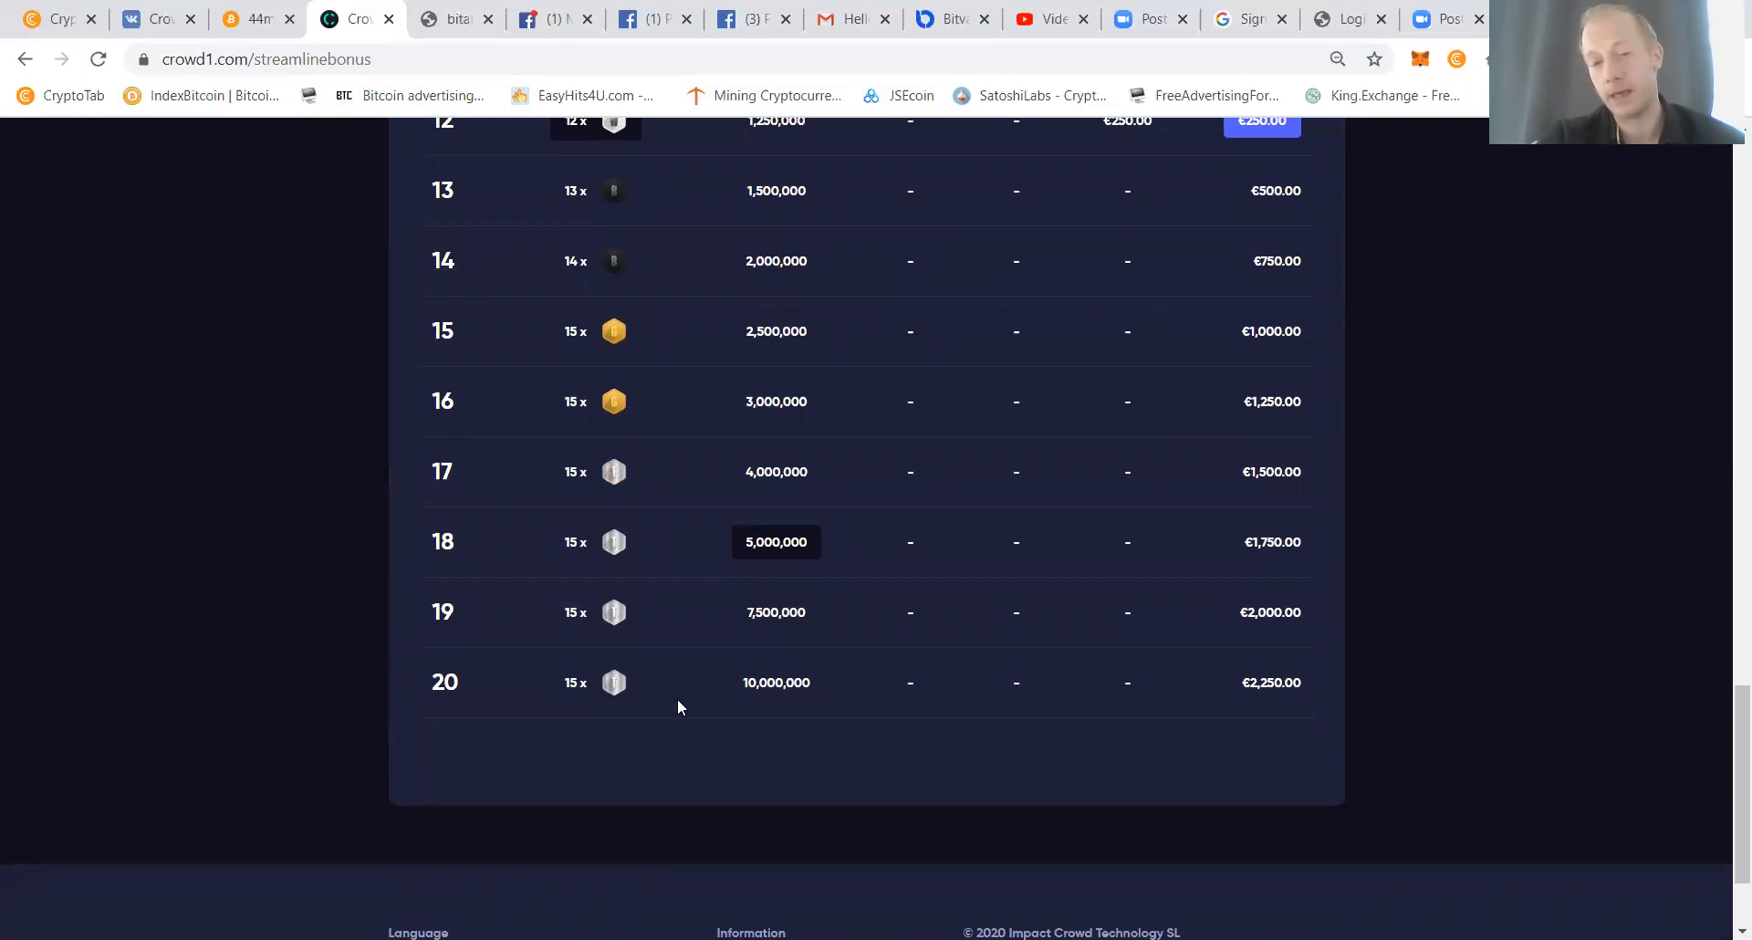
mouse_move(1176, 677)
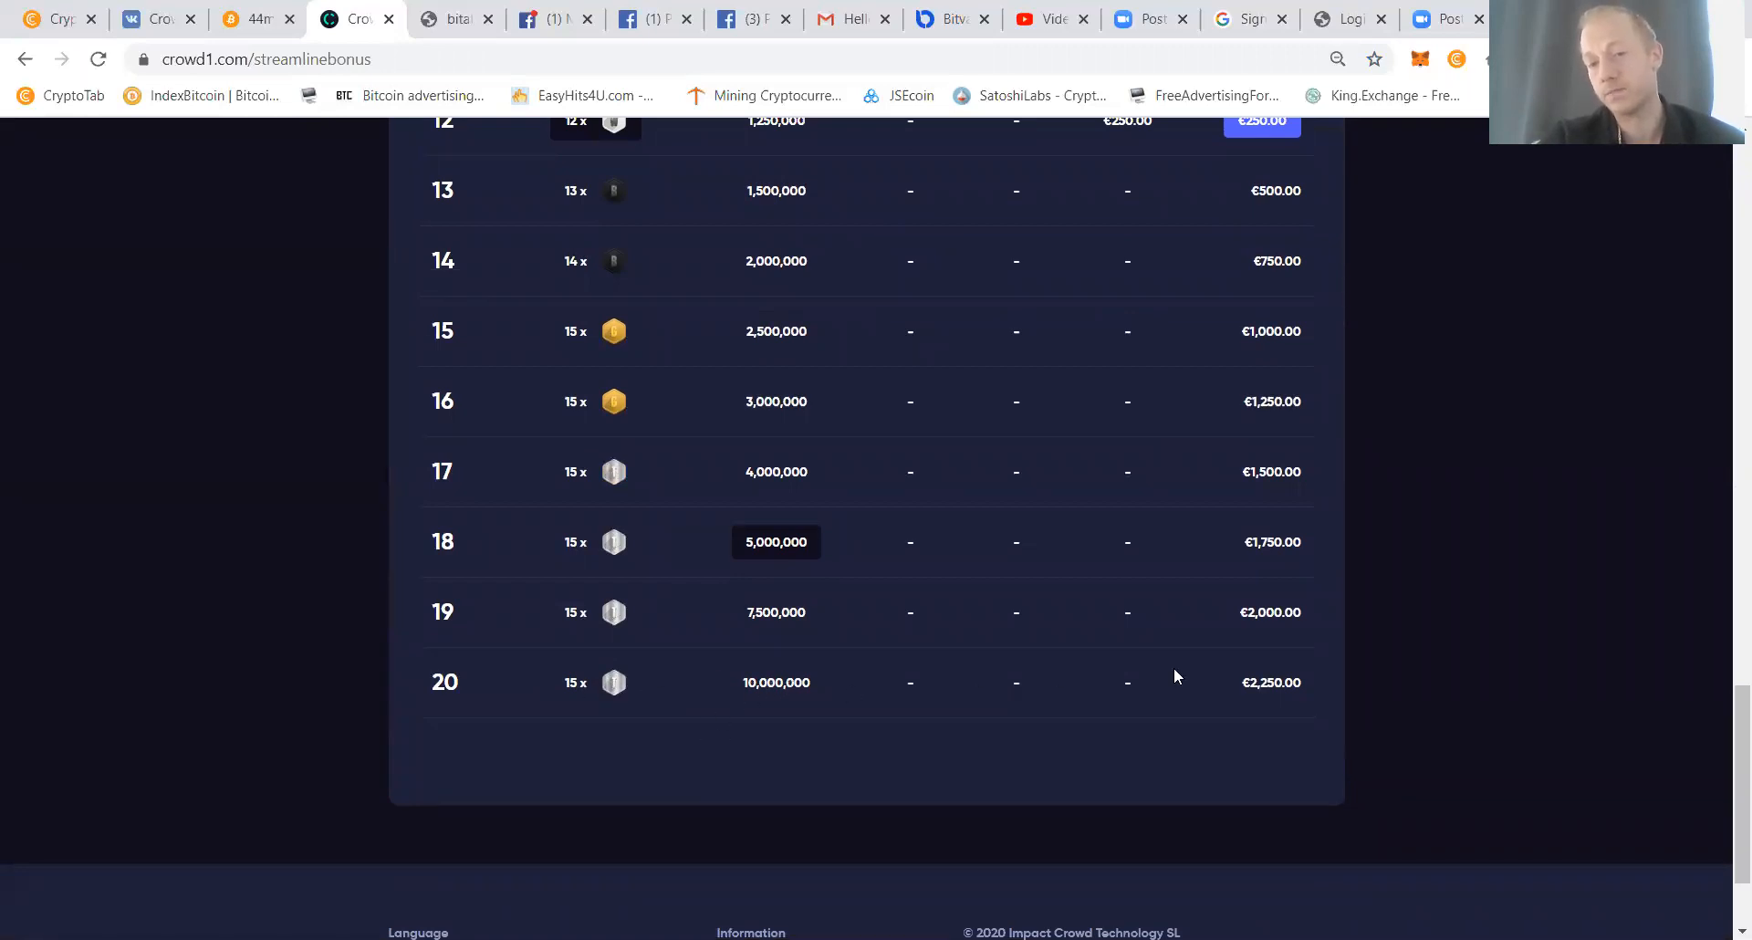
scroll(up, 3)
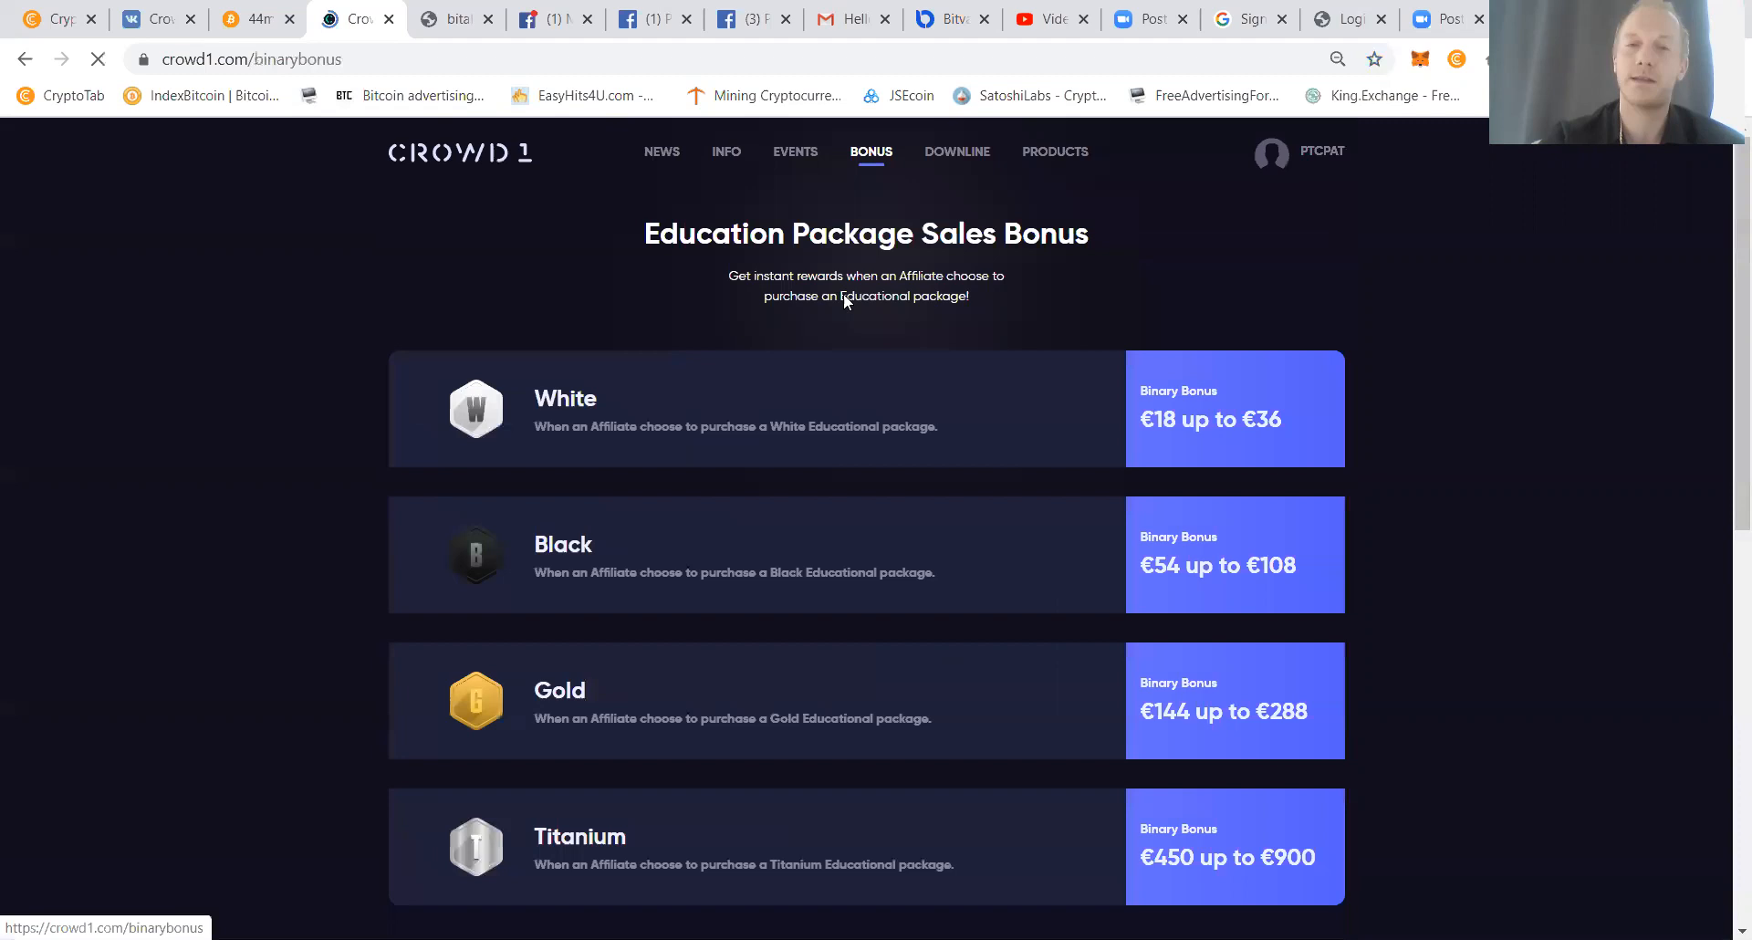
Review the White, Black, Gold and Titanium package sales bonus cards.
scroll(down, 3)
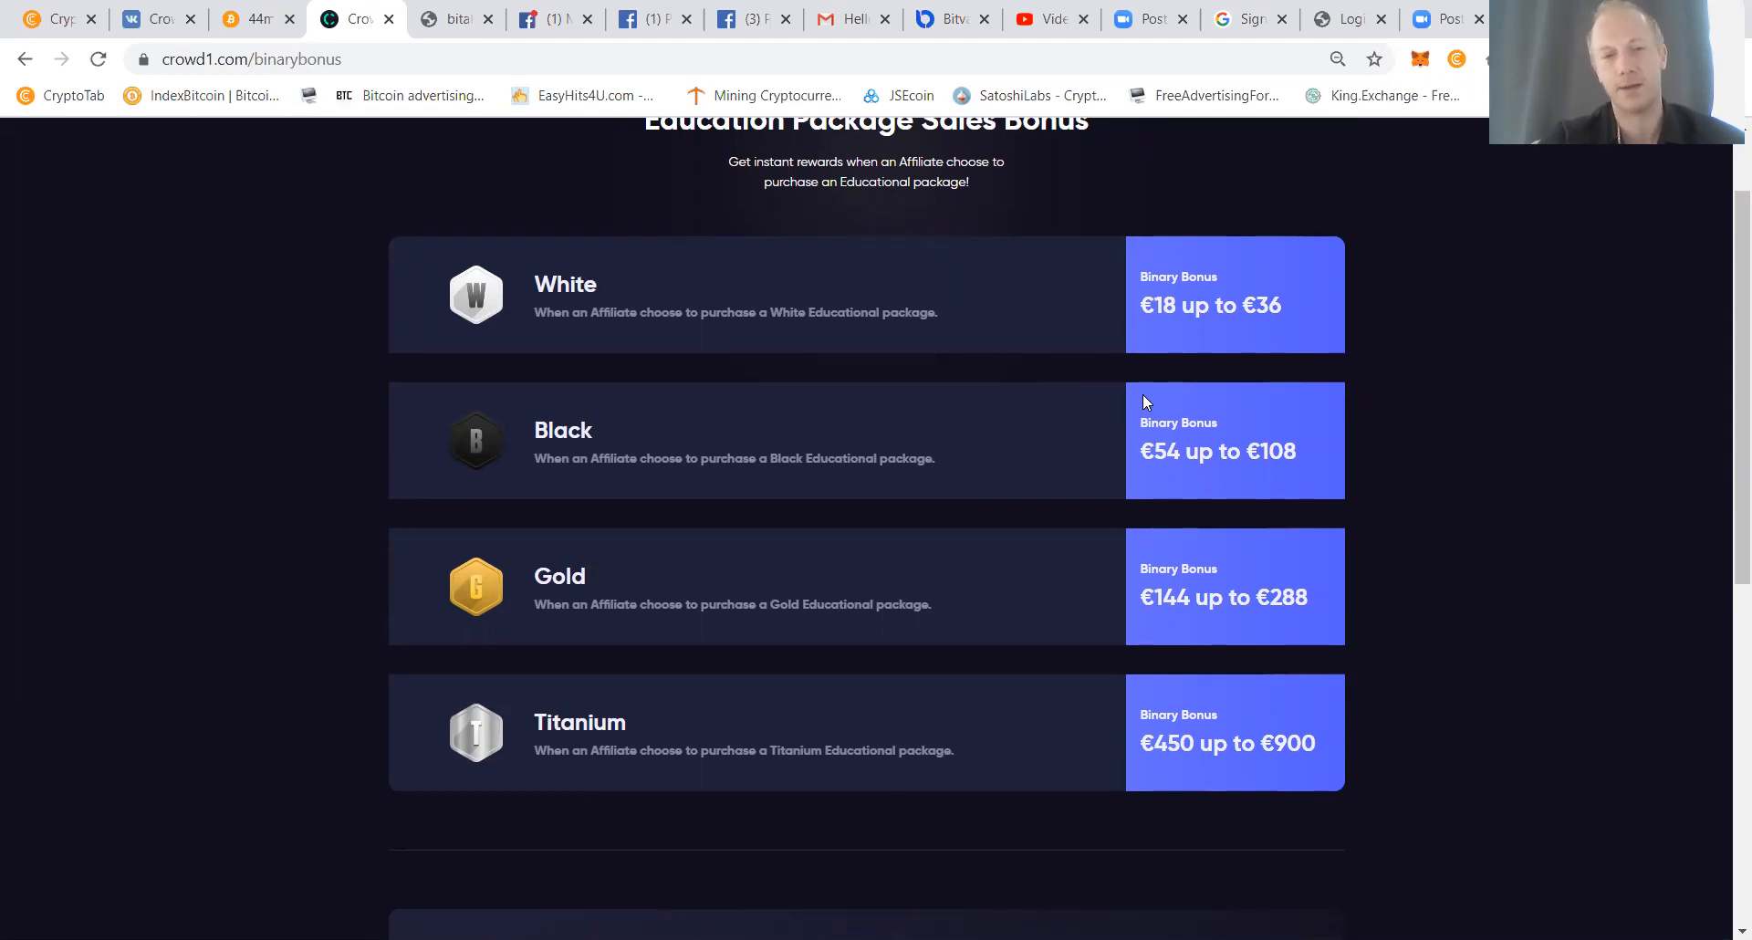
mouse_move(1328, 761)
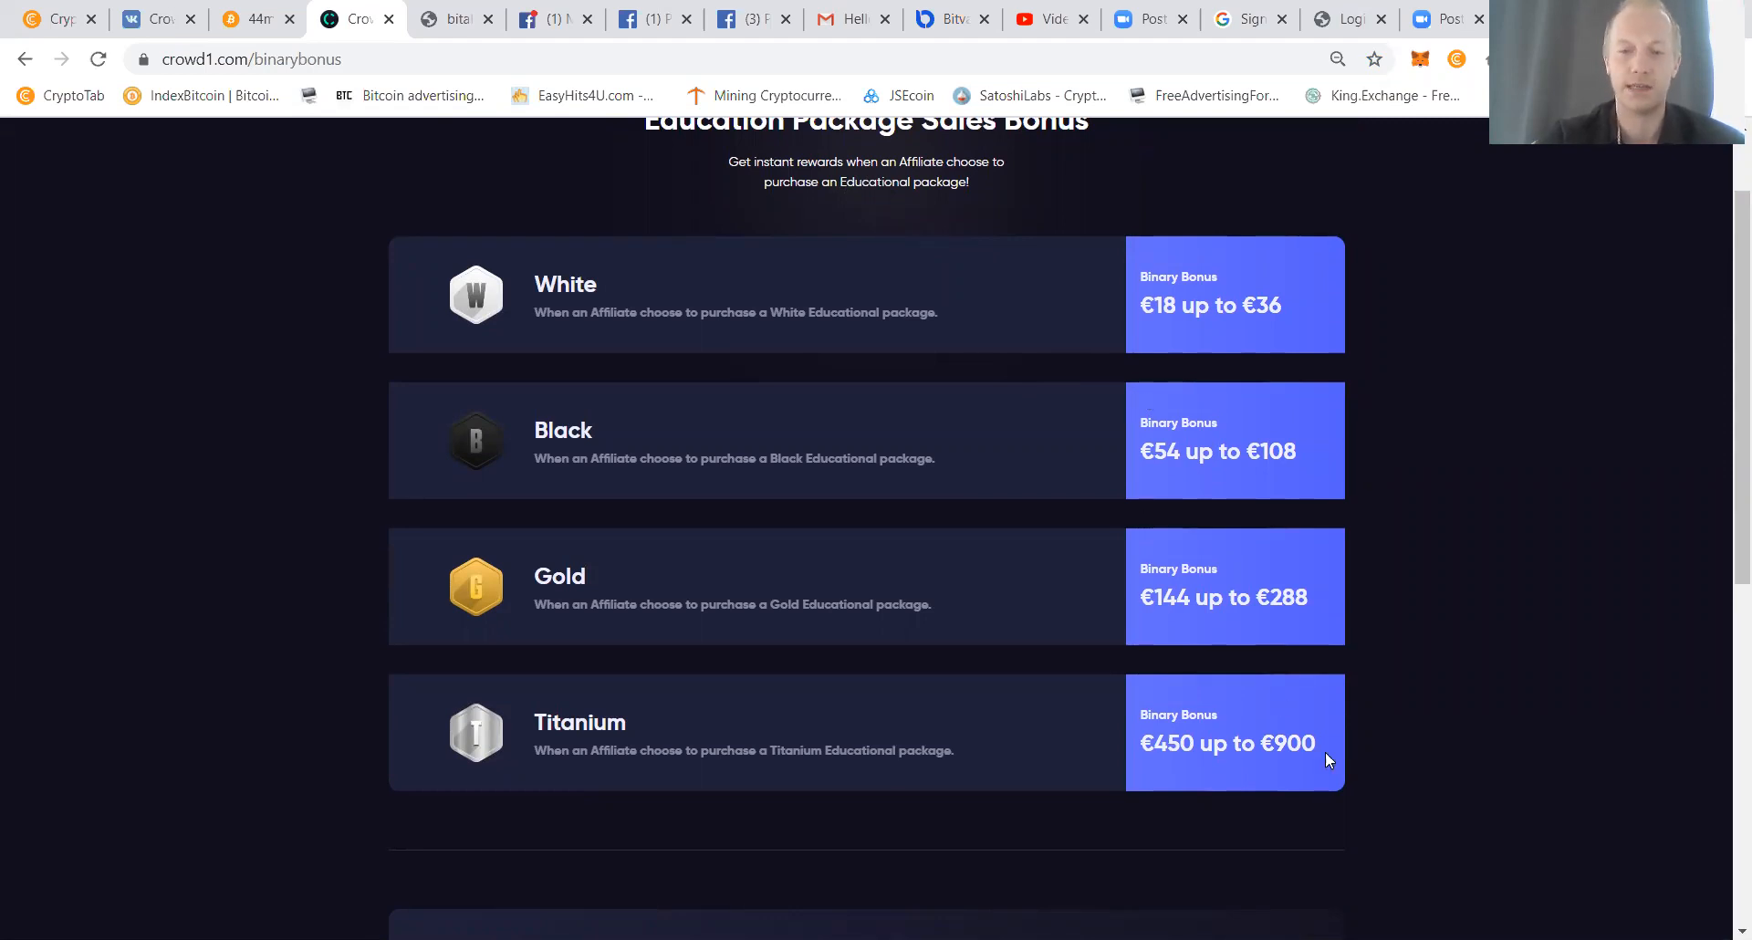
scroll(up, 3)
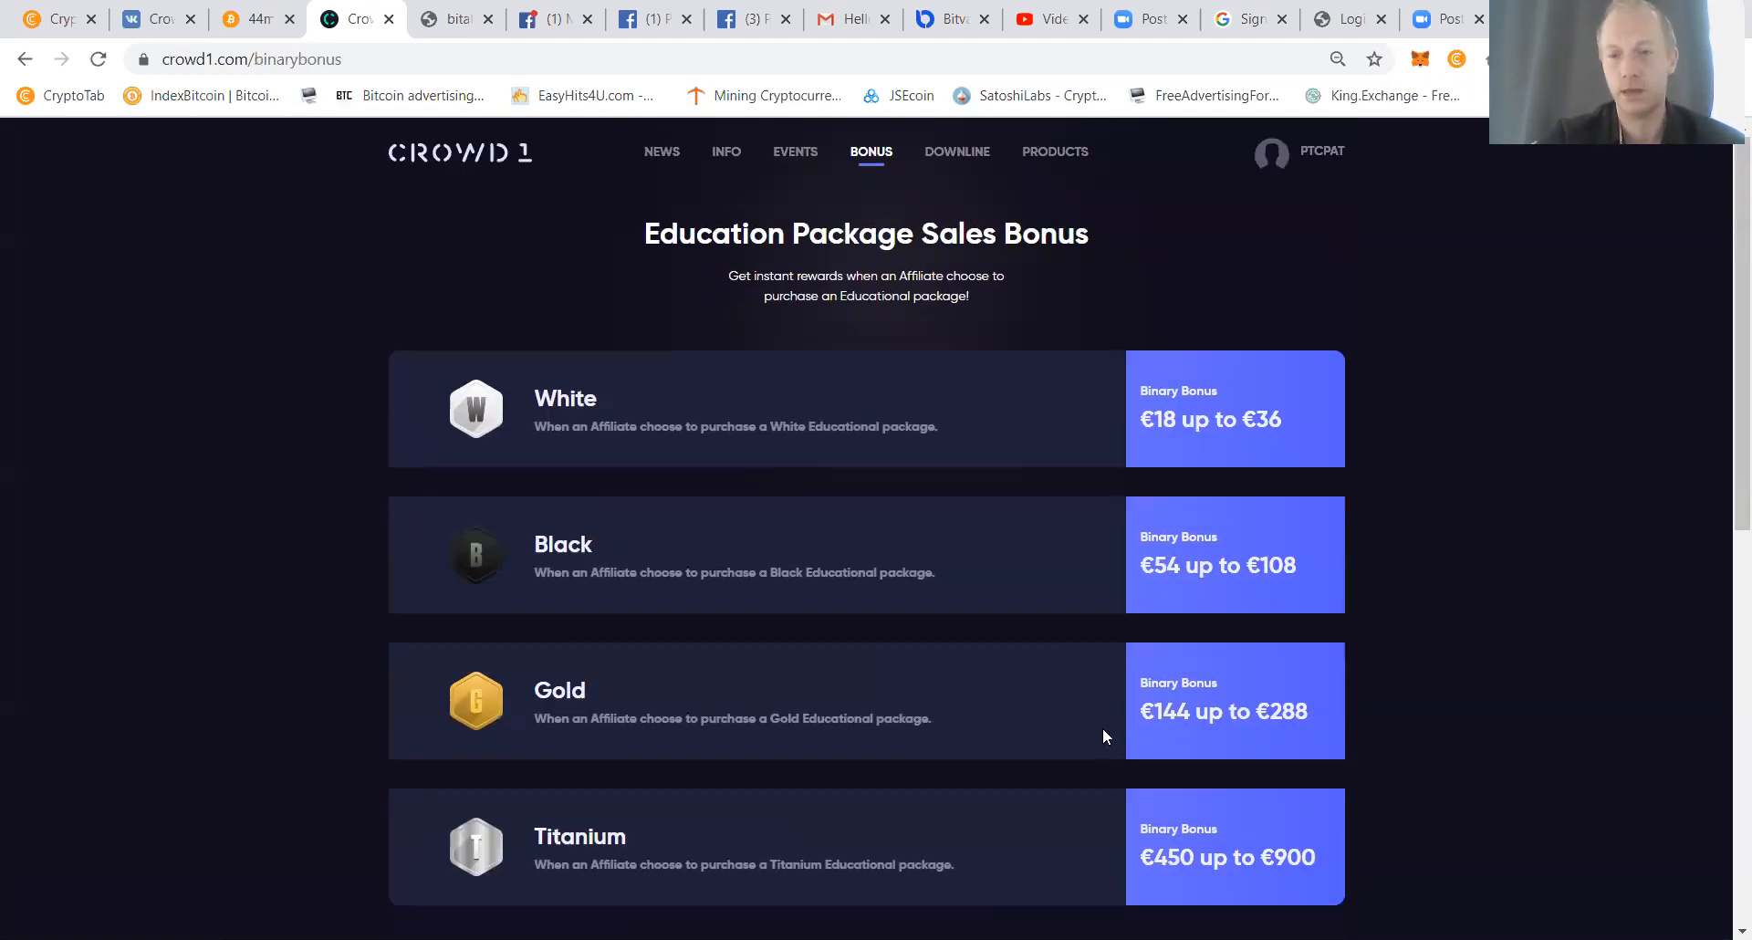
mouse_move(1138, 639)
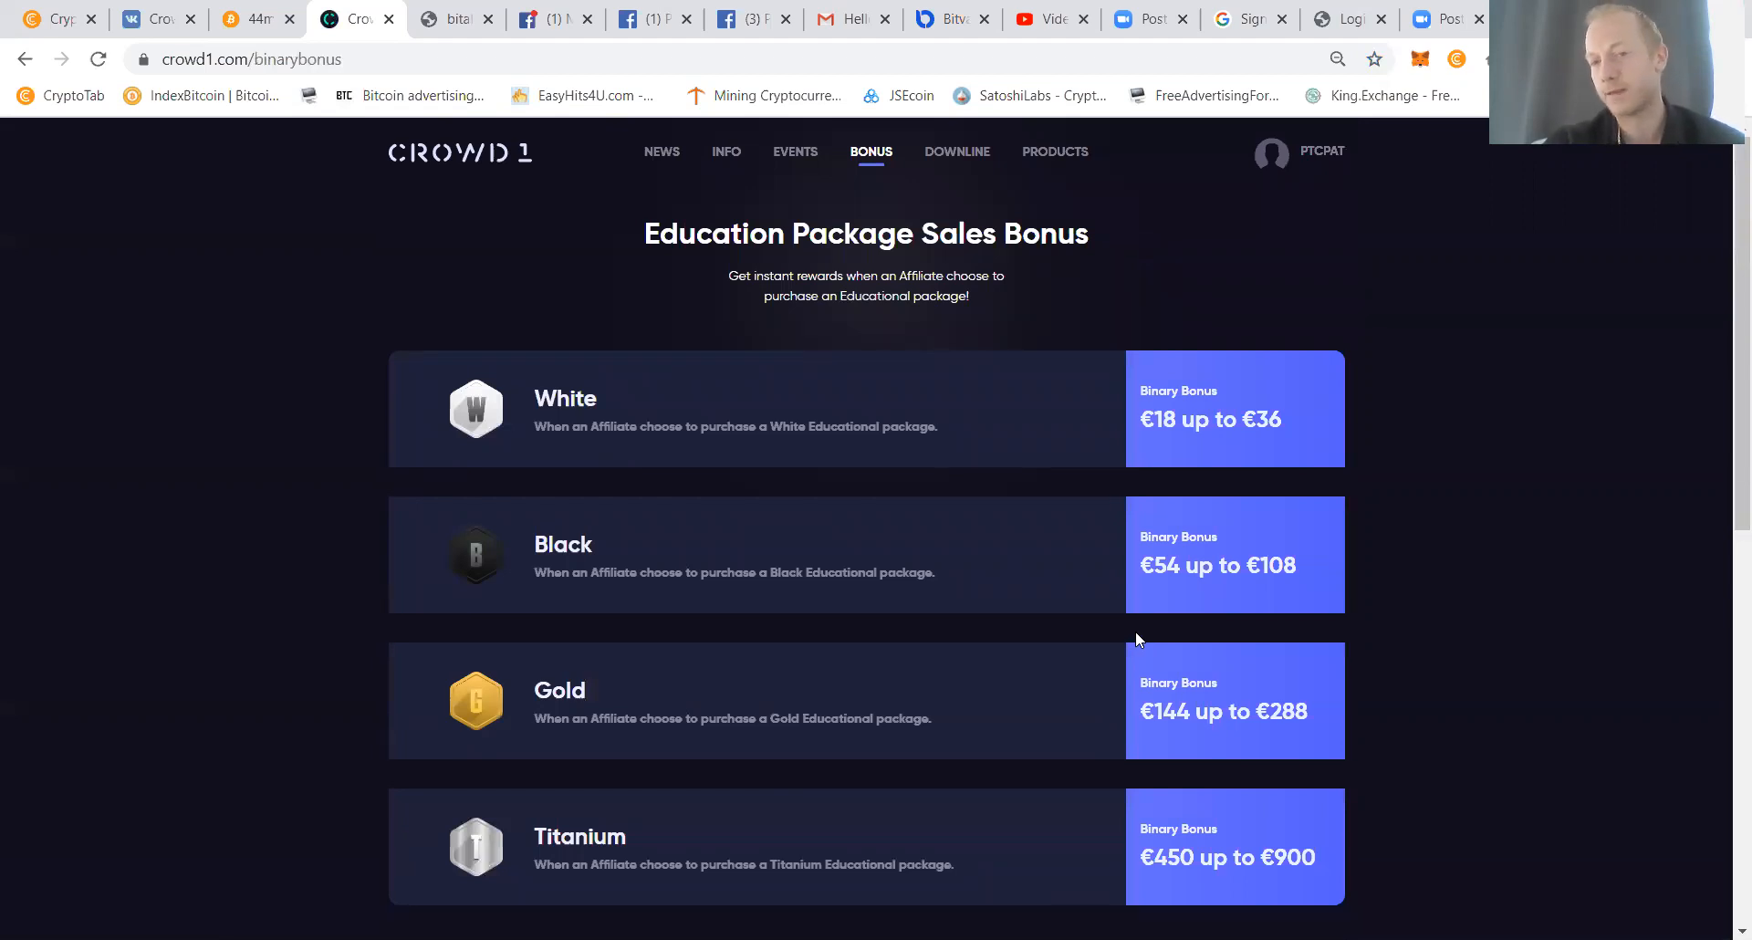
mouse_move(1216, 452)
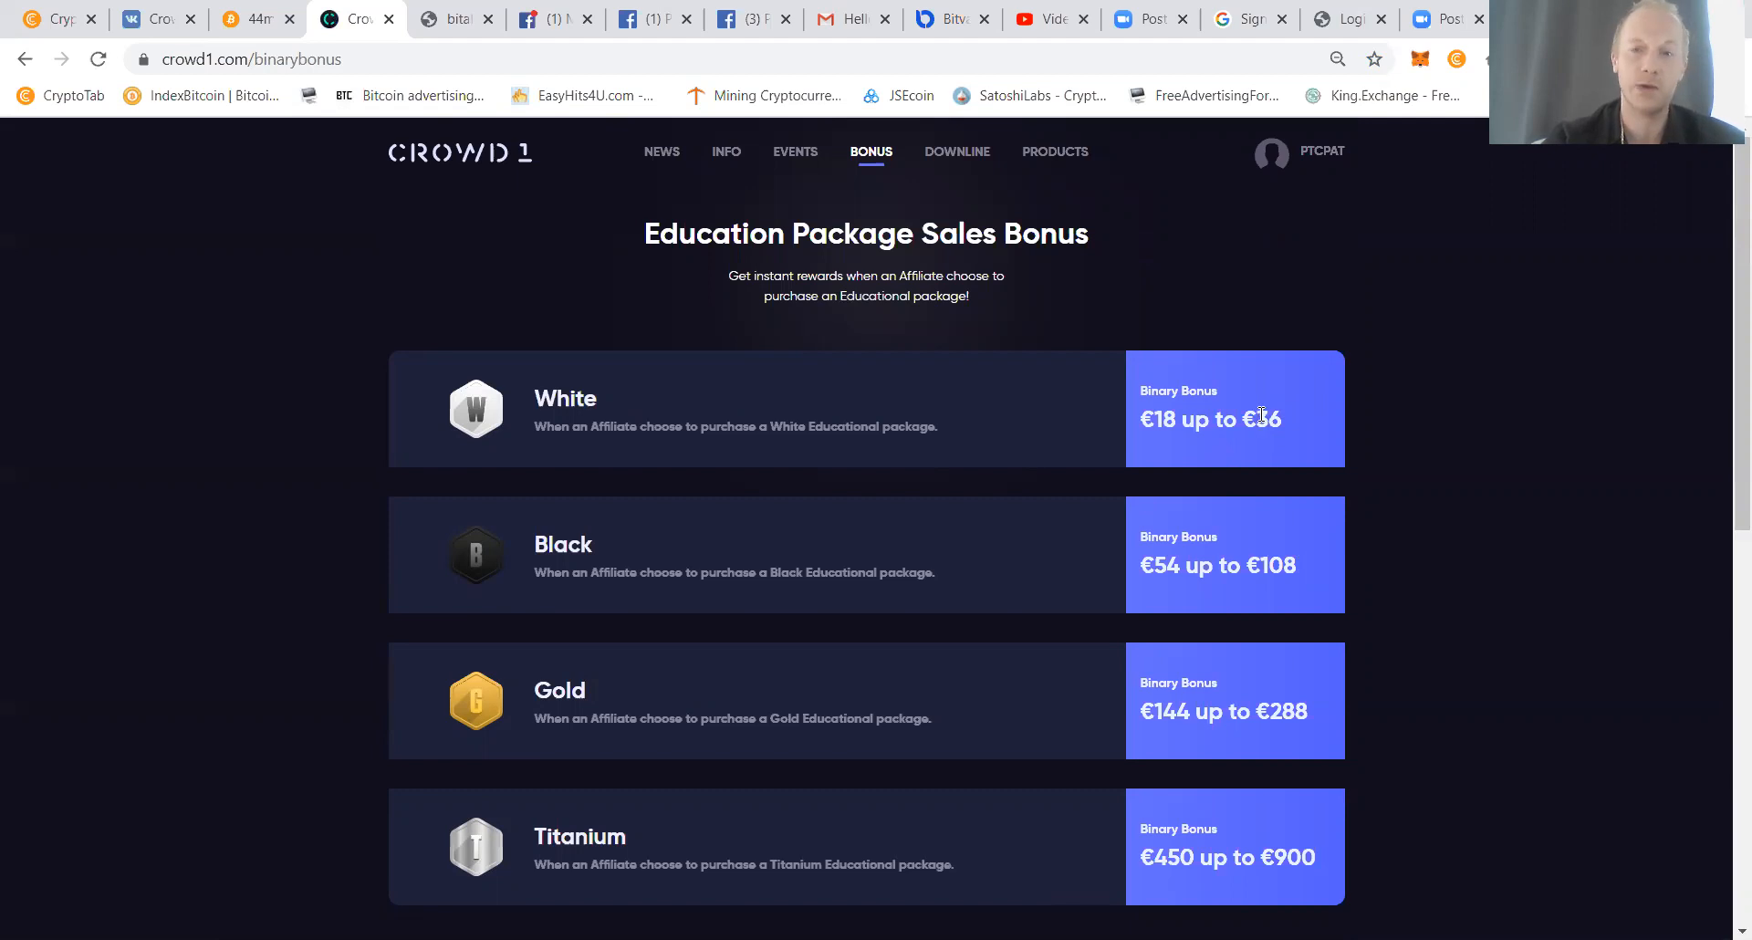
scroll(down, 3)
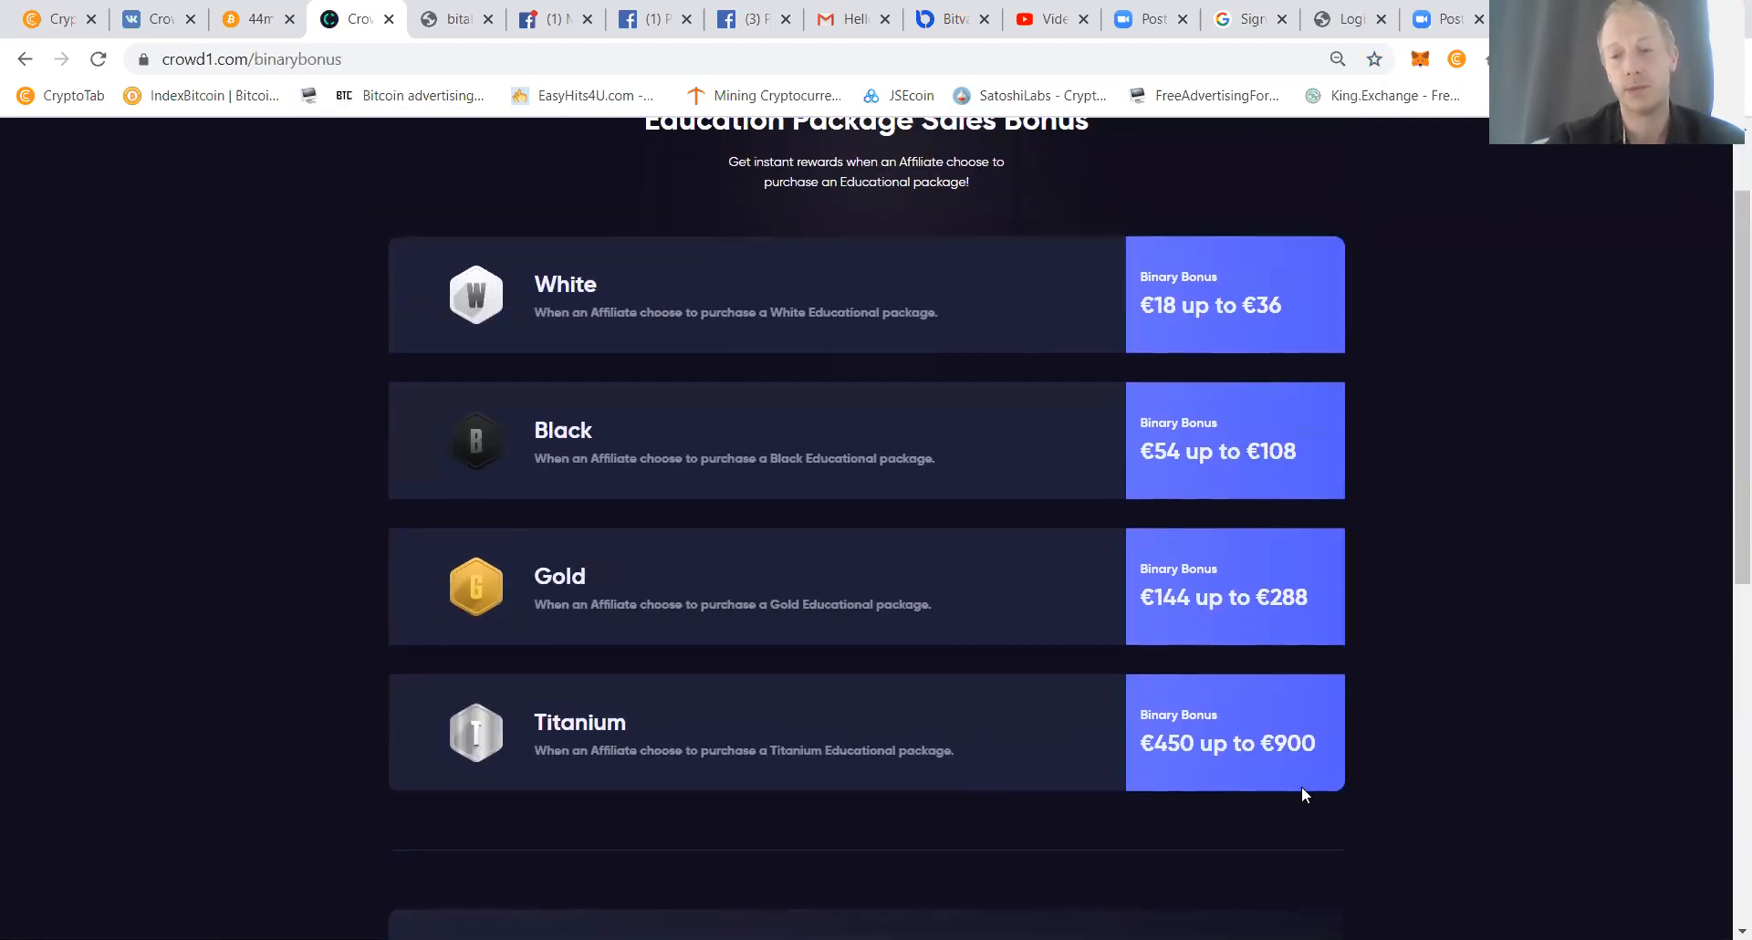
scroll(up, 3)
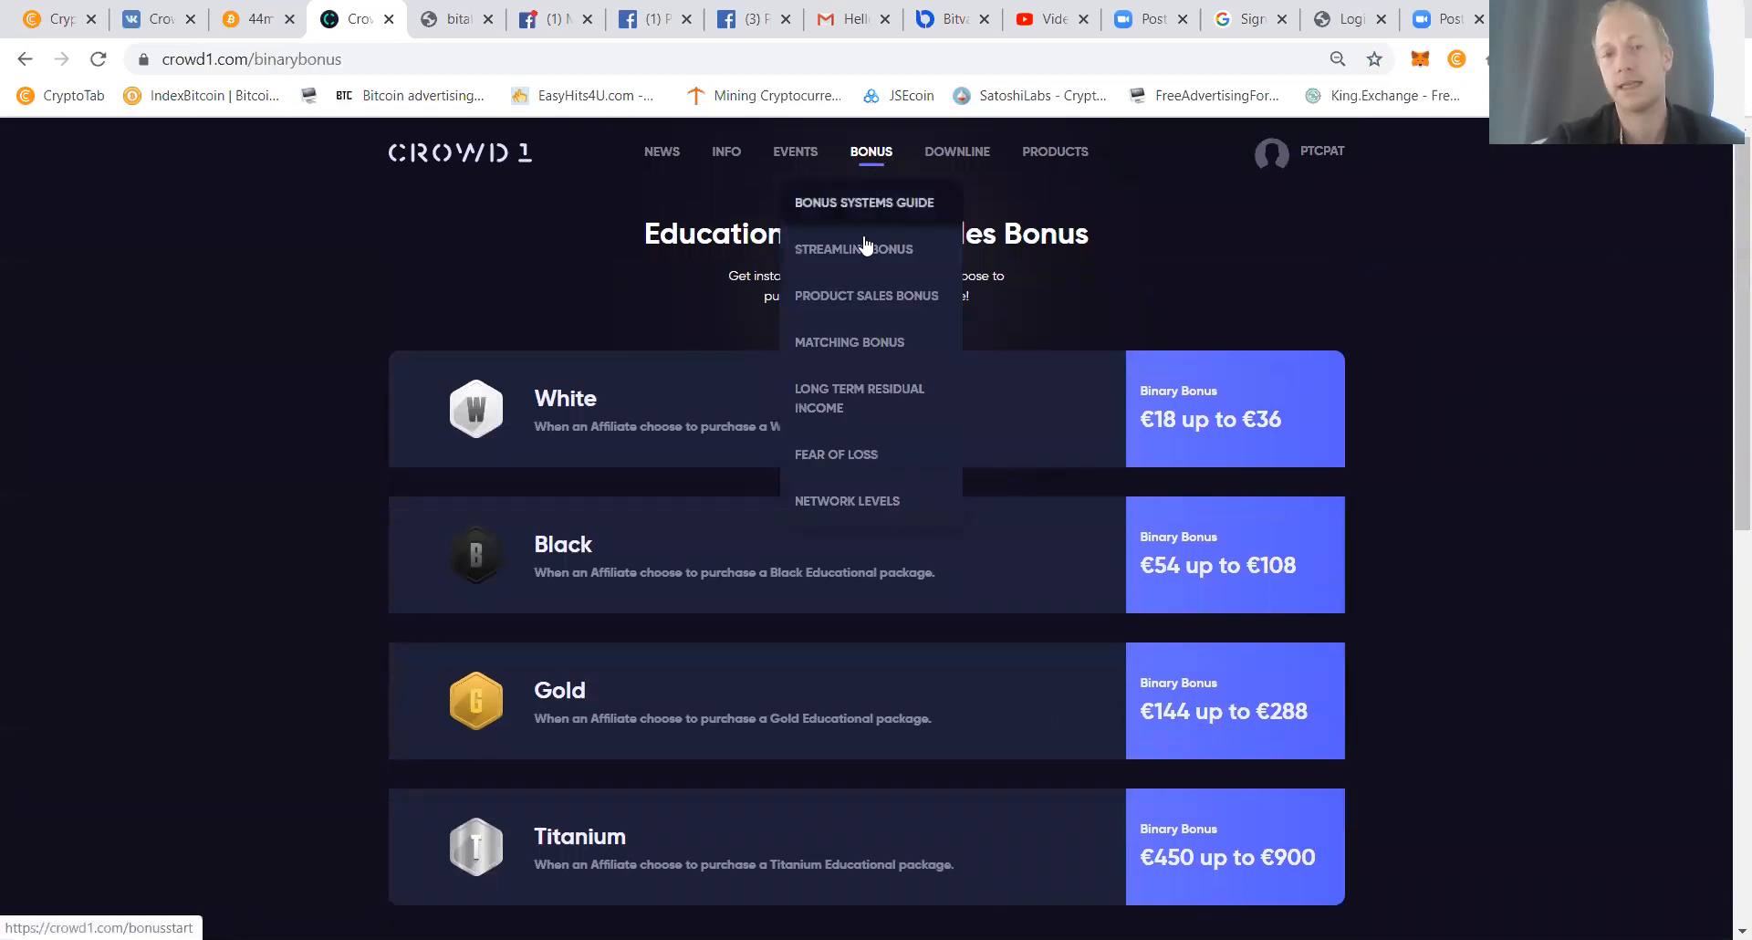
Open Matching Bonus and review its five levels and percentages.
click(849, 342)
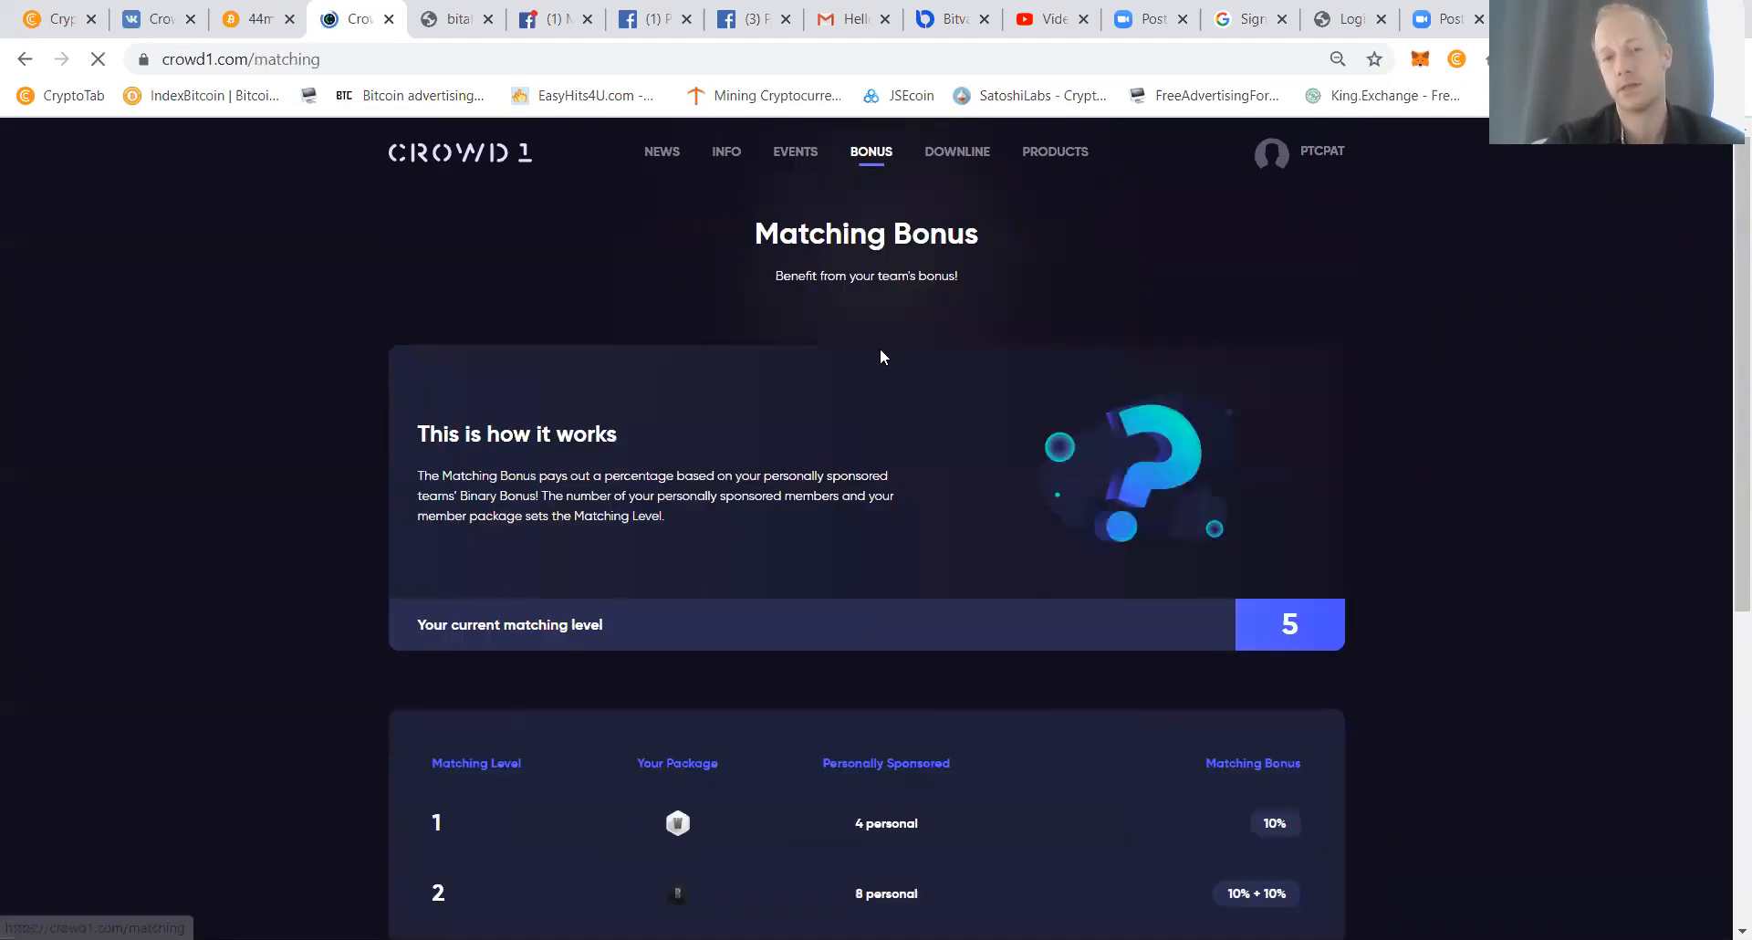
scroll(down, 3)
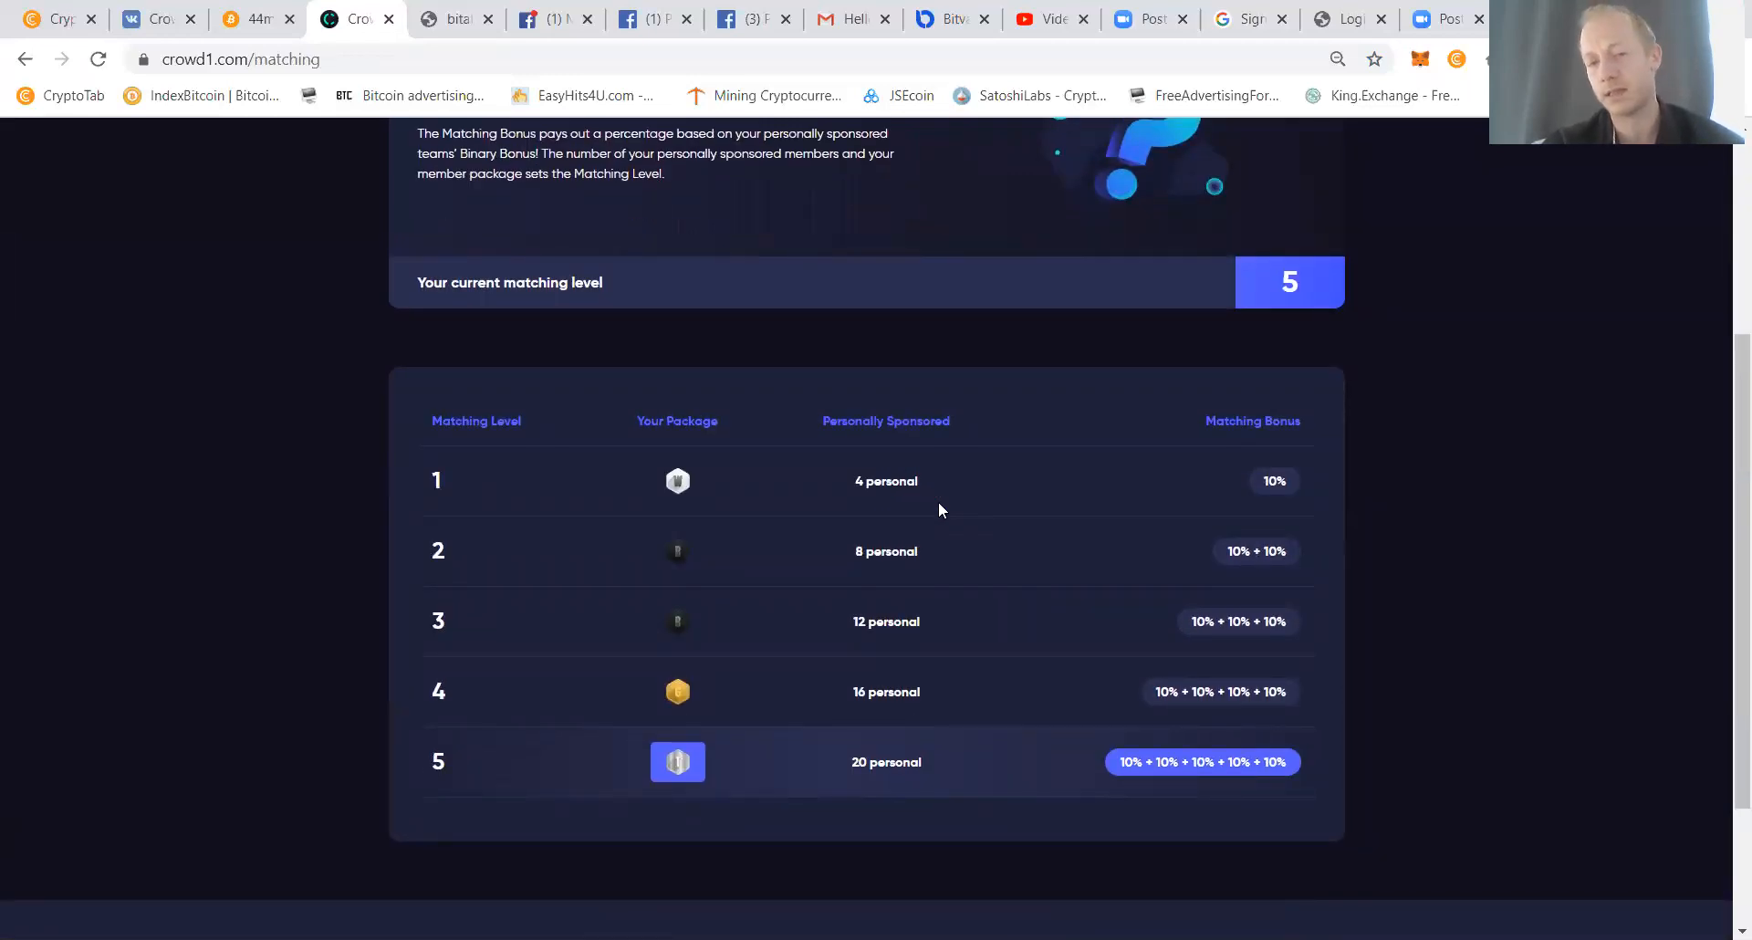
mouse_move(1114, 734)
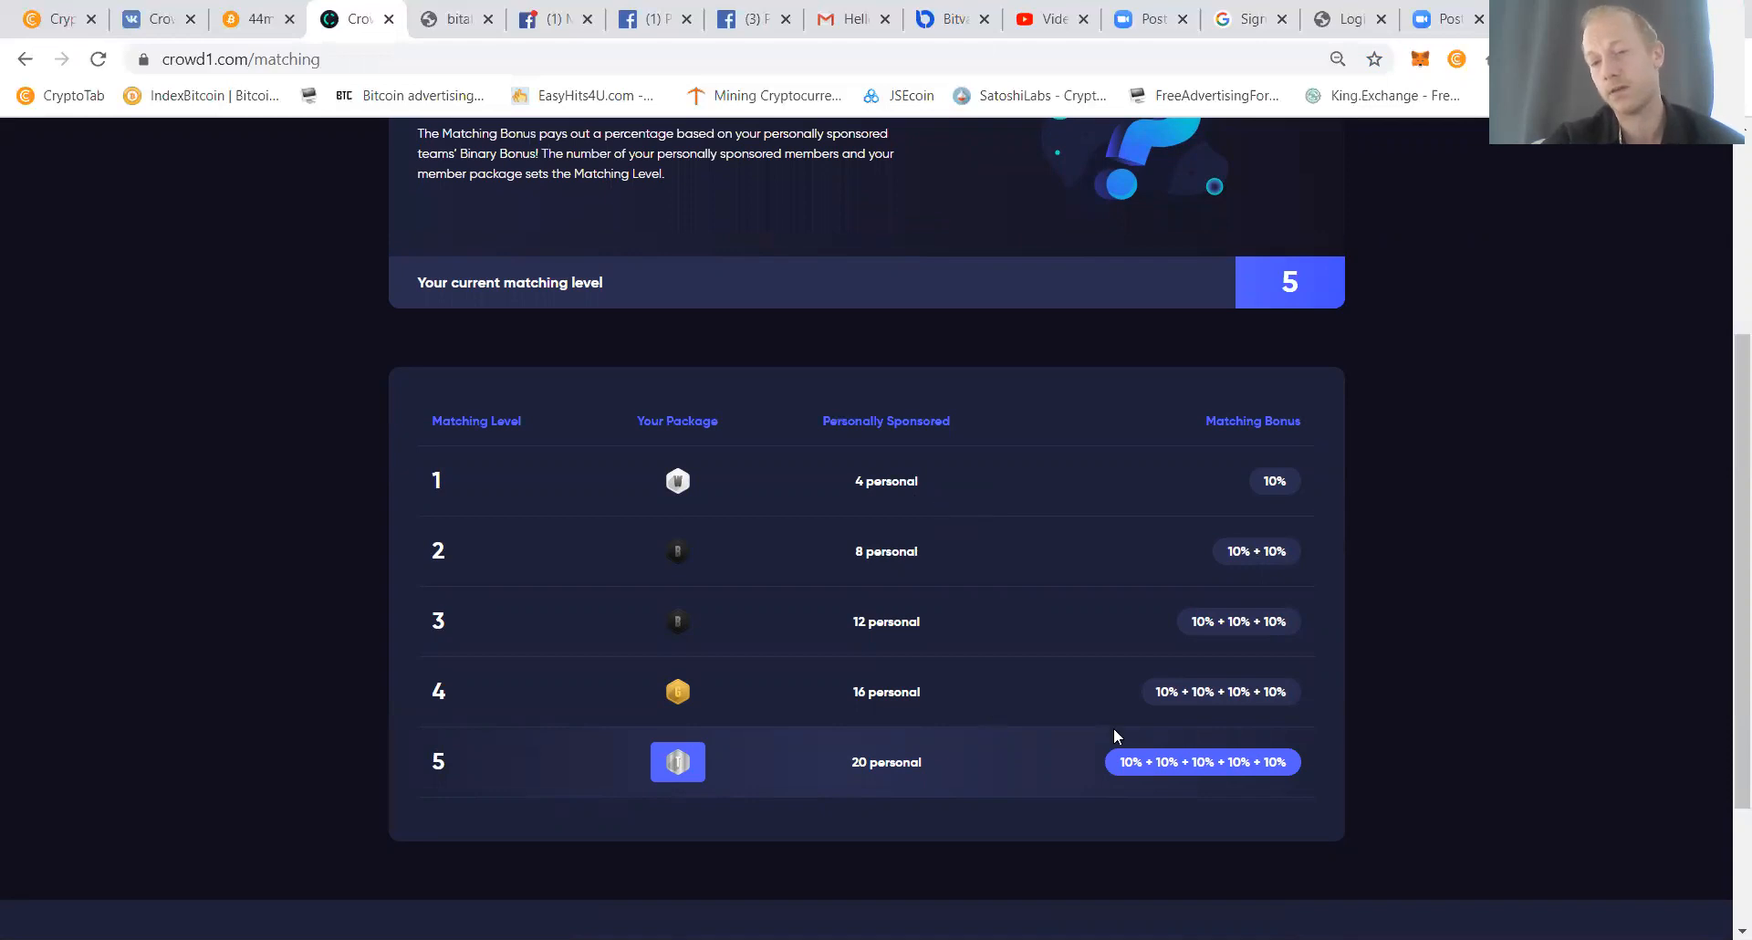
mouse_move(770, 649)
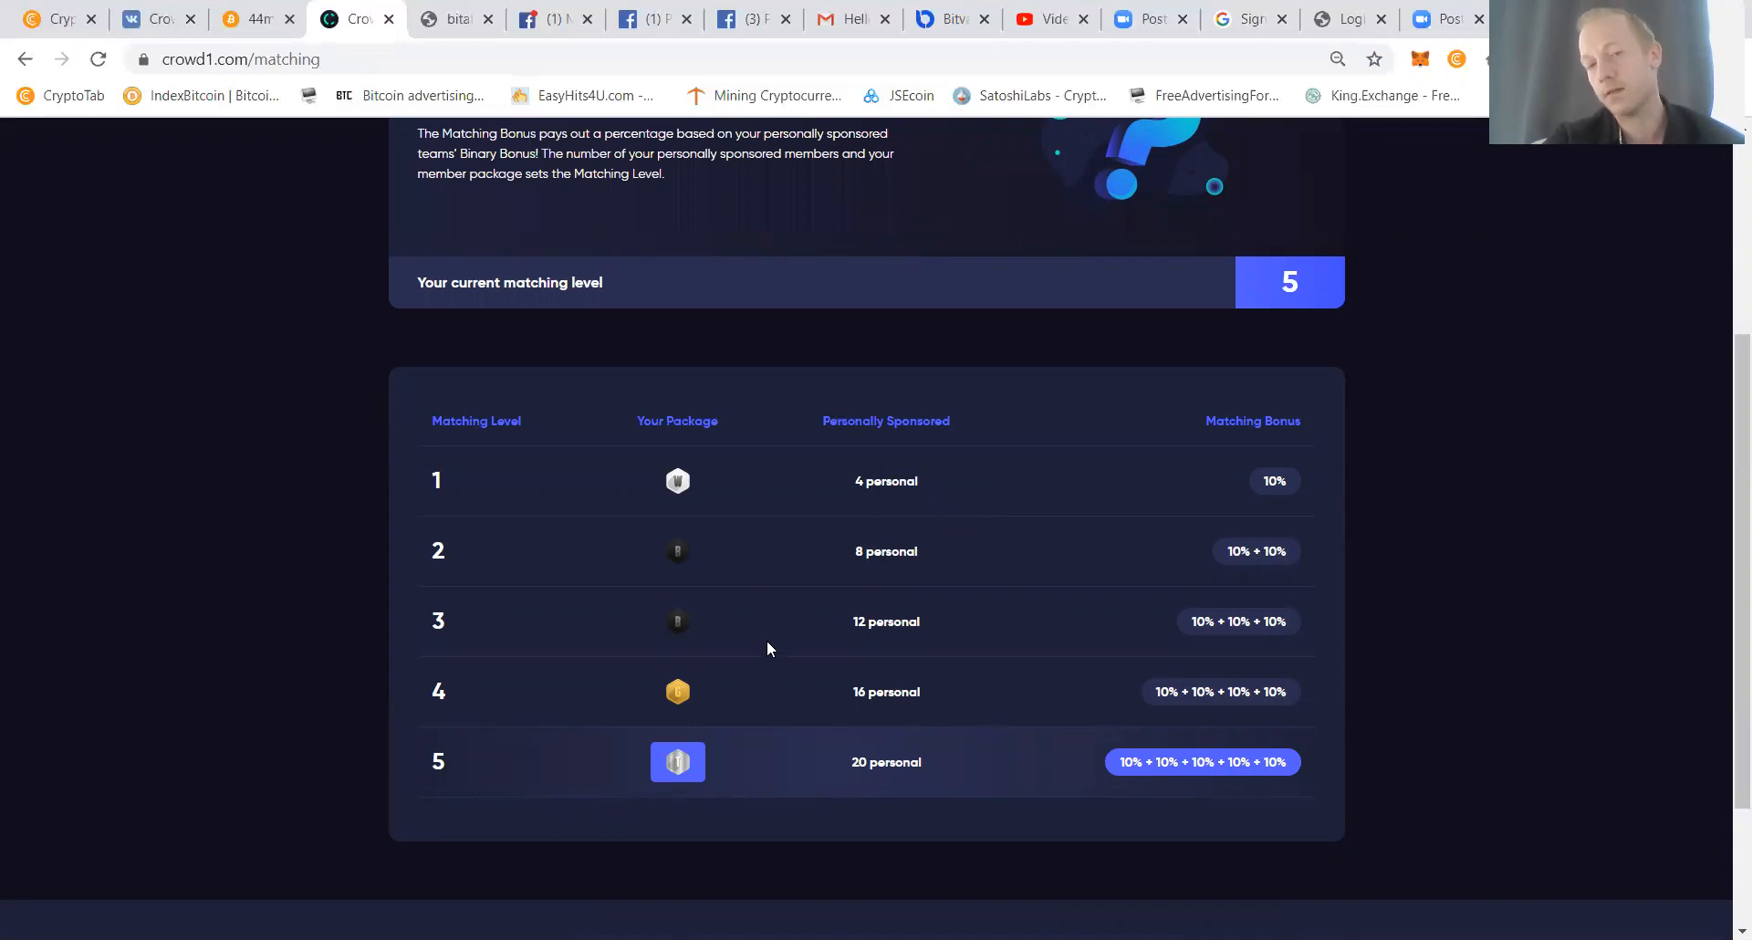
mouse_move(915, 546)
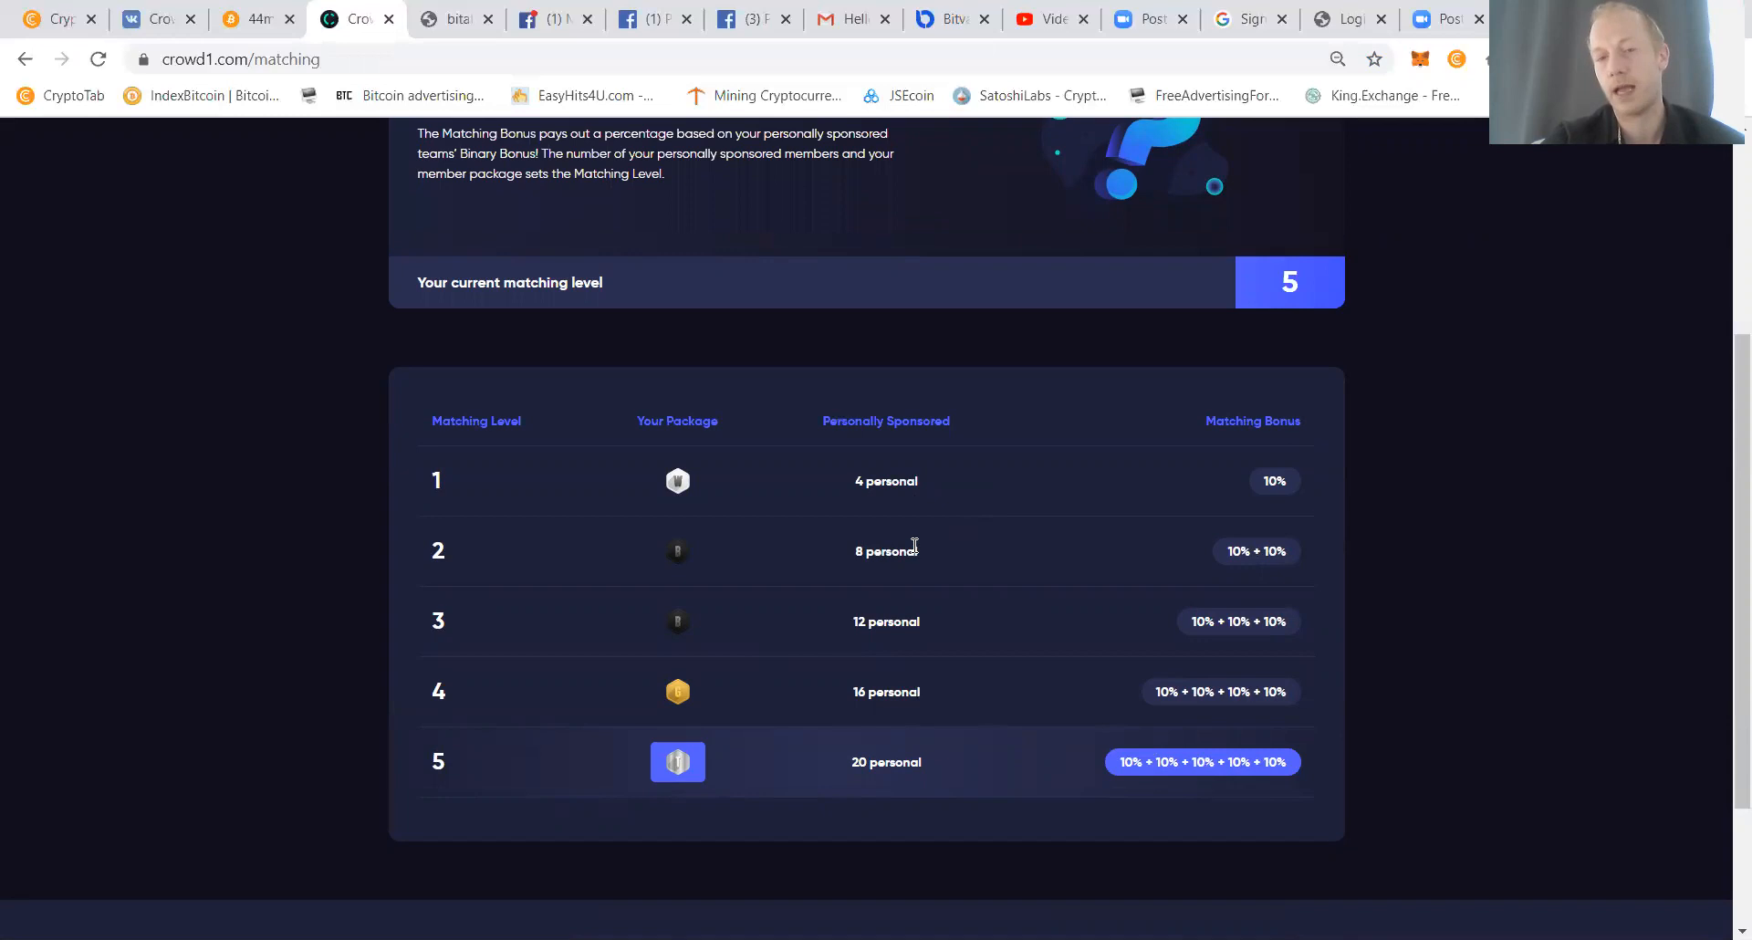
mouse_move(916, 521)
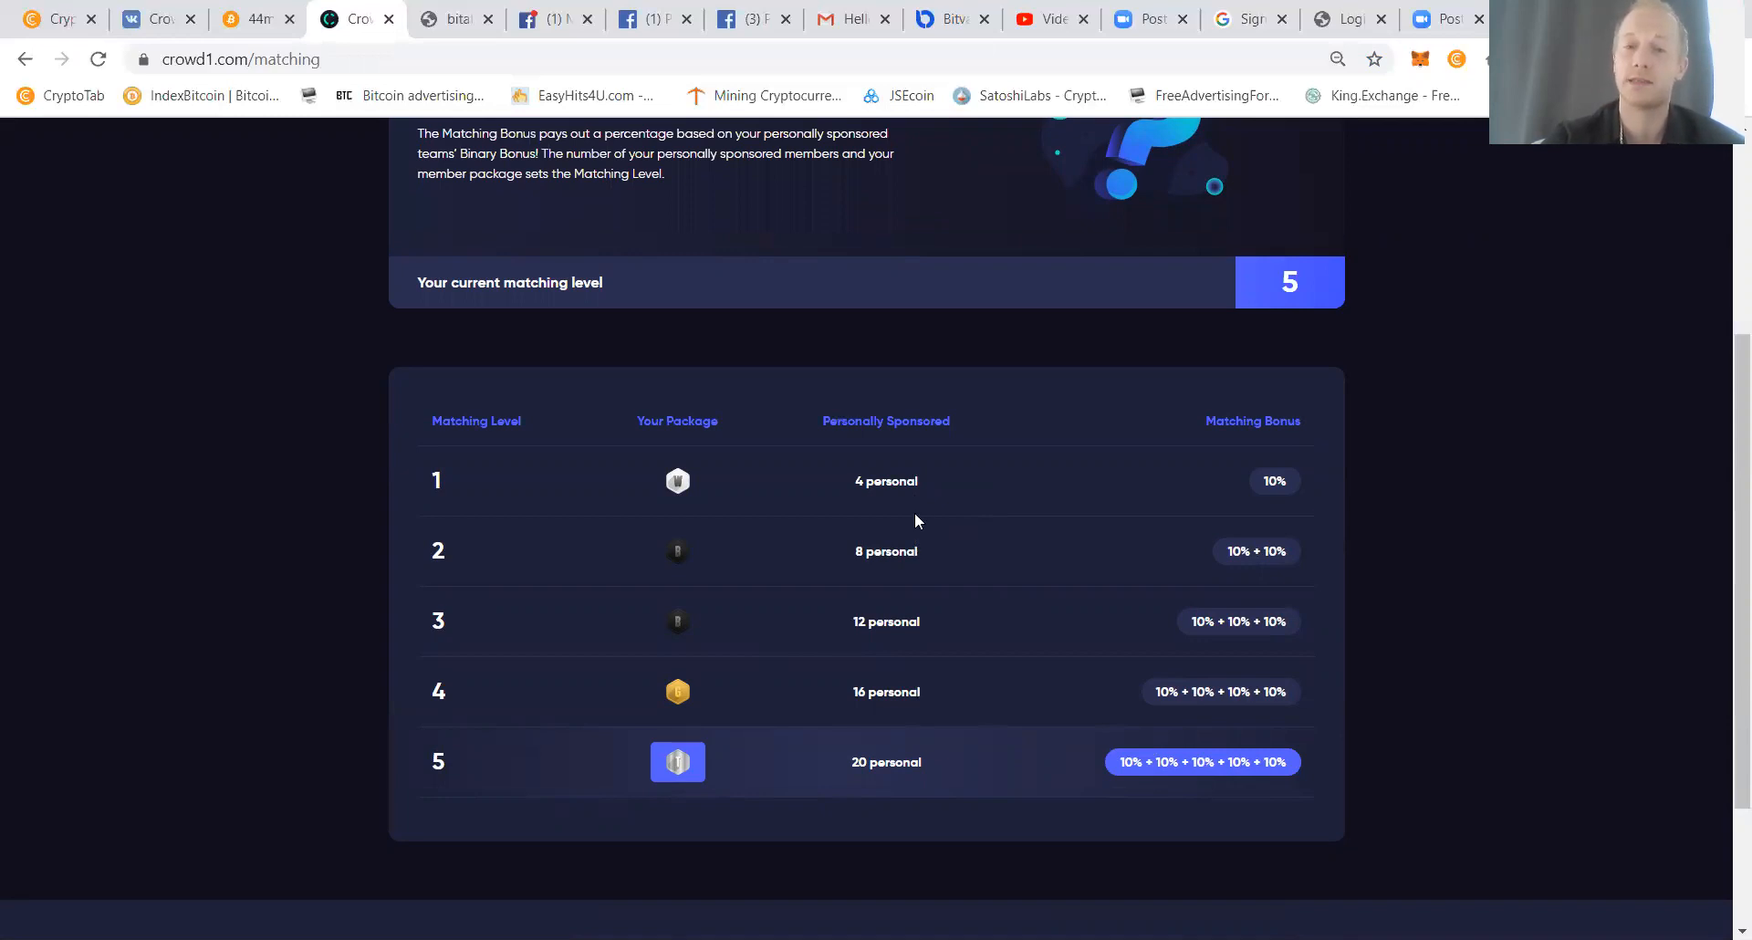
scroll(up, 3)
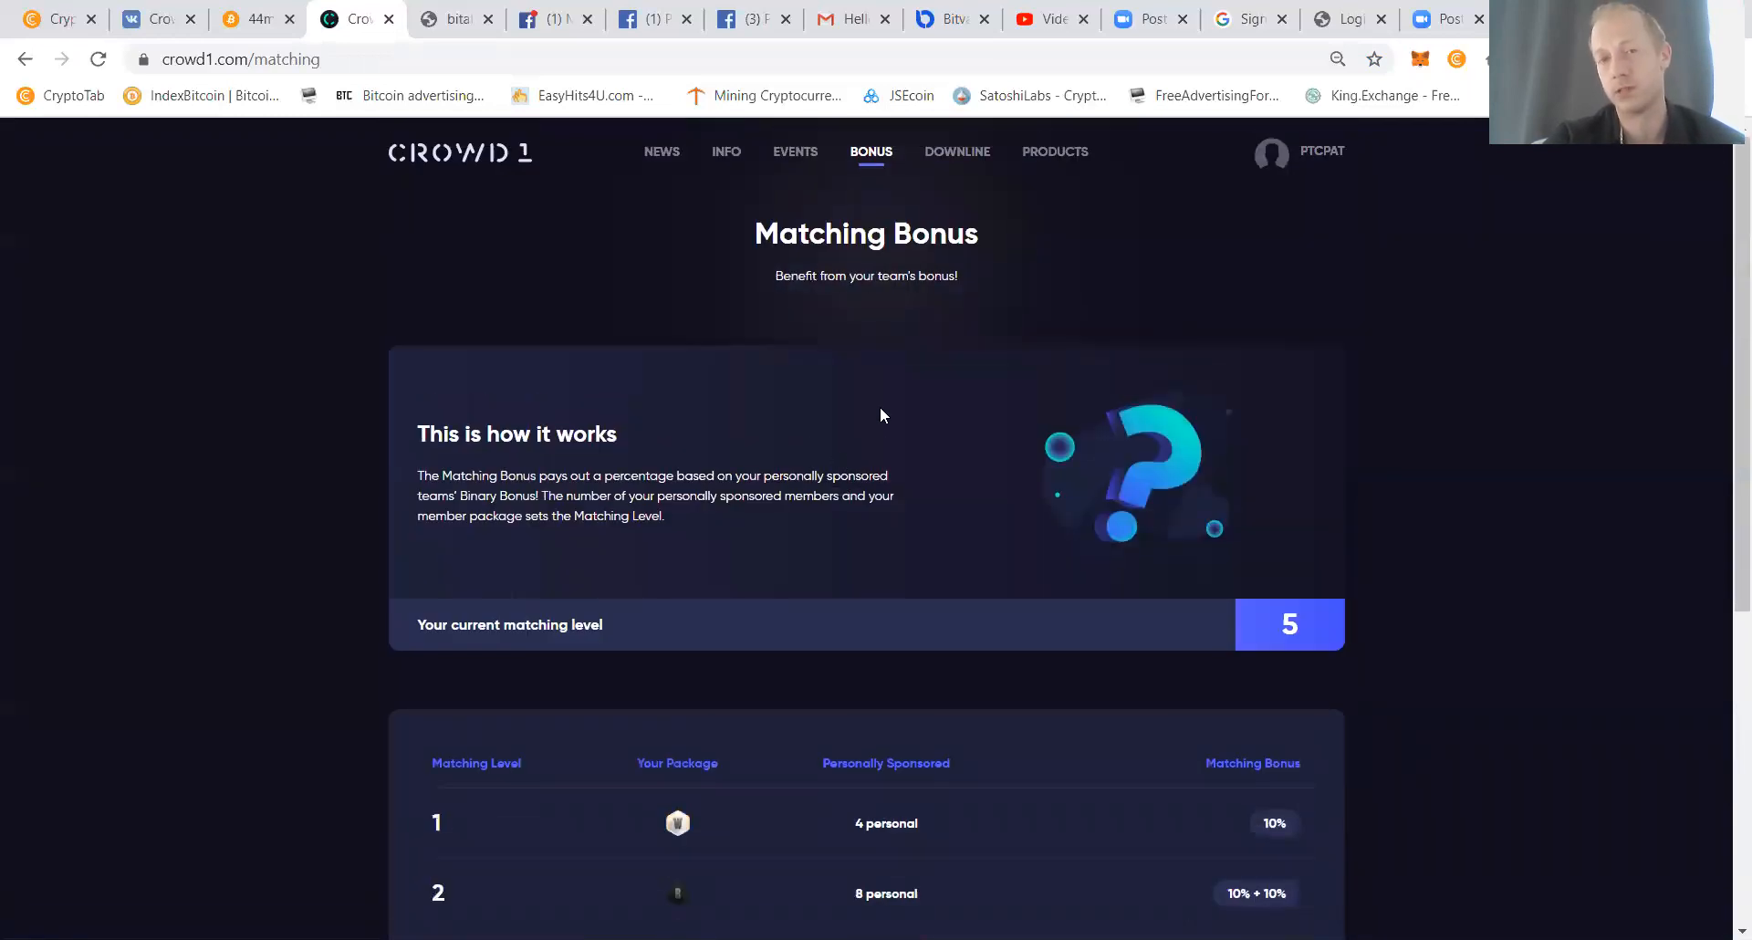
click(871, 151)
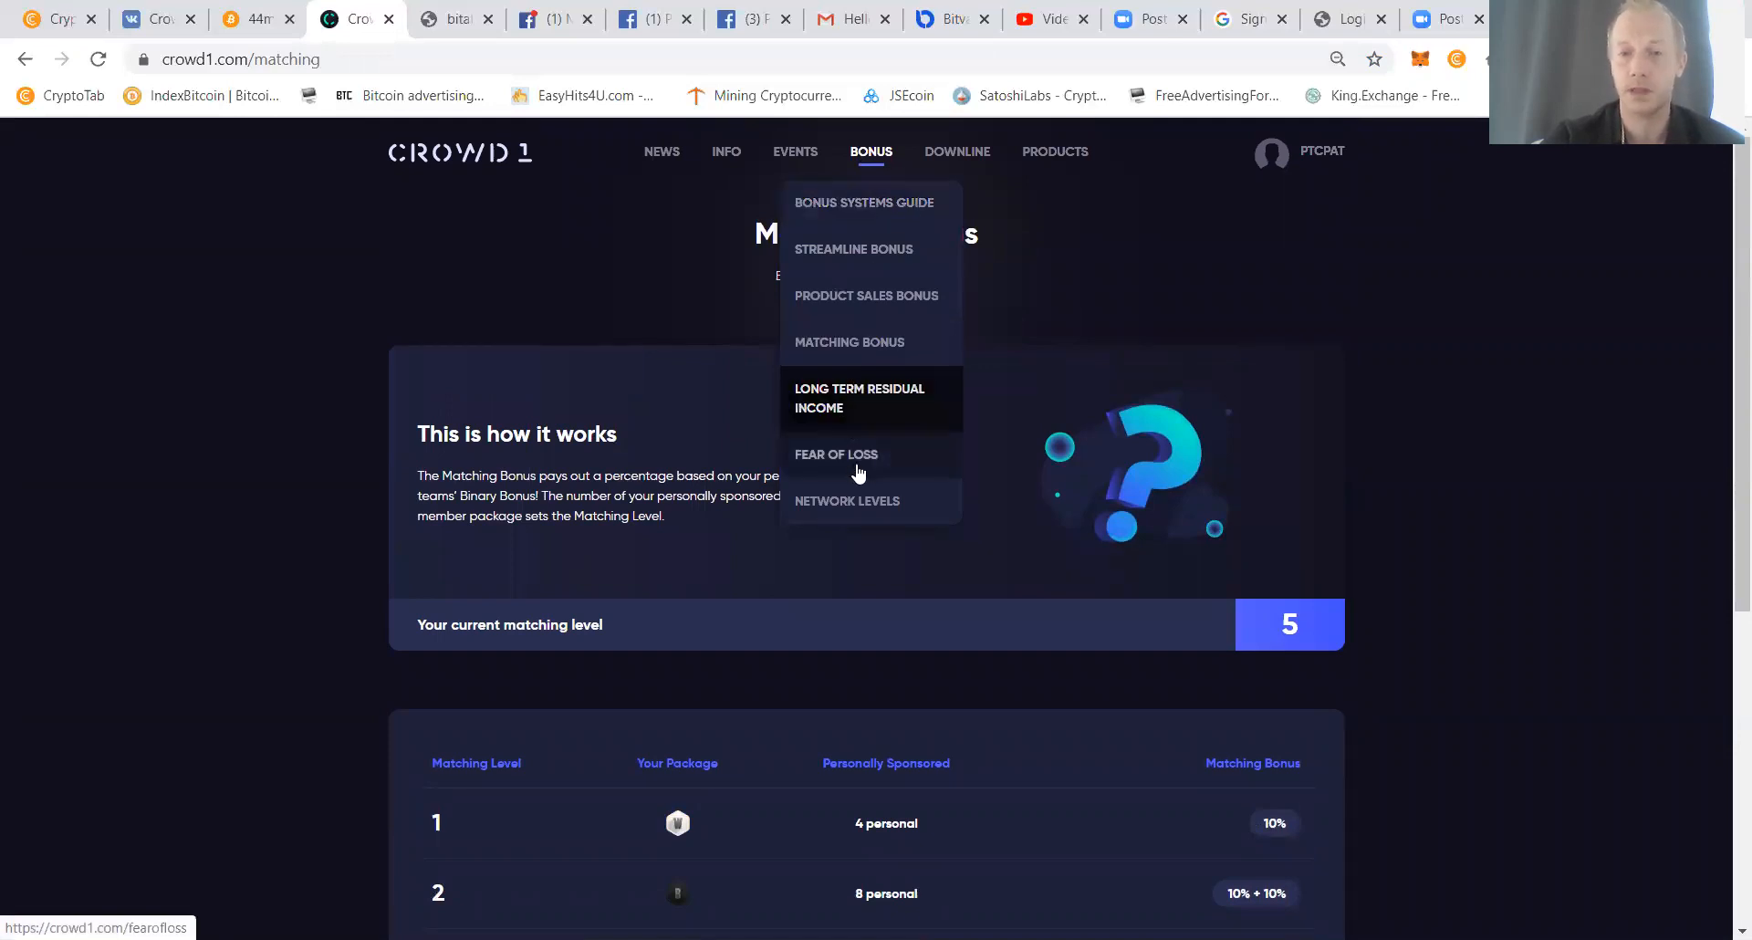
mouse_move(825, 351)
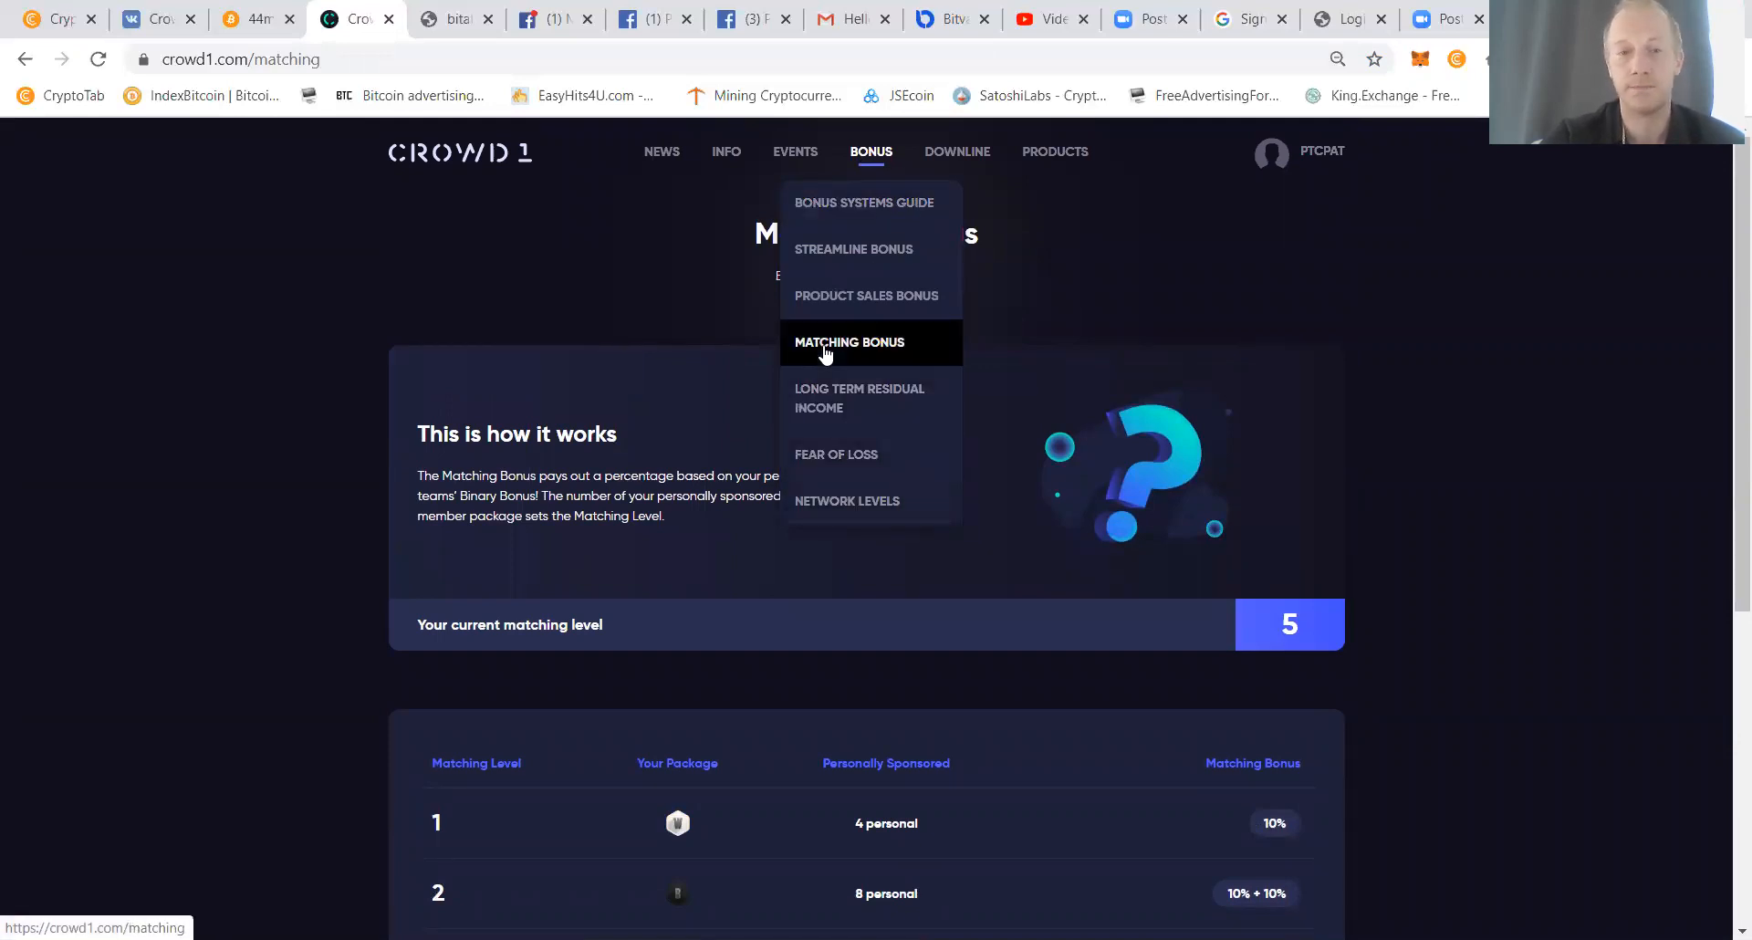
Open Long Term Residual Income and read its 18-level profit pool explanation.
click(858, 398)
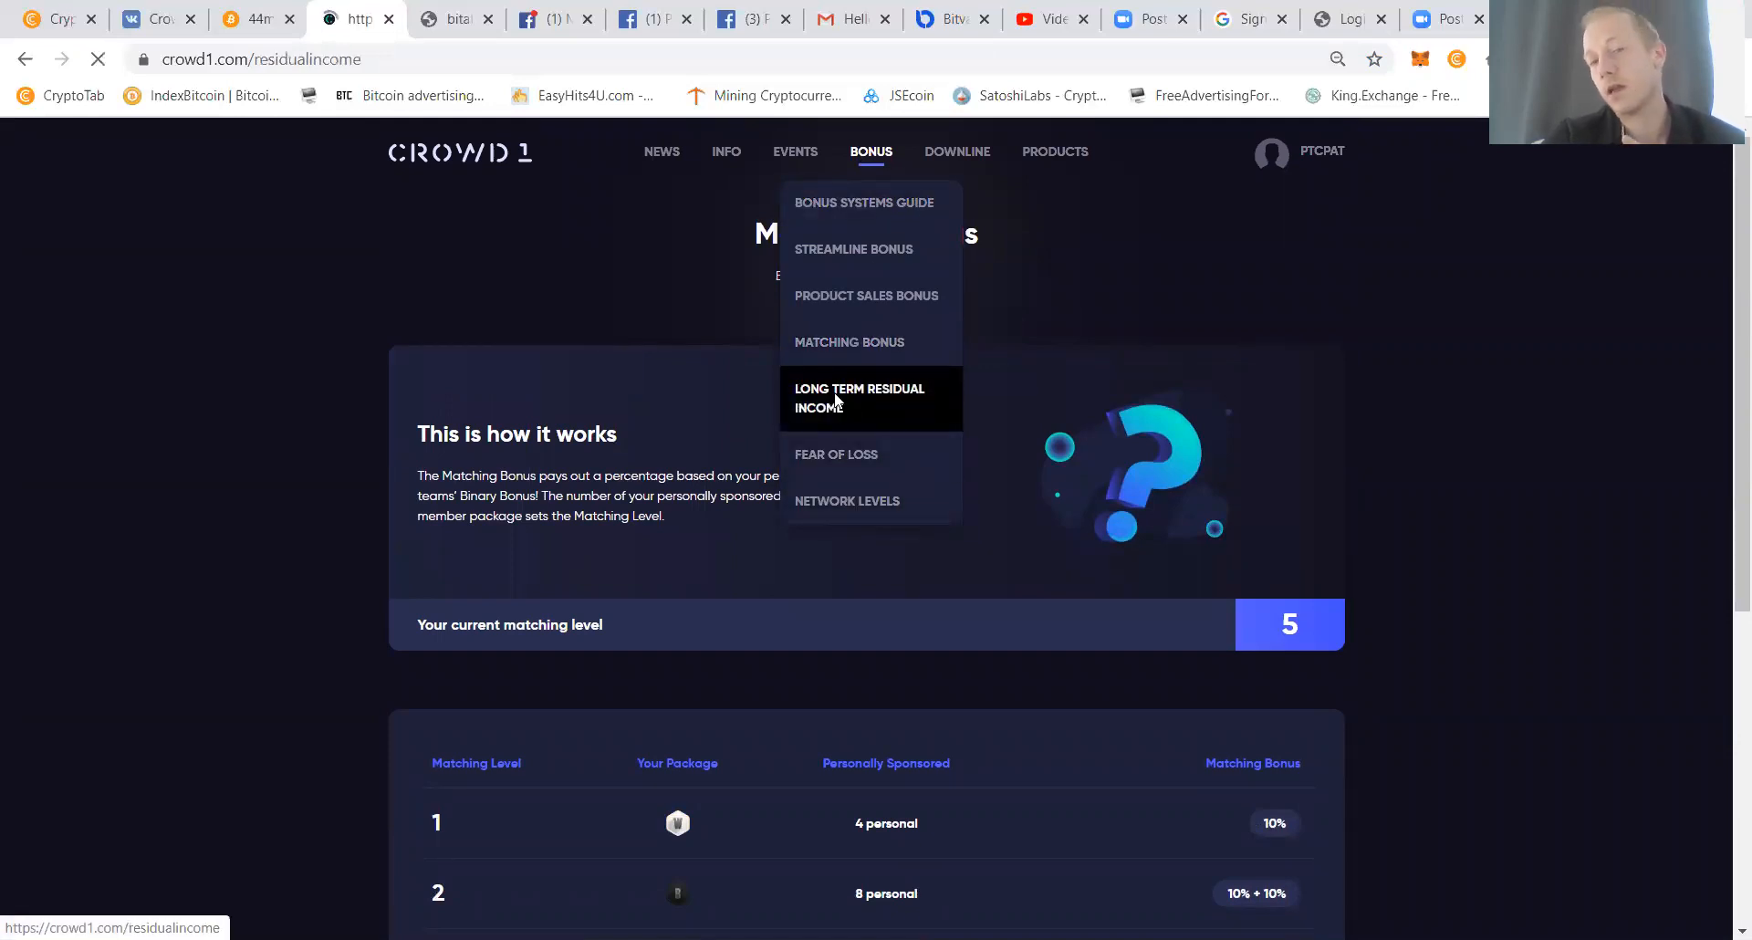
click(859, 397)
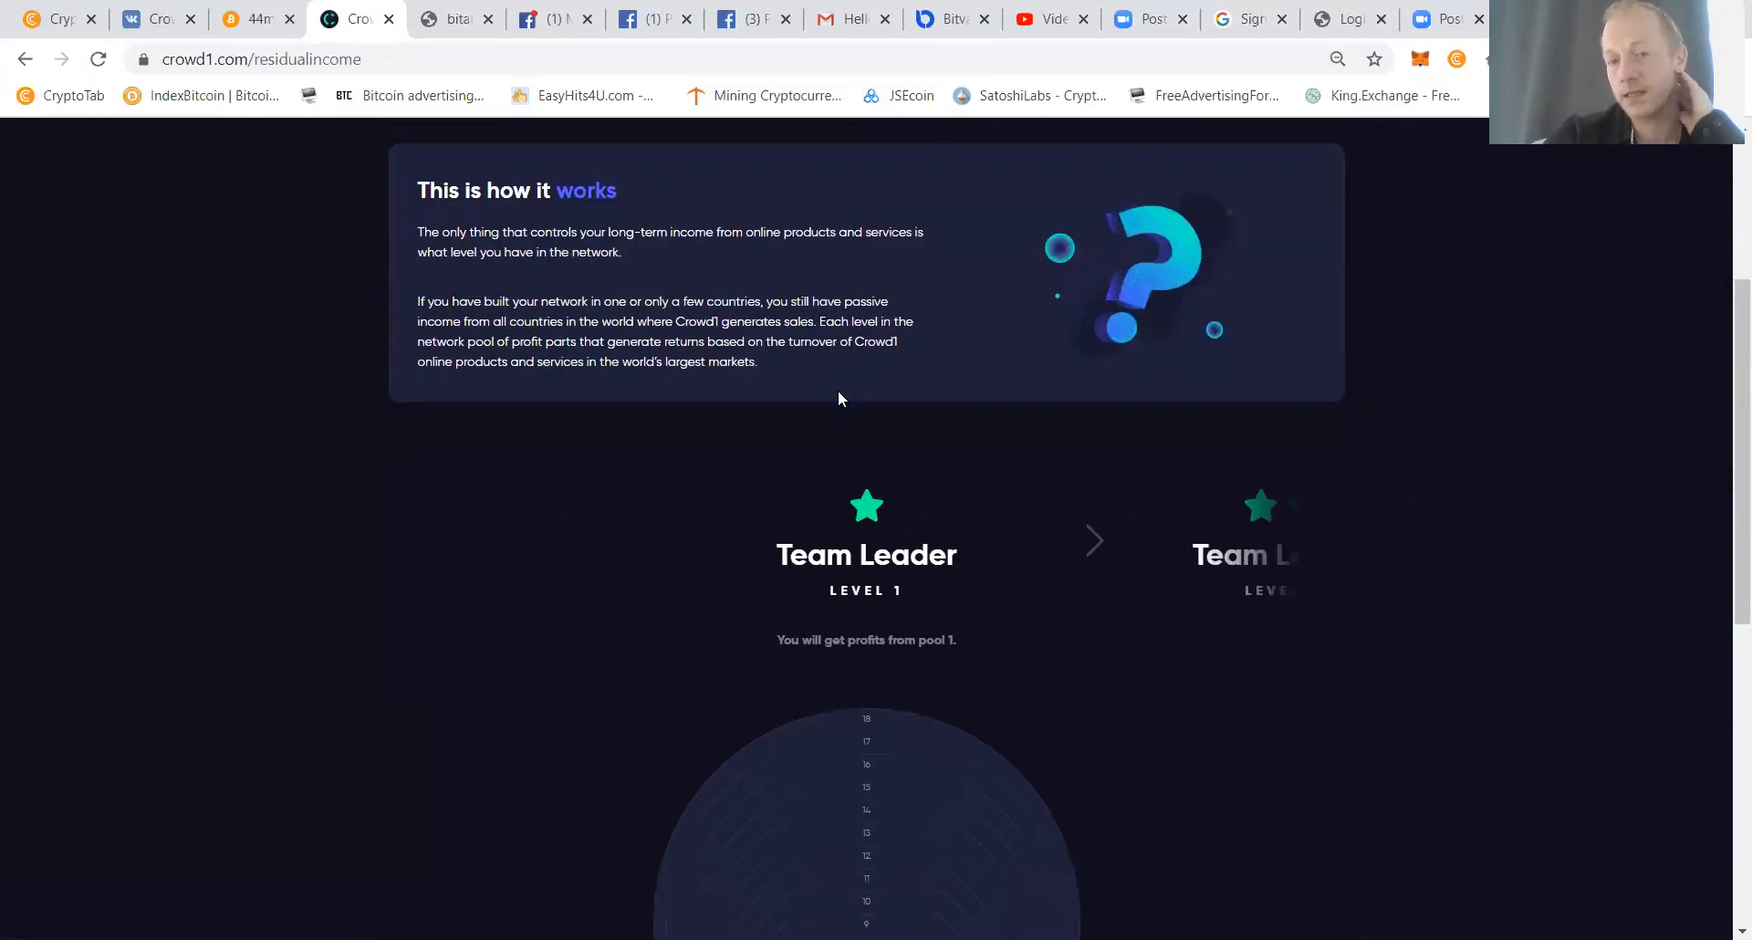
scroll(down, 3)
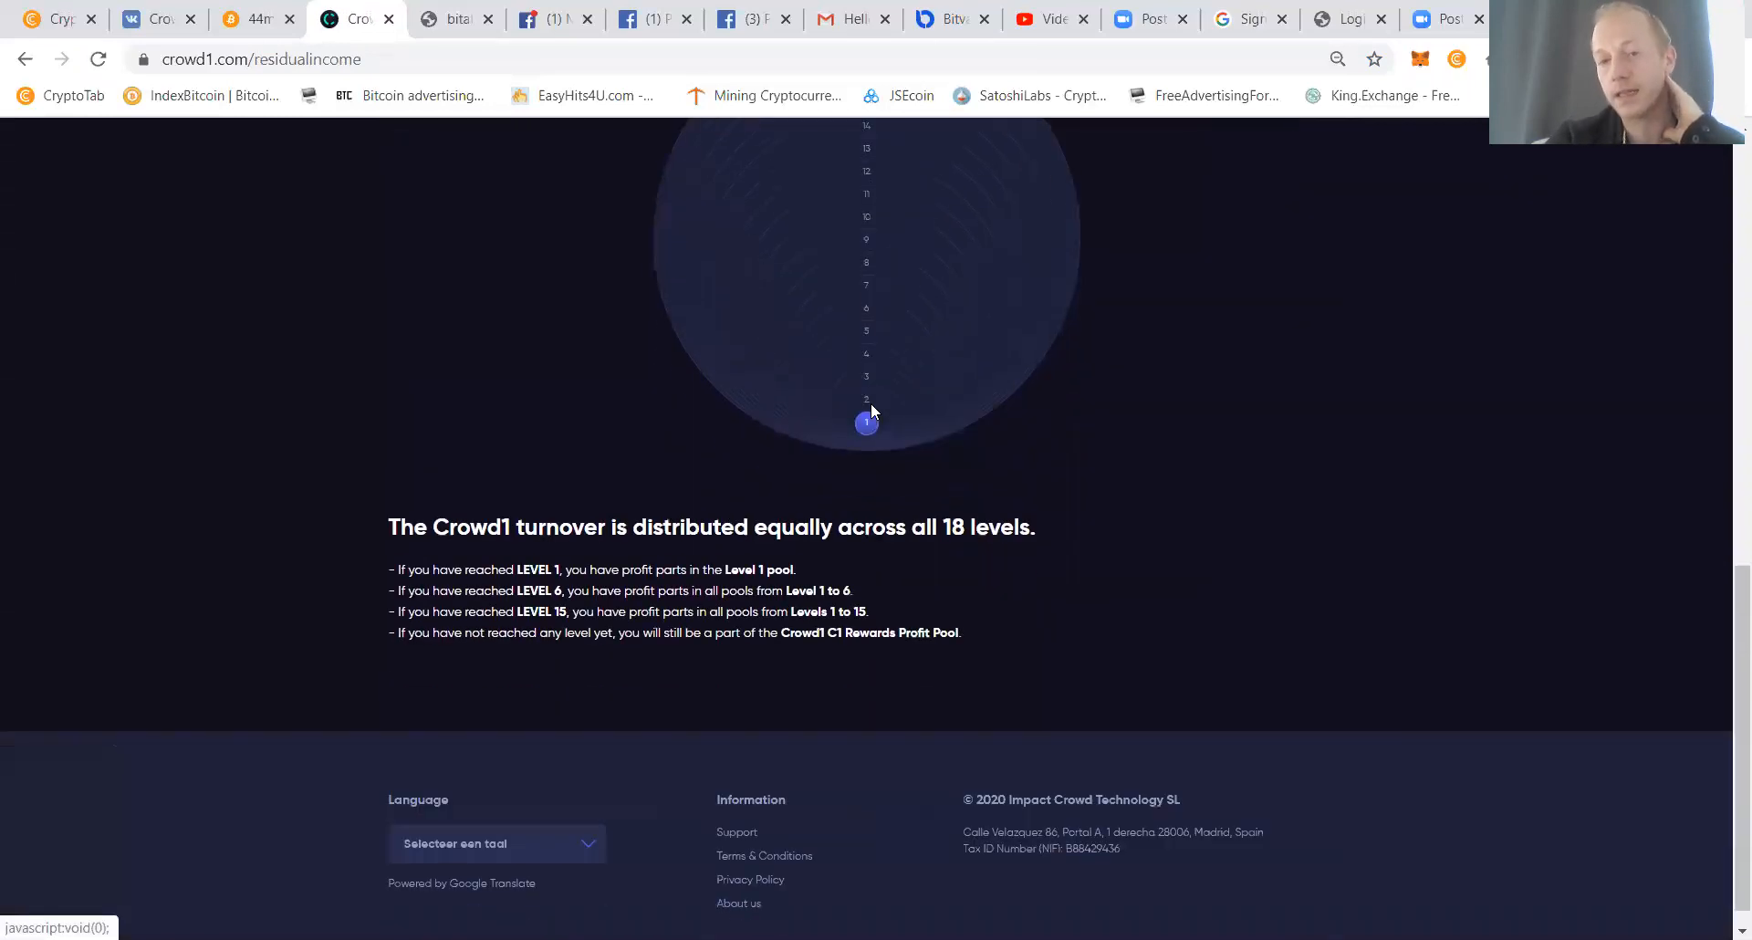
scroll(up, 3)
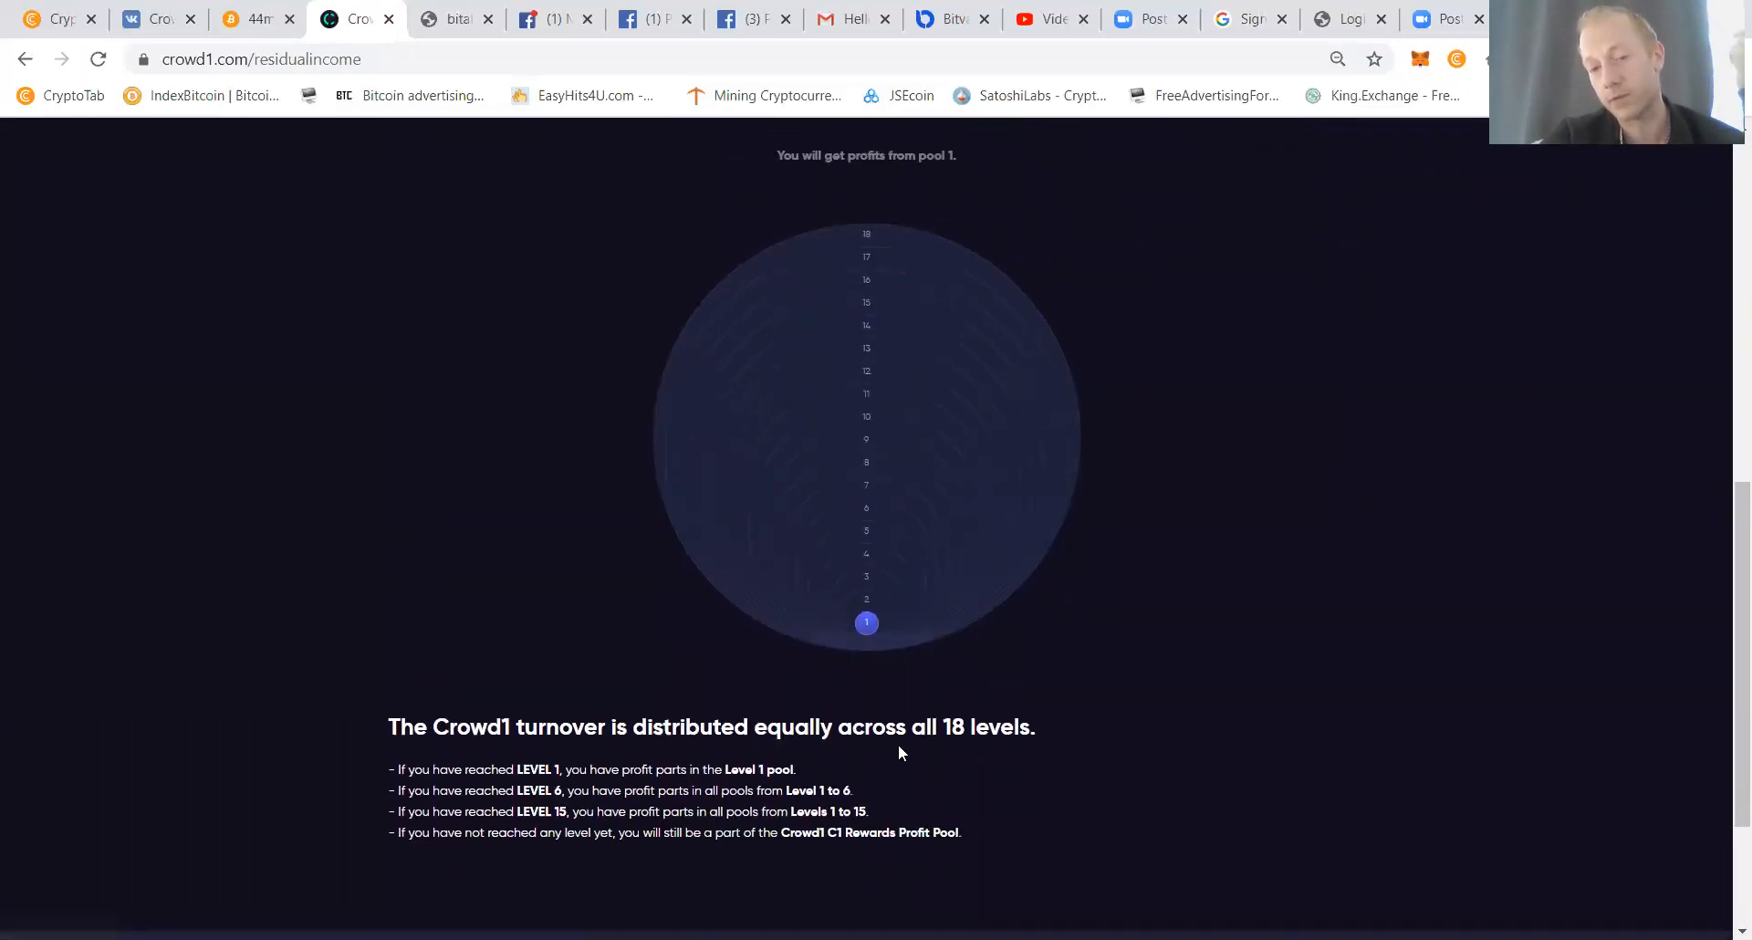
scroll(up, 3)
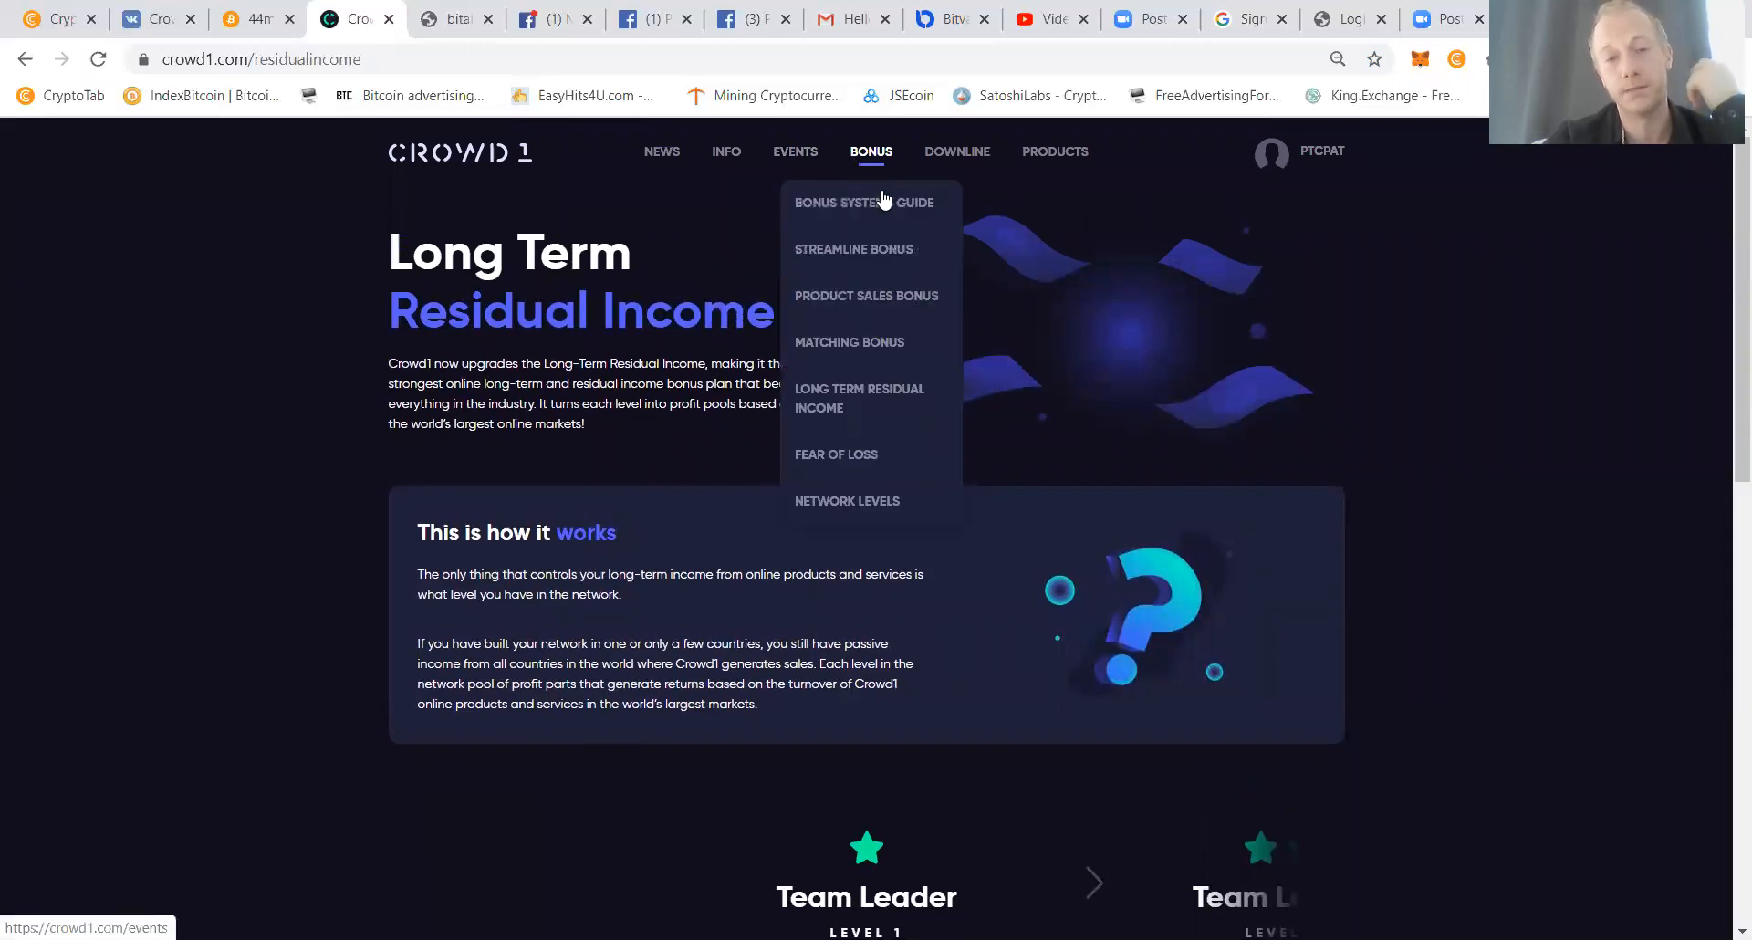
mouse_move(865, 491)
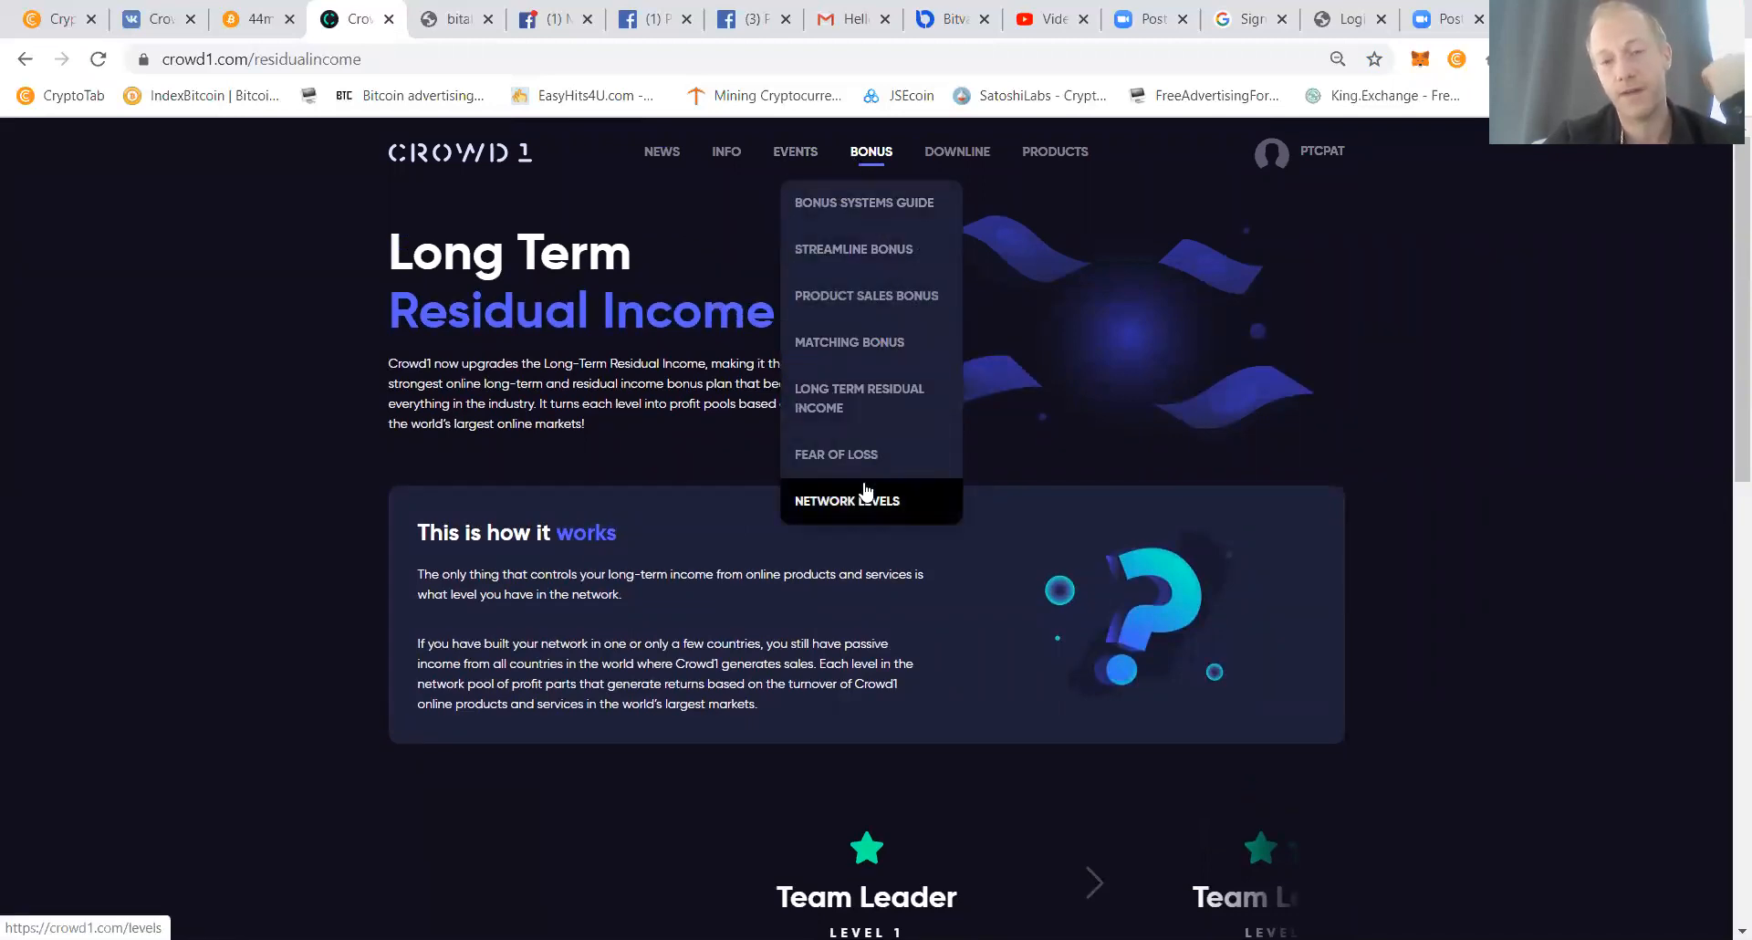
mouse_move(846, 453)
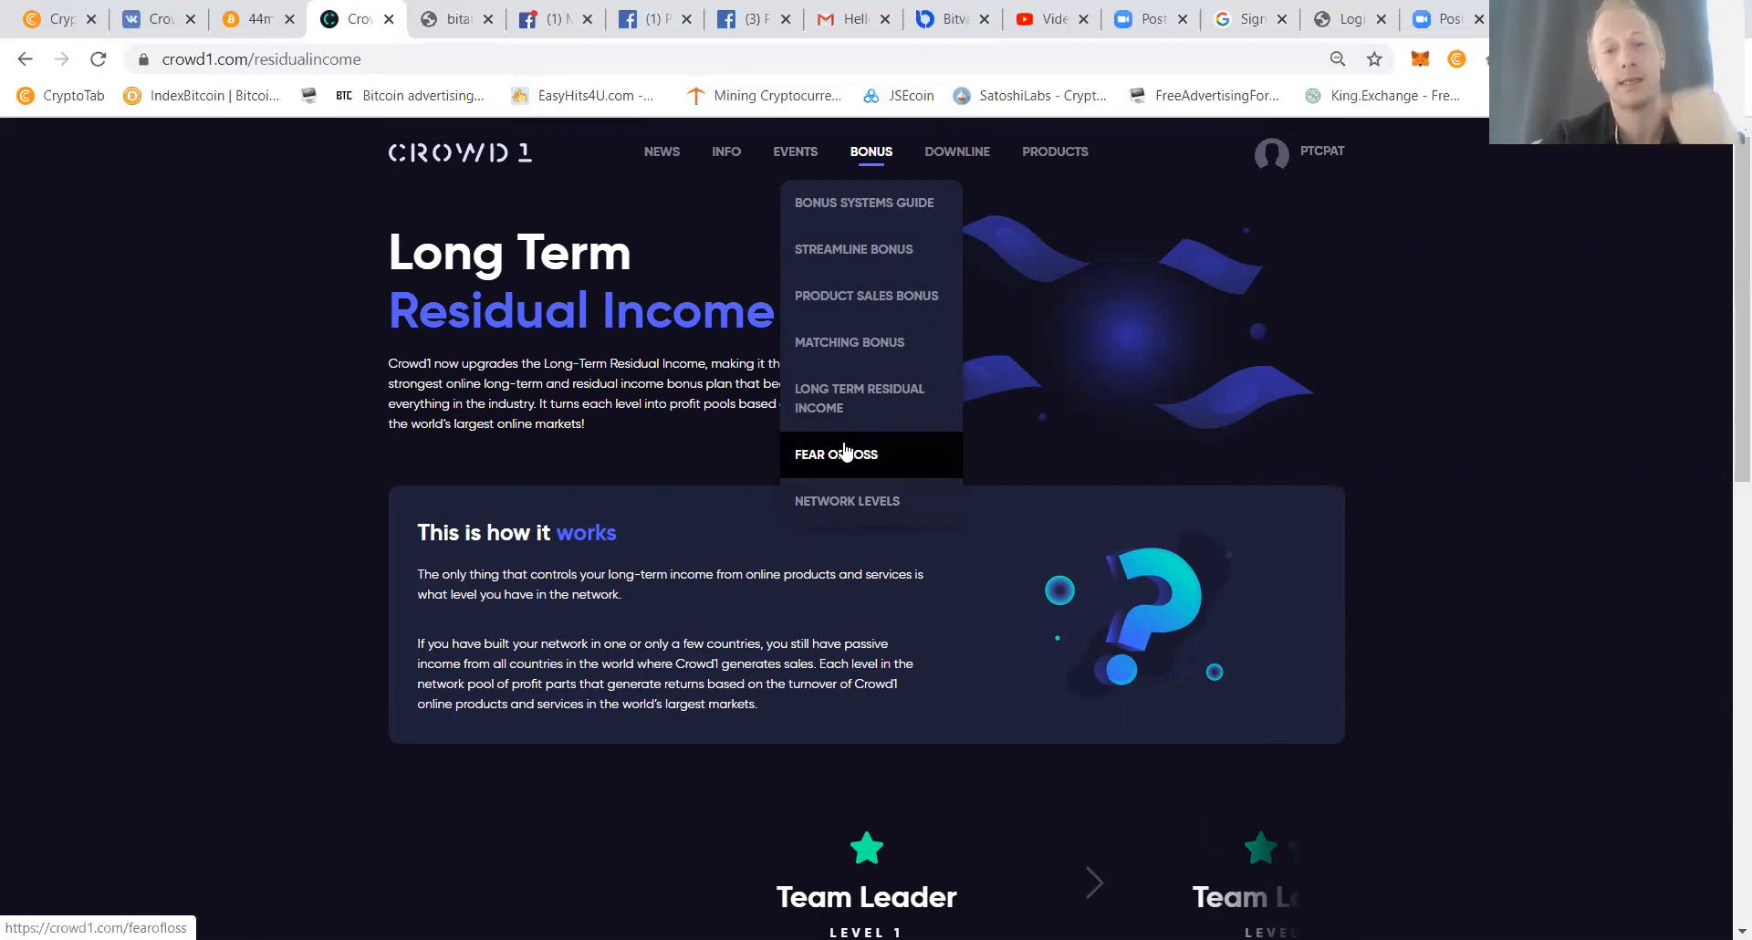
Open Fear of Loss Bonus and scroll through the €125 kept, rules and Time Left.
click(836, 454)
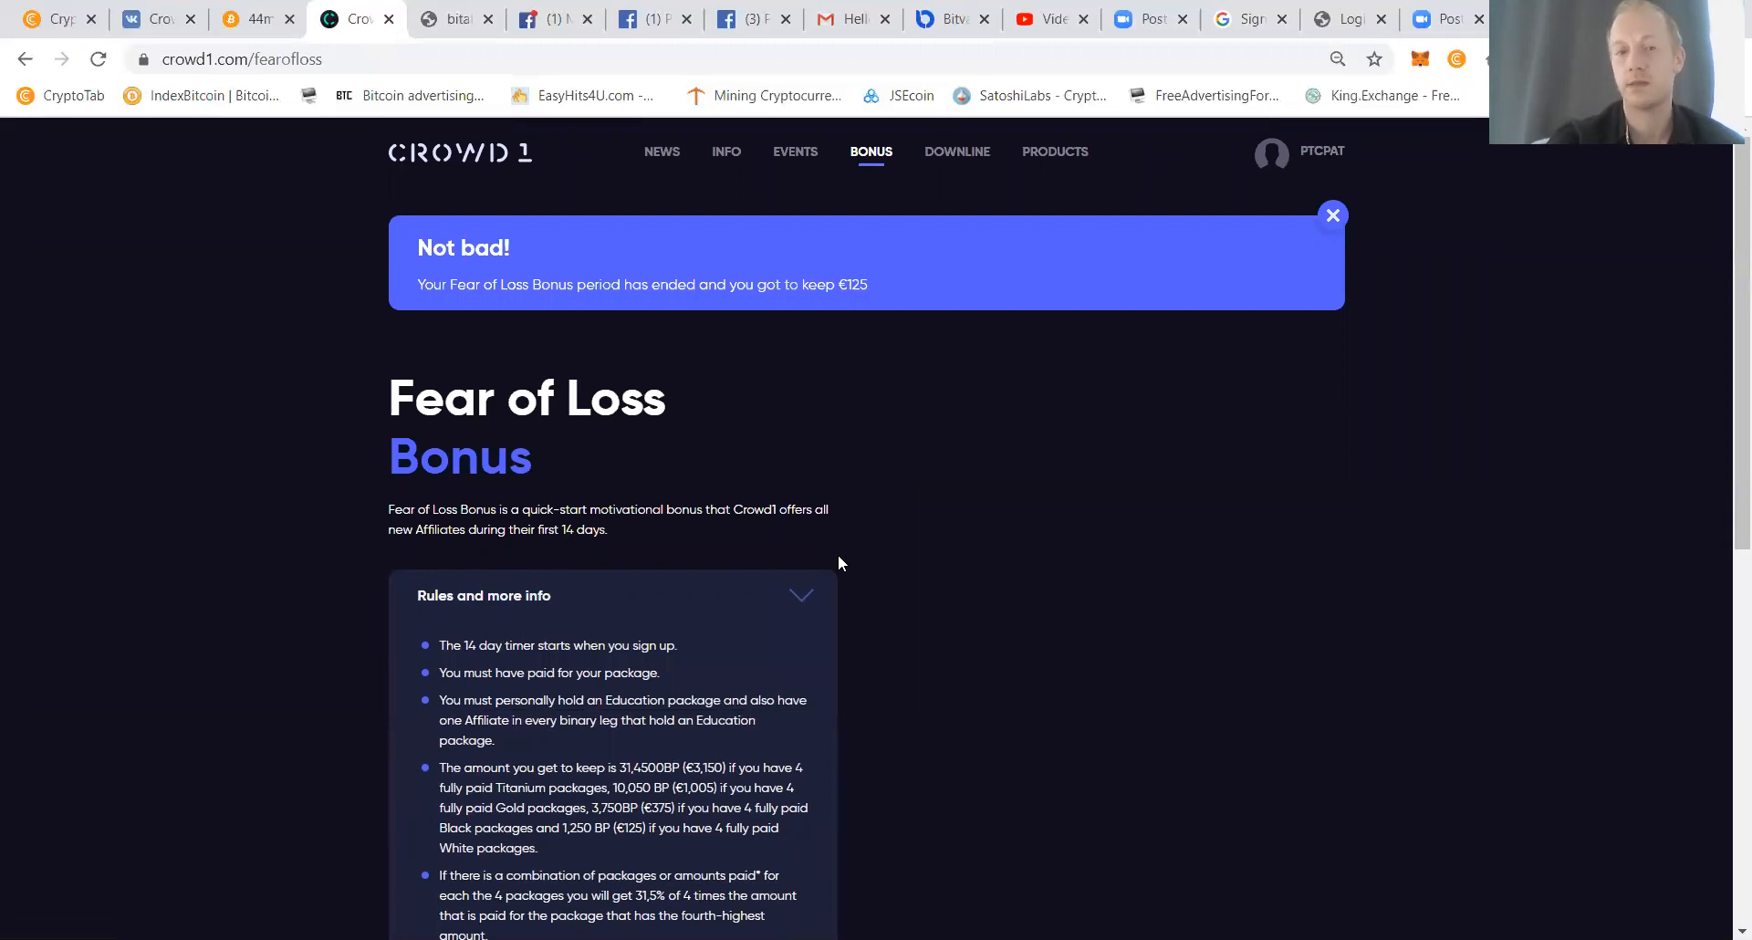
scroll(down, 3)
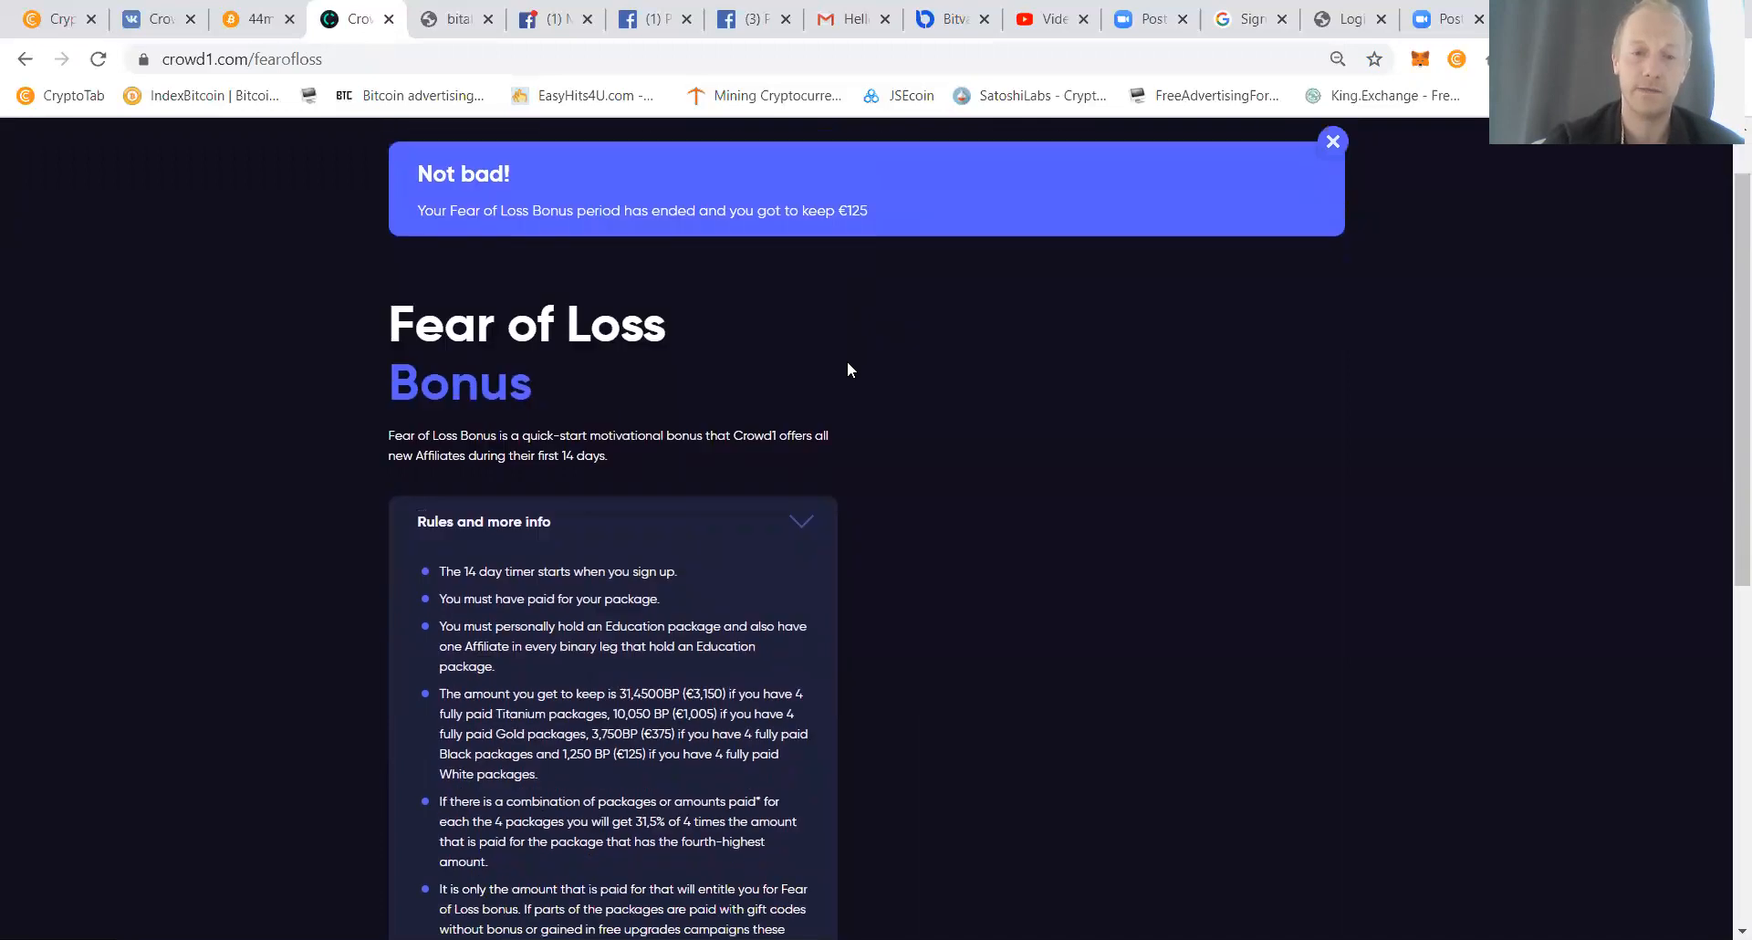
click(1333, 141)
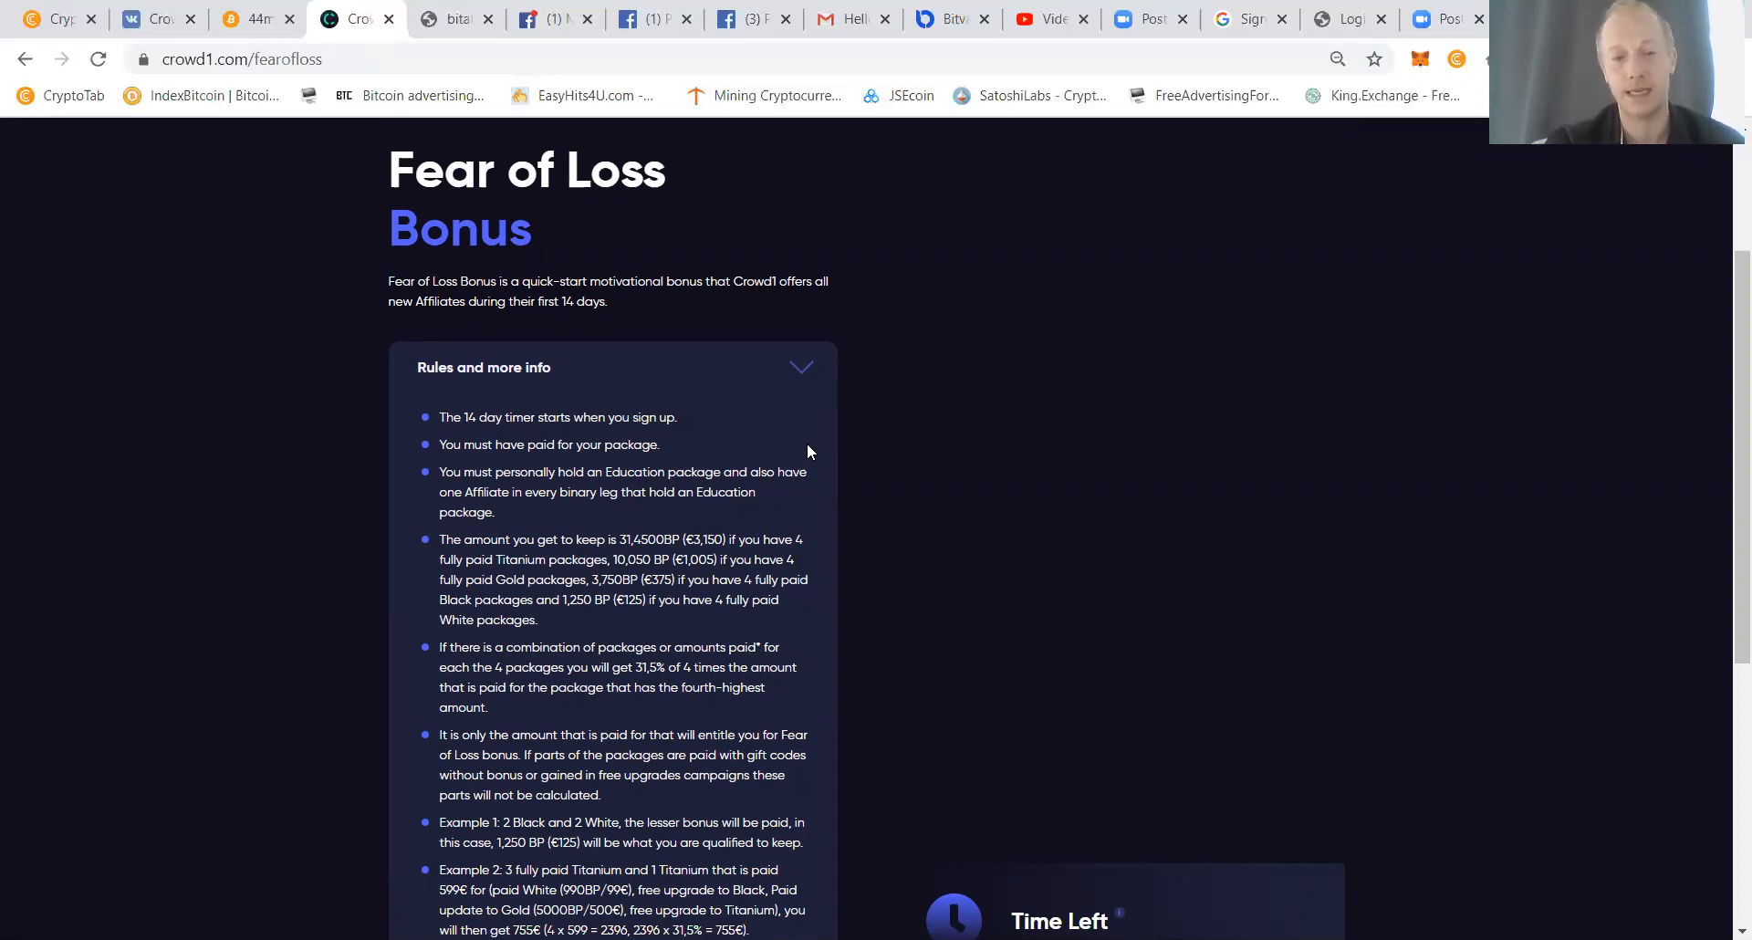
scroll(down, 3)
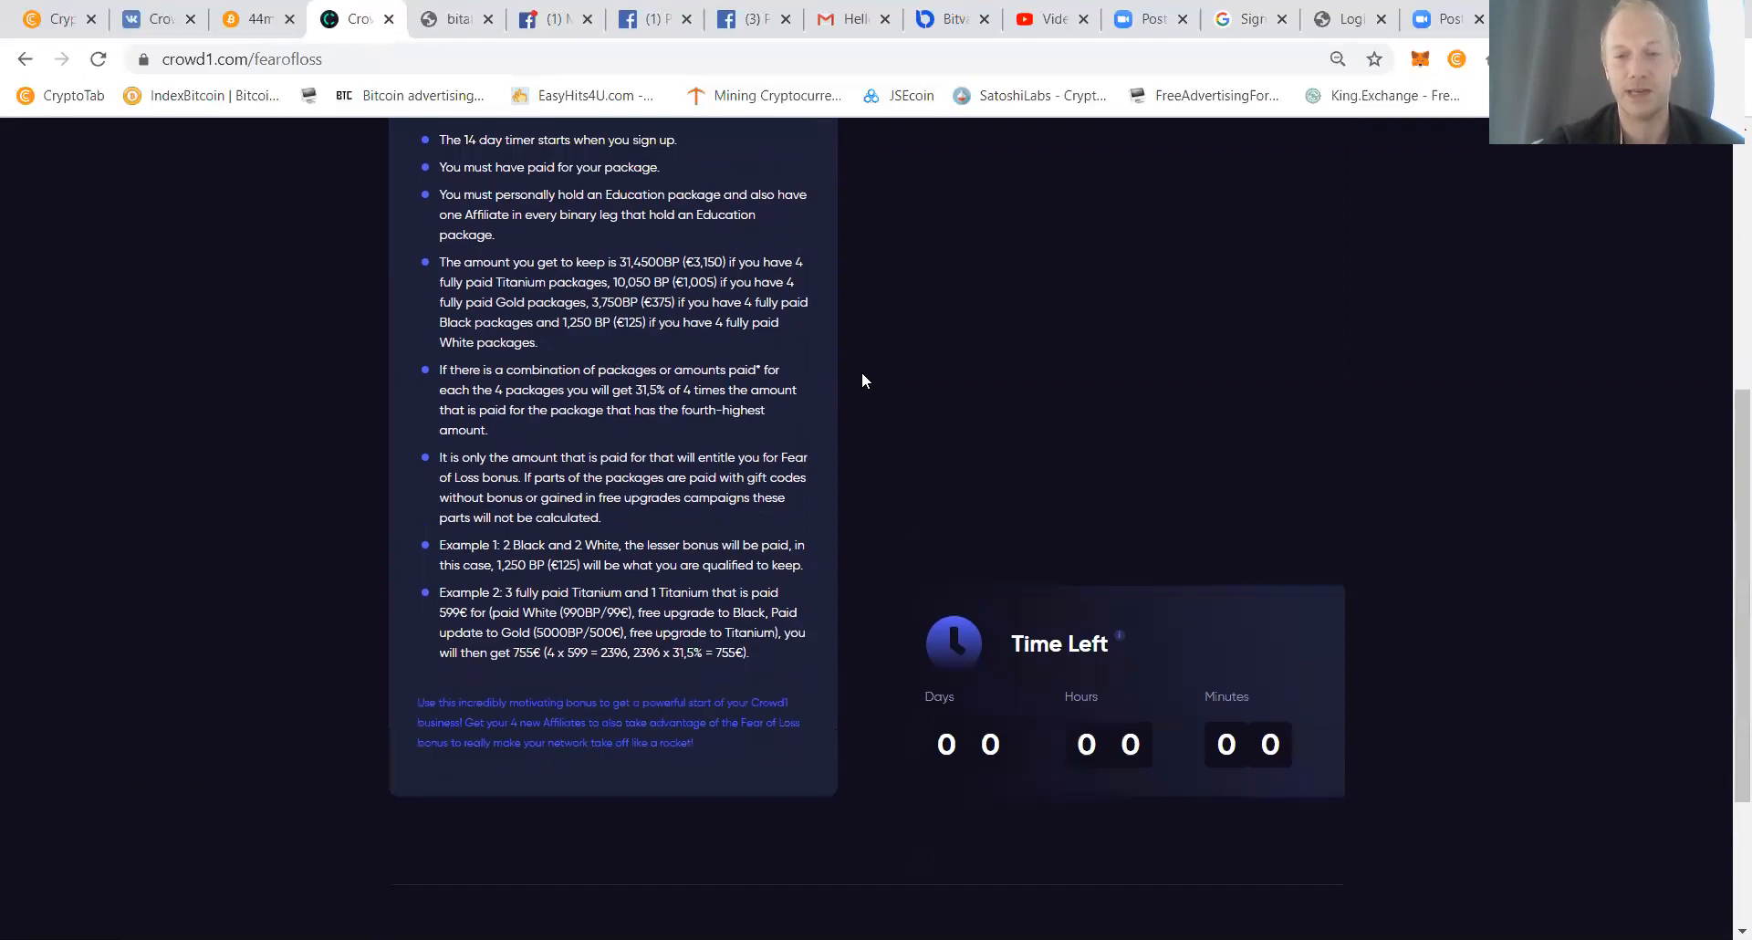
click(1272, 153)
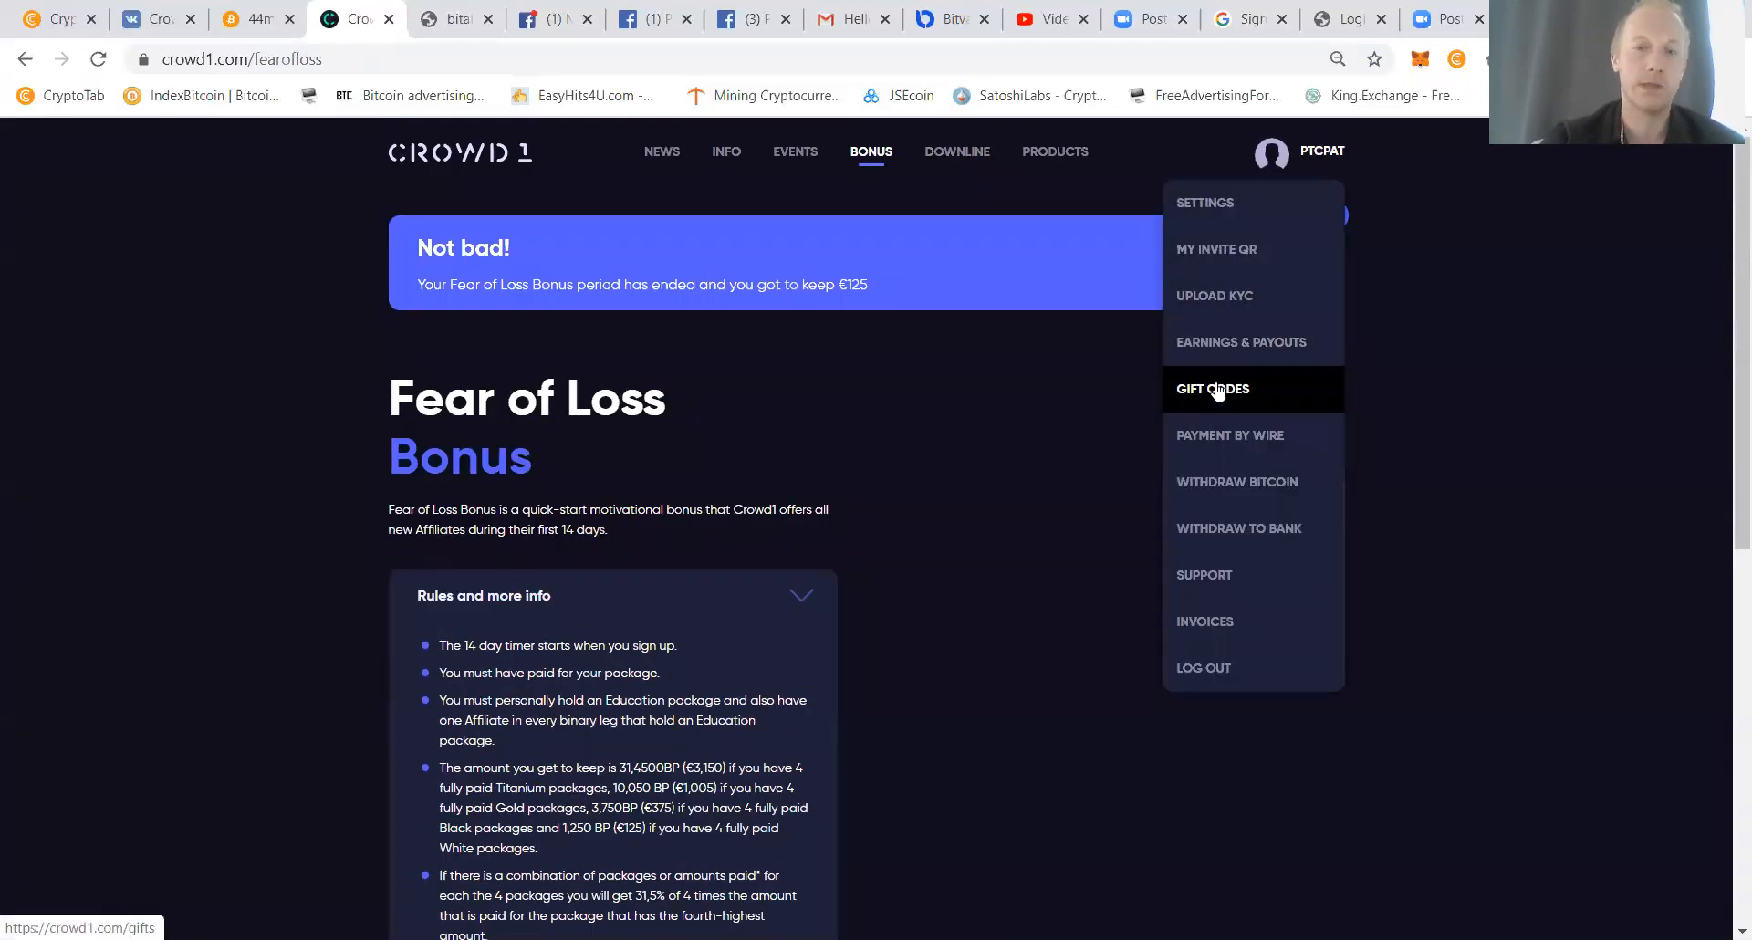
On Gift Codes, select the White package and start paying €99 for it.
click(1212, 389)
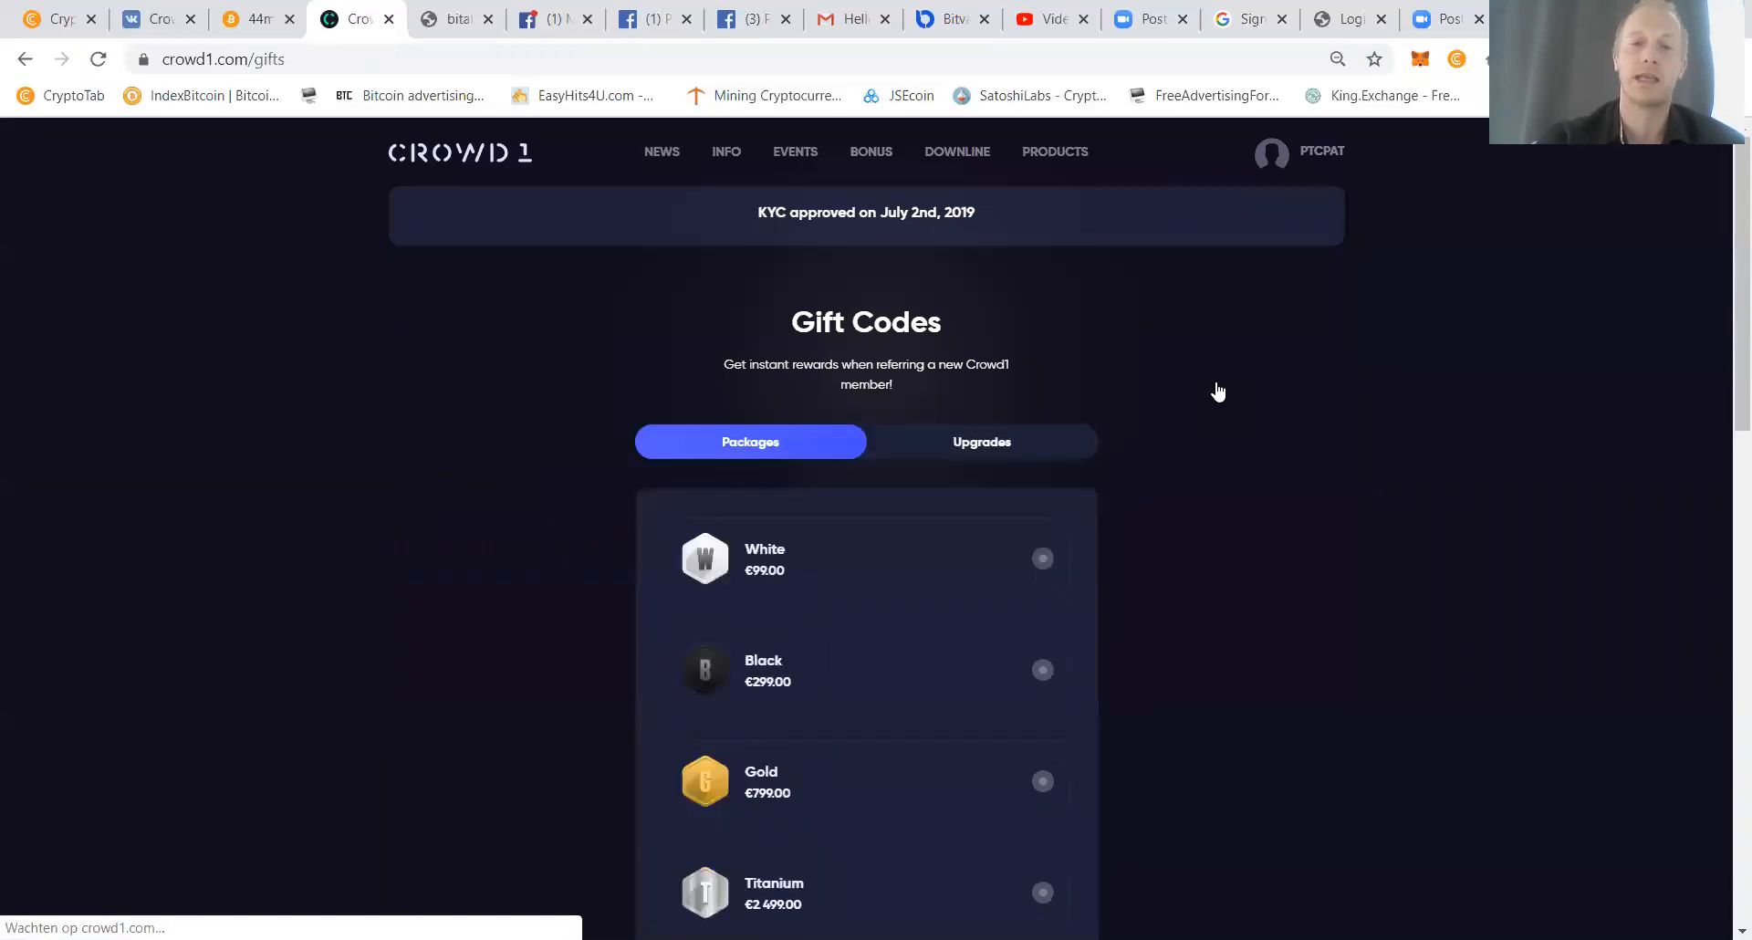
scroll(down, 3)
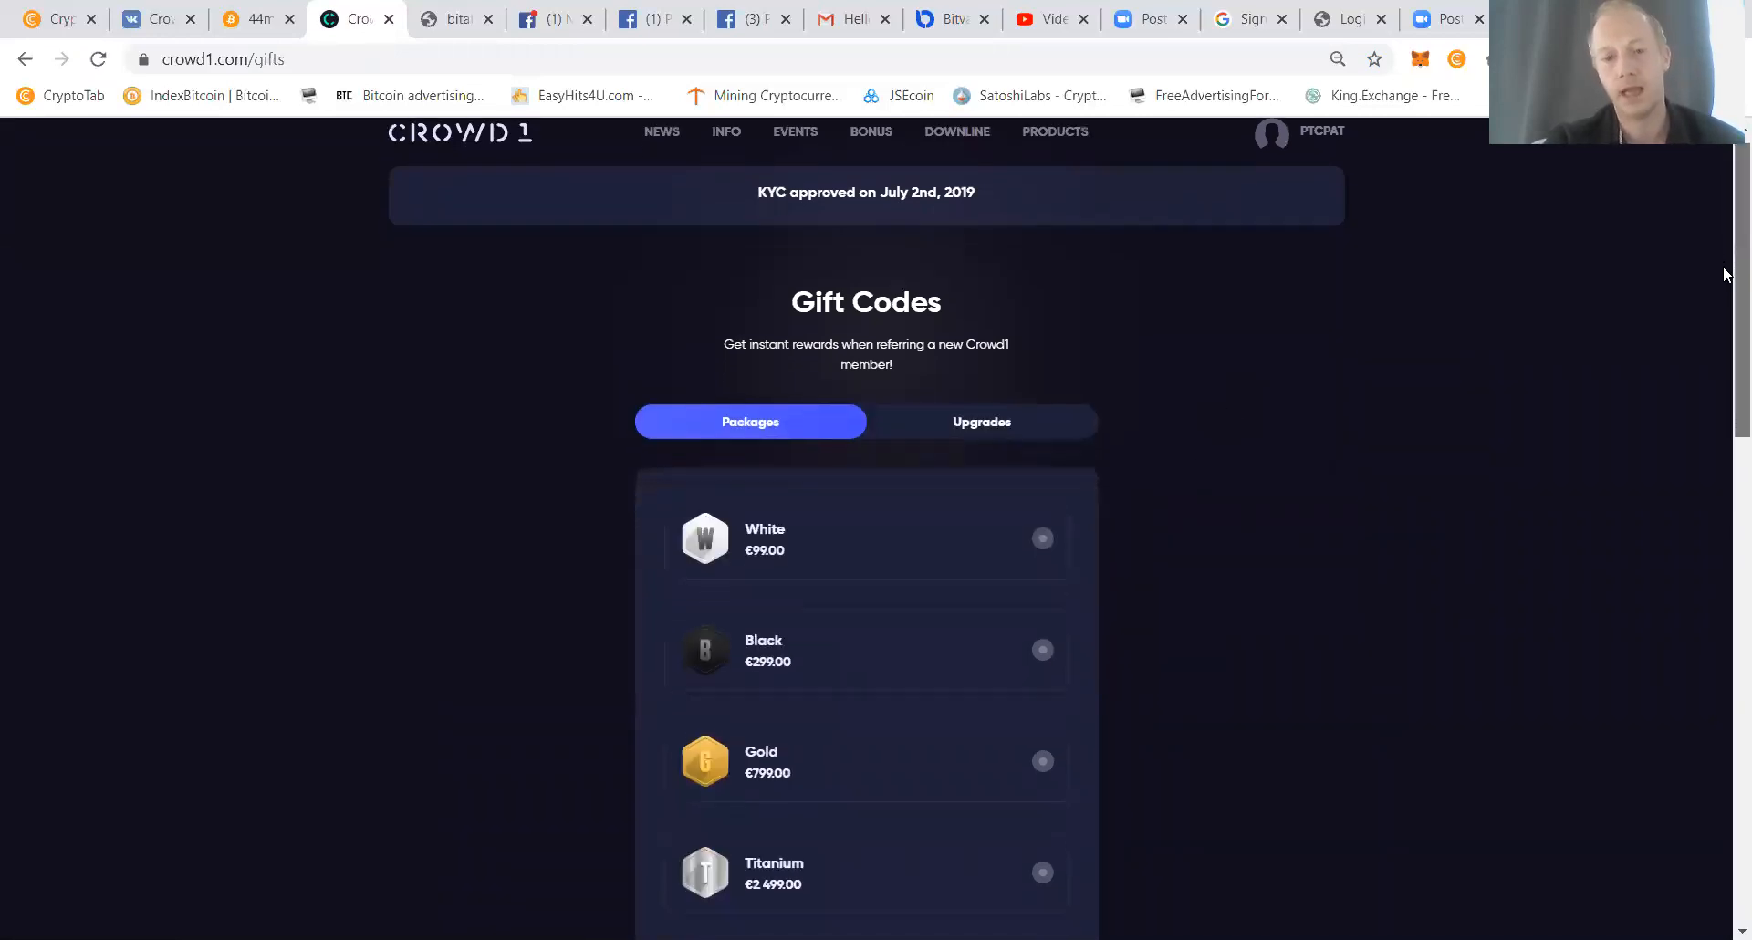
scroll(down, 3)
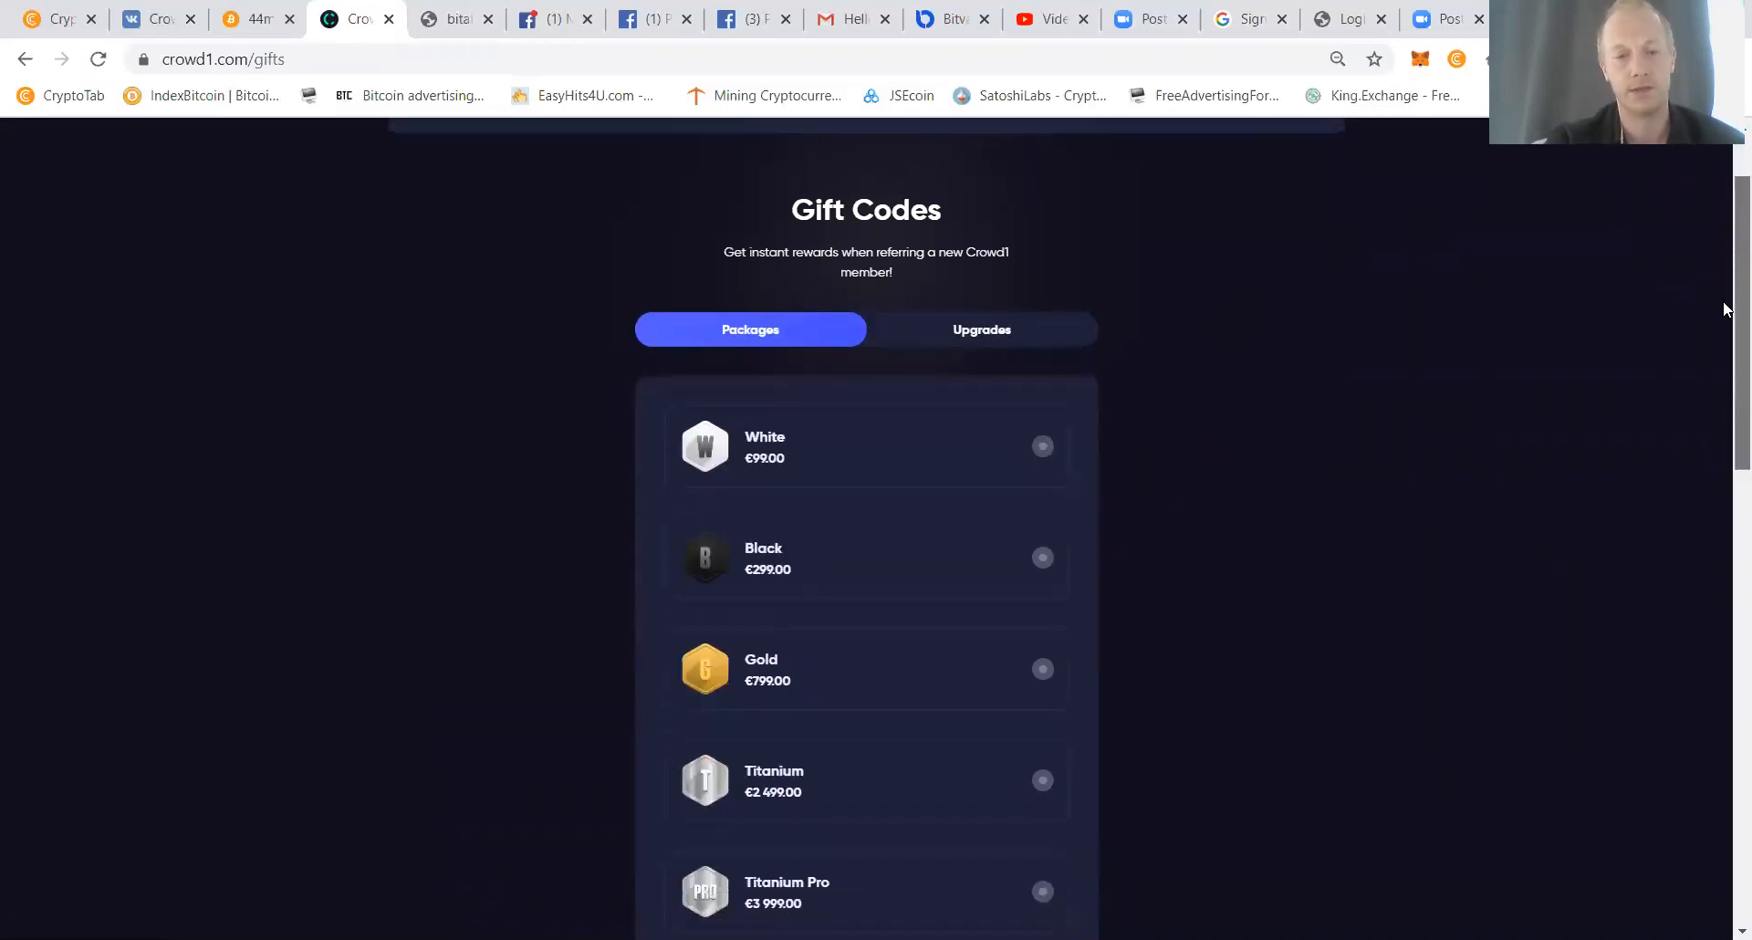
scroll(down, 3)
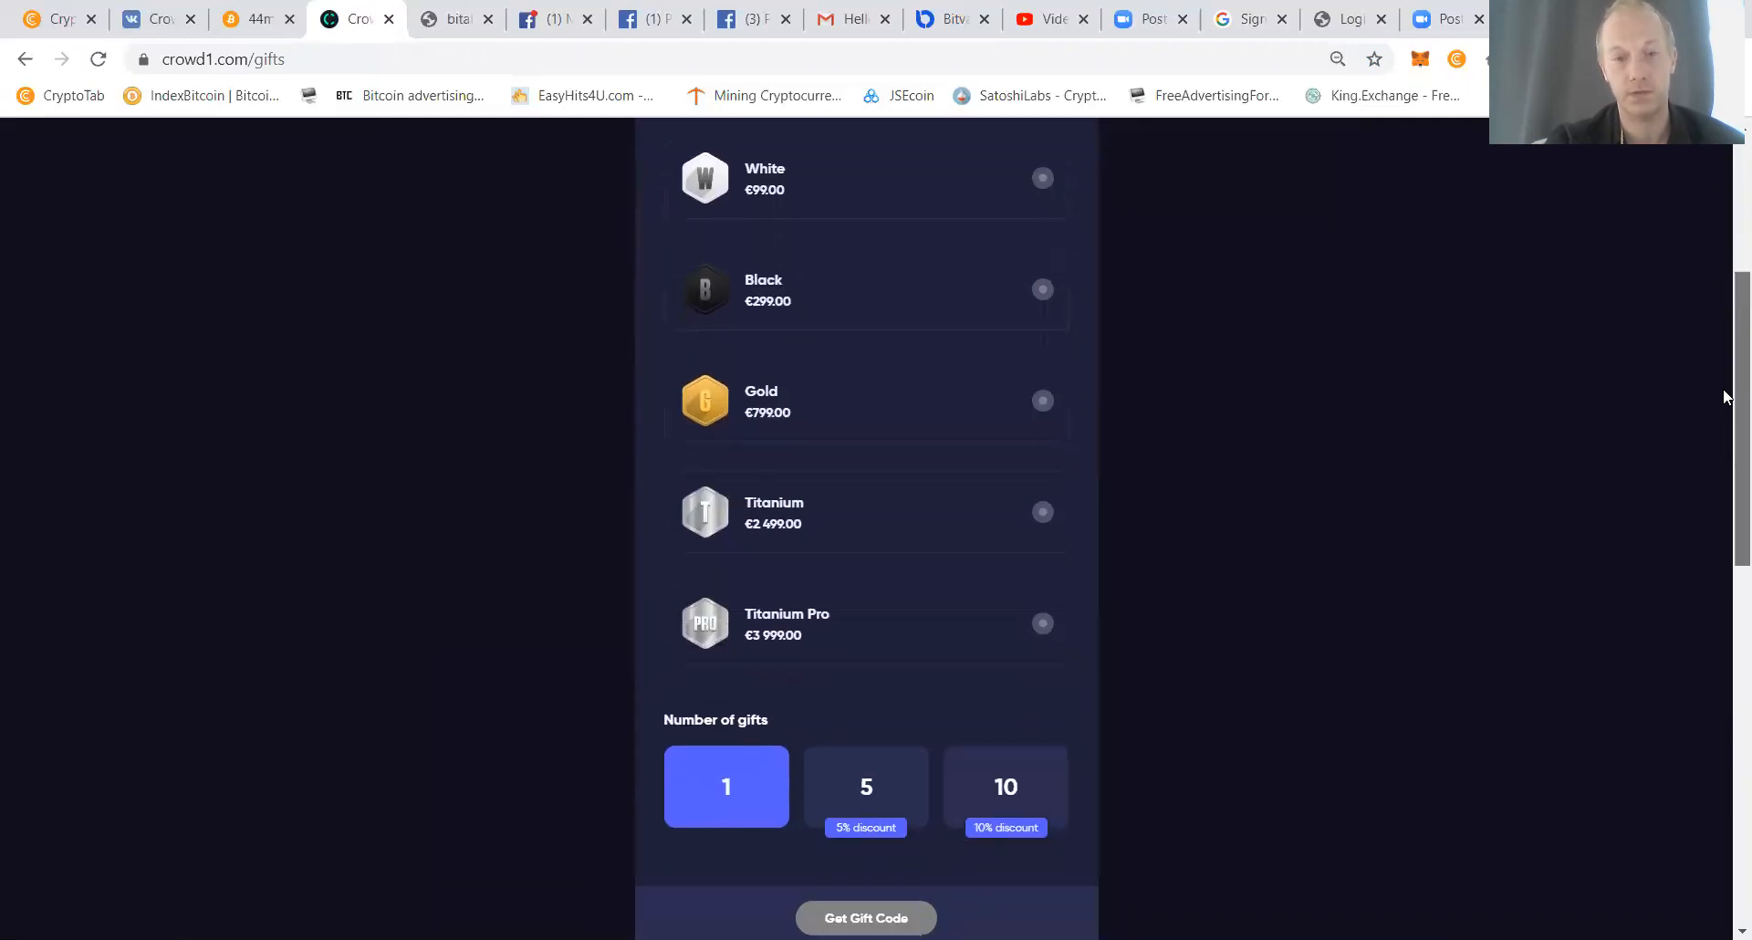
scroll(down, 3)
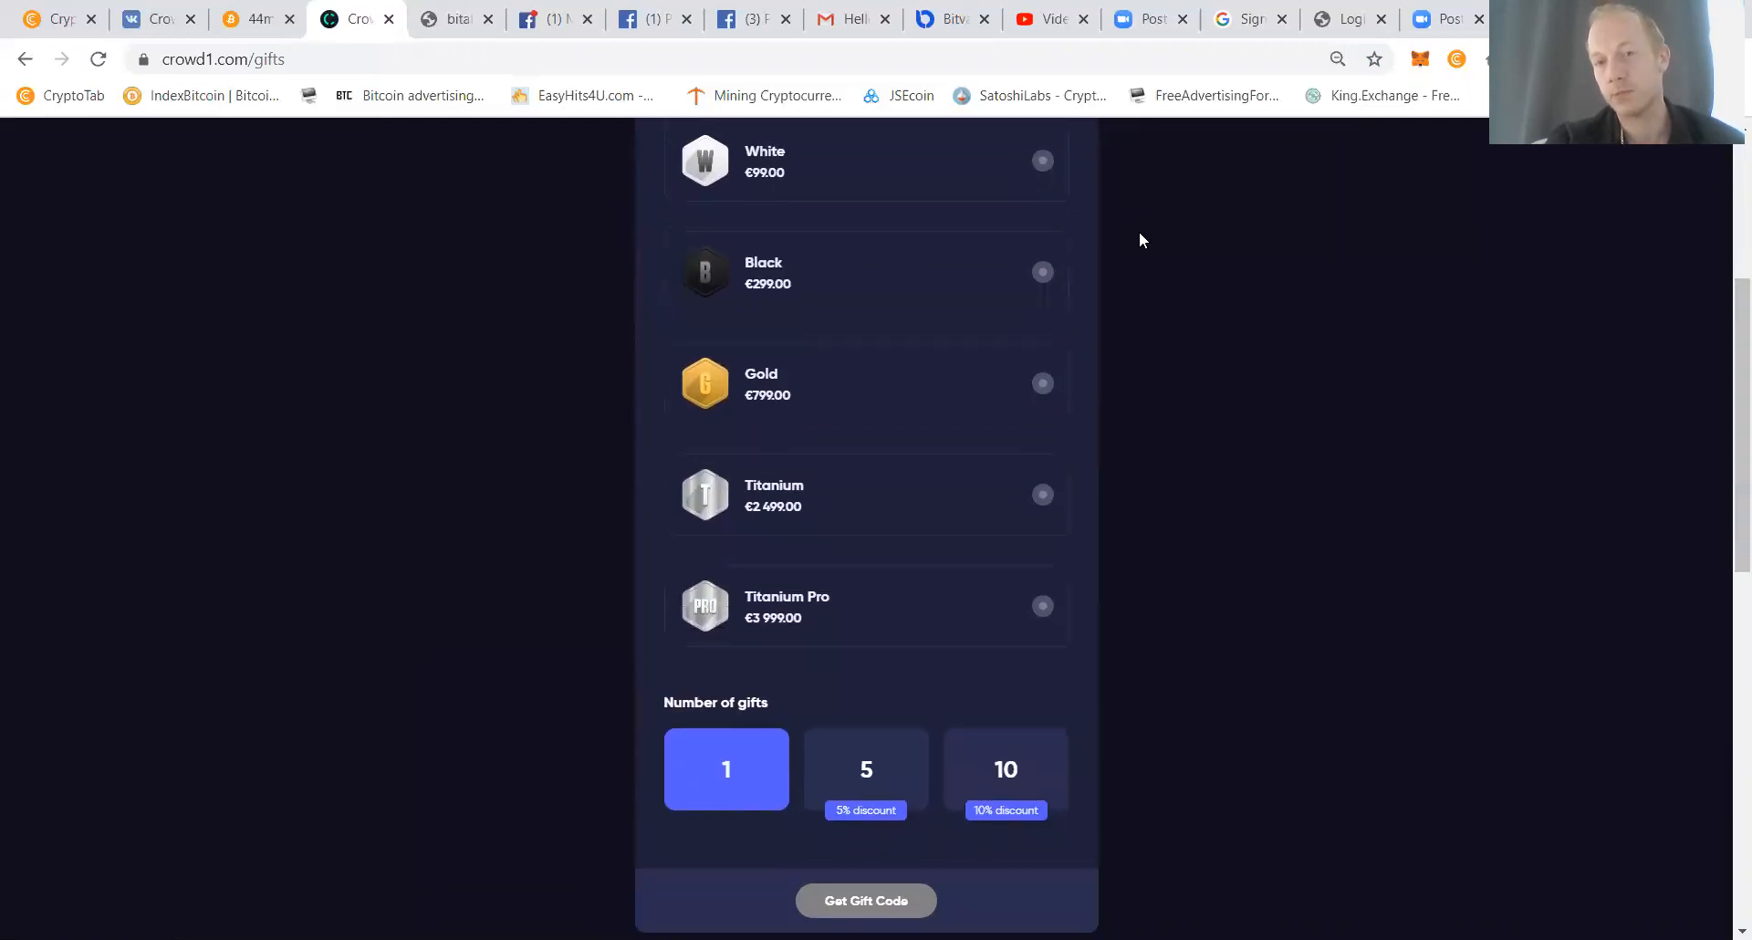
click(1042, 161)
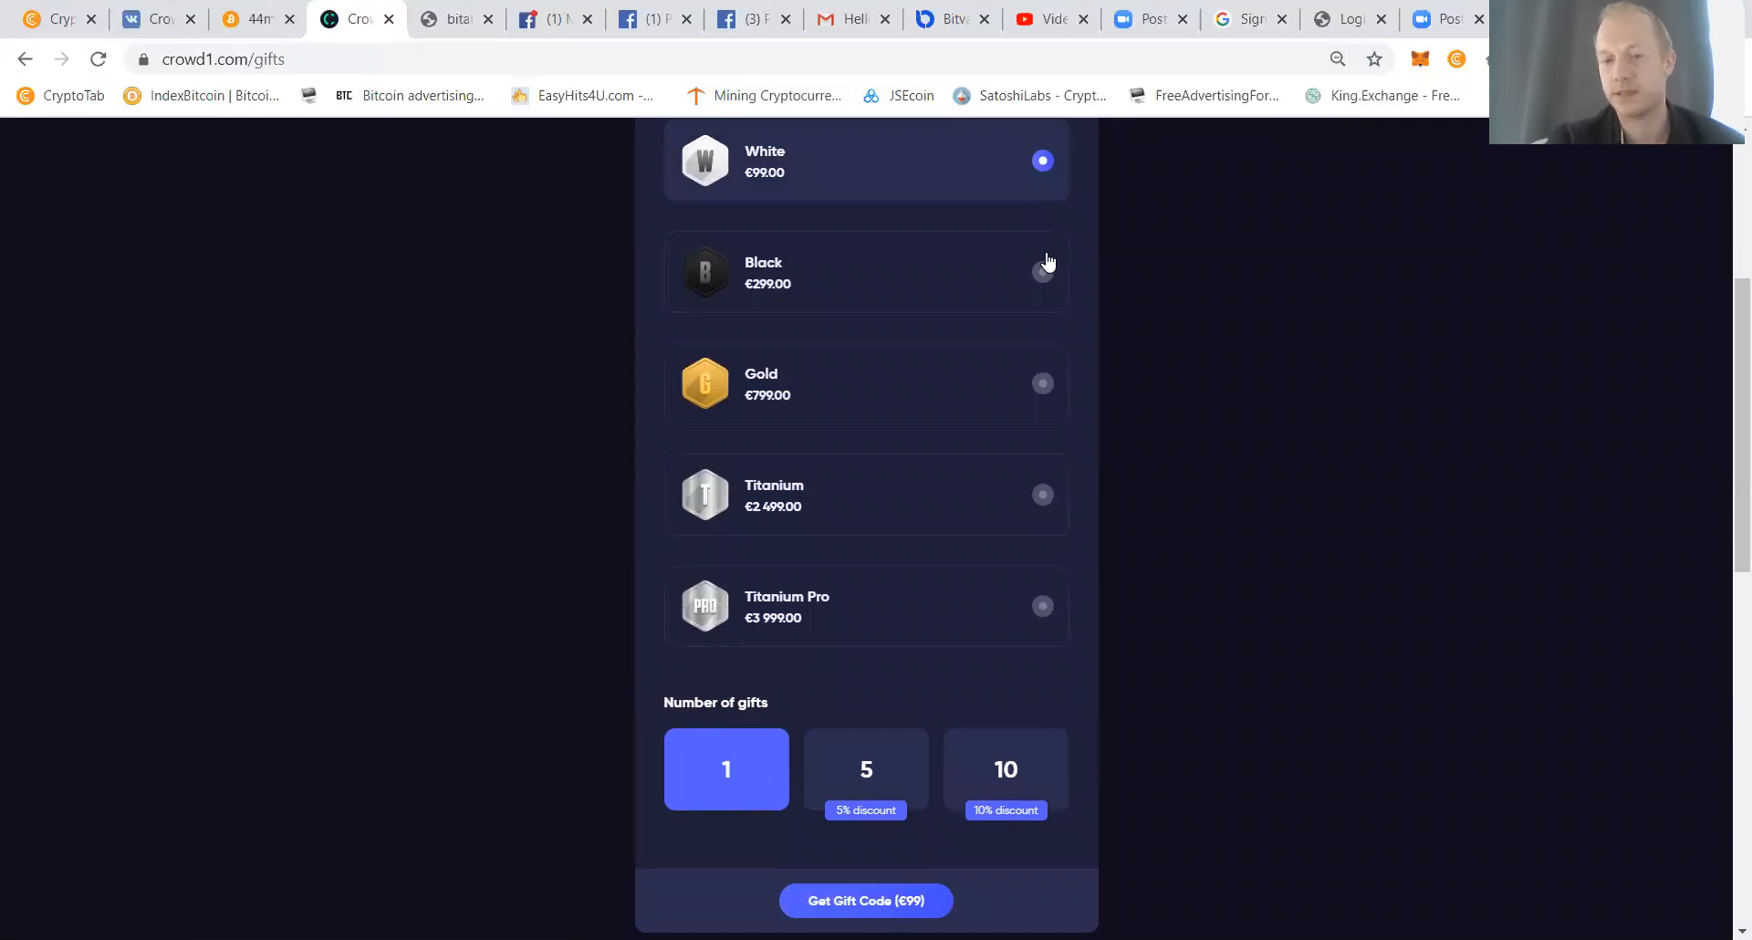
mouse_move(1725, 498)
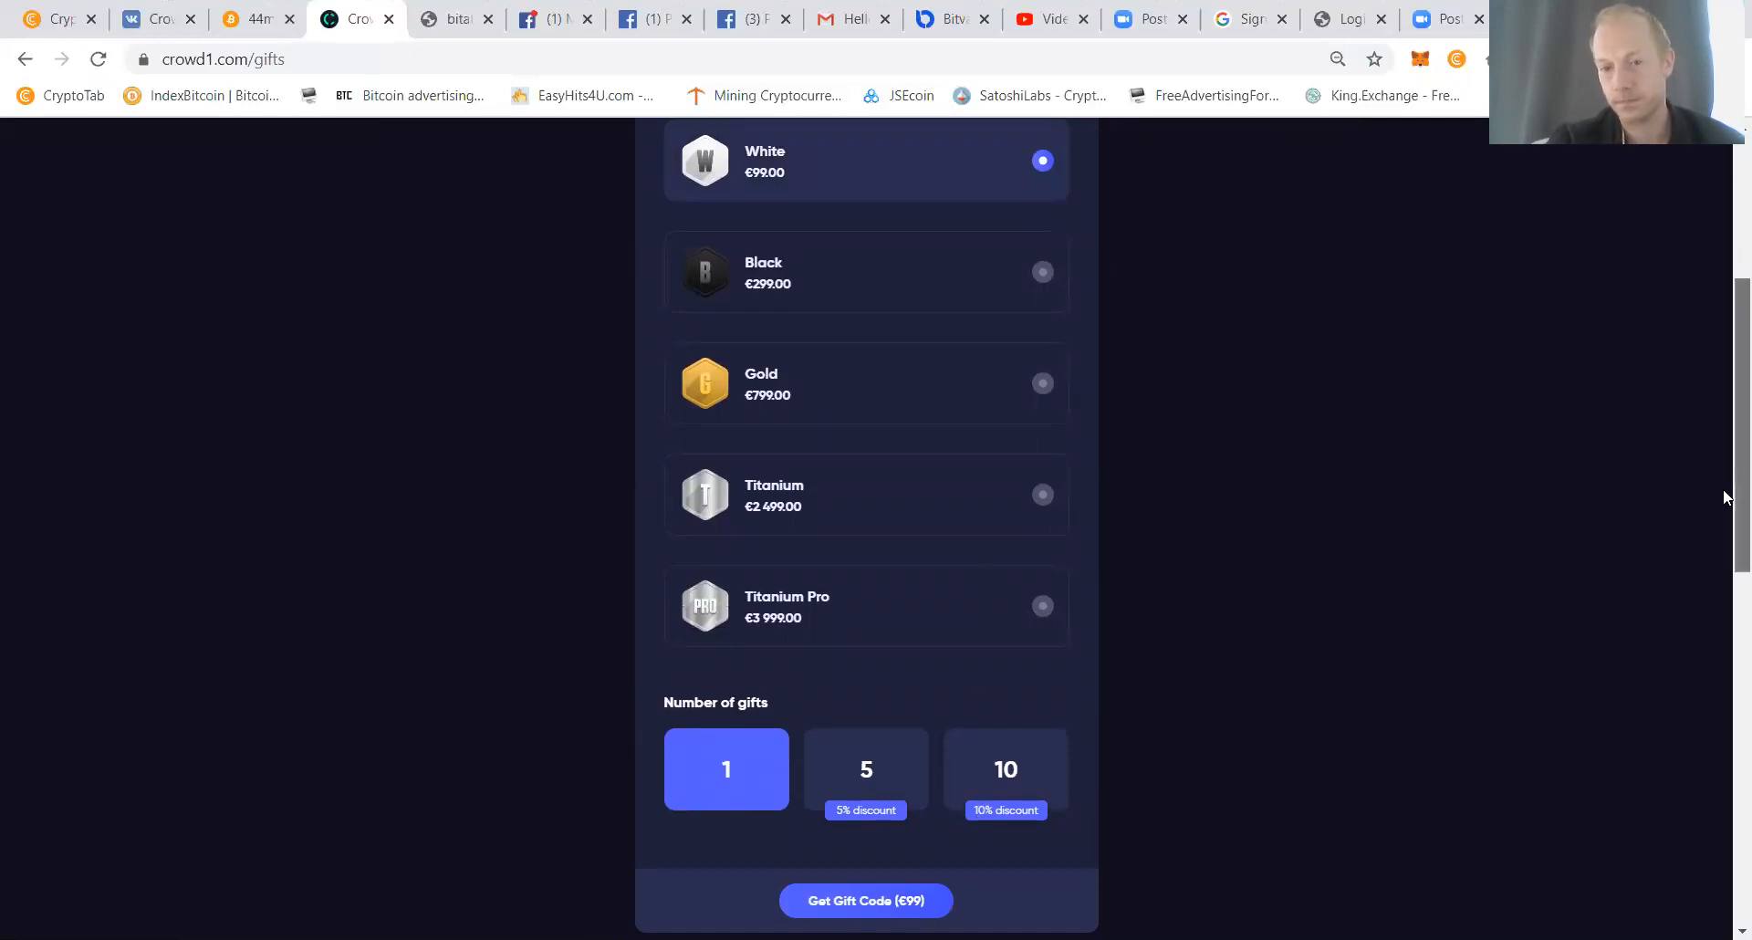
scroll(down, 3)
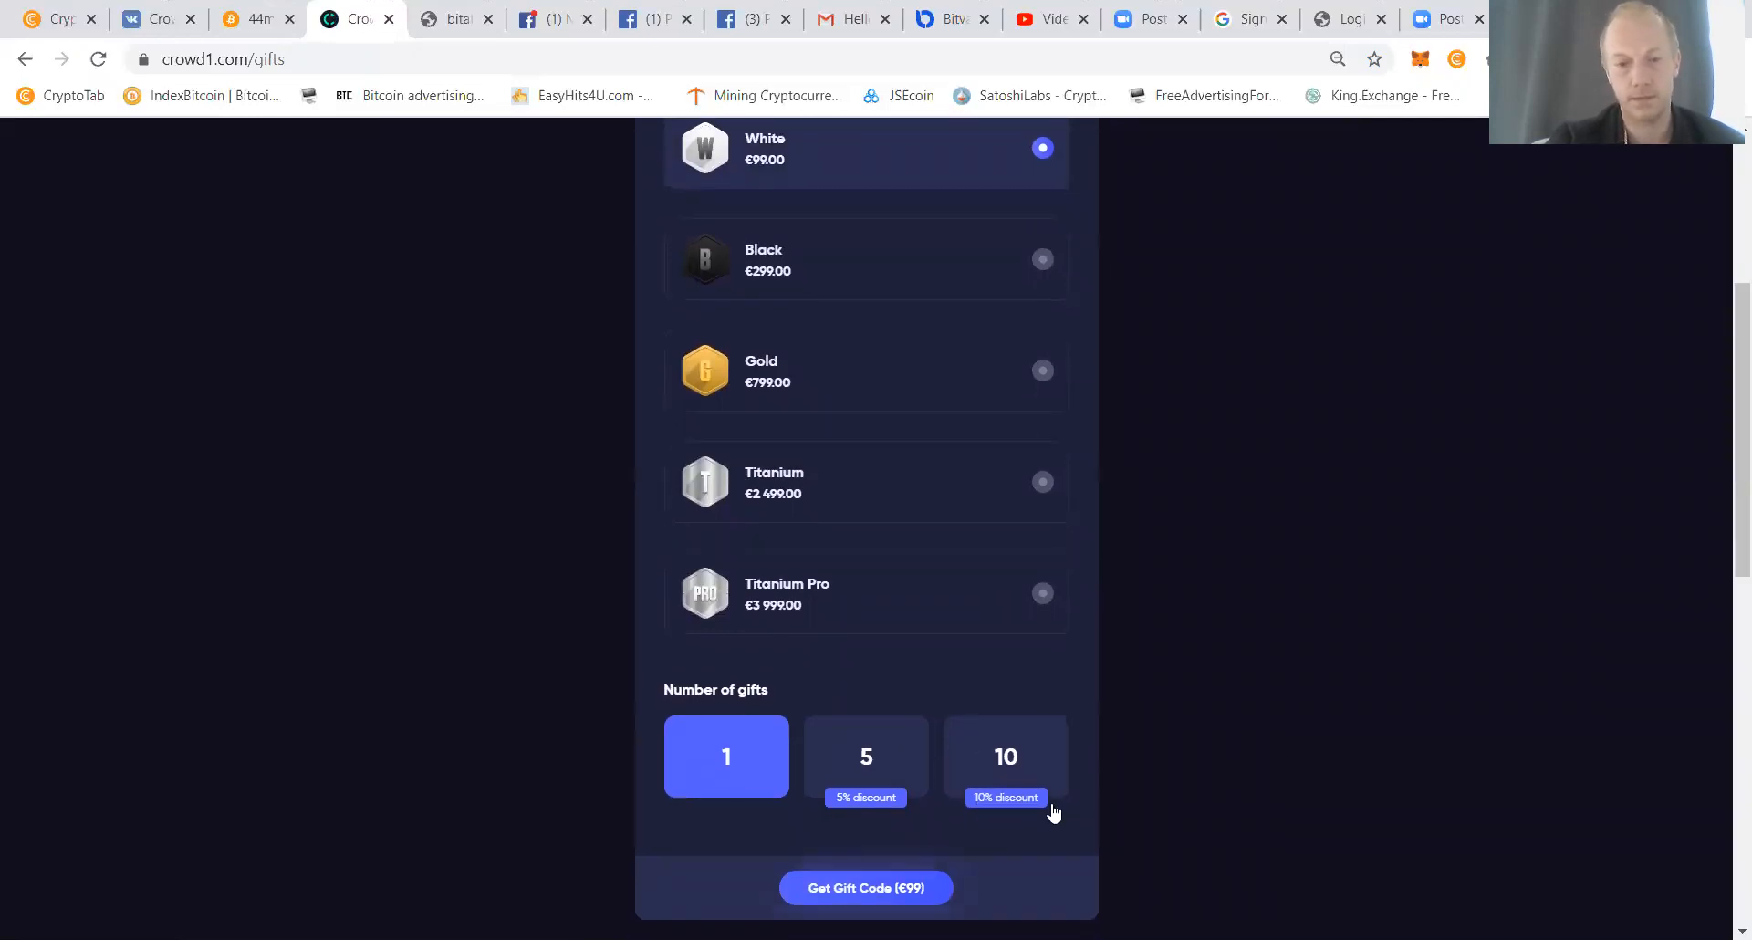
click(866, 888)
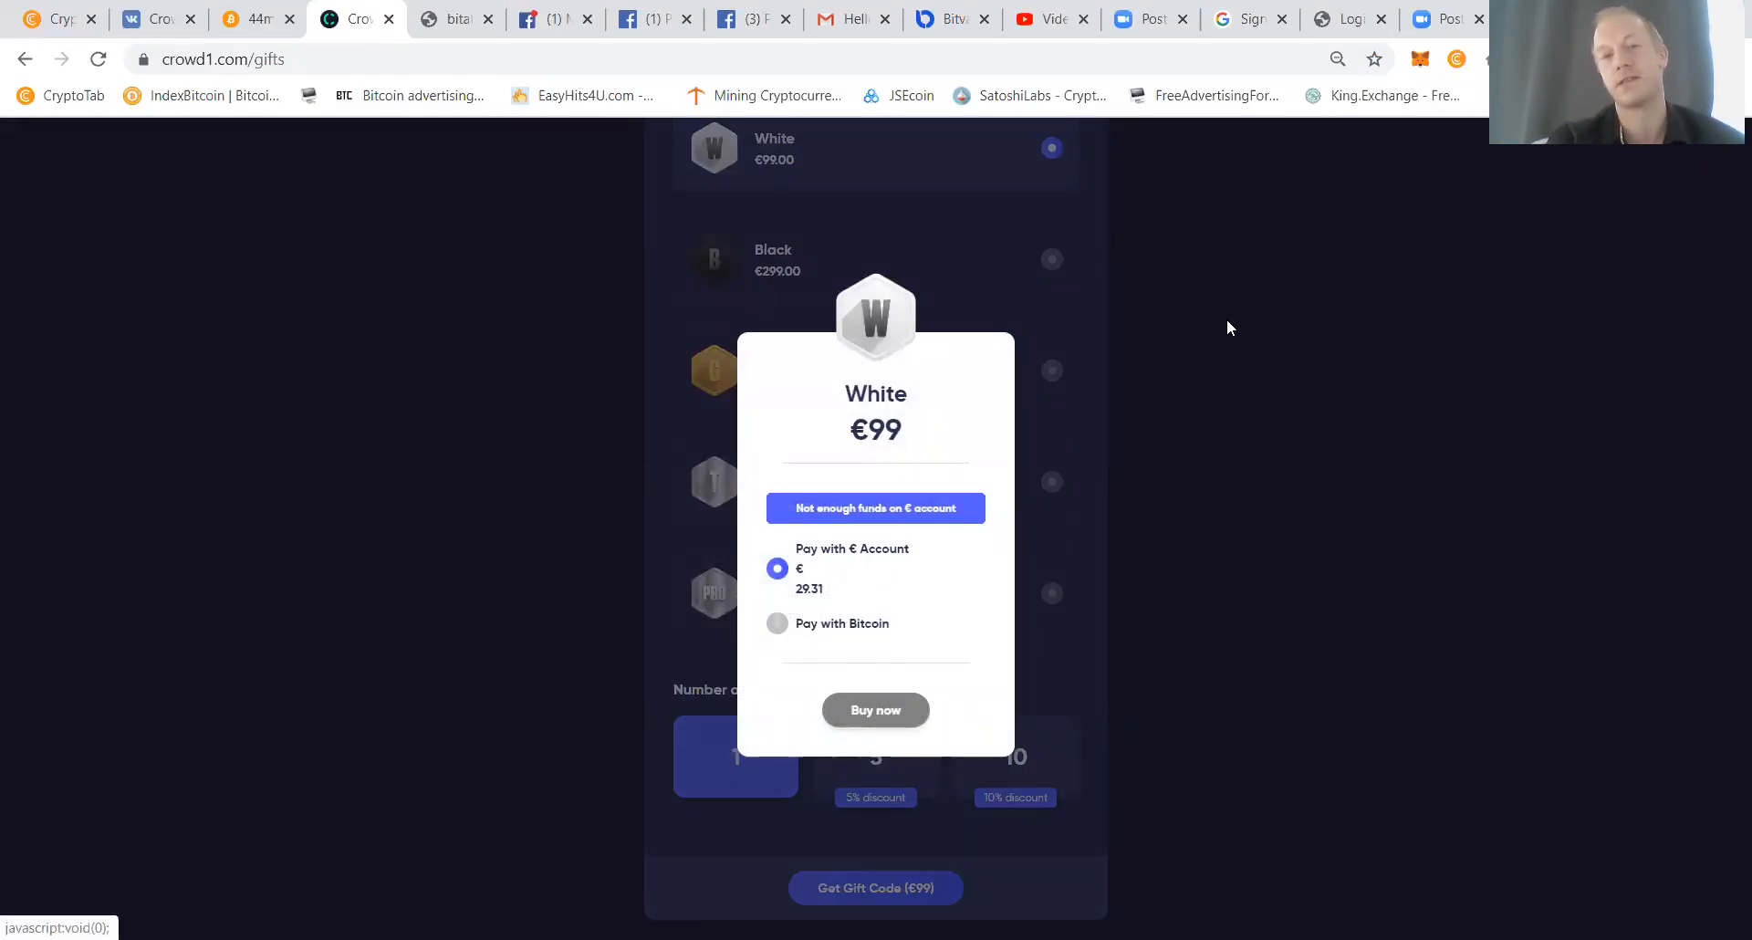
Open Earnings & Payouts and scroll the total bonuses and Binary Payment list.
click(1282, 157)
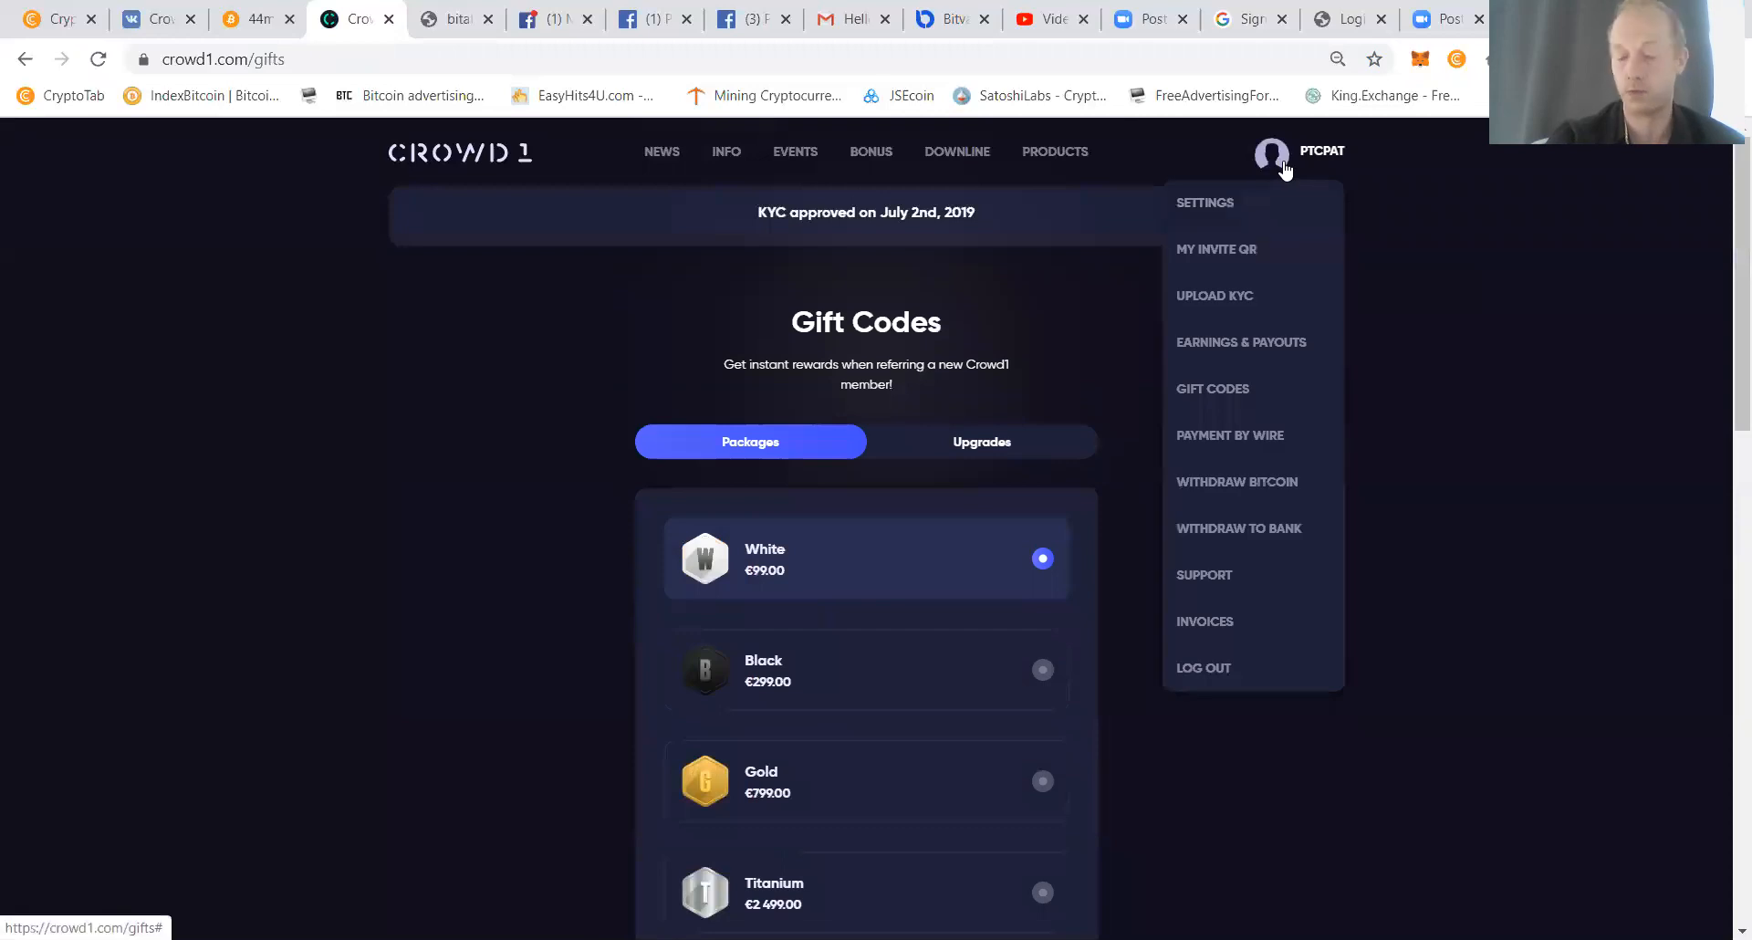
mouse_move(1203, 383)
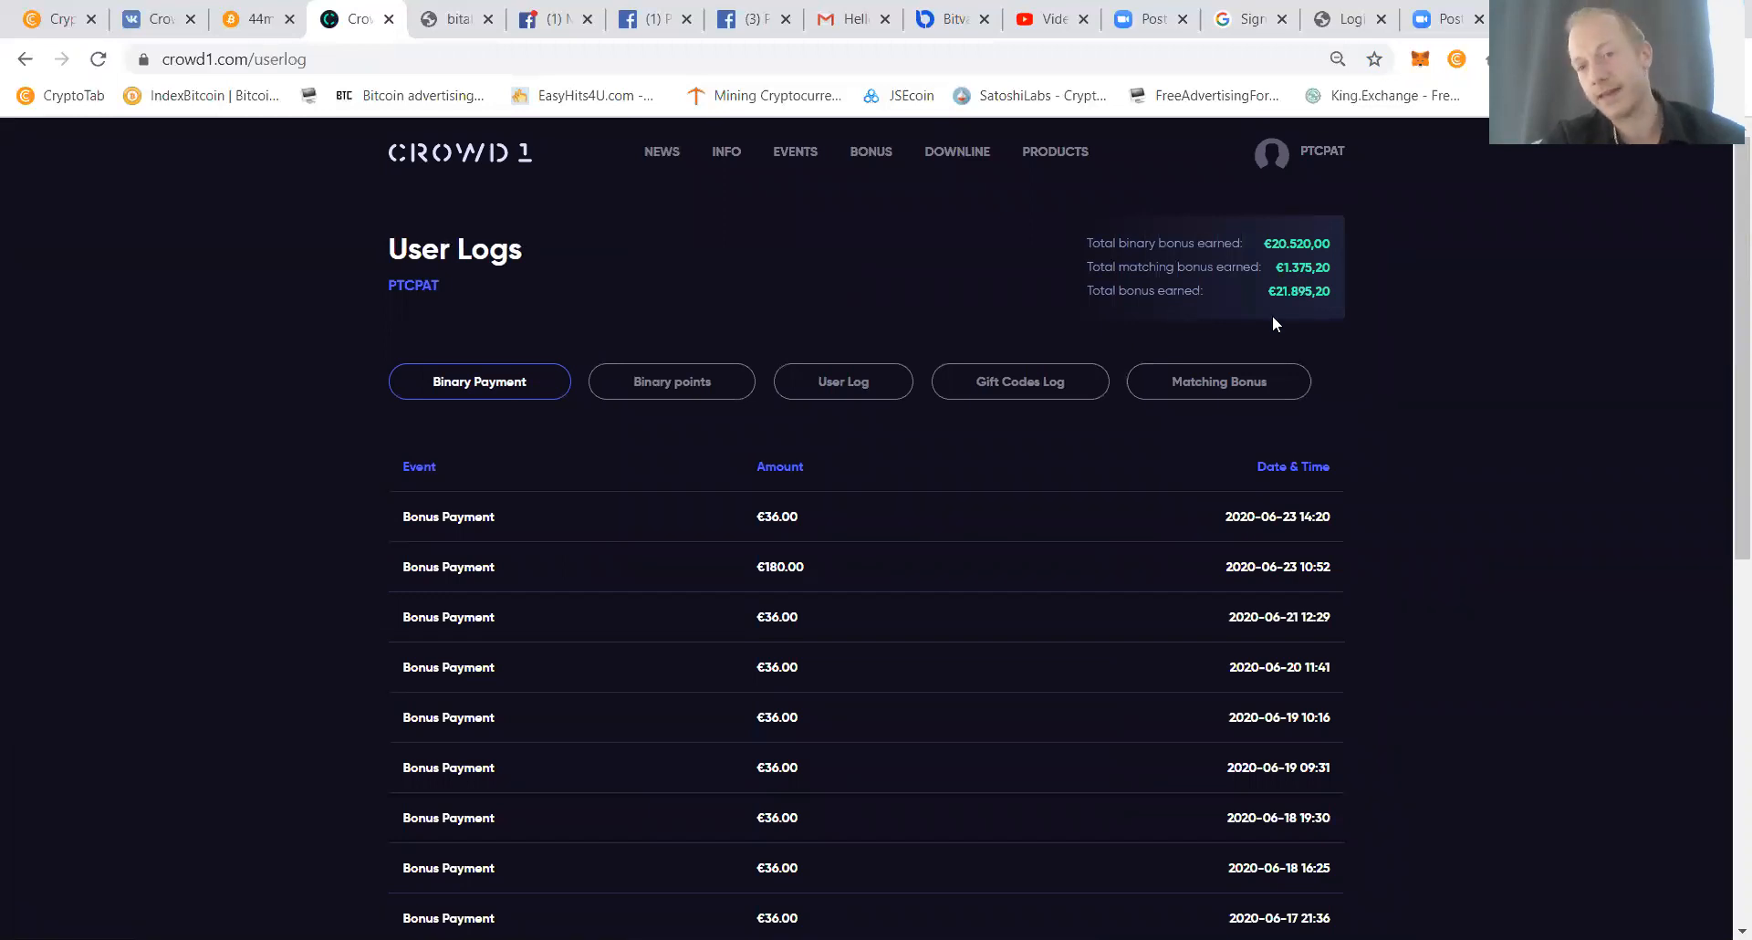
mouse_move(1318, 335)
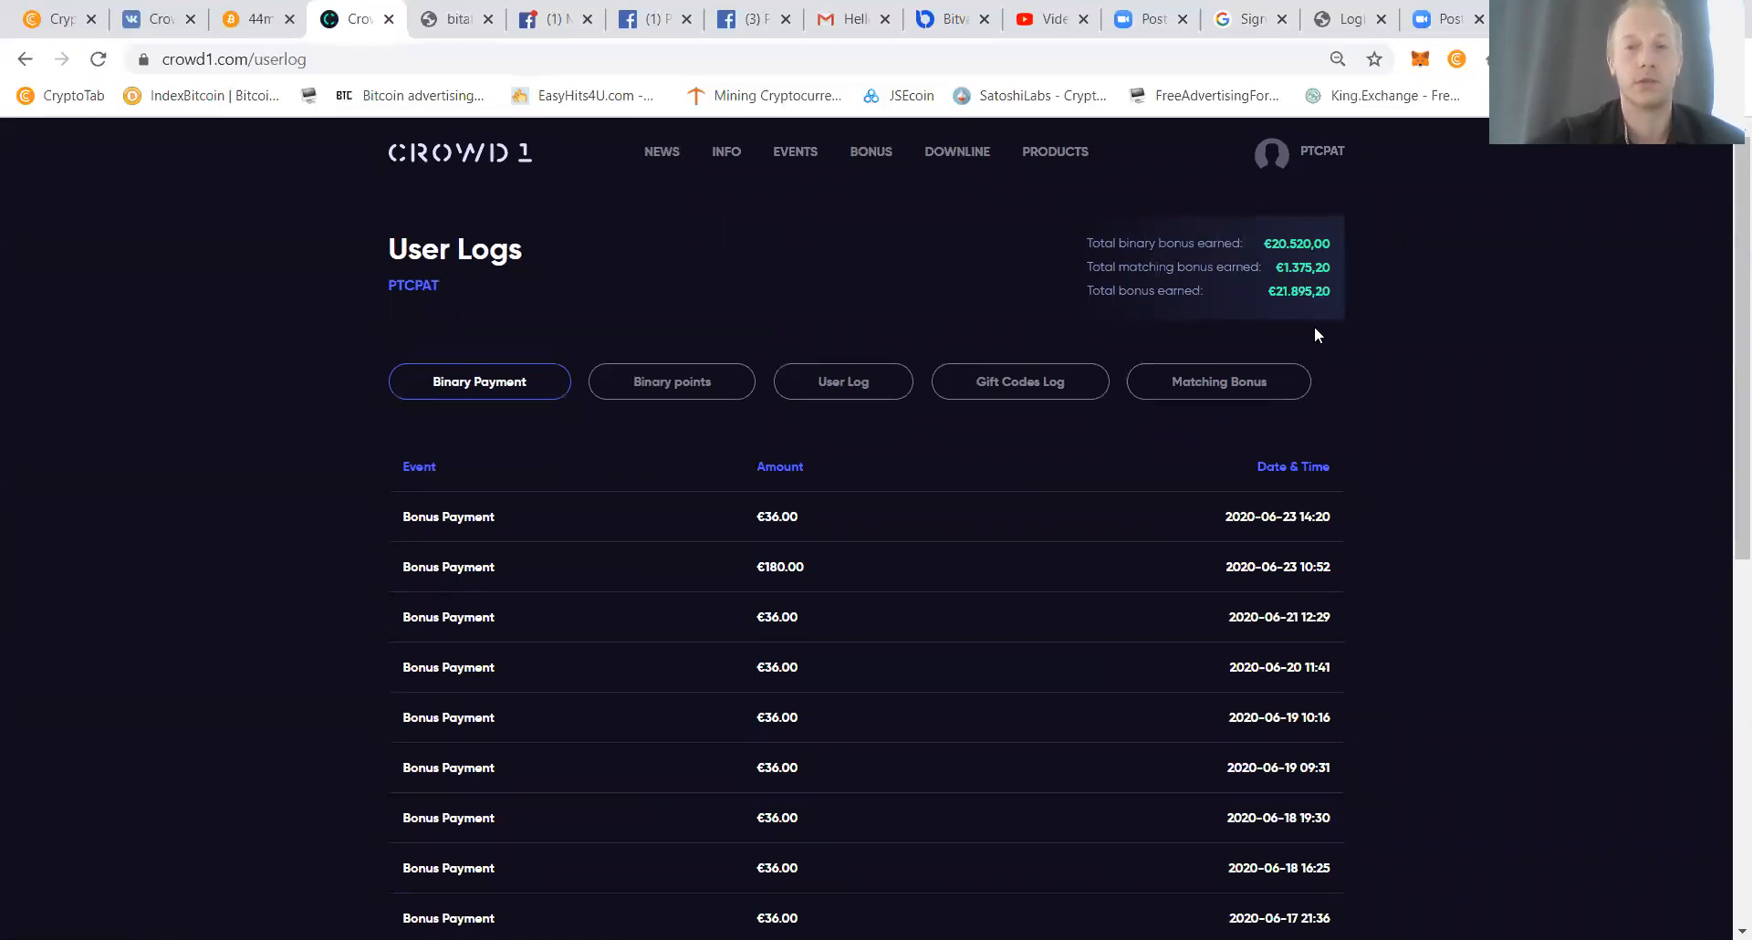
mouse_move(1269, 302)
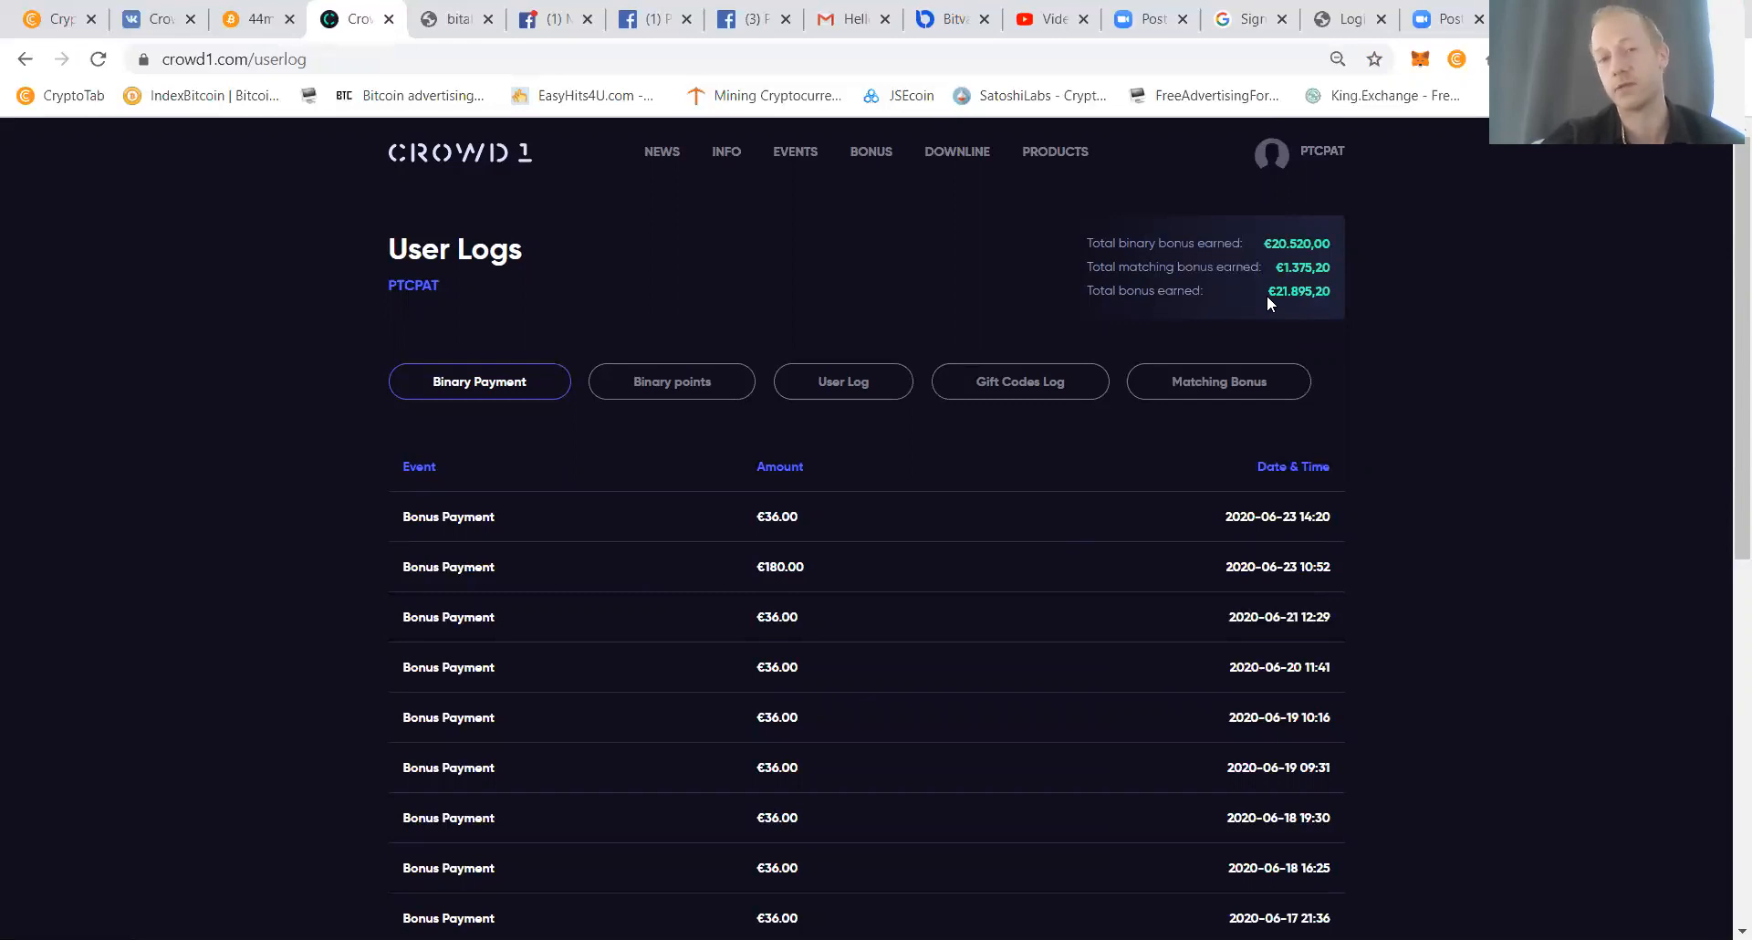
mouse_move(1258, 428)
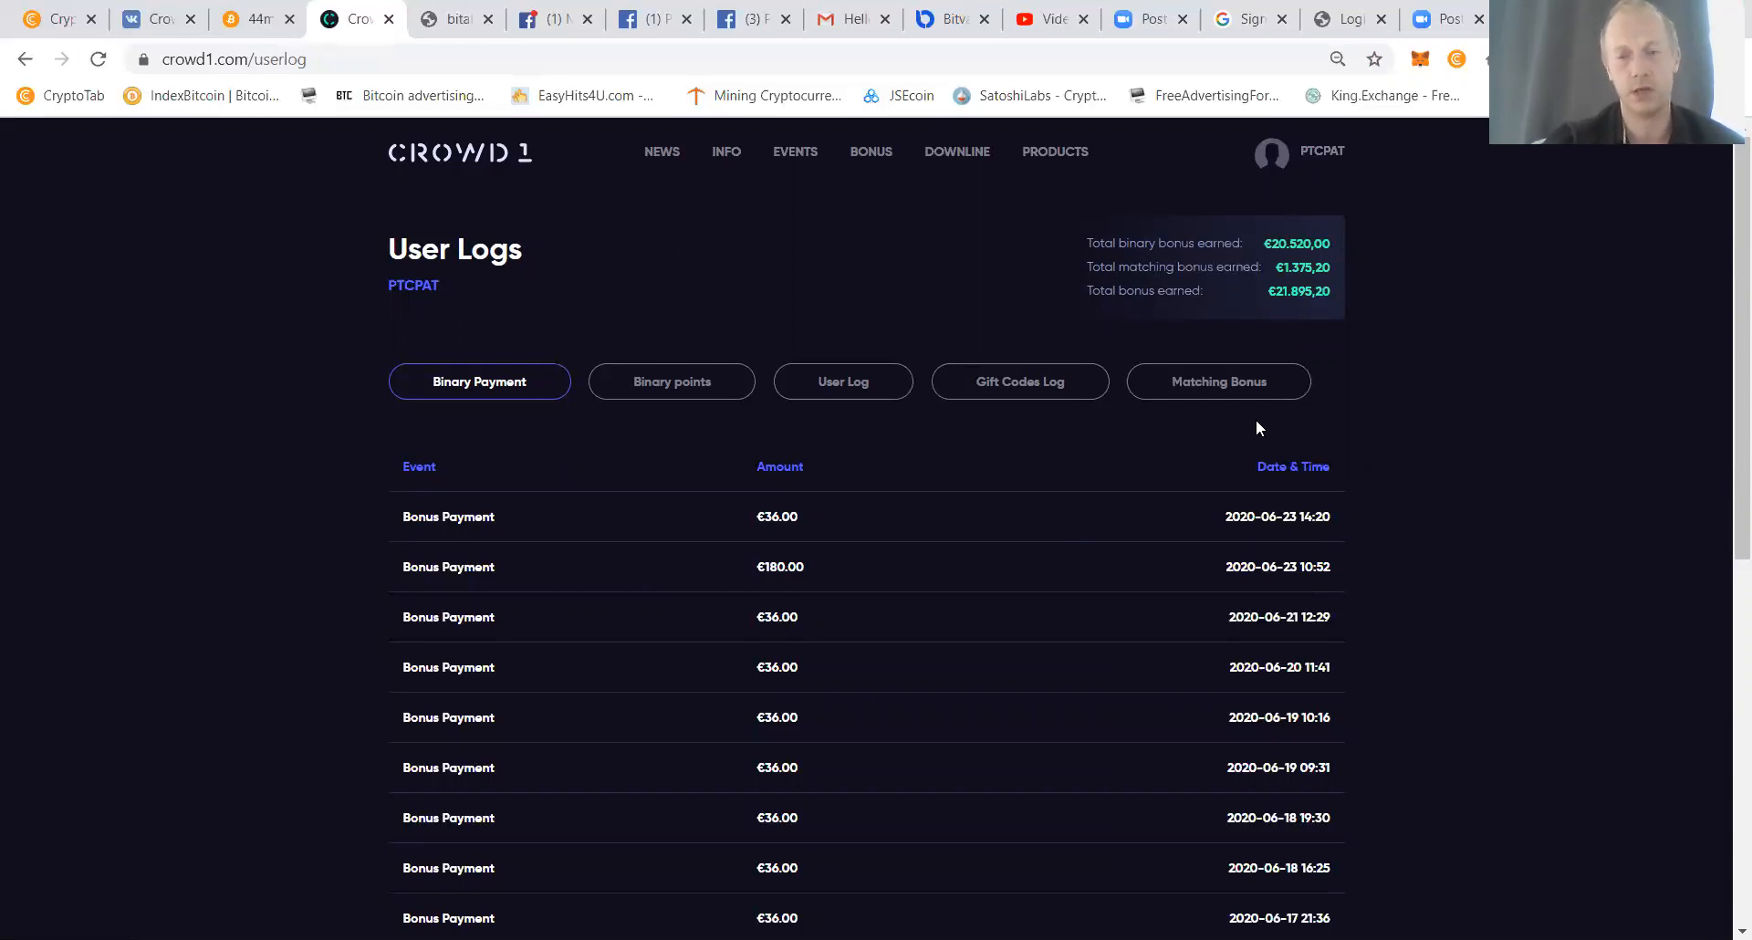
mouse_move(1251, 504)
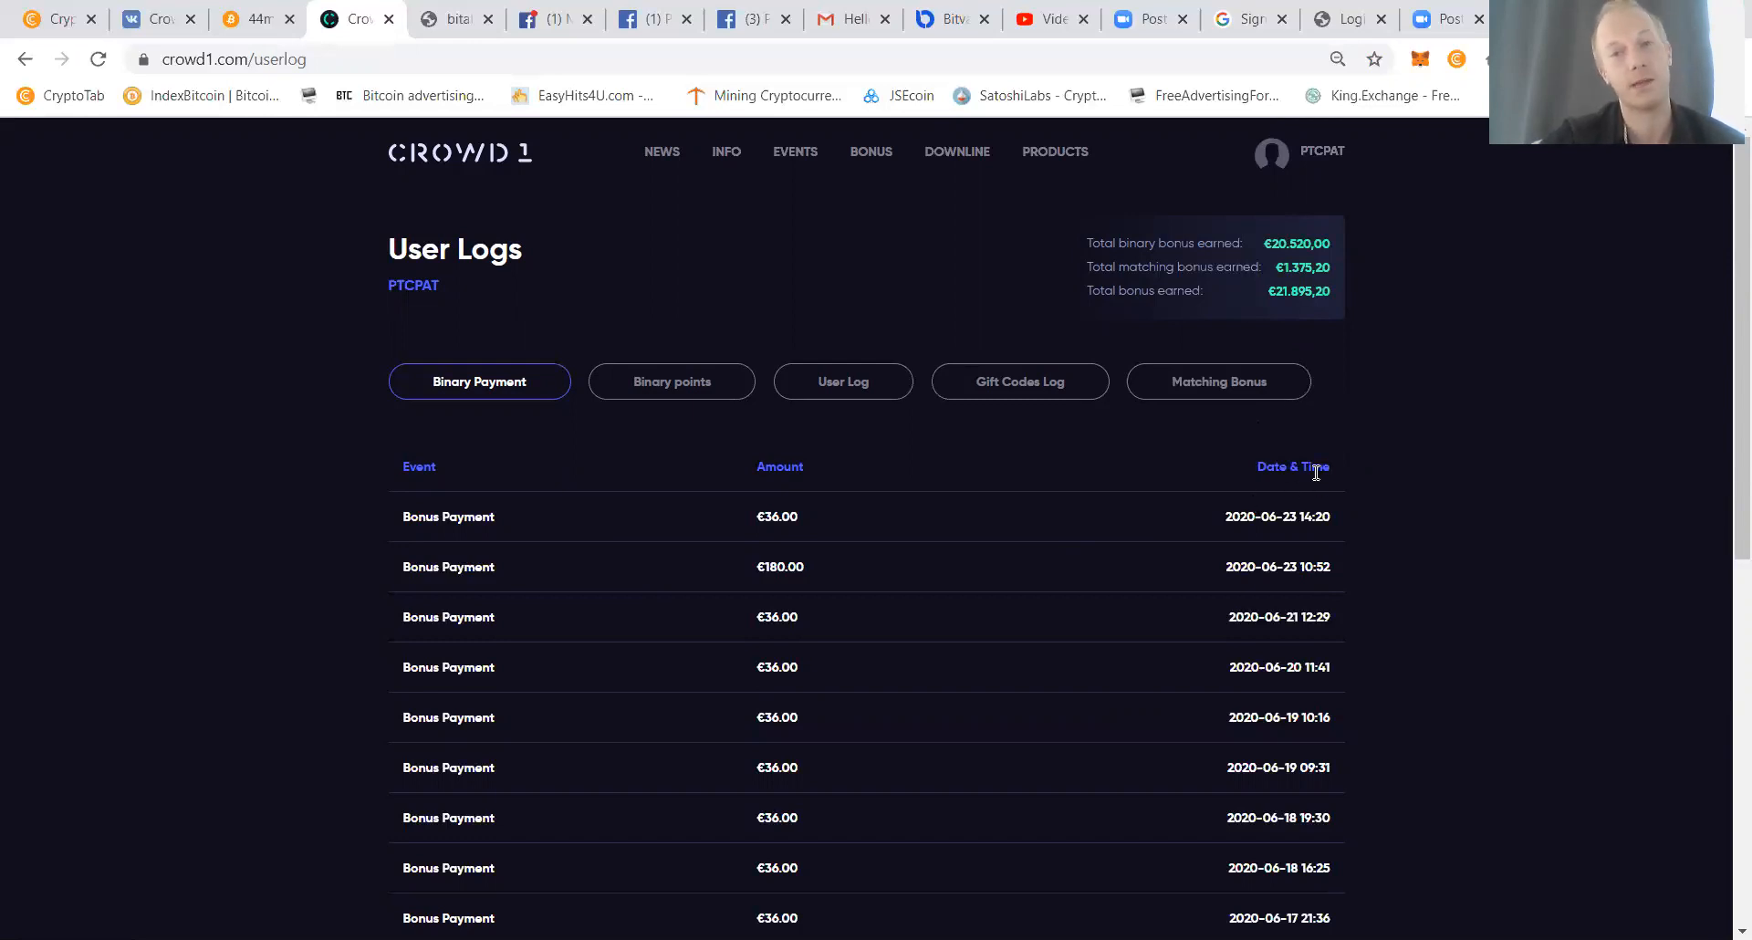
scroll(down, 3)
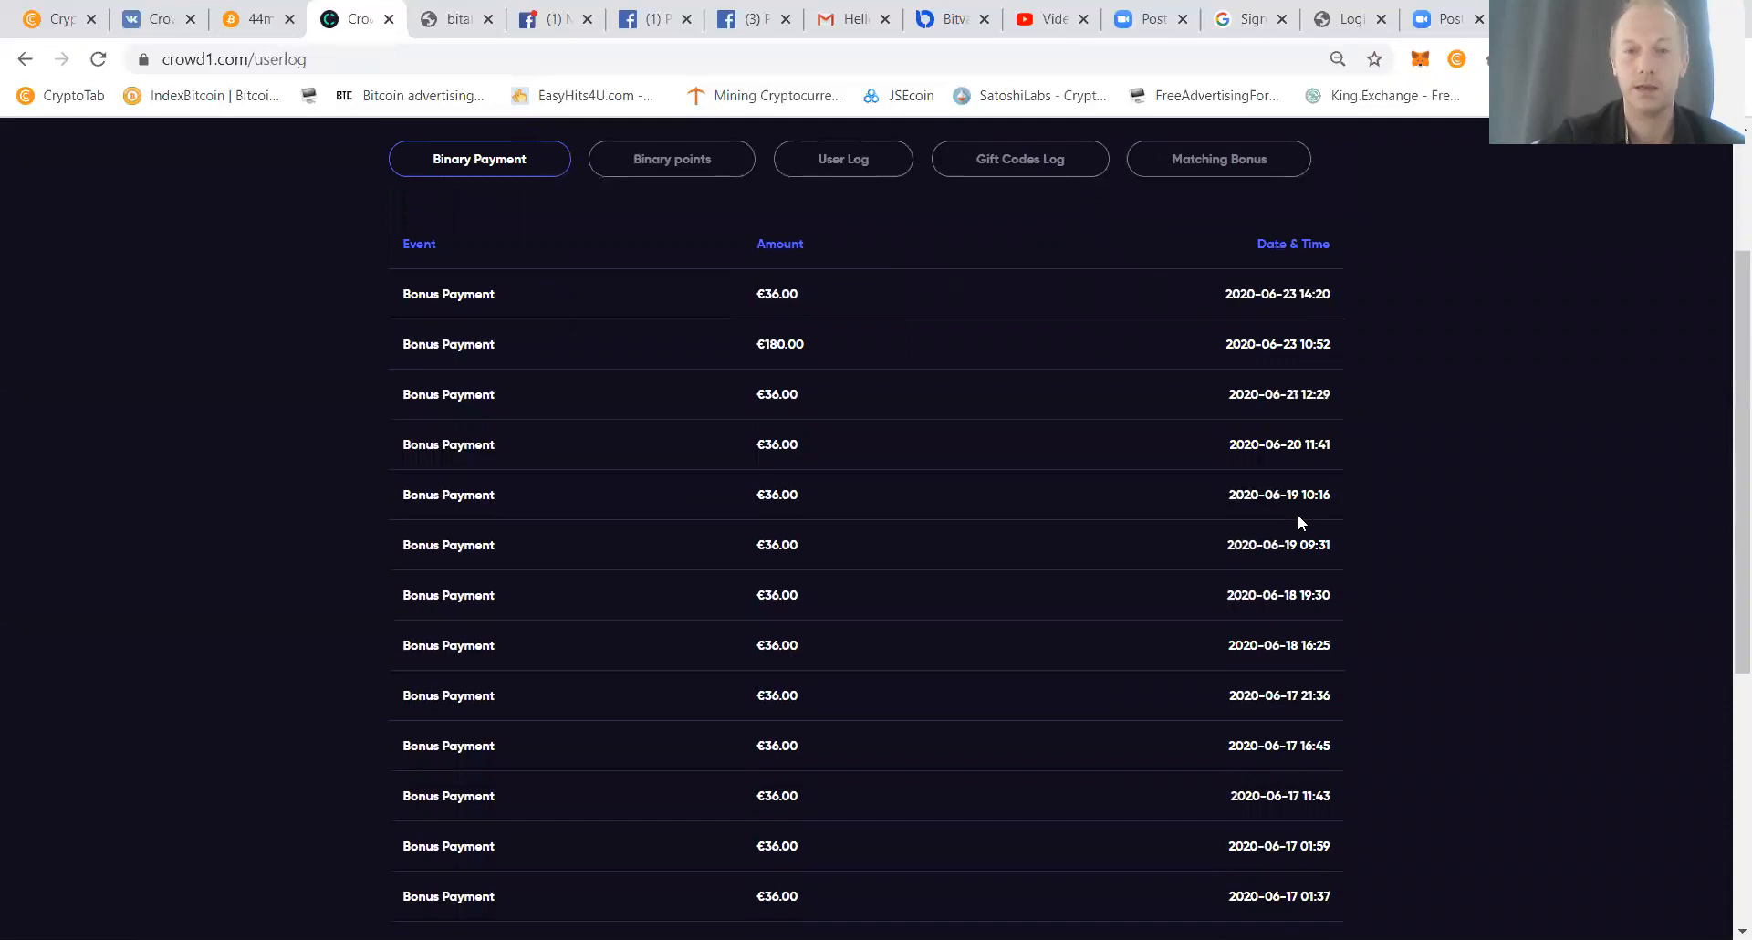
scroll(up, 3)
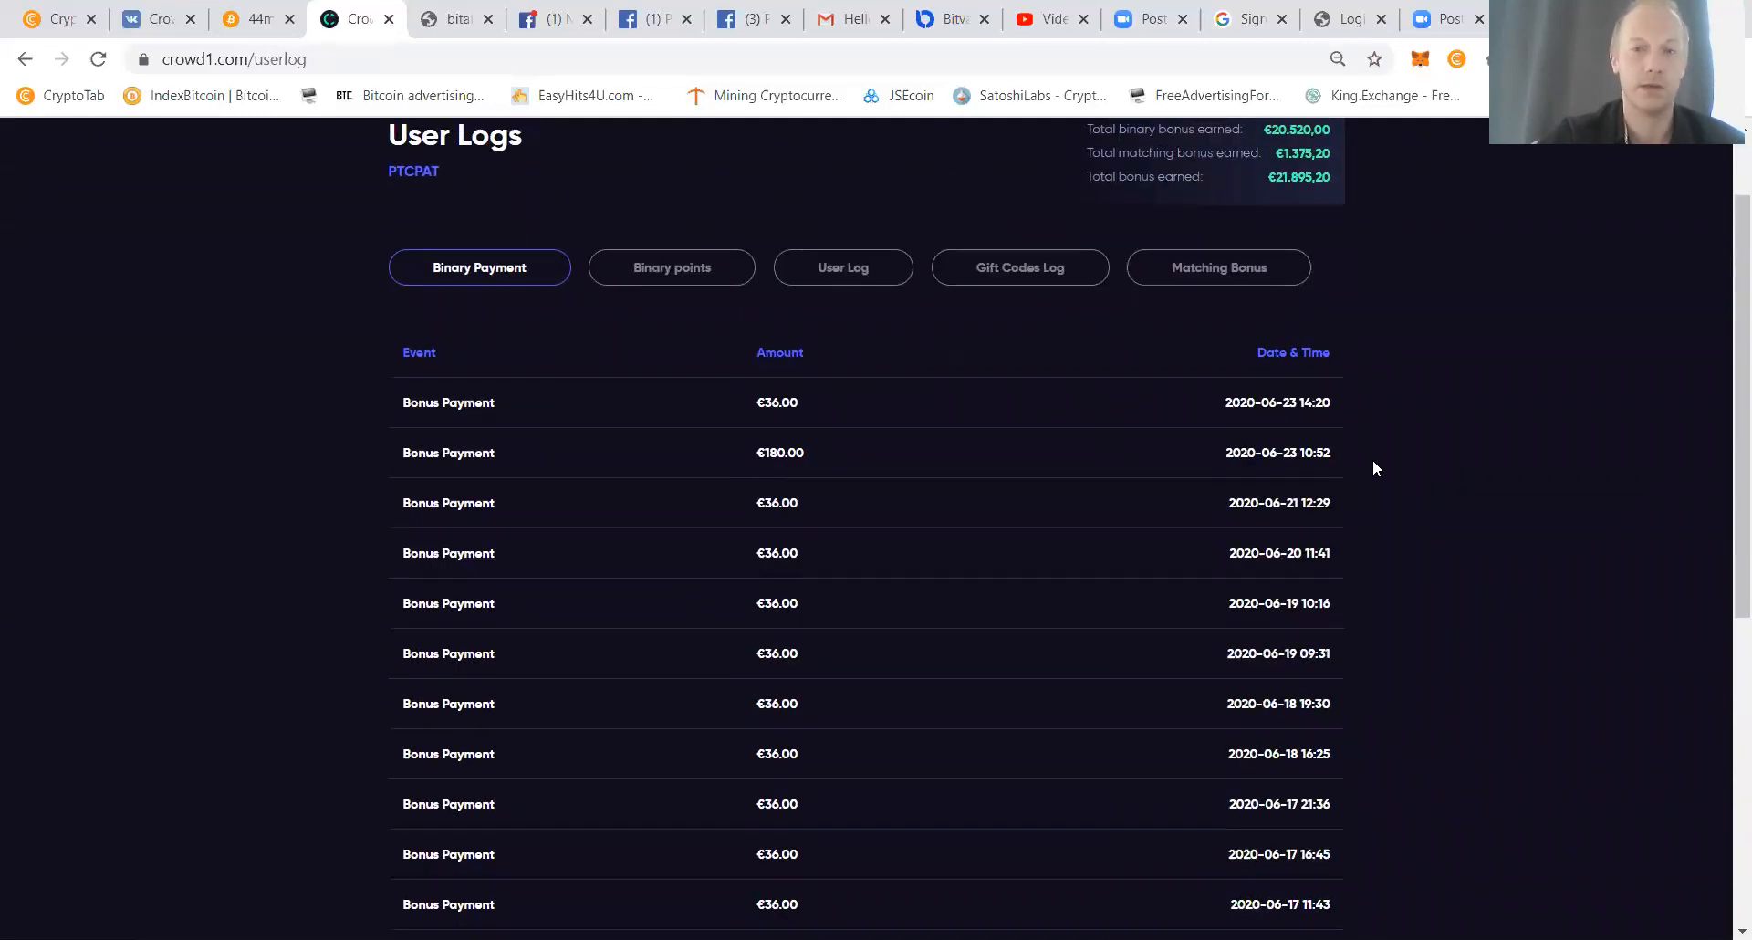
scroll(down, 3)
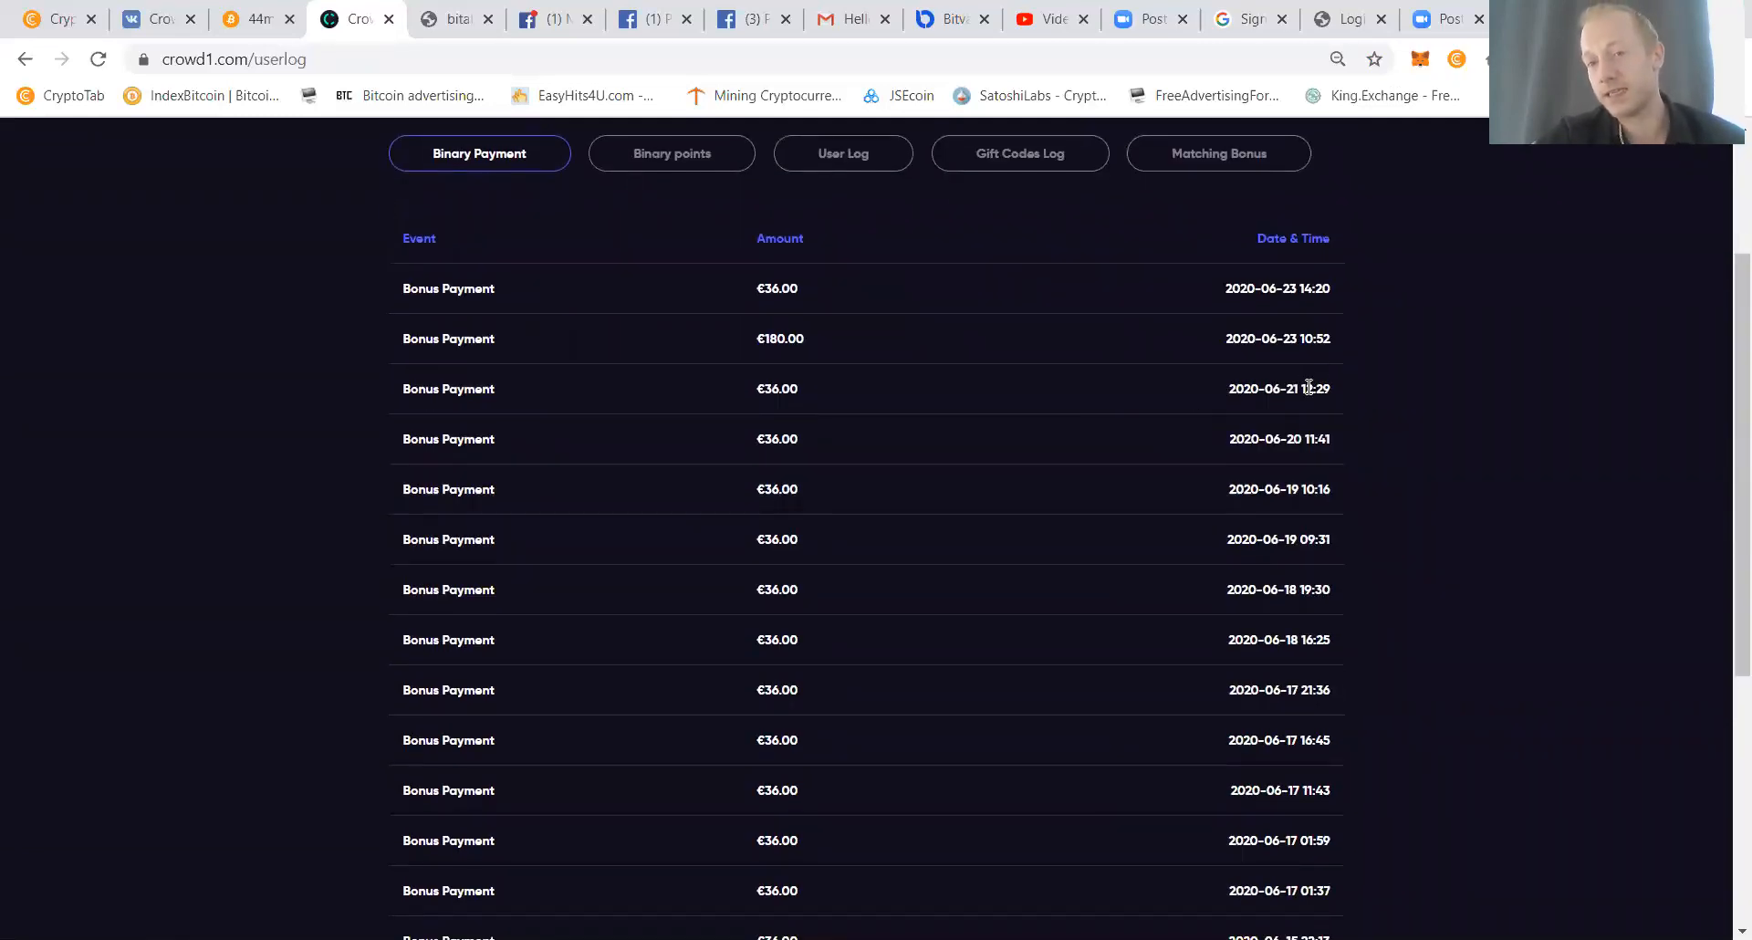
double_click(1278, 339)
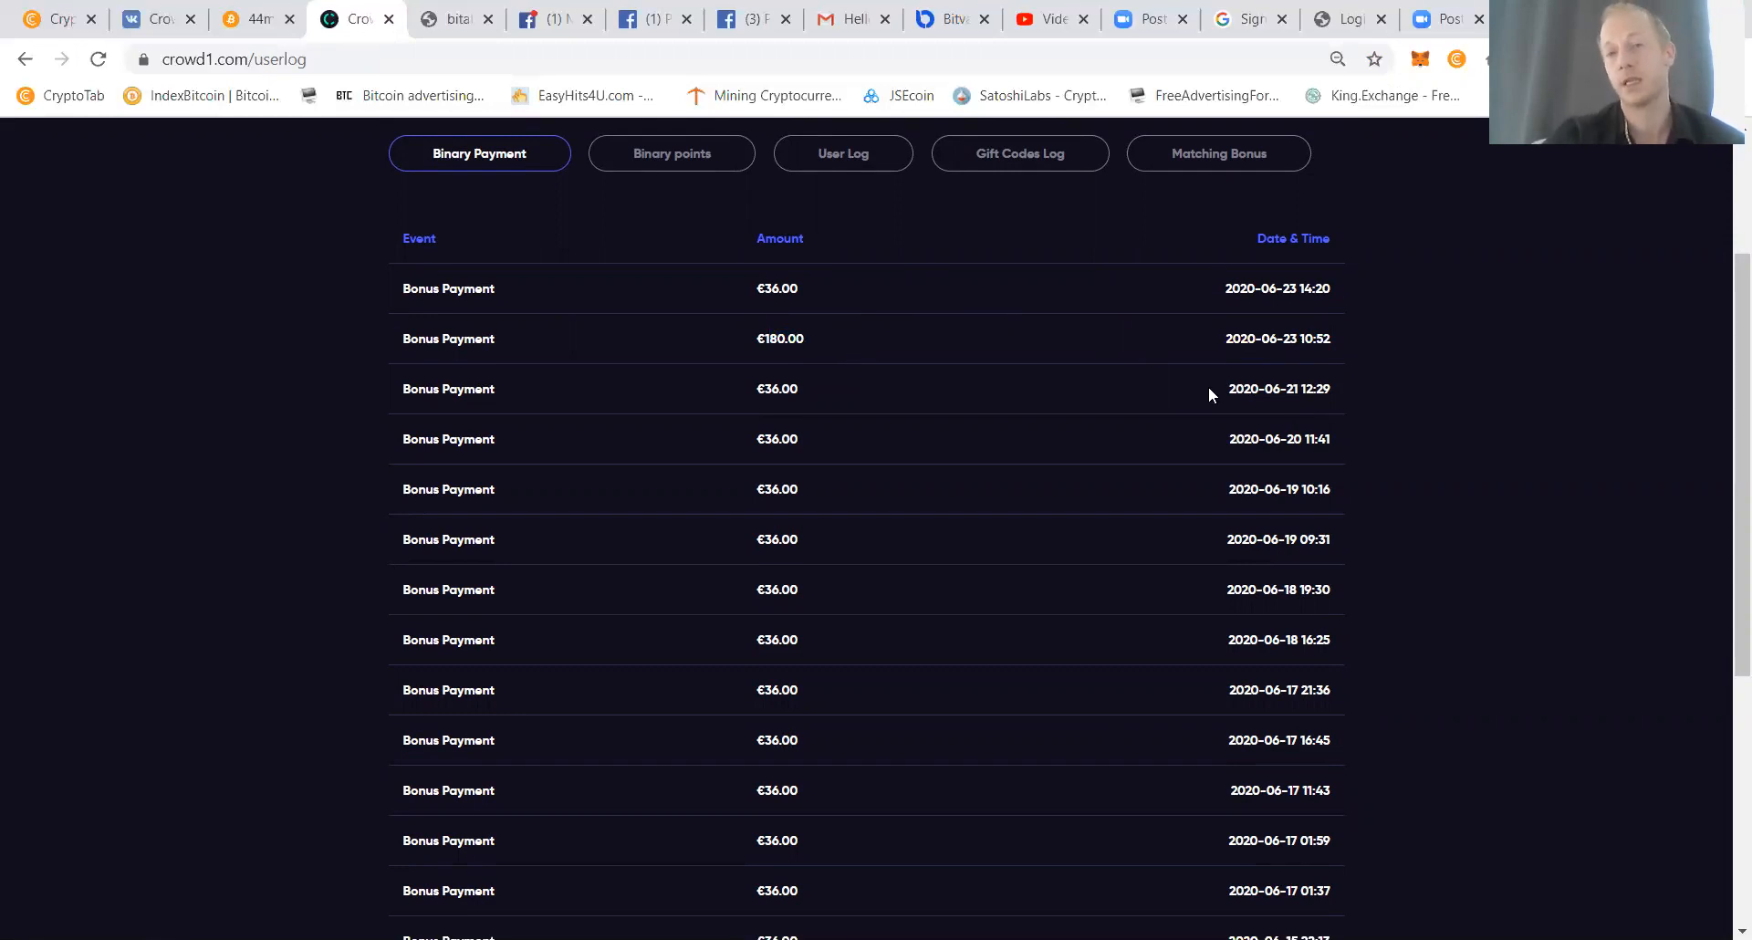
mouse_move(794, 421)
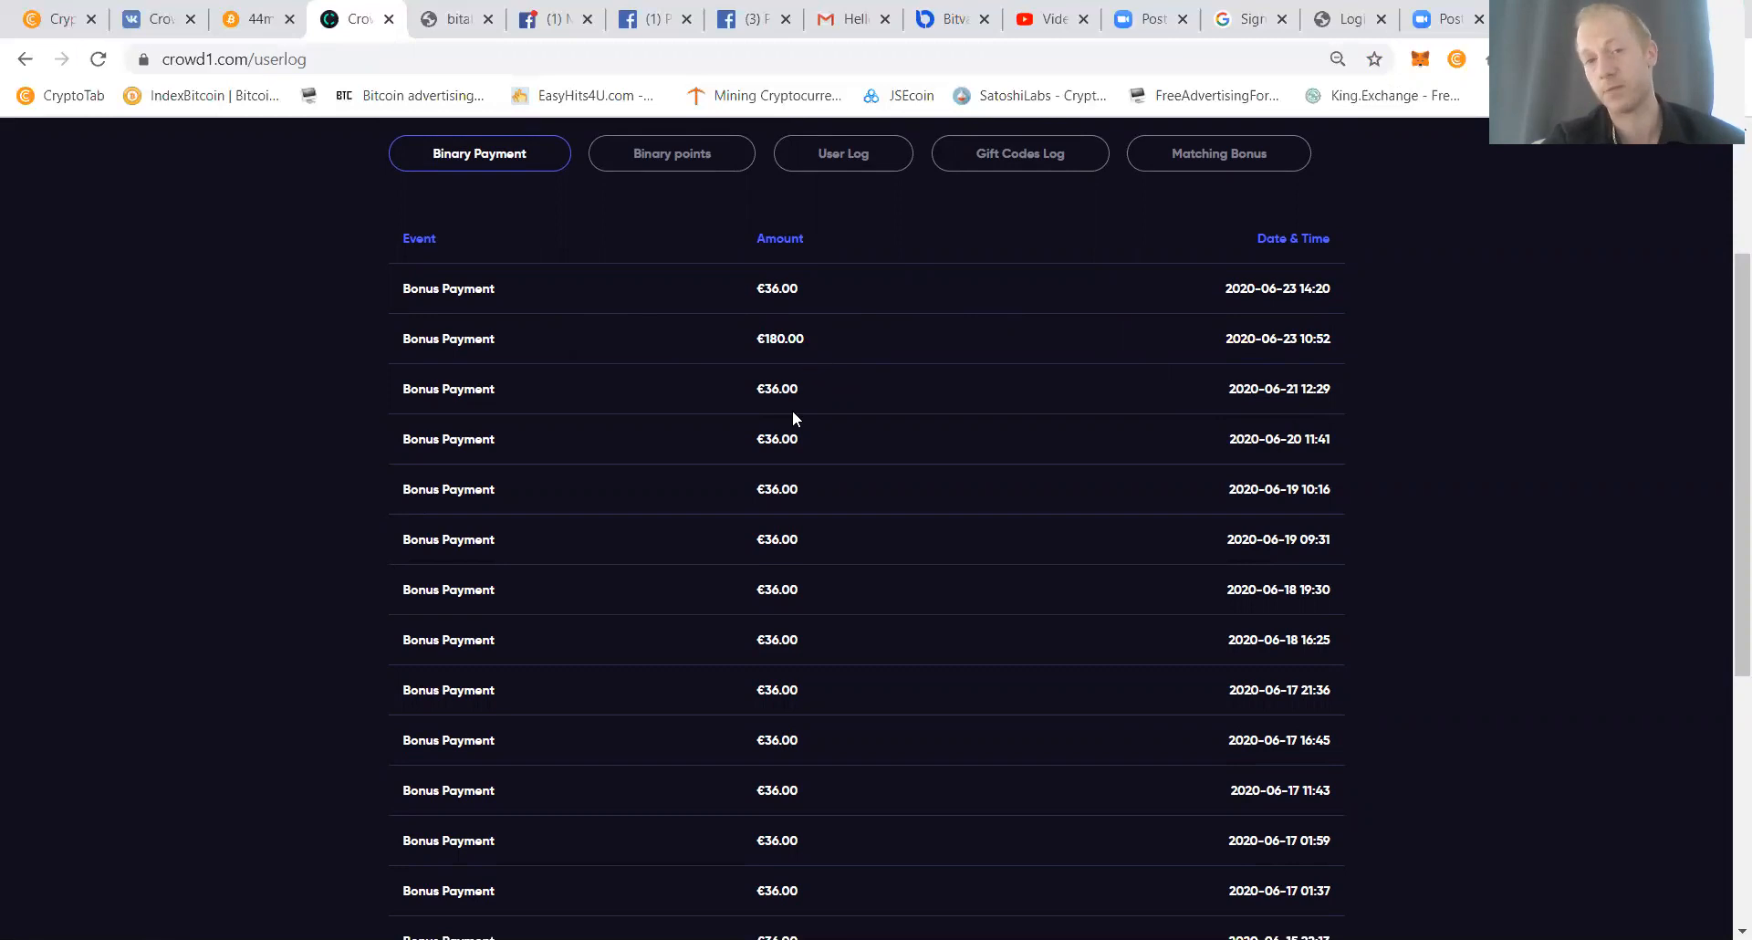
mouse_move(680, 191)
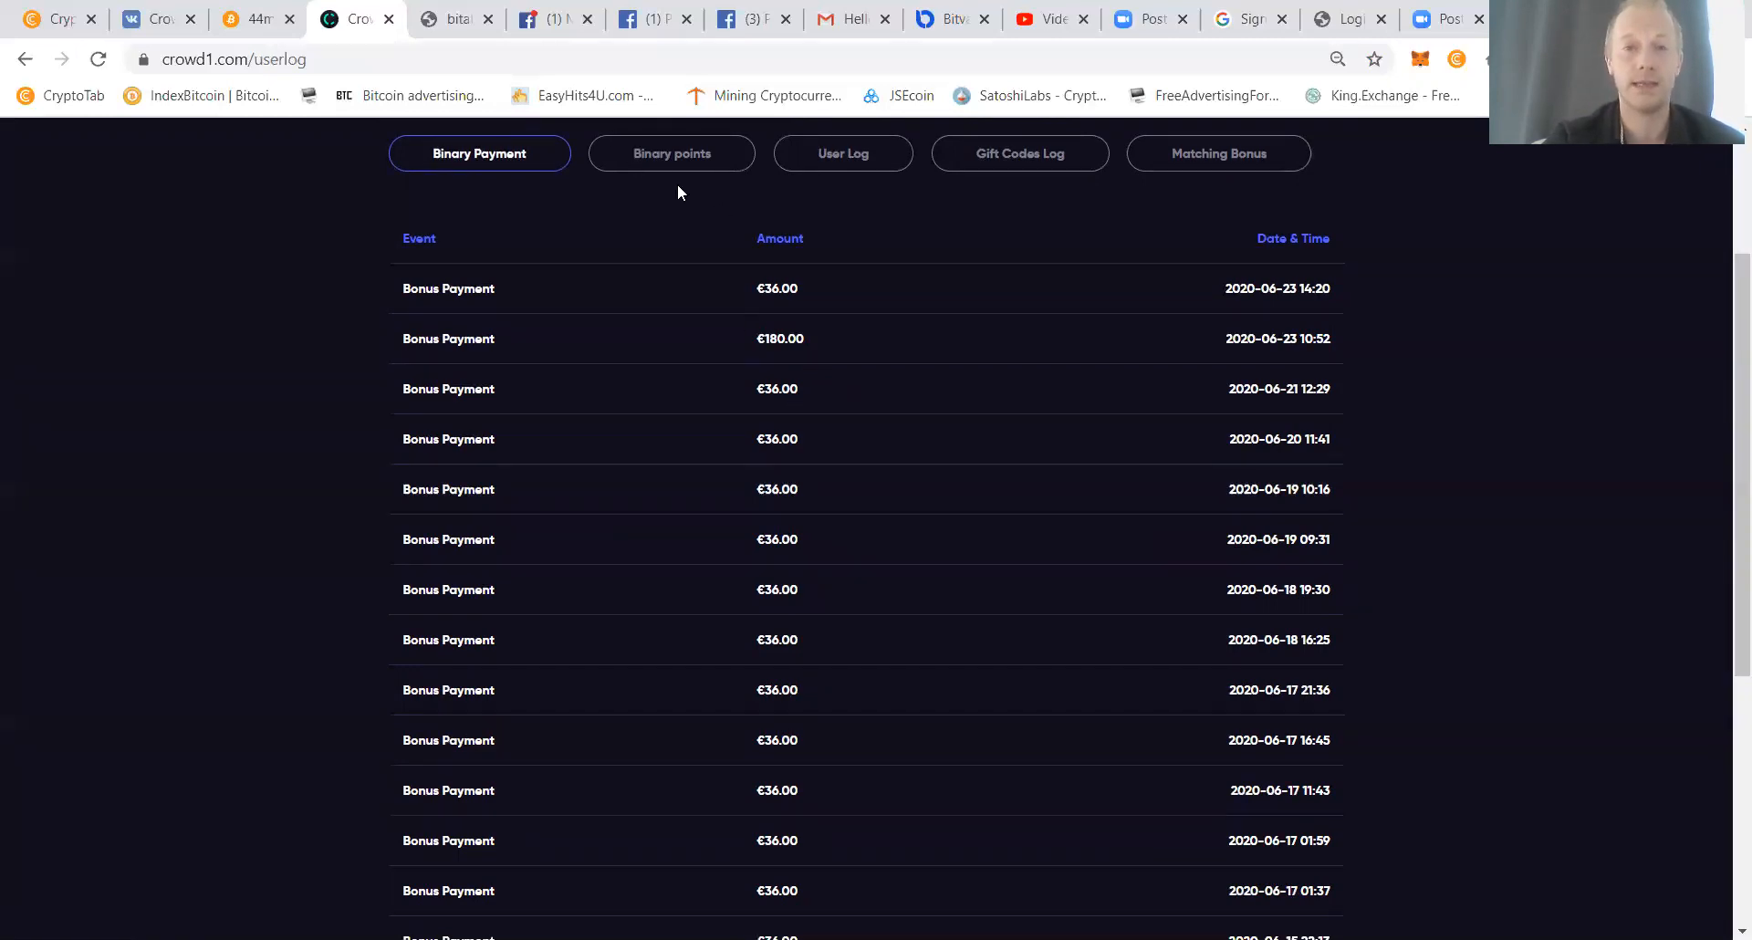
Review the Binary points, Matching Bonus and Gift Codes logs, then open Withdraw Bitcoin.
click(670, 152)
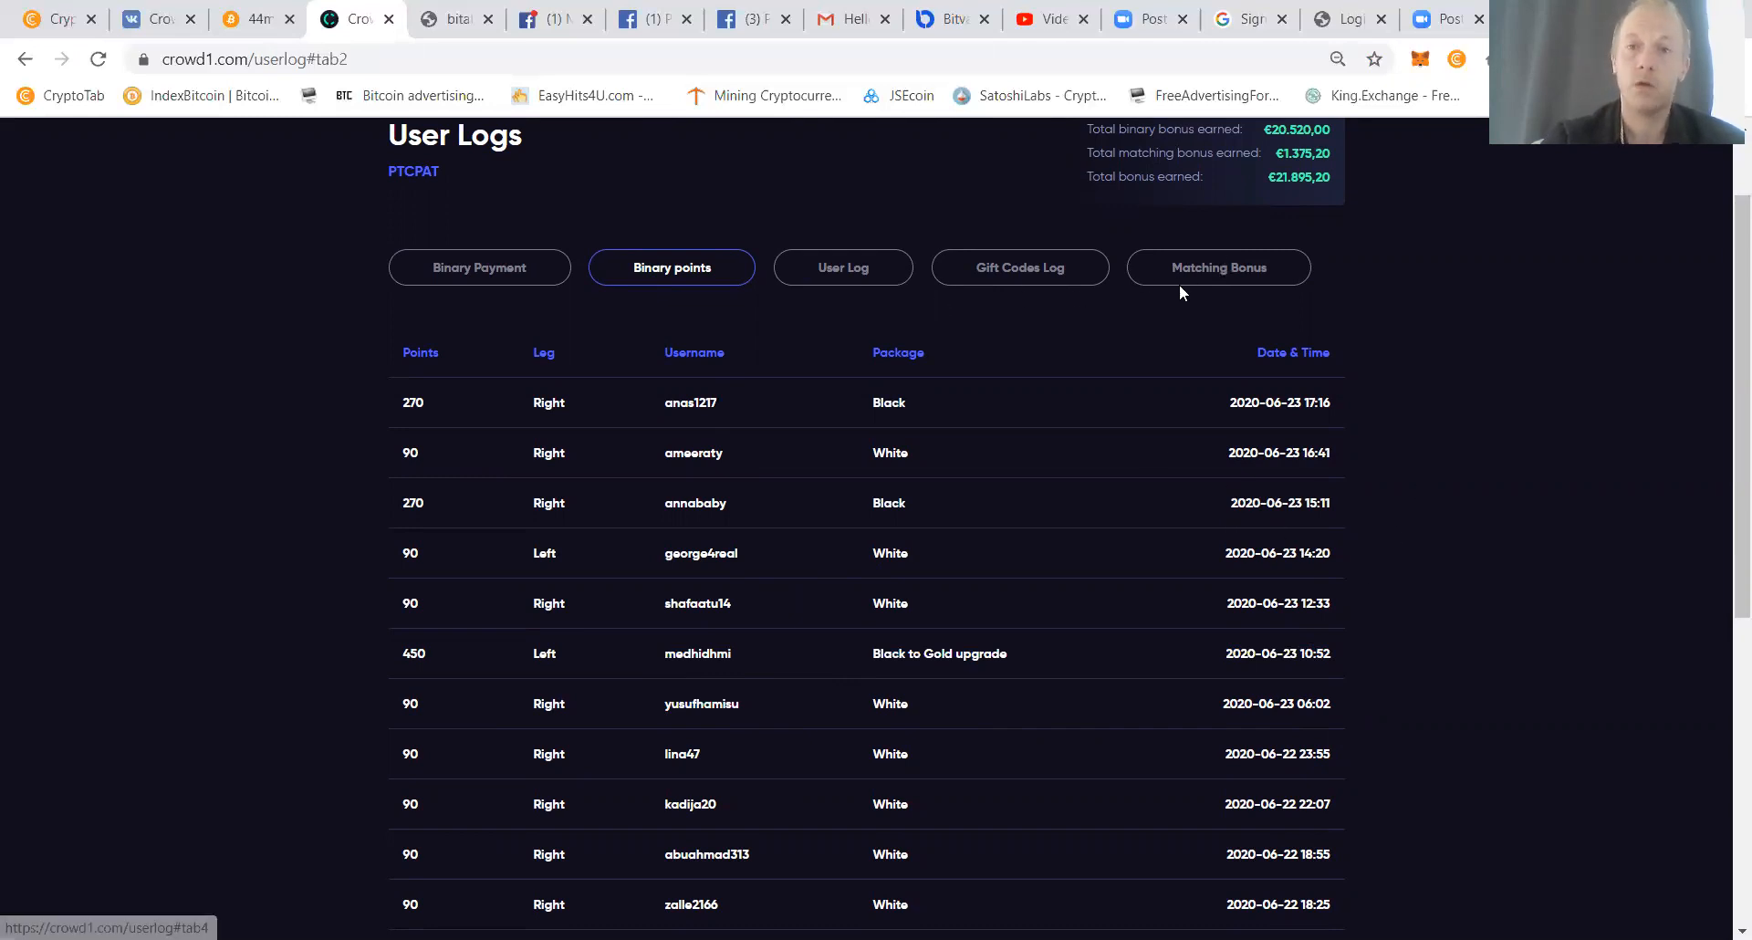
click(1218, 267)
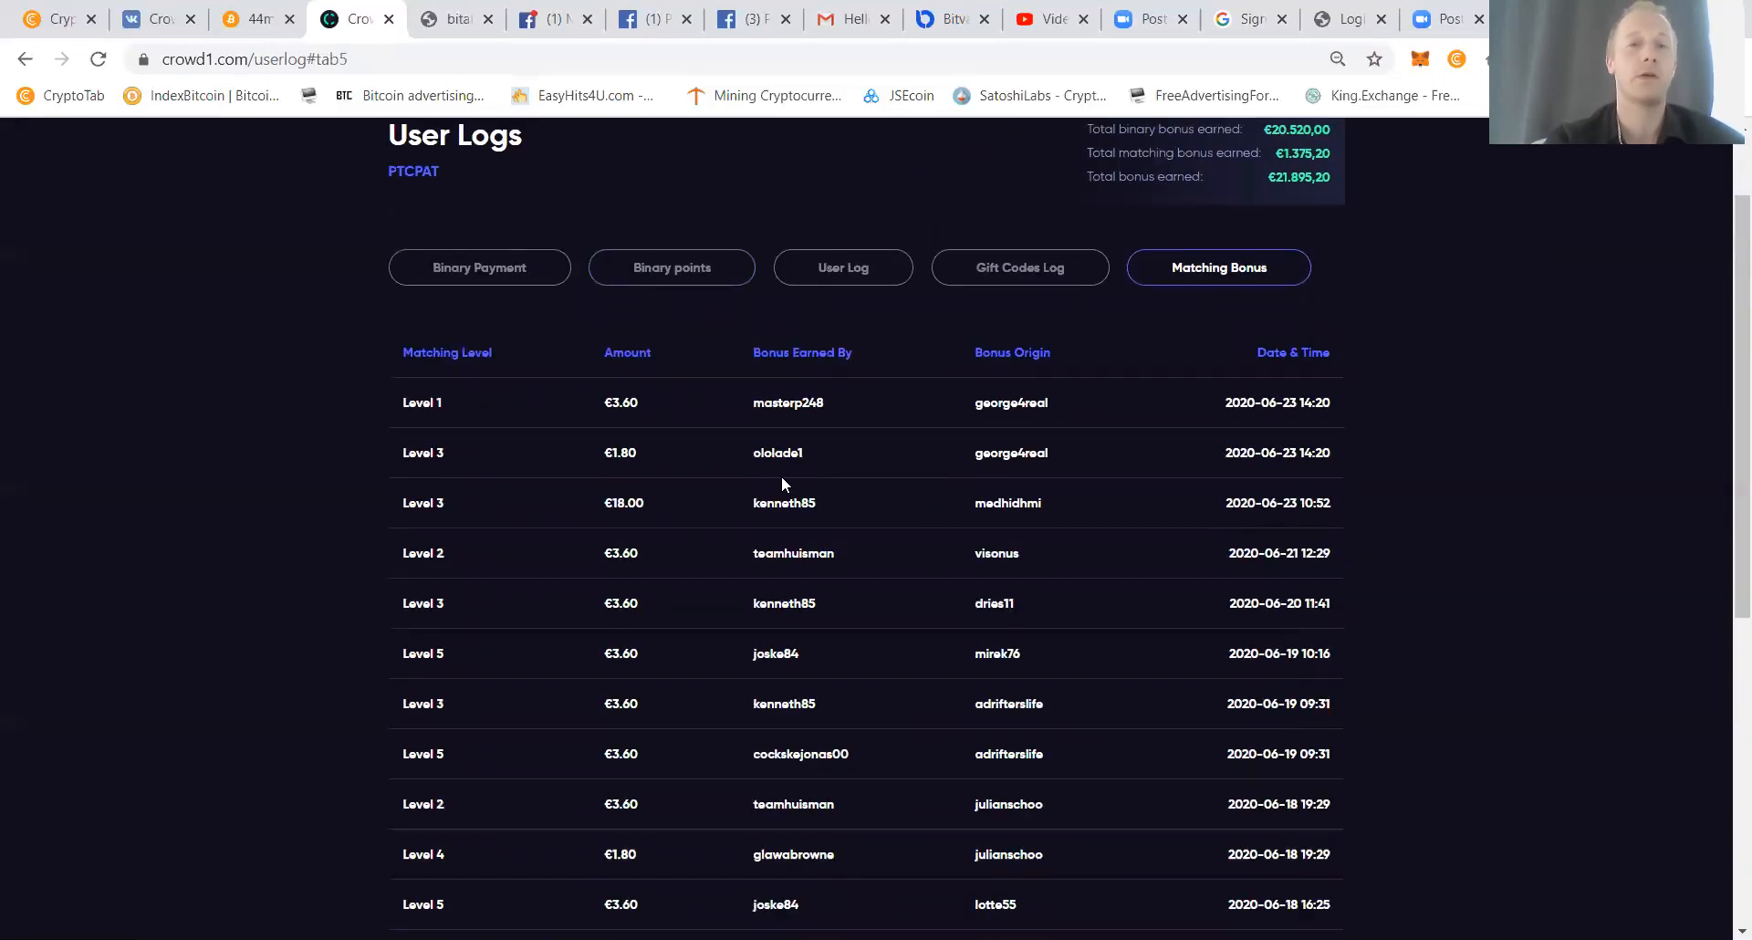
scroll(down, 3)
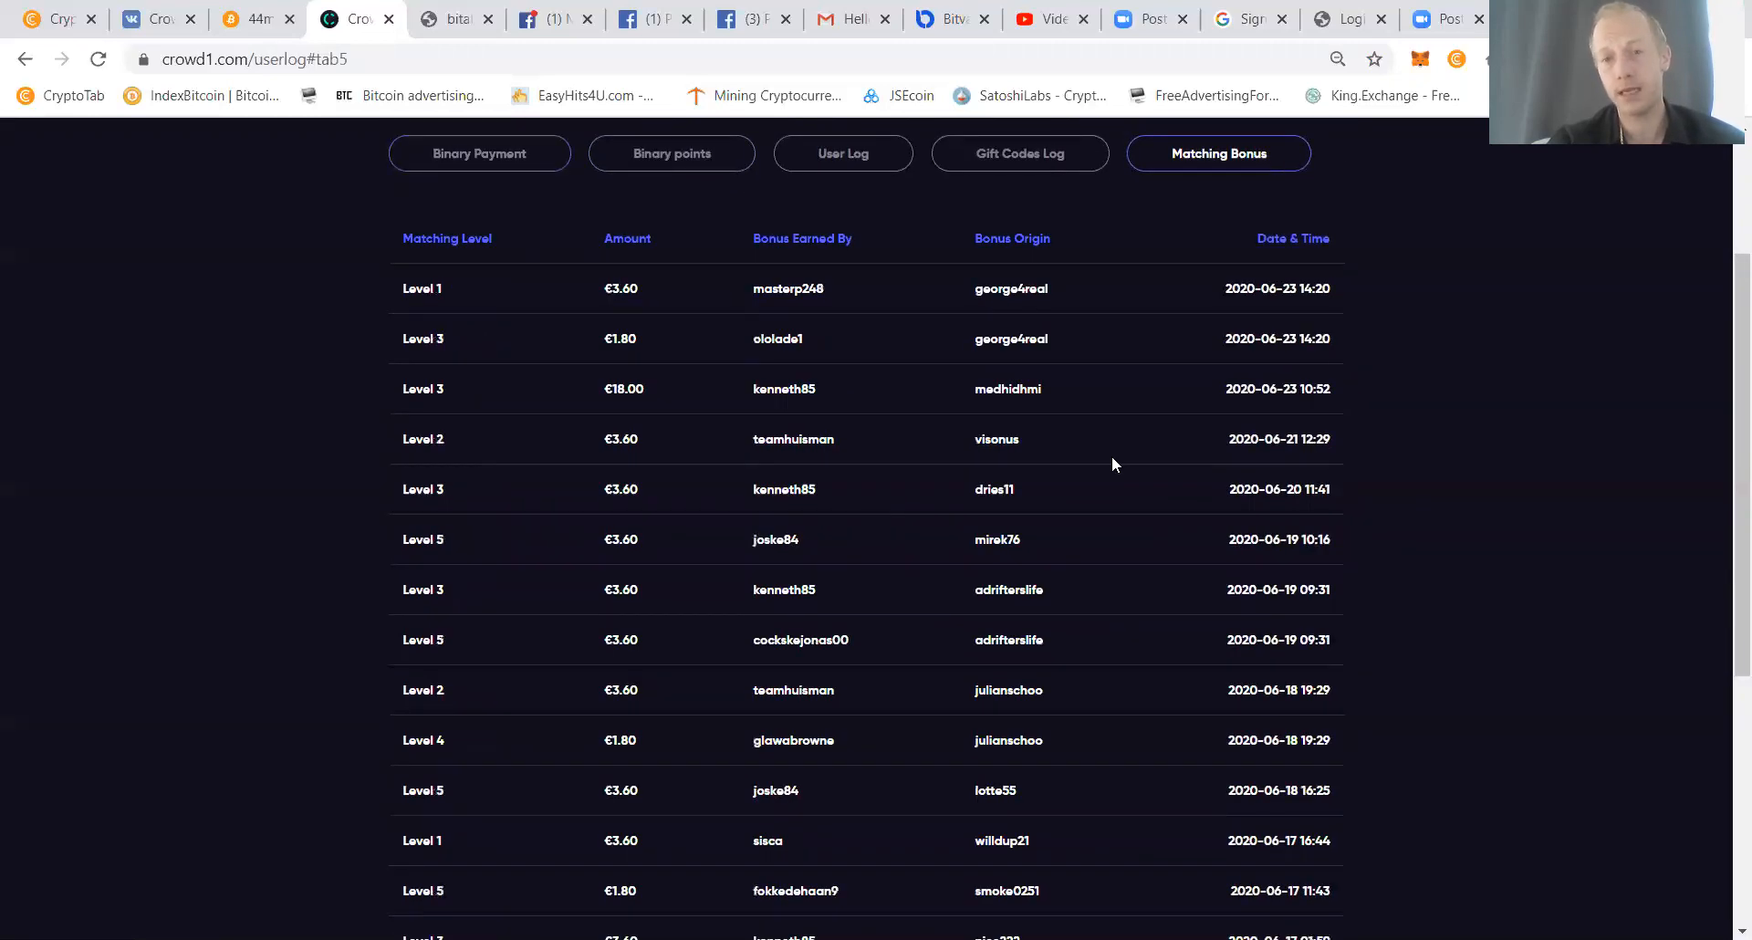
mouse_move(1084, 313)
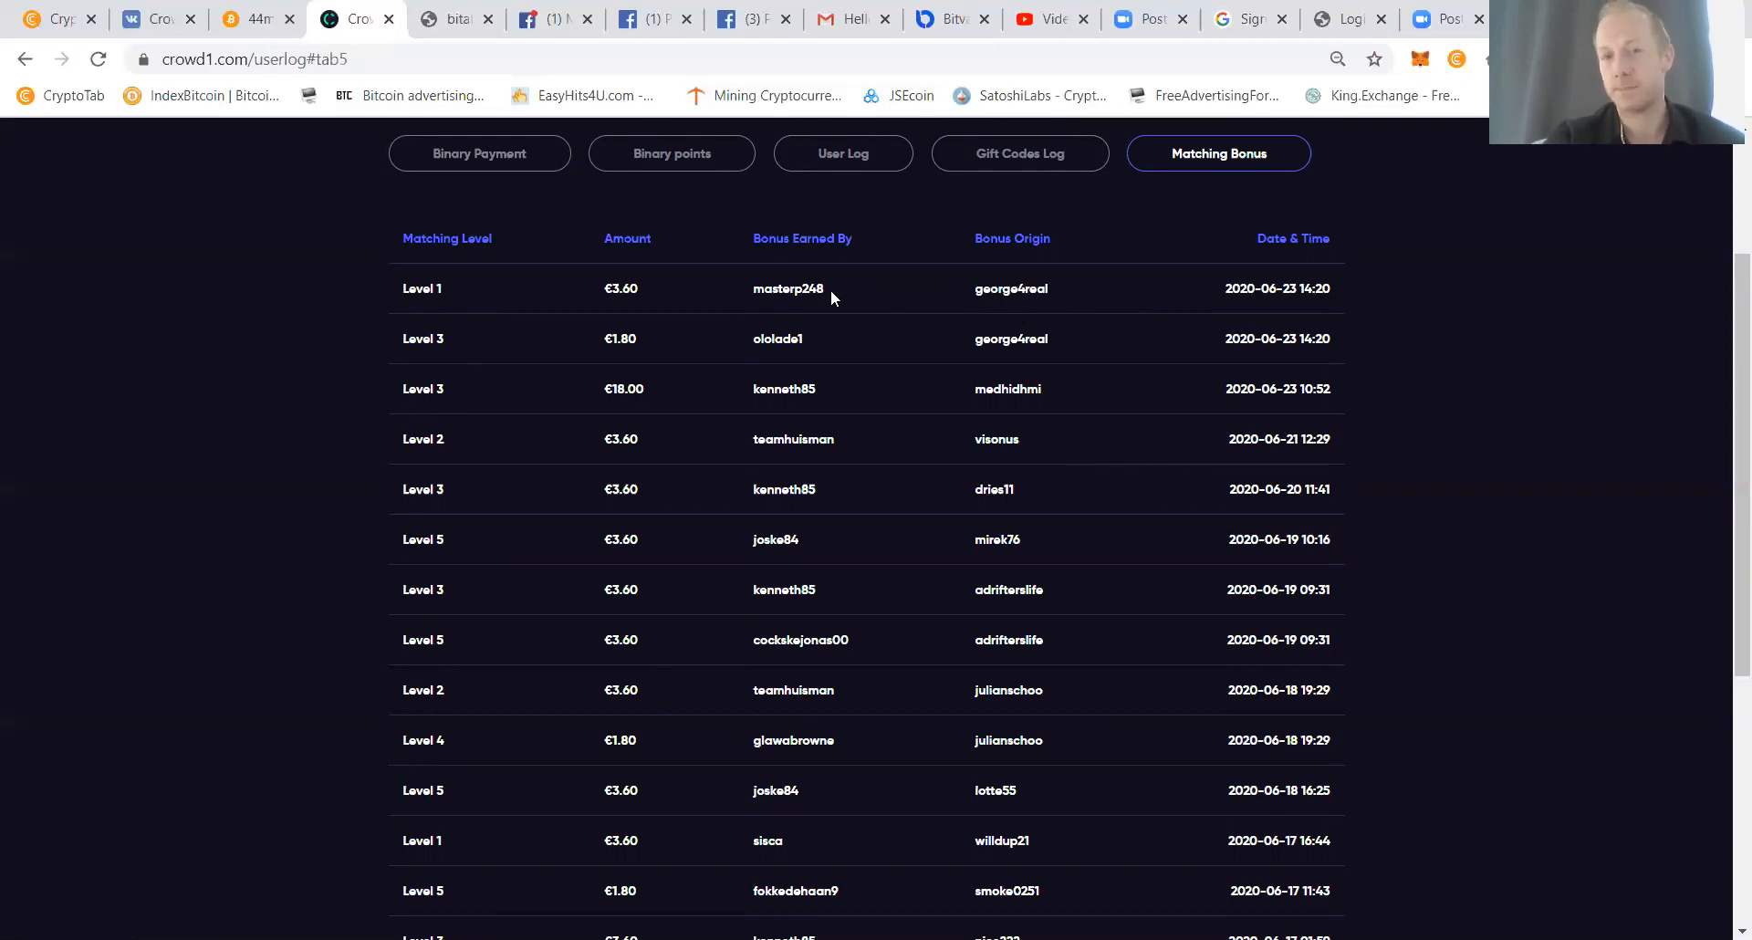
mouse_move(1149, 320)
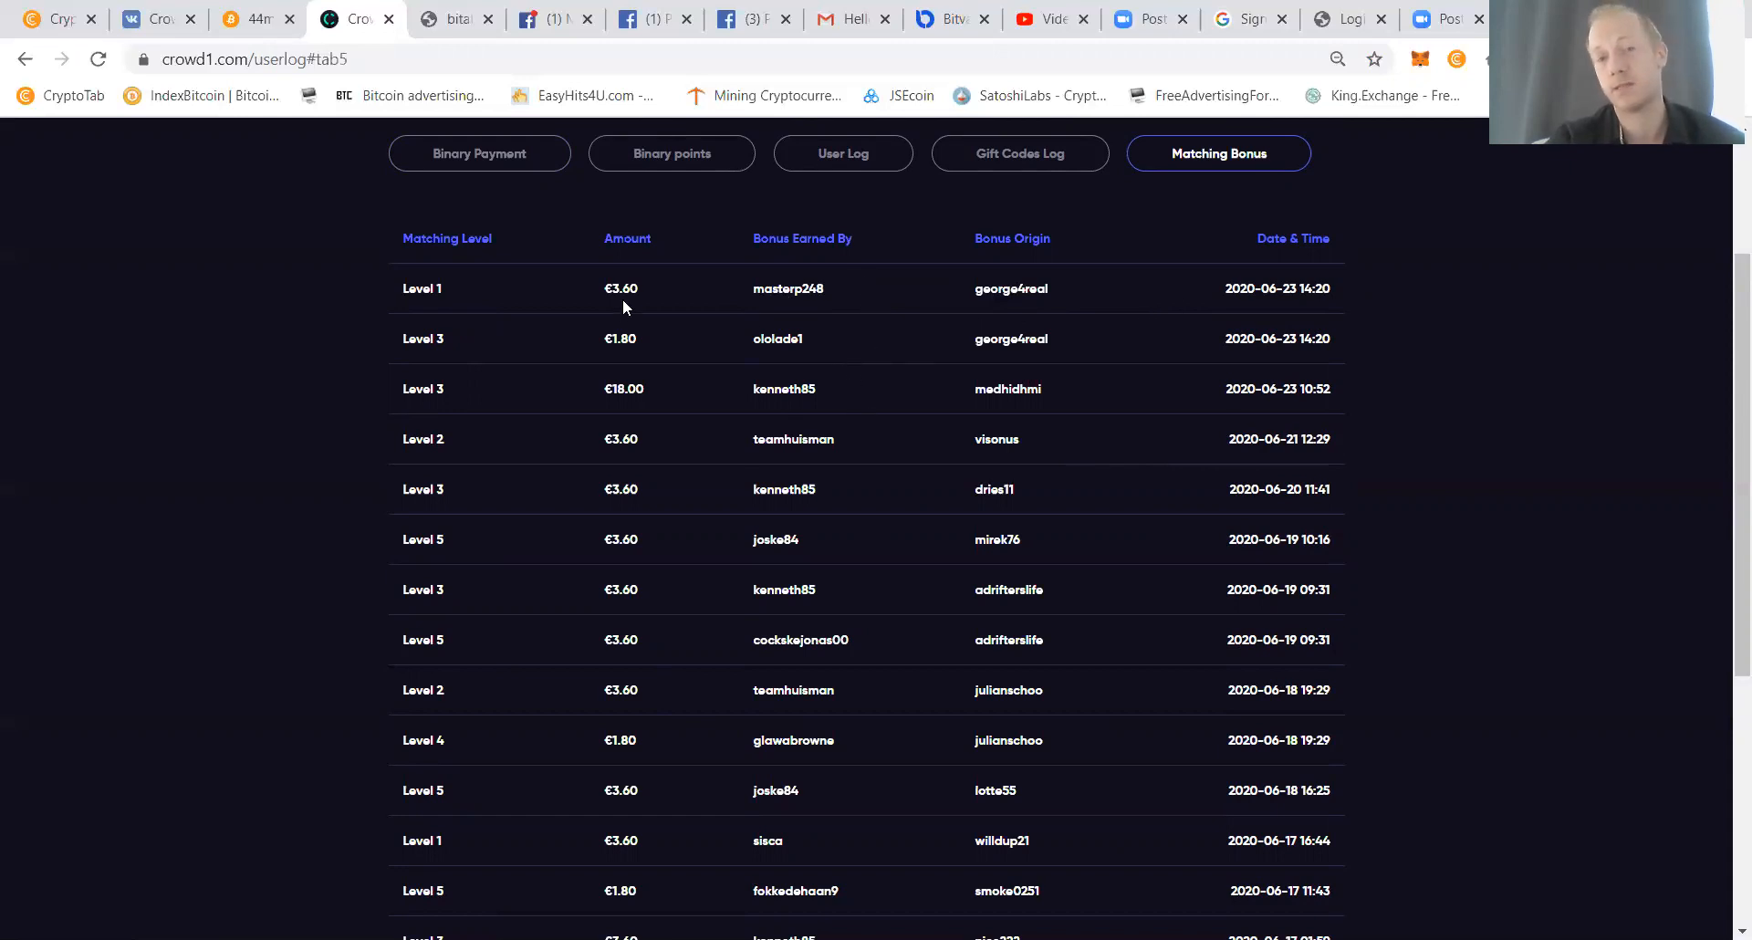
mouse_move(831, 355)
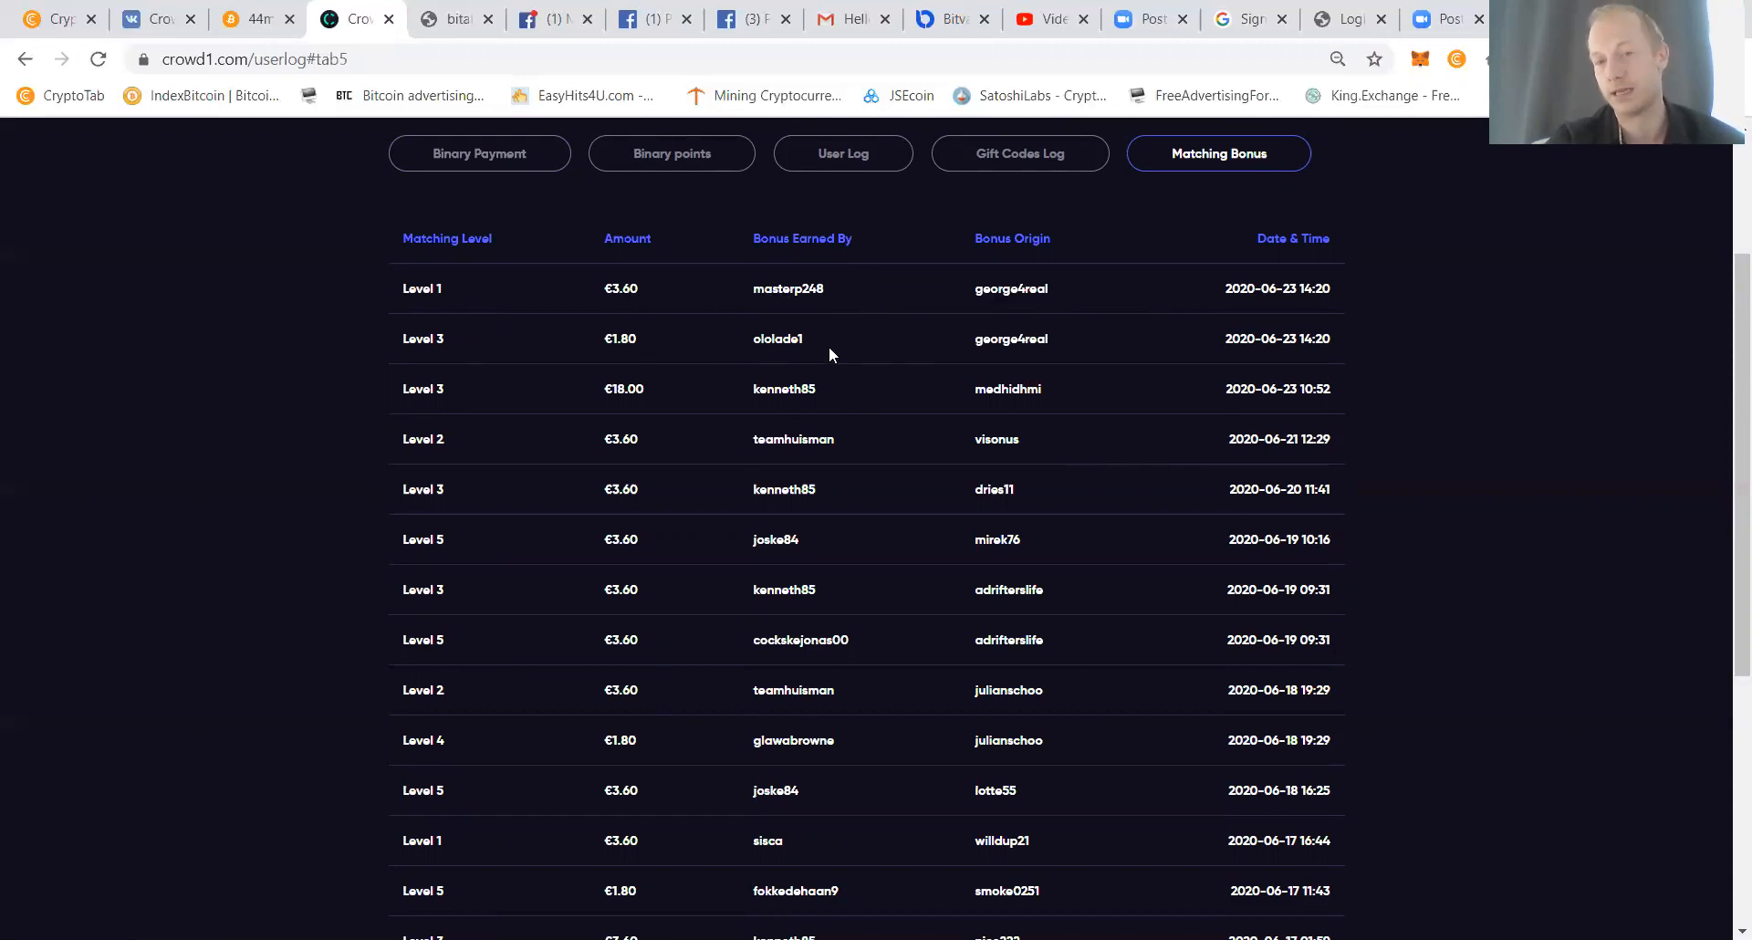
mouse_move(667, 397)
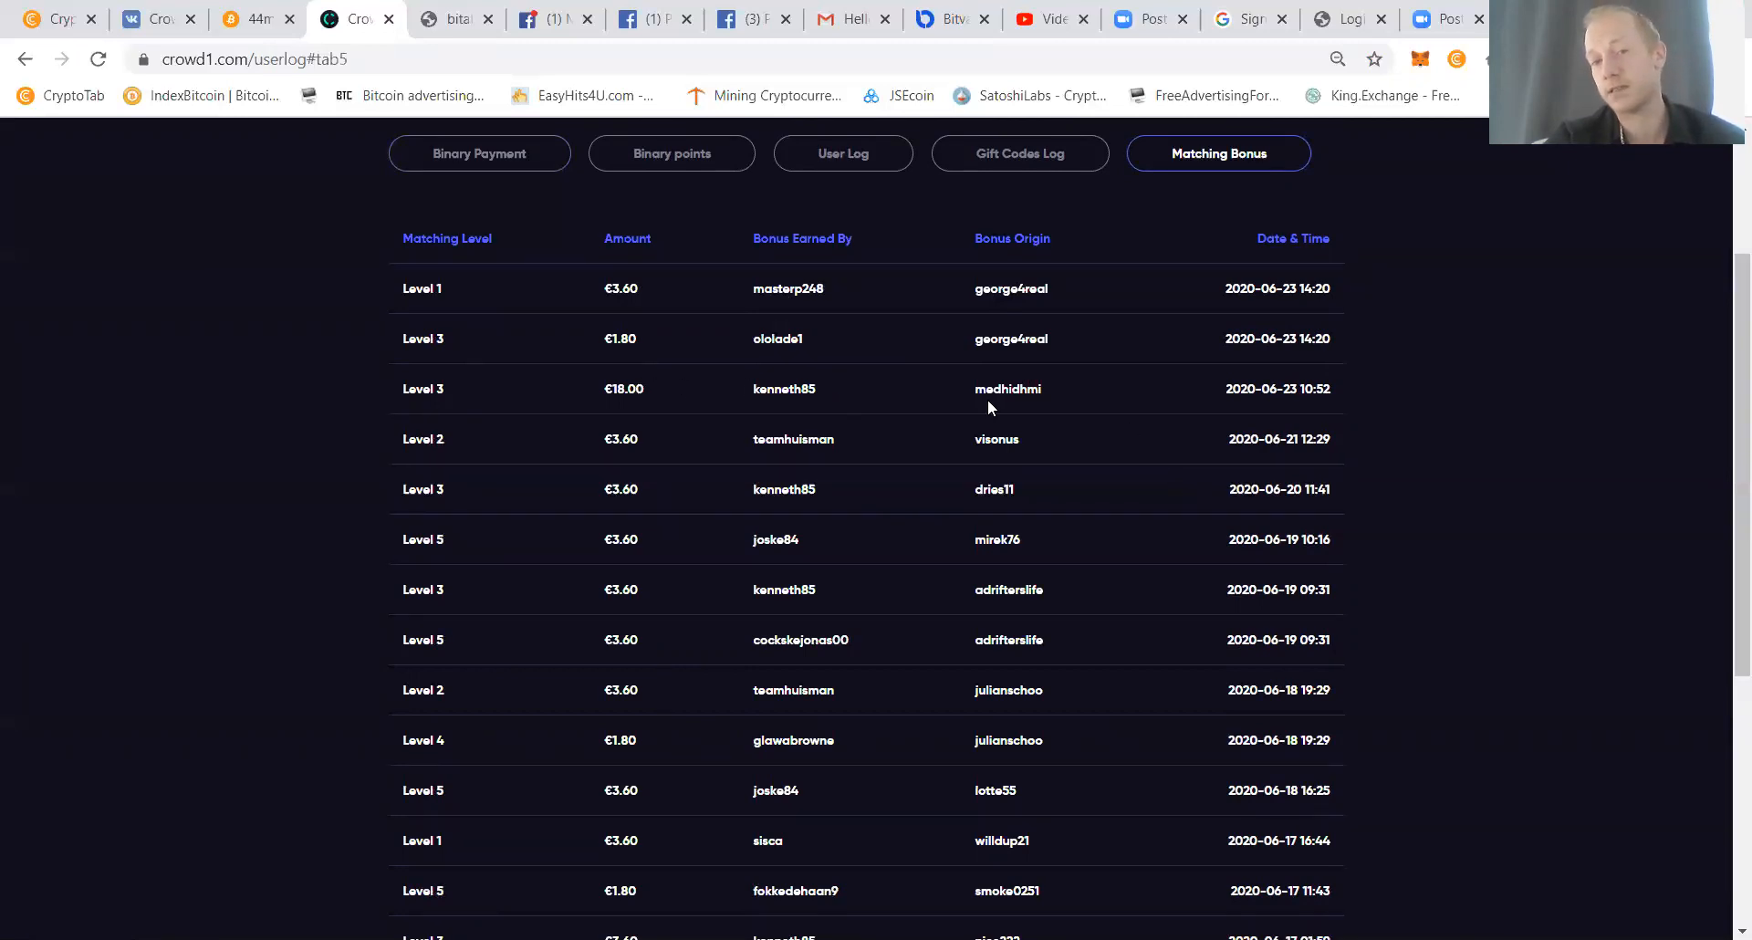
mouse_move(1046, 394)
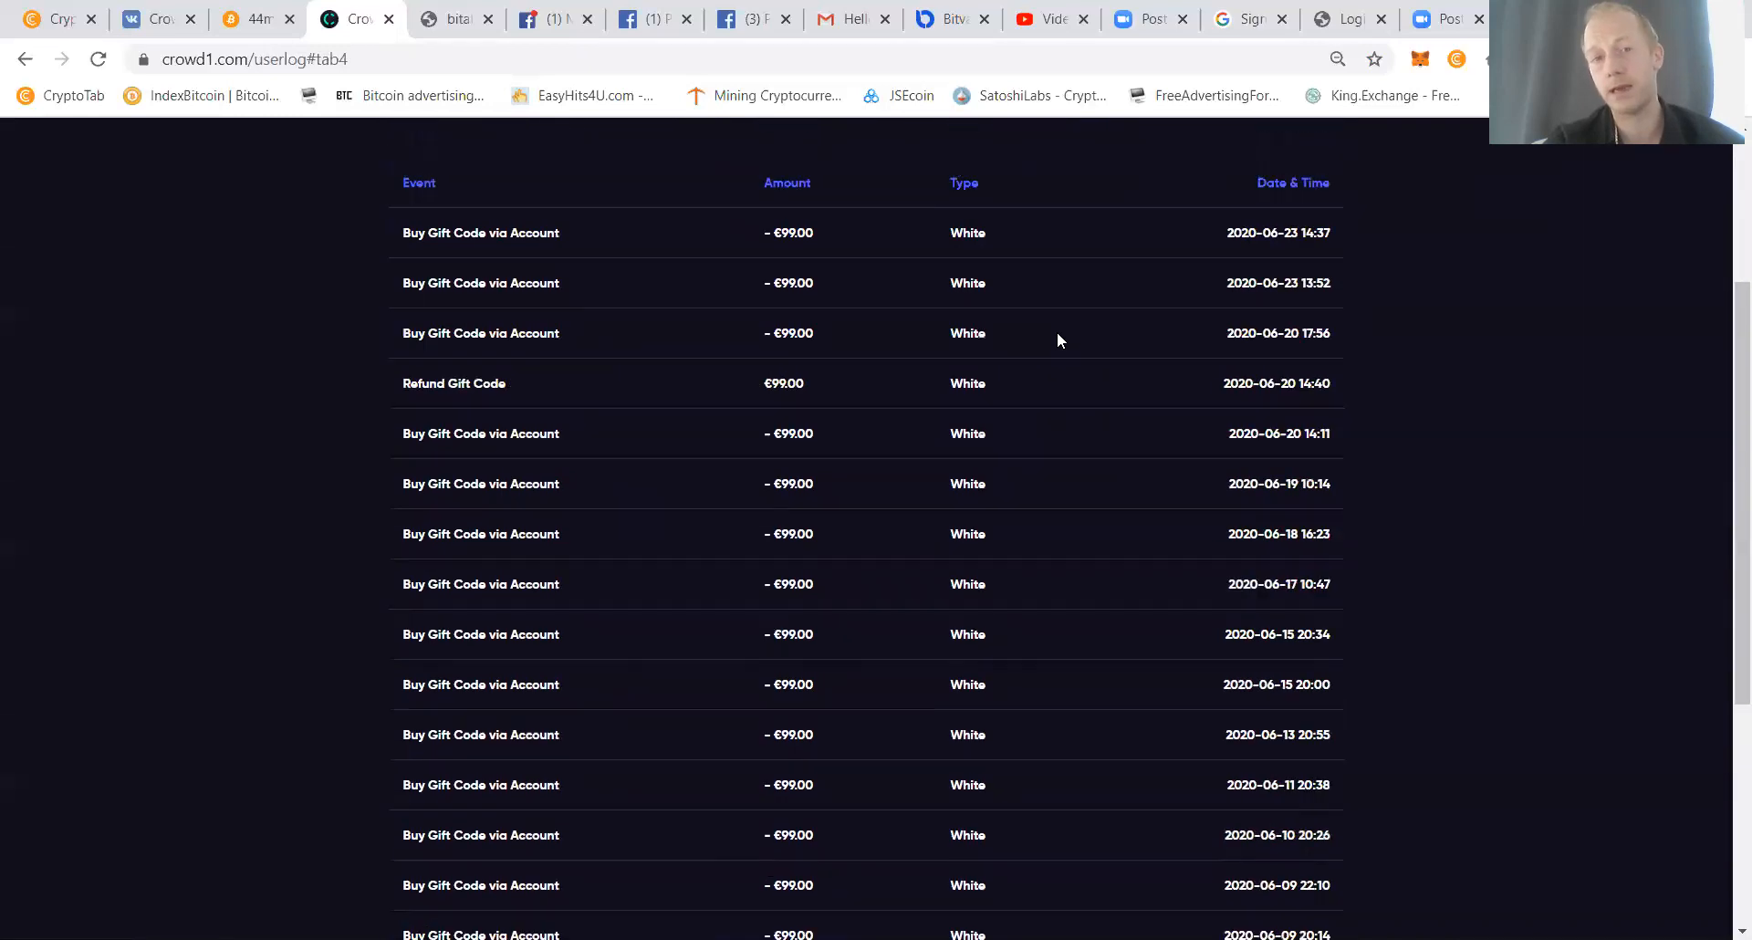
scroll(down, 3)
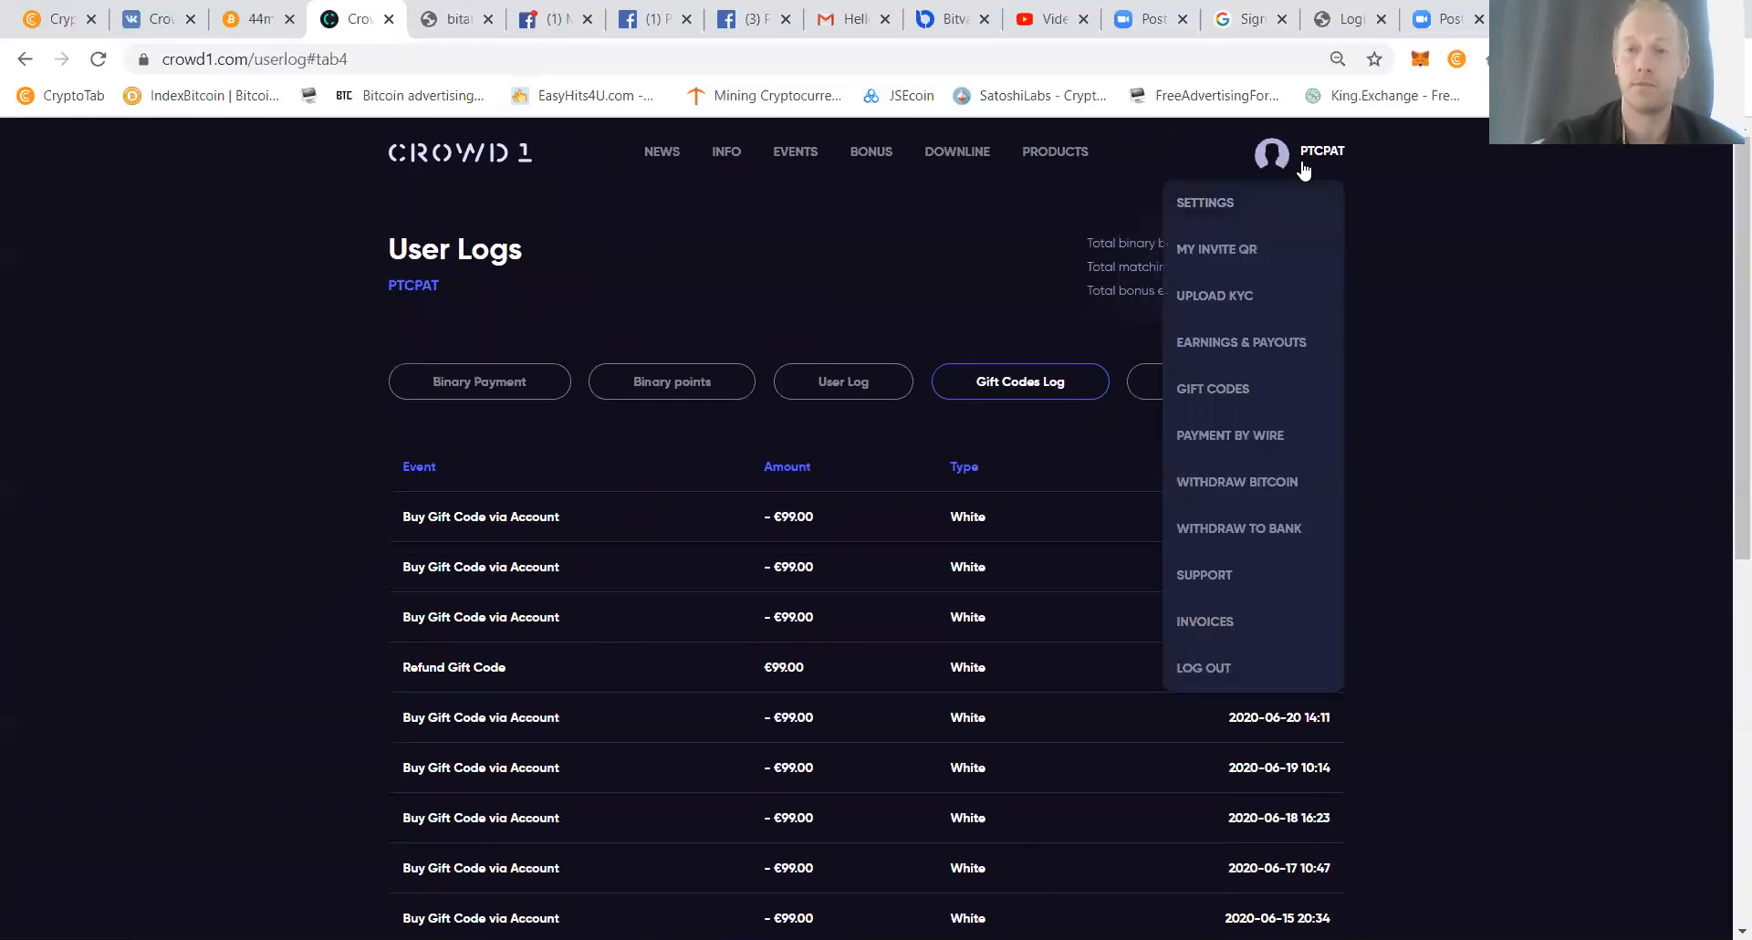
click(1236, 481)
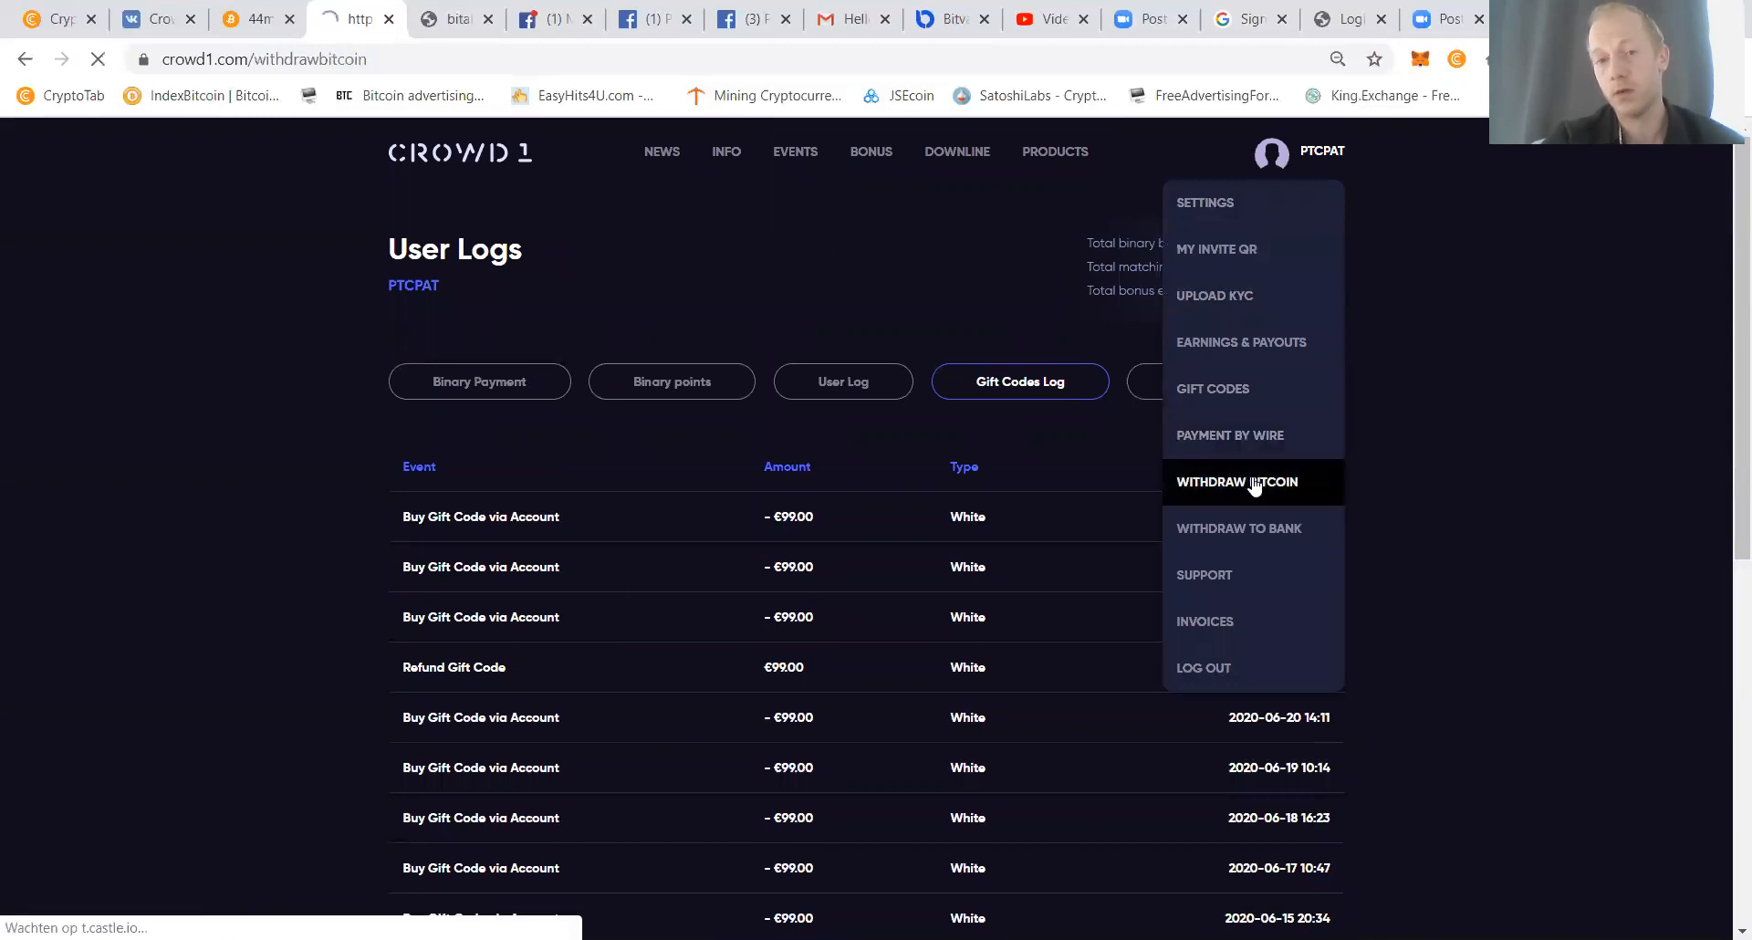
Enter €29 as the Bitcoin withdrawal amount.
click(1236, 482)
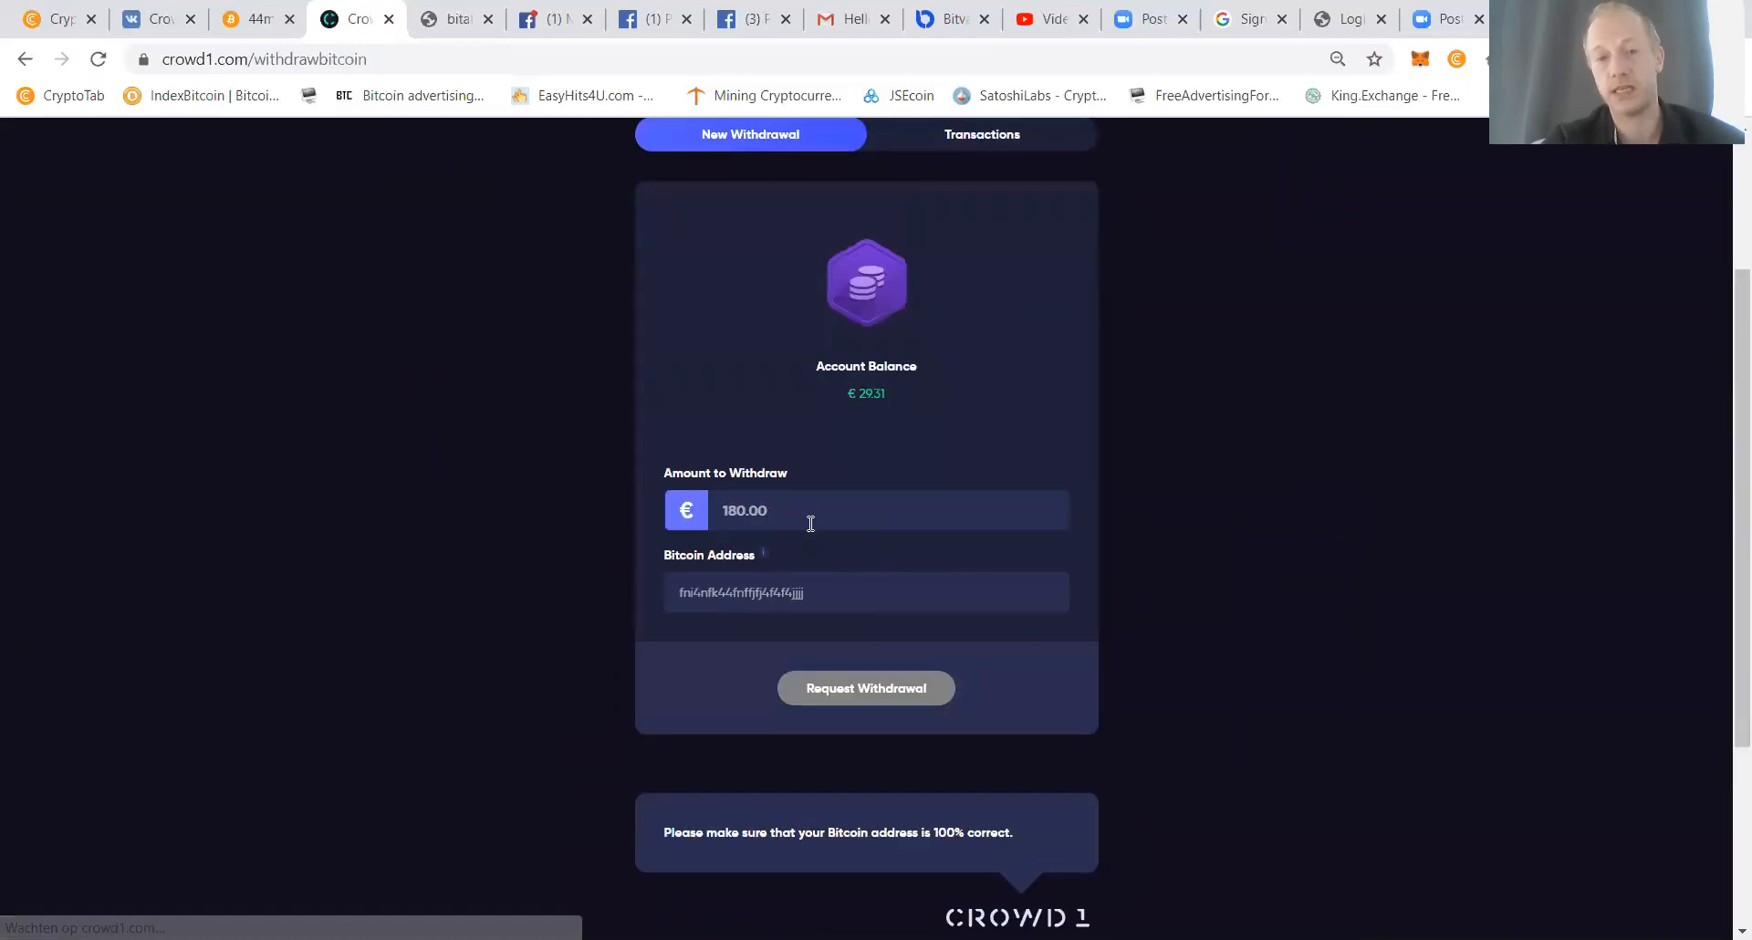
text(29)
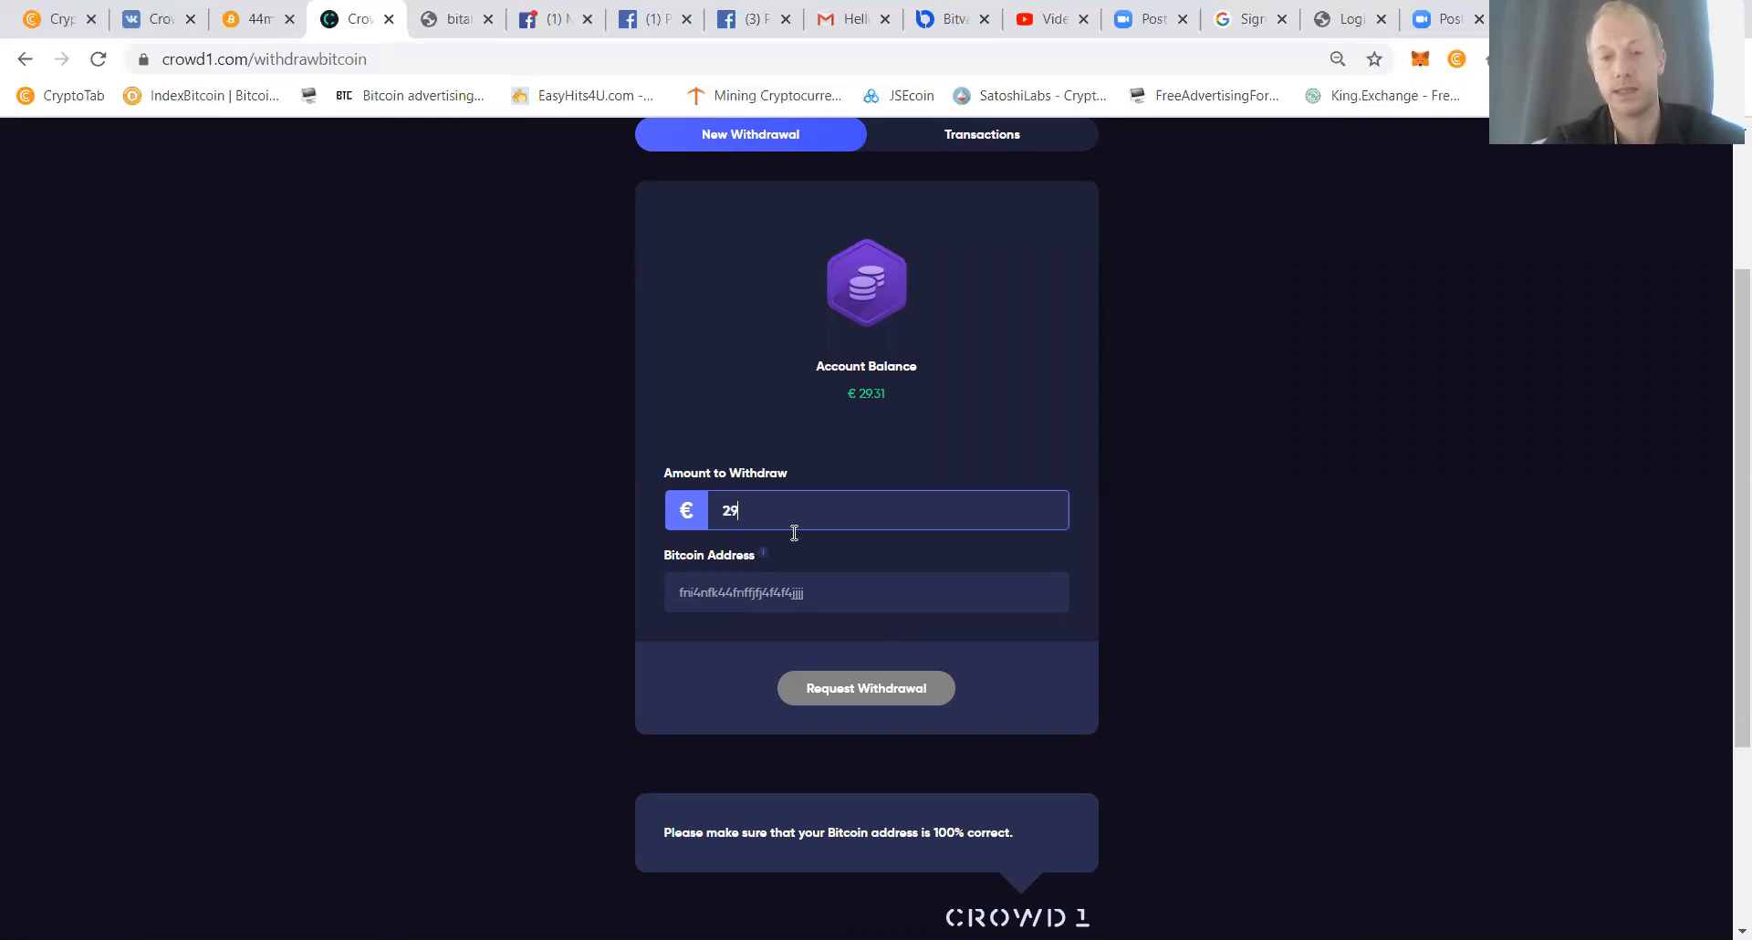
click(866, 593)
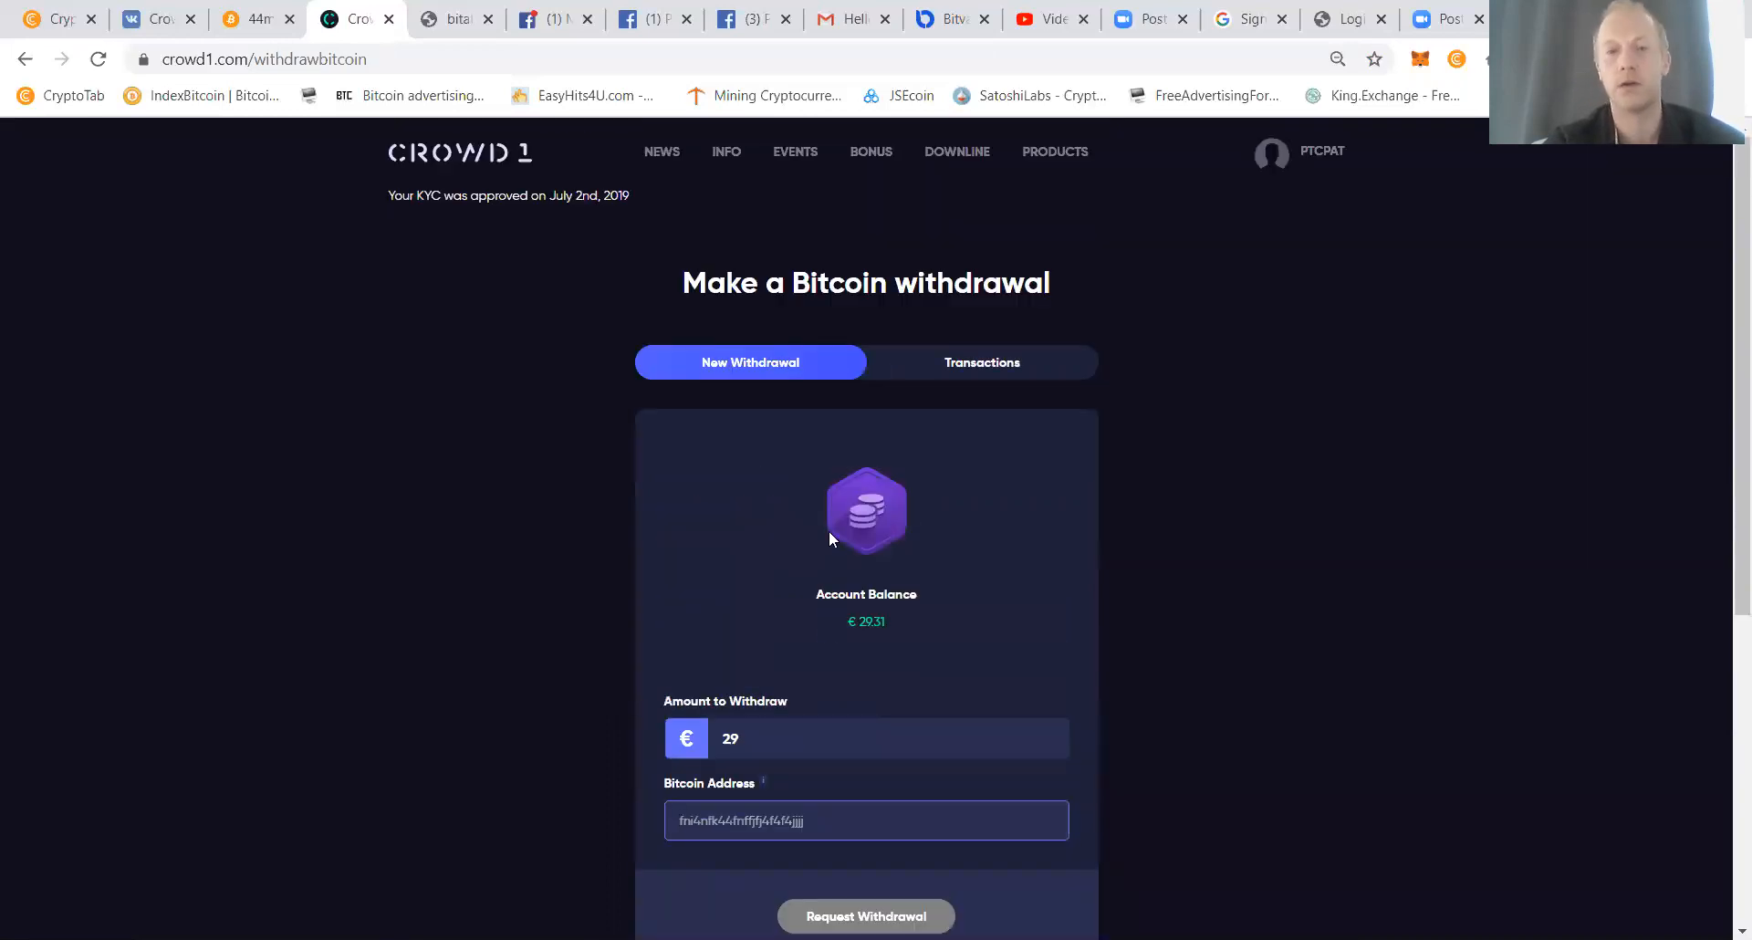
Return to the back office dashboard and copy the sponsor signup link.
click(1273, 153)
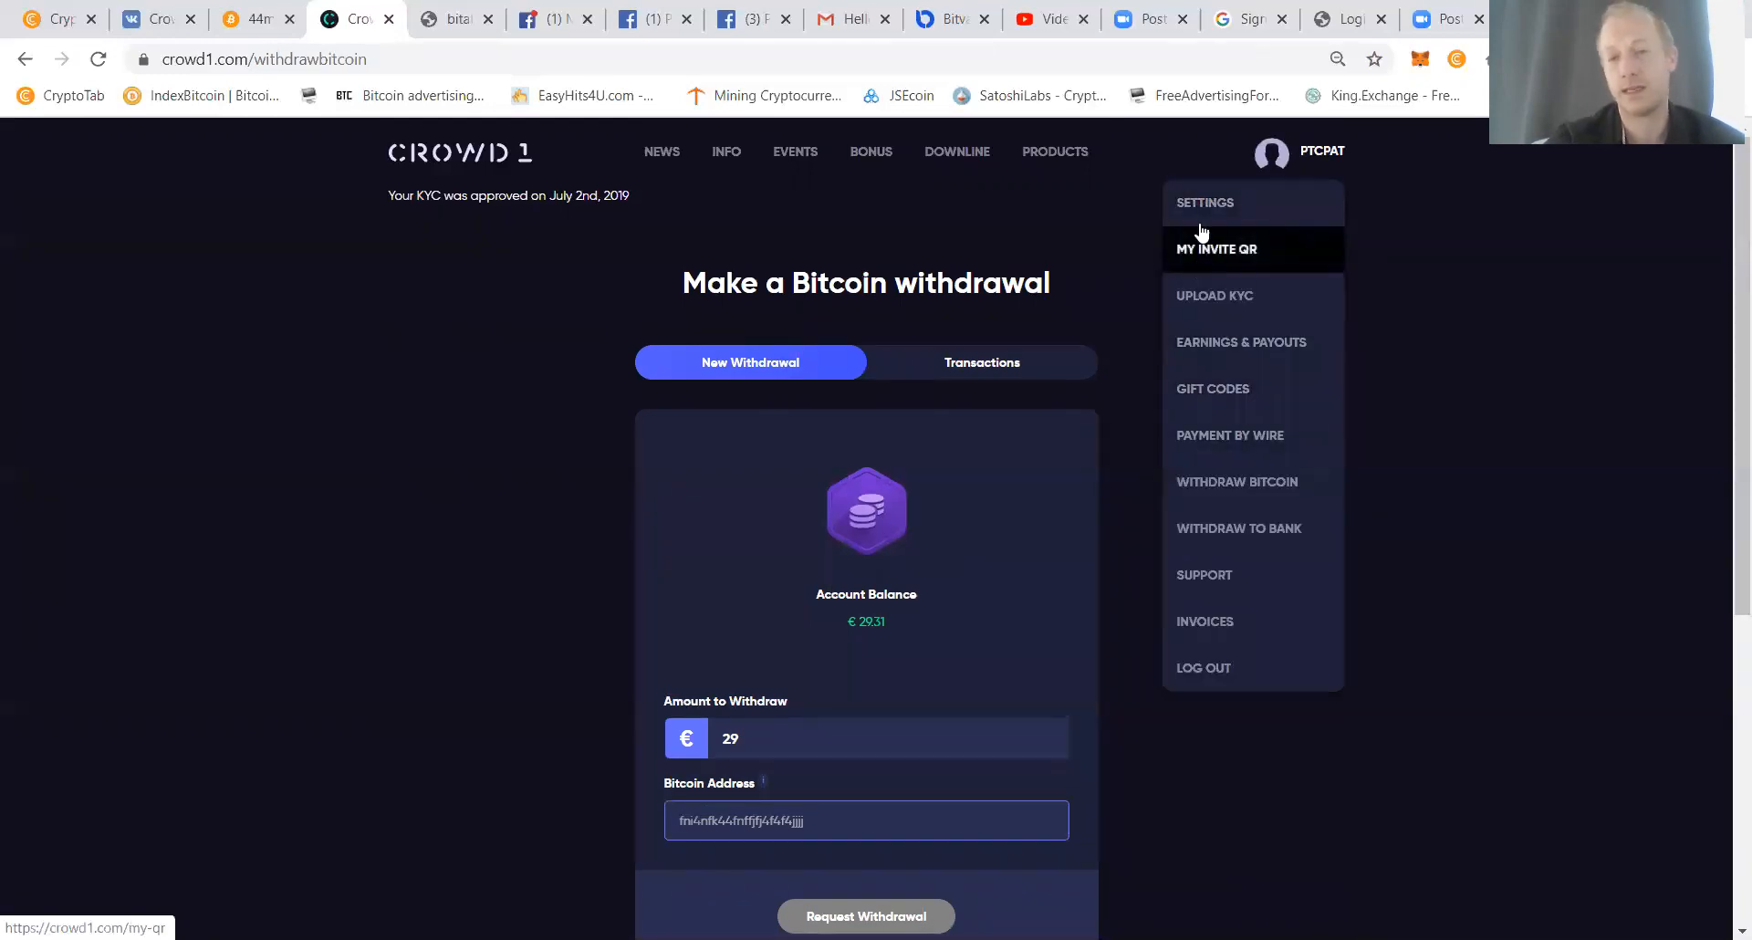
click(727, 151)
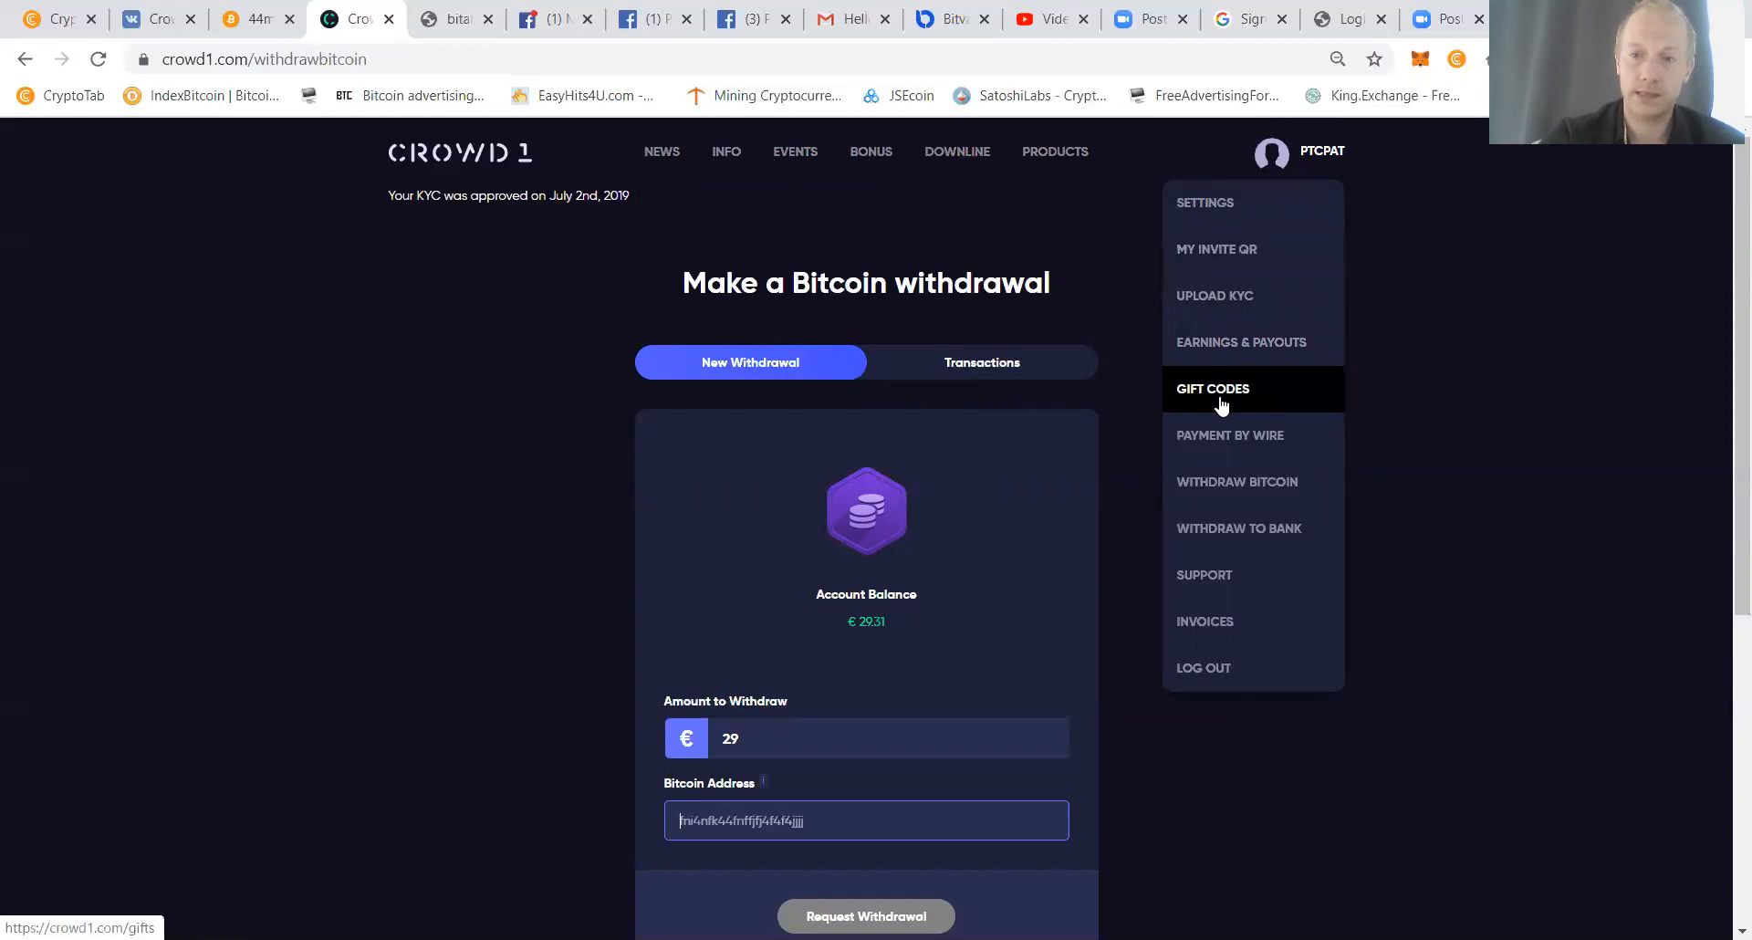
mouse_move(1229, 295)
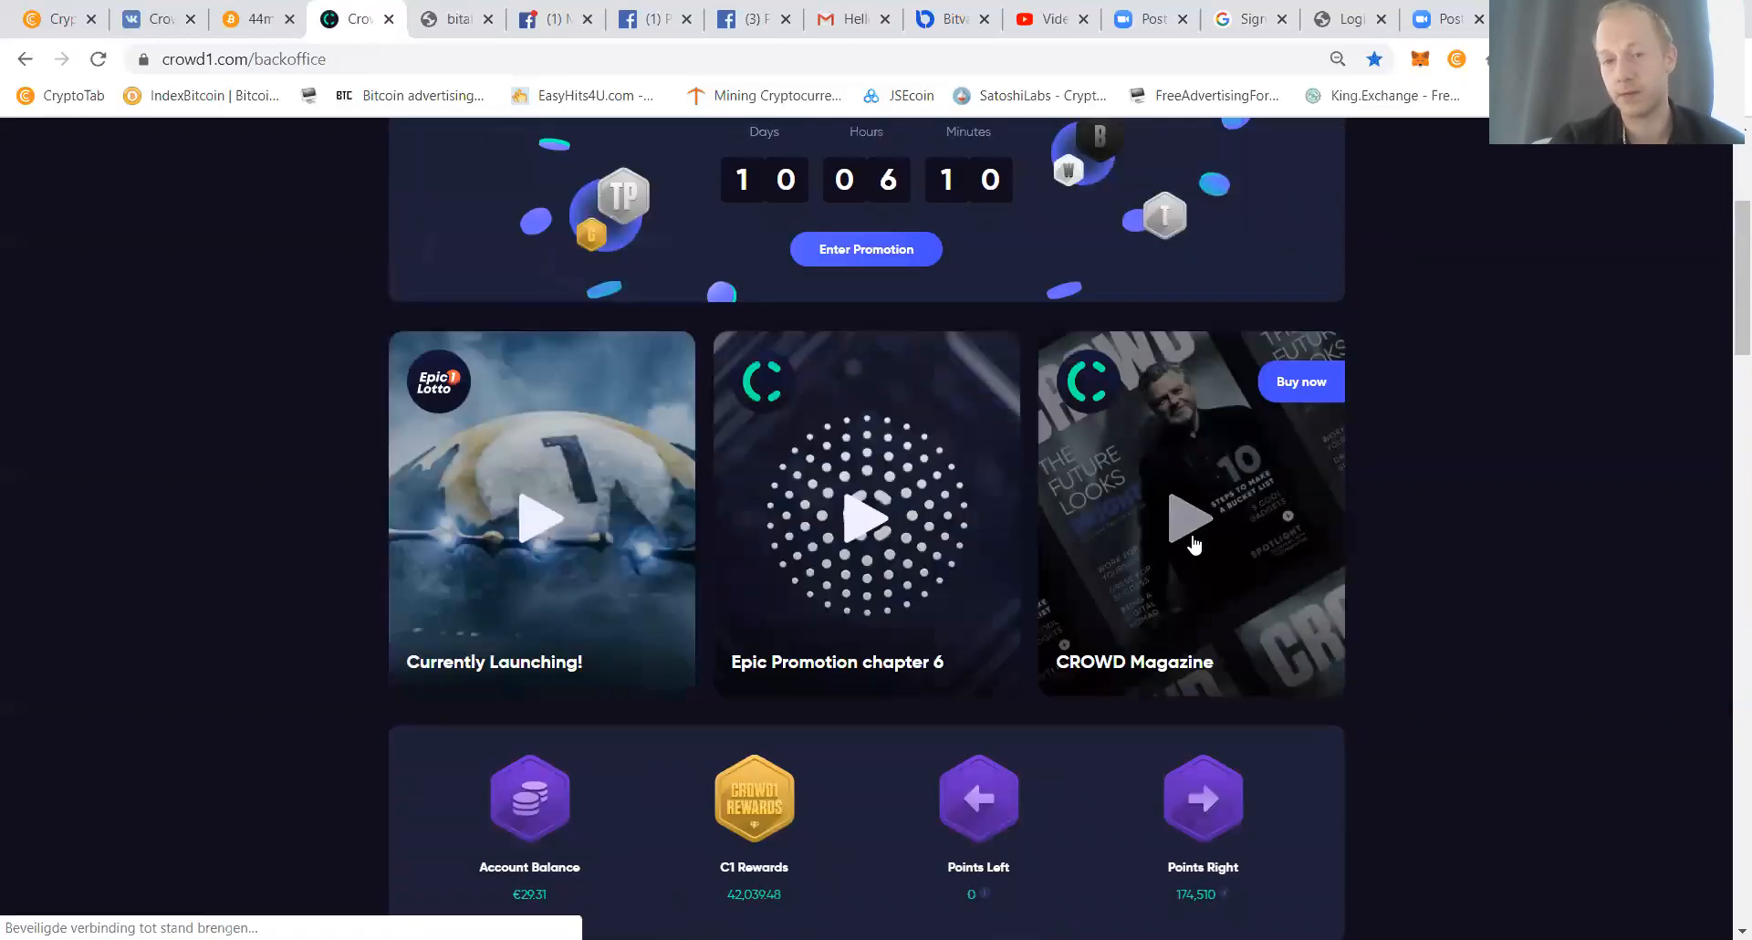
scroll(down, 3)
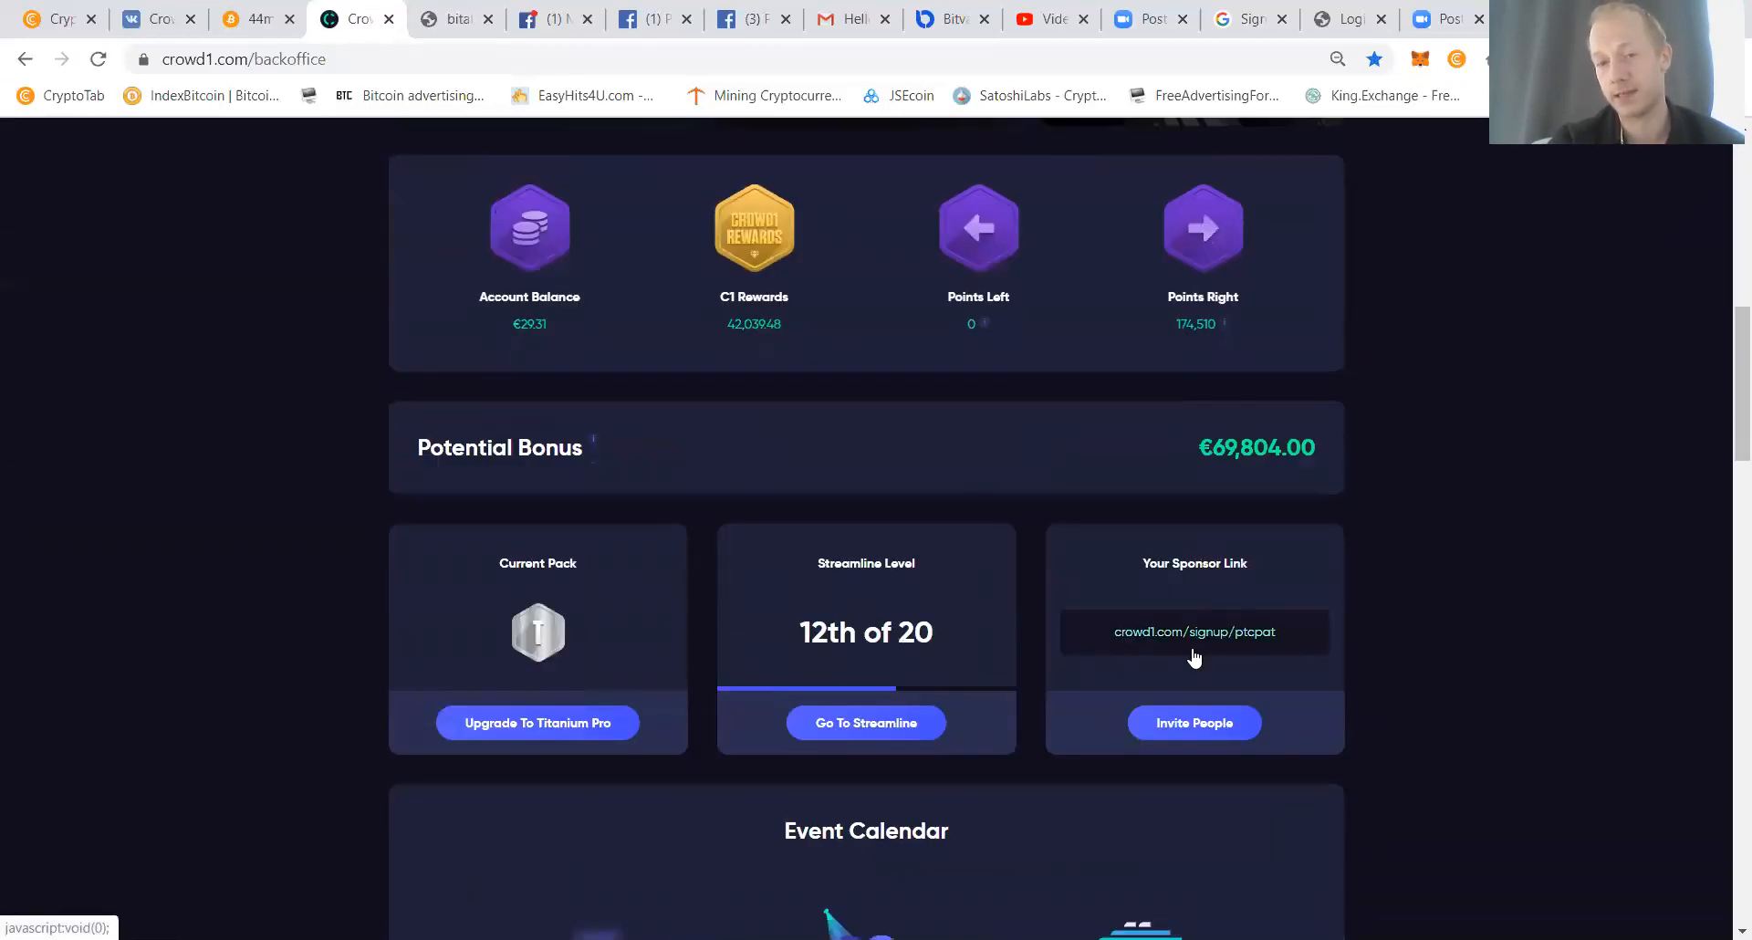
click(1194, 632)
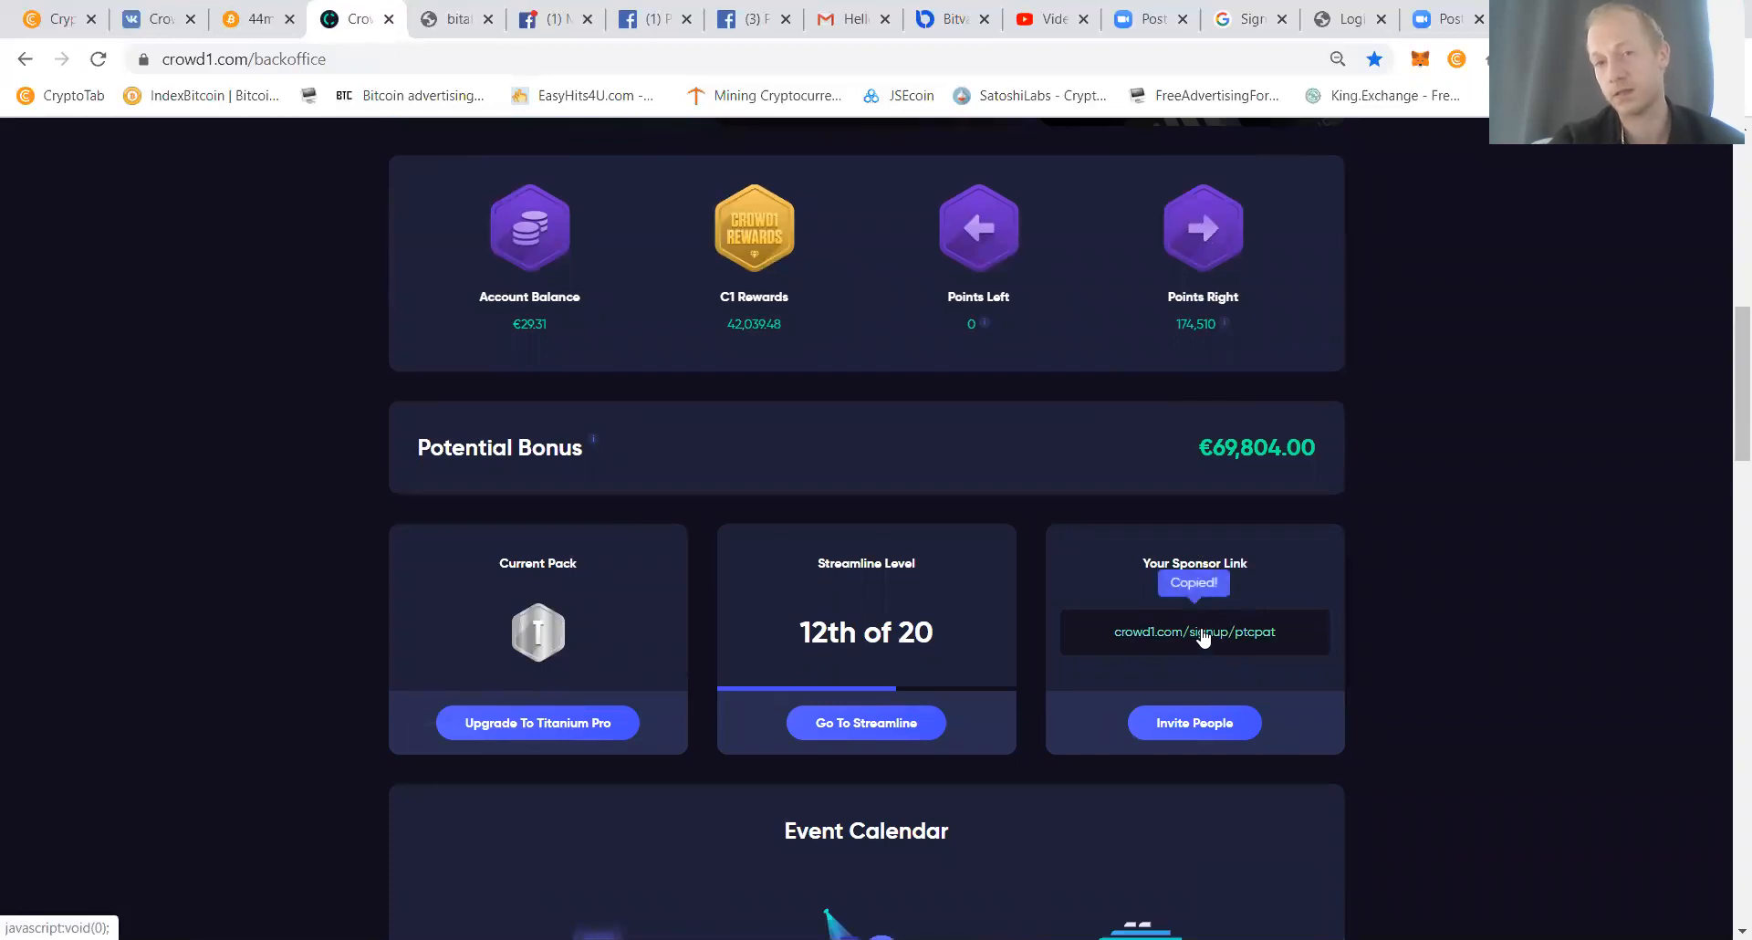